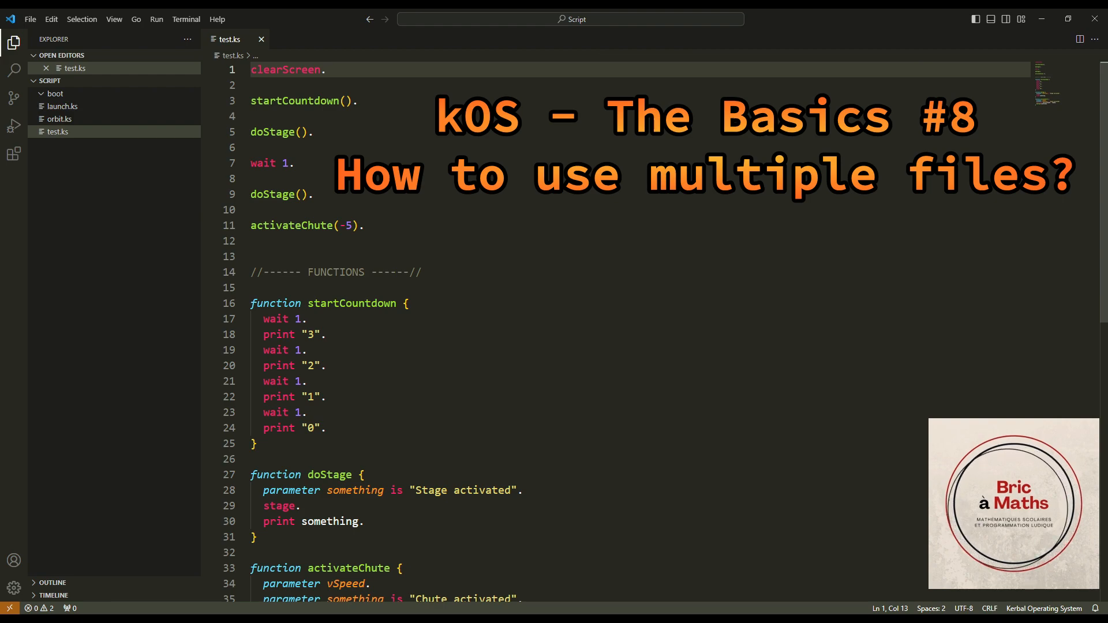
{"action": "mouse_move", "coordinate": [376, 122]}
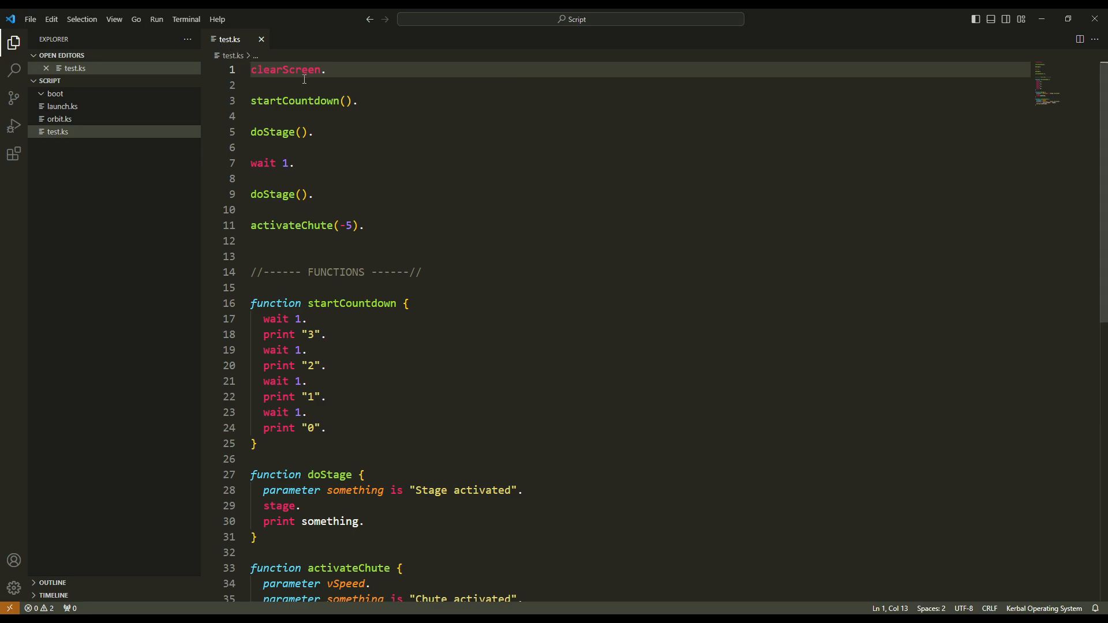
{"action": "mouse_move", "coordinate": [70, 106]}
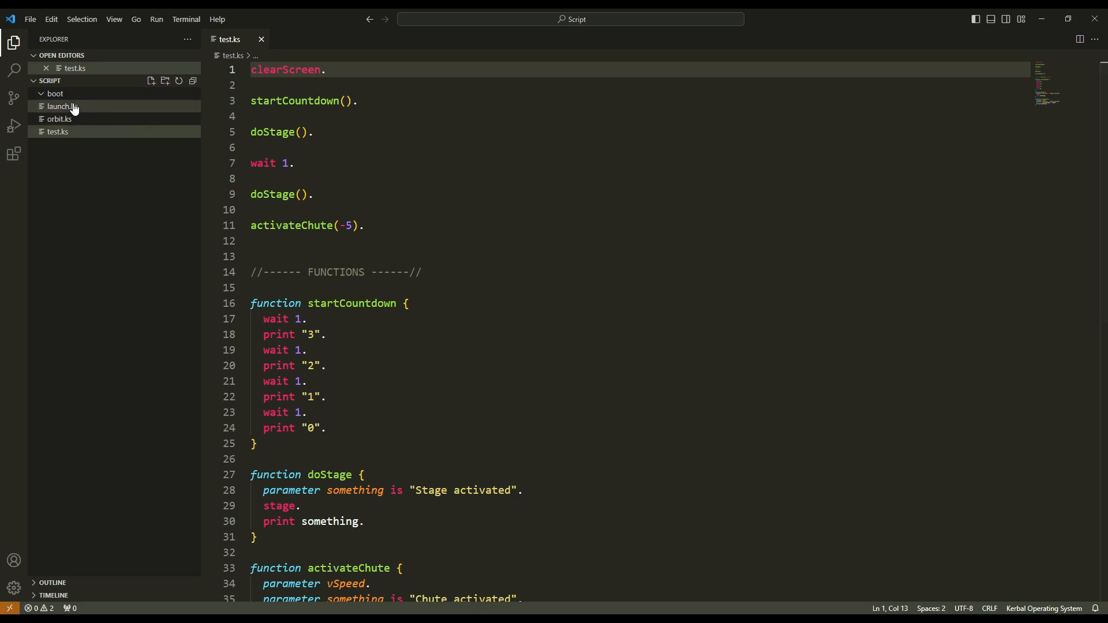
Delete launch.ks and orbit.ks from the Script folder via their context menus.
{"action": "right_click", "coordinate": [60, 119]}
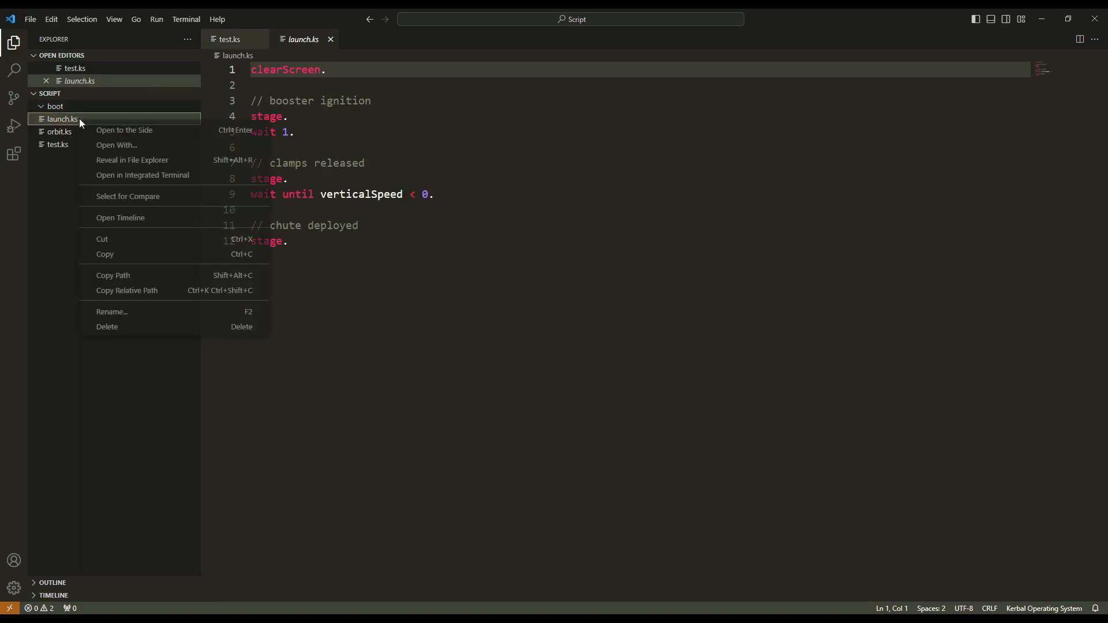
{"action": "mouse_move", "coordinate": [107, 327]}
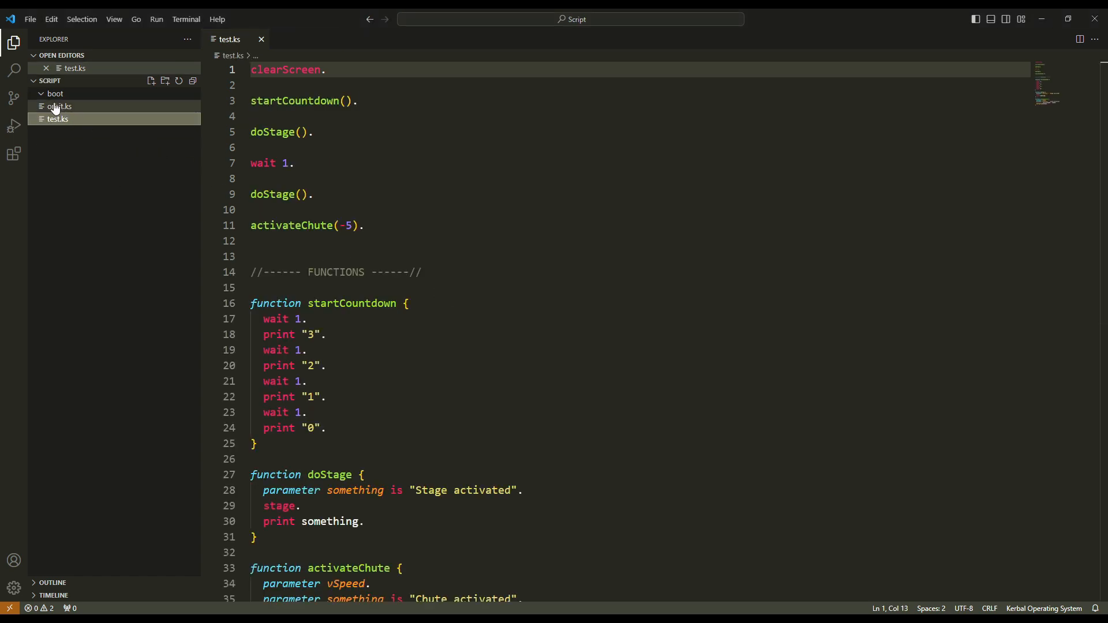
{"action": "right_click", "coordinate": [58, 106]}
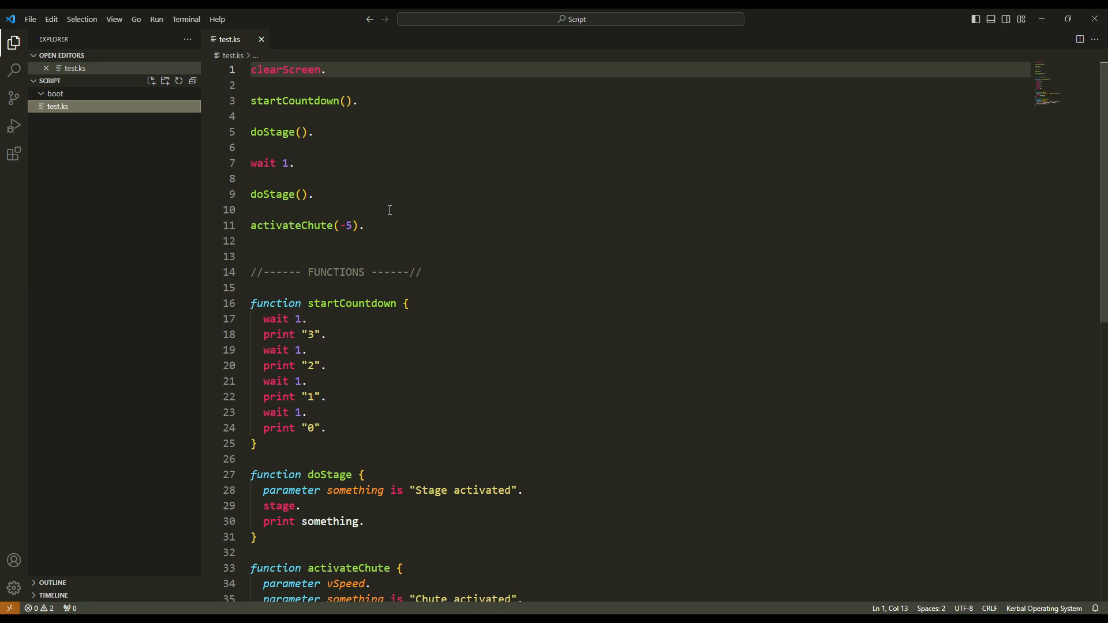
{"action": "mouse_move", "coordinate": [372, 210]}
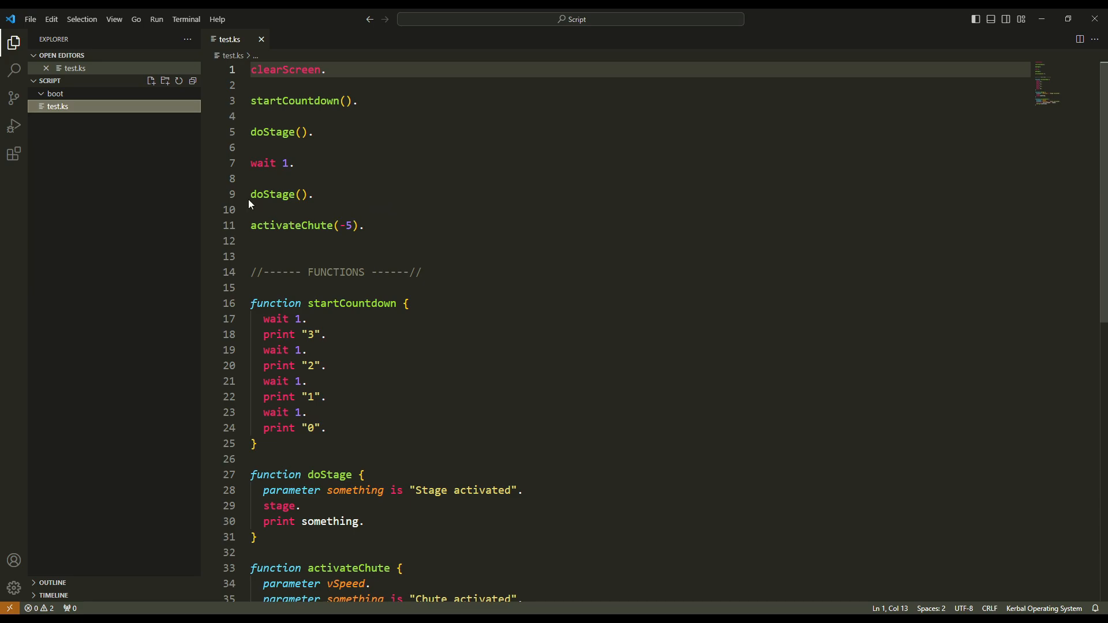
Create a new folder named missions in the Script folder.
{"action": "left_click", "coordinate": [165, 81]}
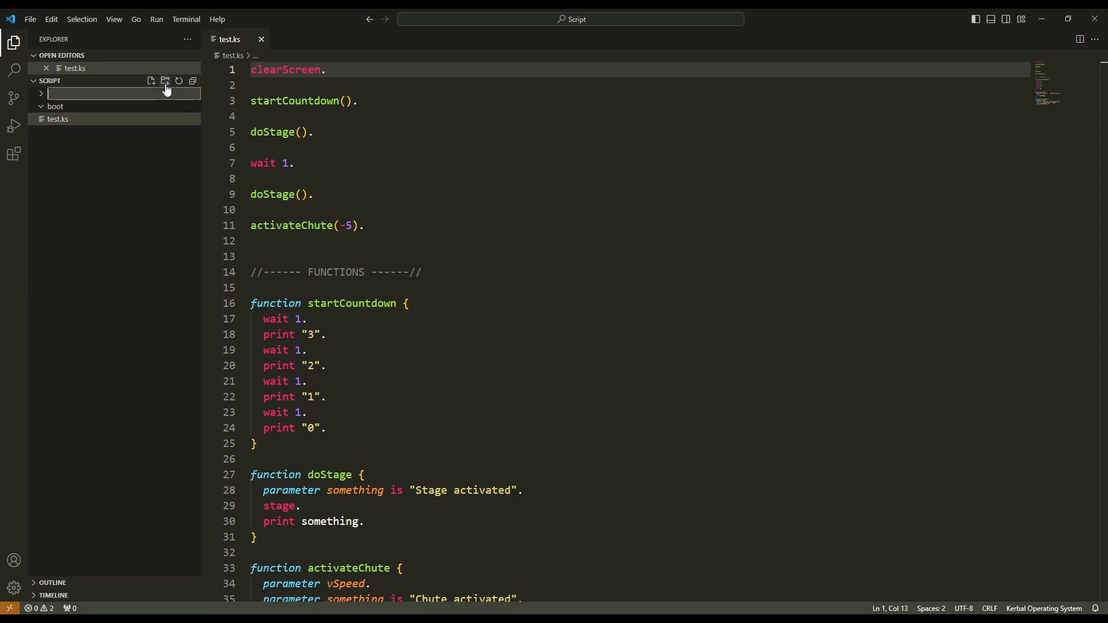
{"action": "mouse_move", "coordinate": [167, 147]}
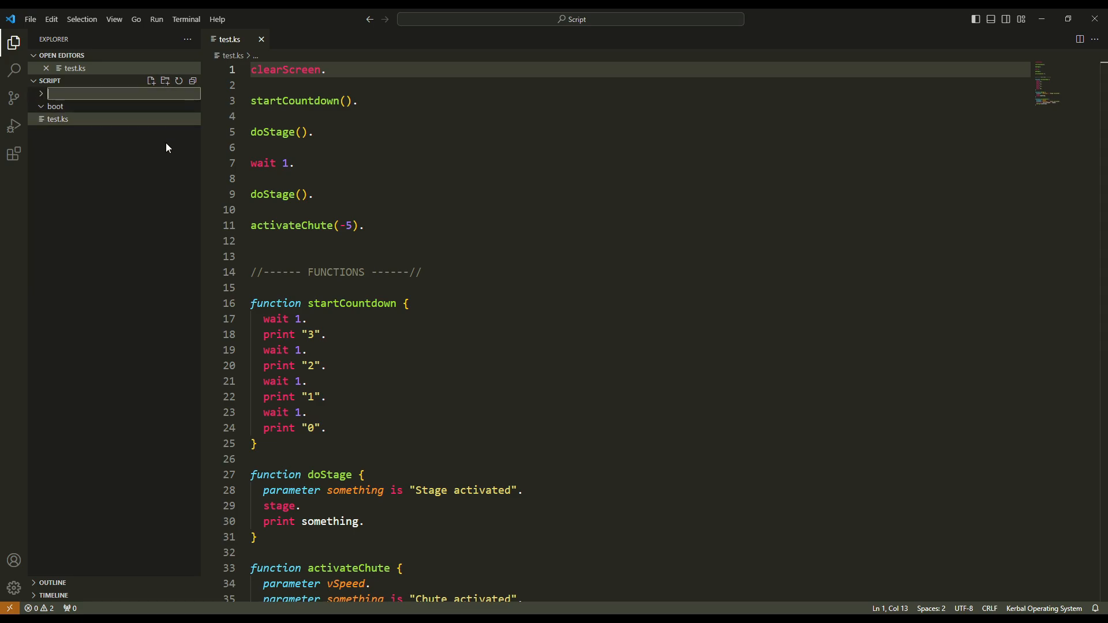
{"action": "type", "text": "mission"}
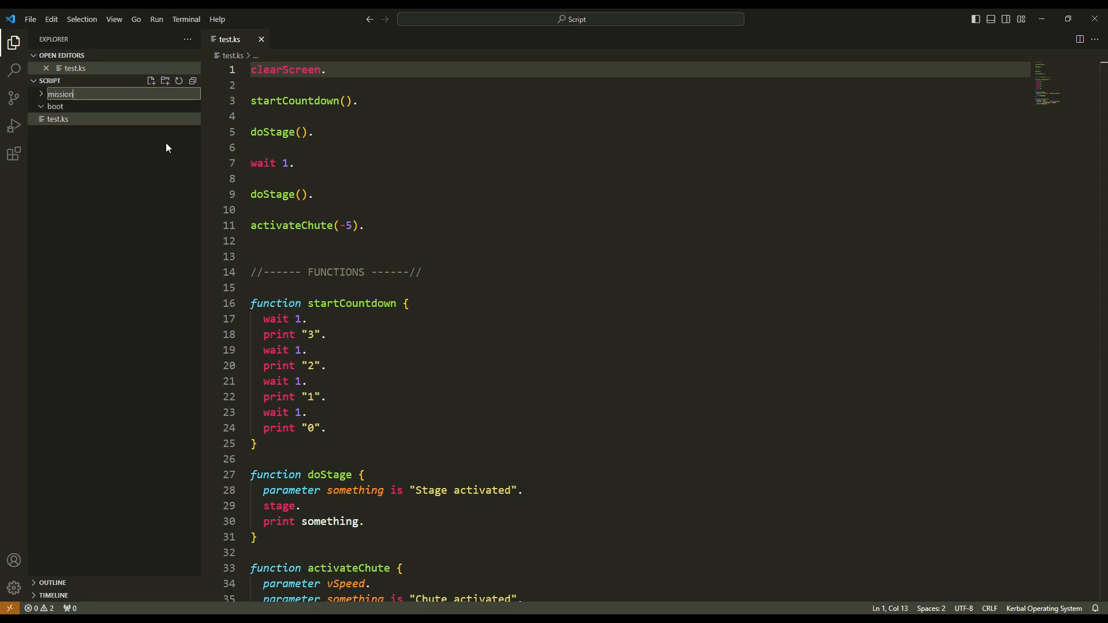
{"action": "key", "text": "Enter"}
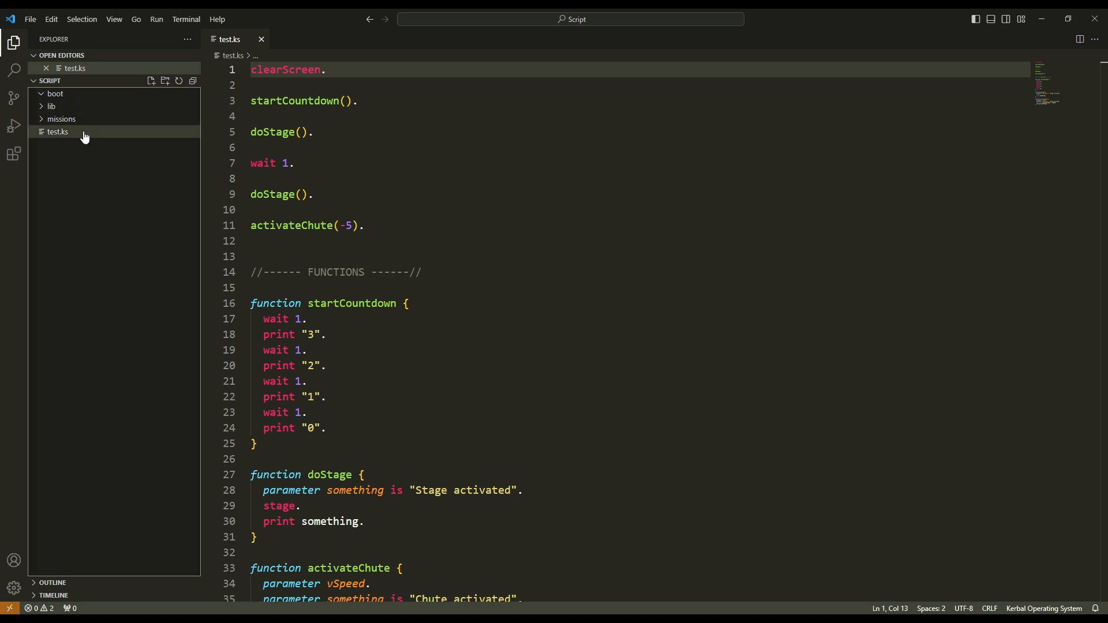
{"action": "mouse_move", "coordinate": [93, 121]}
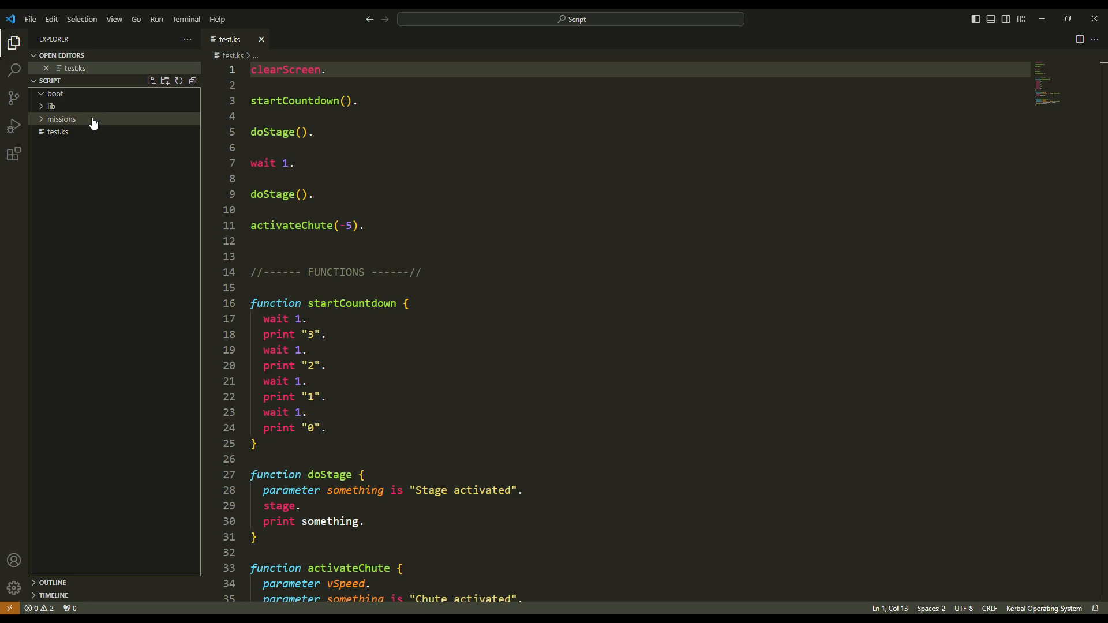
{"action": "mouse_move", "coordinate": [76, 122]}
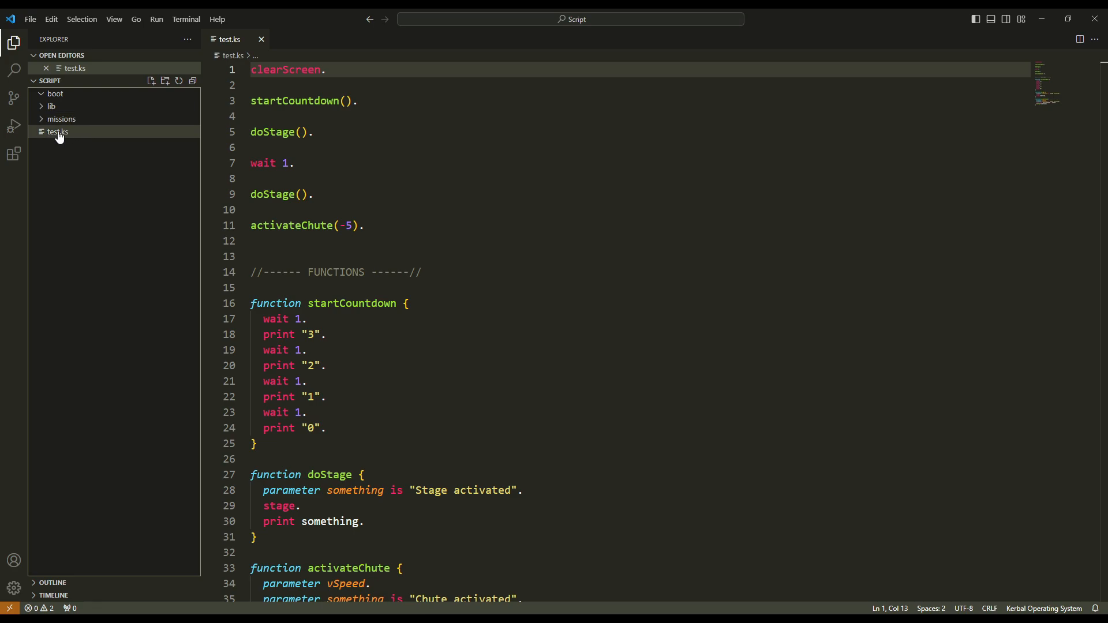
Move test.ks into the missions folder.
{"action": "left_click", "coordinate": [60, 119]}
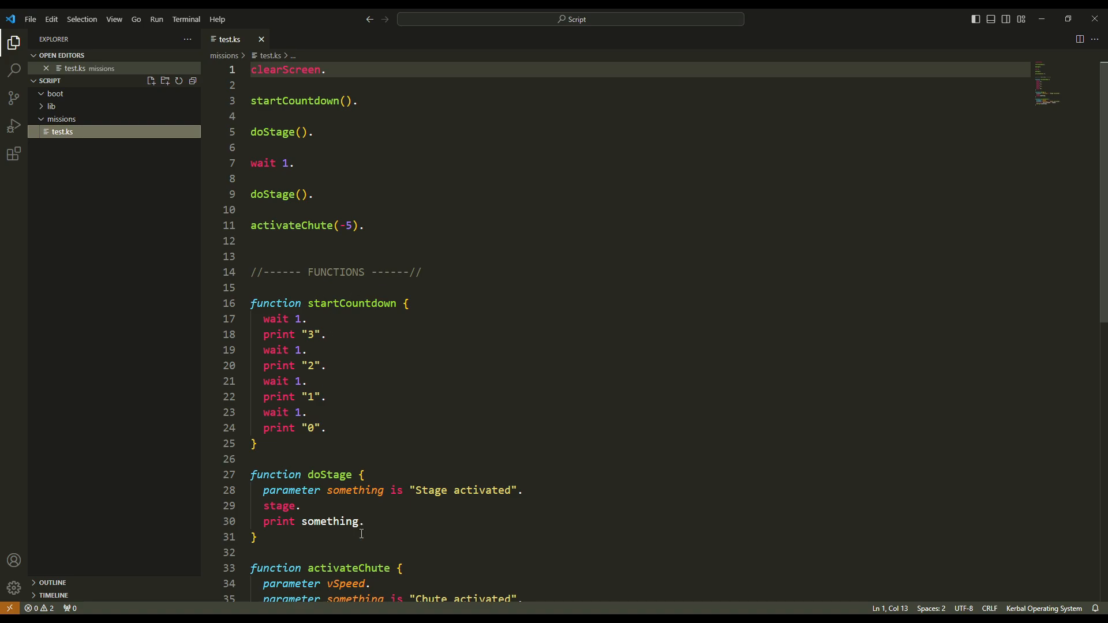
{"action": "mouse_move", "coordinate": [344, 295]}
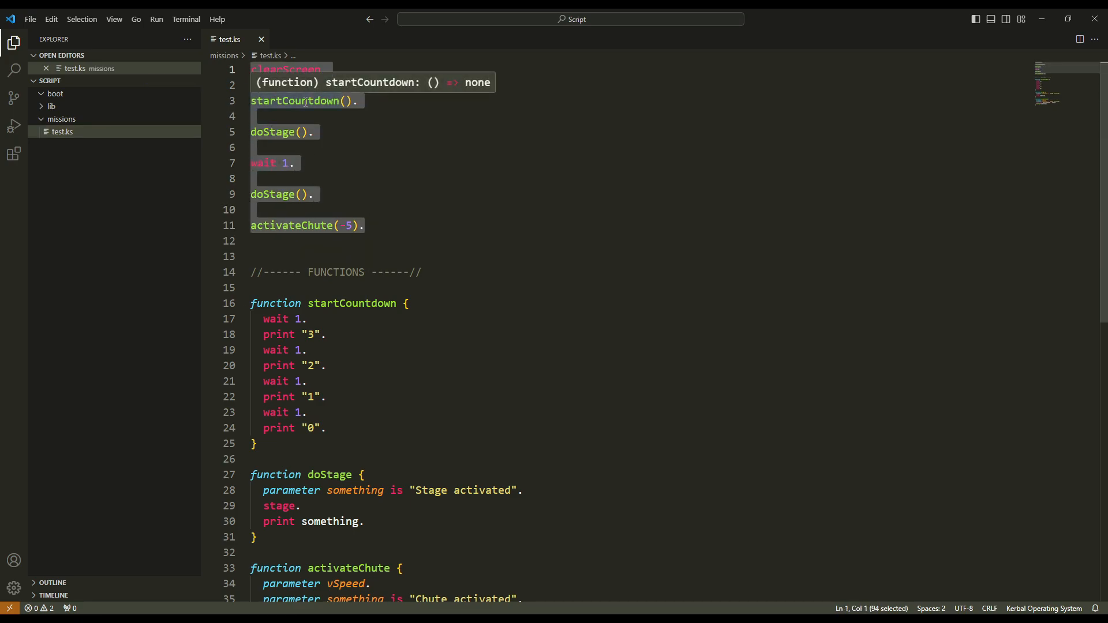
{"action": "mouse_move", "coordinate": [330, 296]}
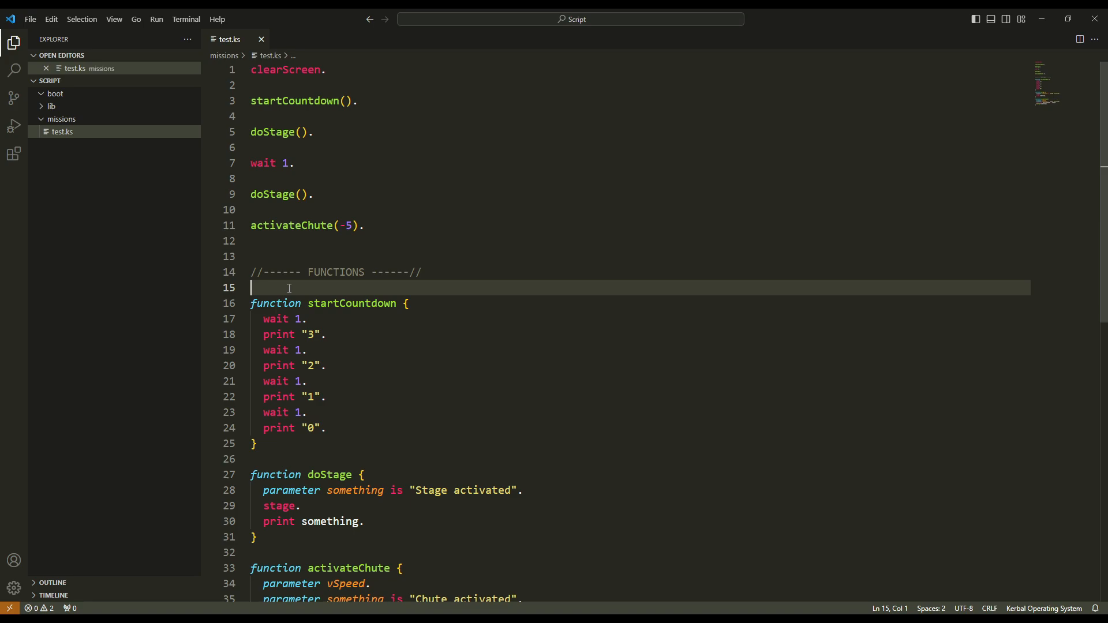
{"action": "mouse_move", "coordinate": [332, 521]}
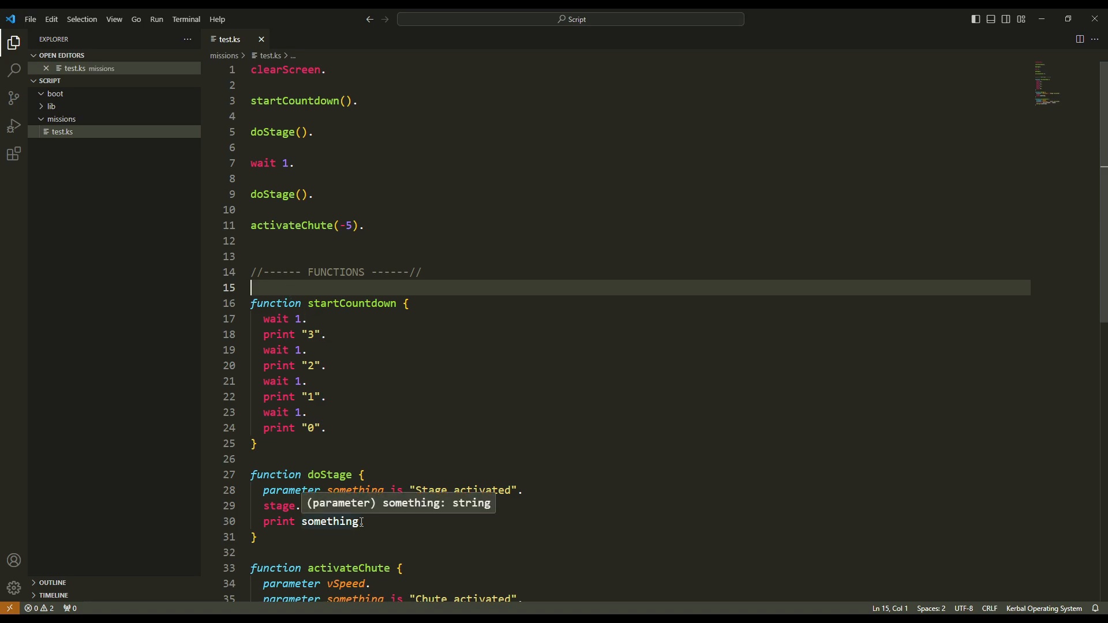
{"action": "mouse_move", "coordinate": [72, 134]}
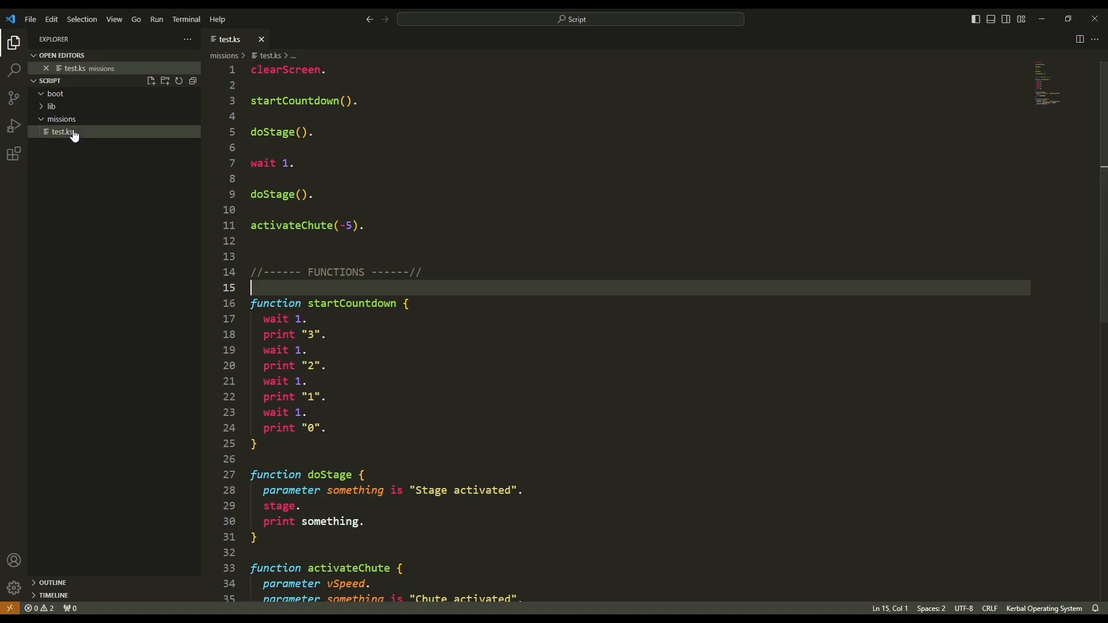
Create a new file liftoff.ks inside the lib folder.
{"action": "left_click", "coordinate": [51, 106]}
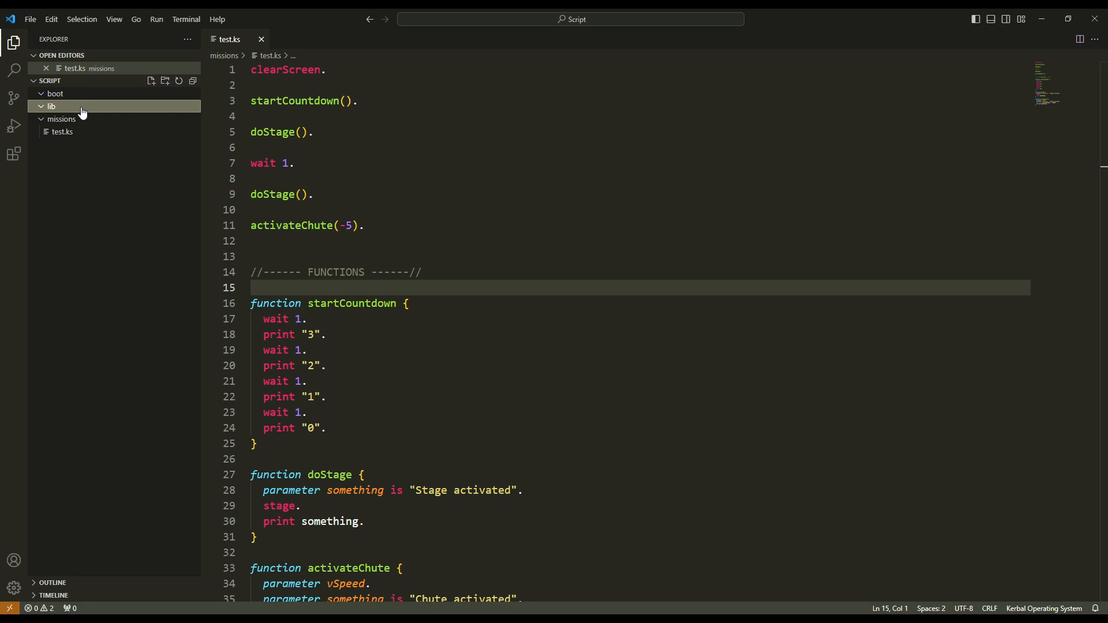
{"action": "mouse_move", "coordinate": [92, 108]}
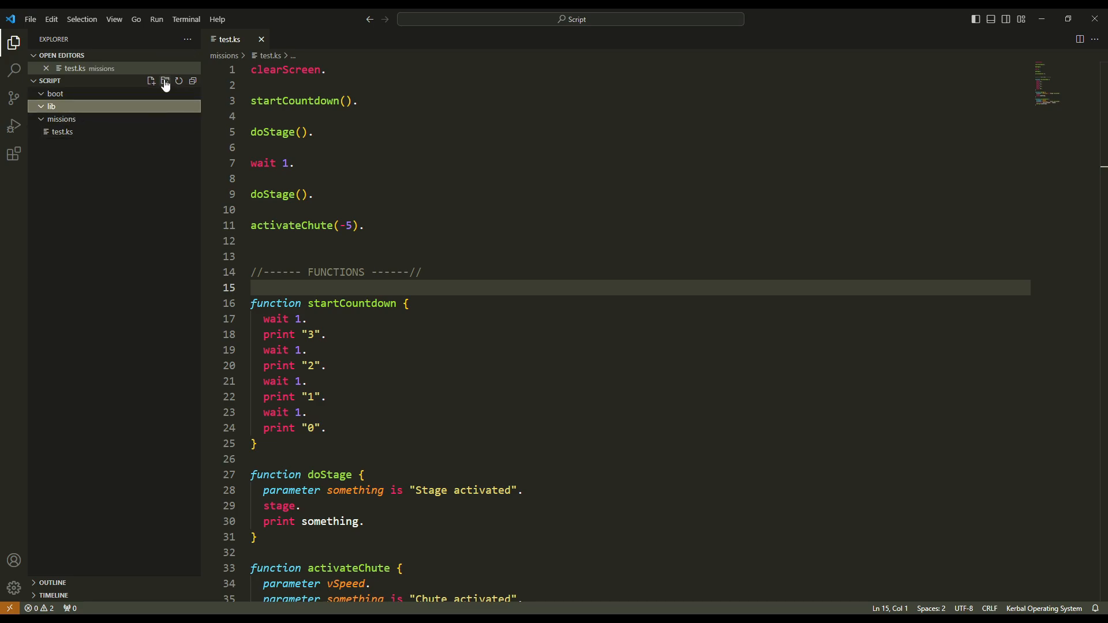
{"action": "left_click", "coordinate": [164, 81]}
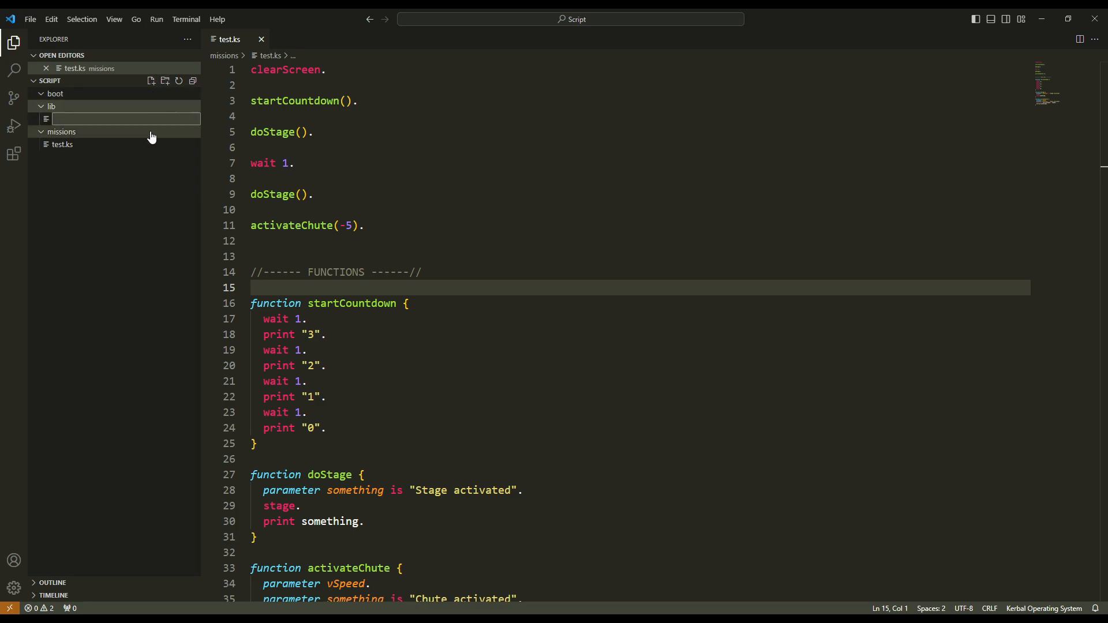
{"action": "mouse_move", "coordinate": [150, 166]}
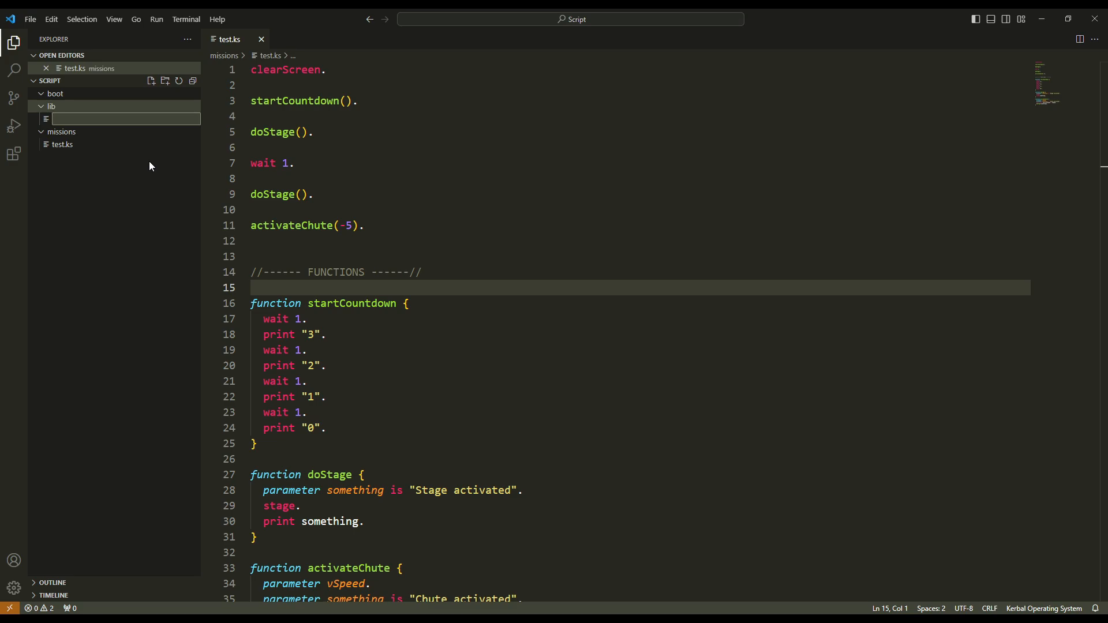
{"action": "type", "text": "liftoff.ks"}
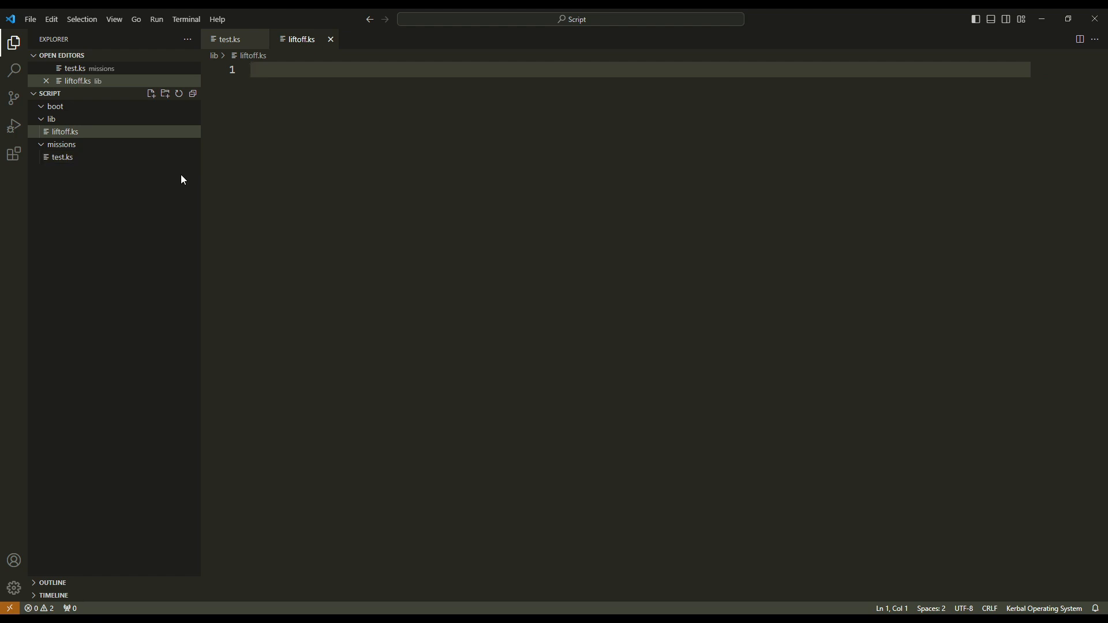
{"action": "mouse_move", "coordinate": [170, 150]}
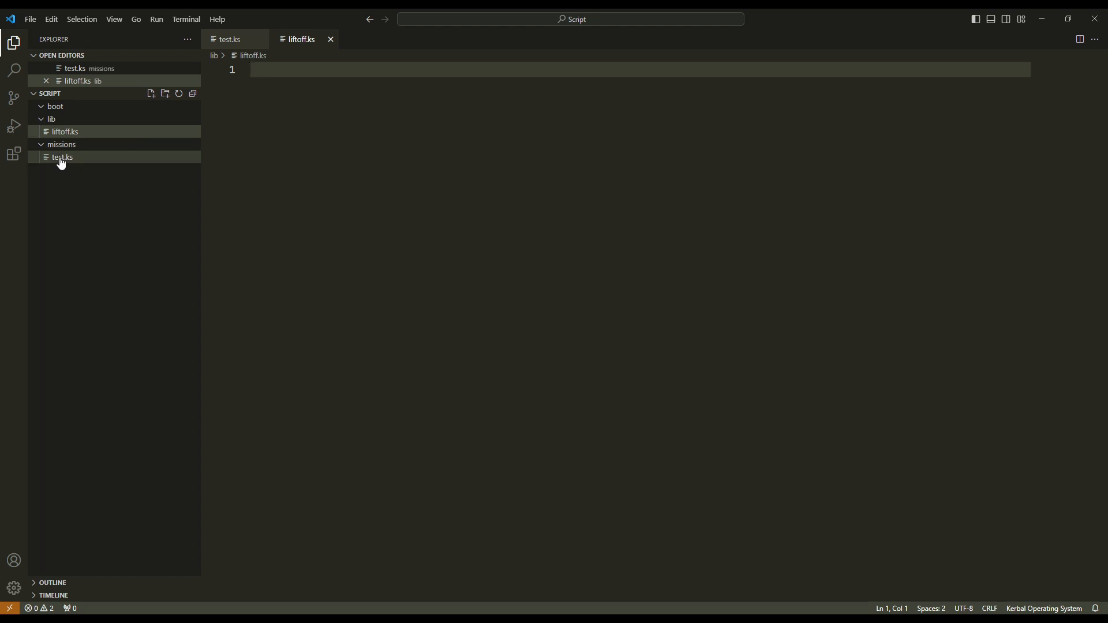
Cut the startCountdown function out of test.ks and move it into liftoff.ks.
{"action": "left_click", "coordinate": [62, 157]}
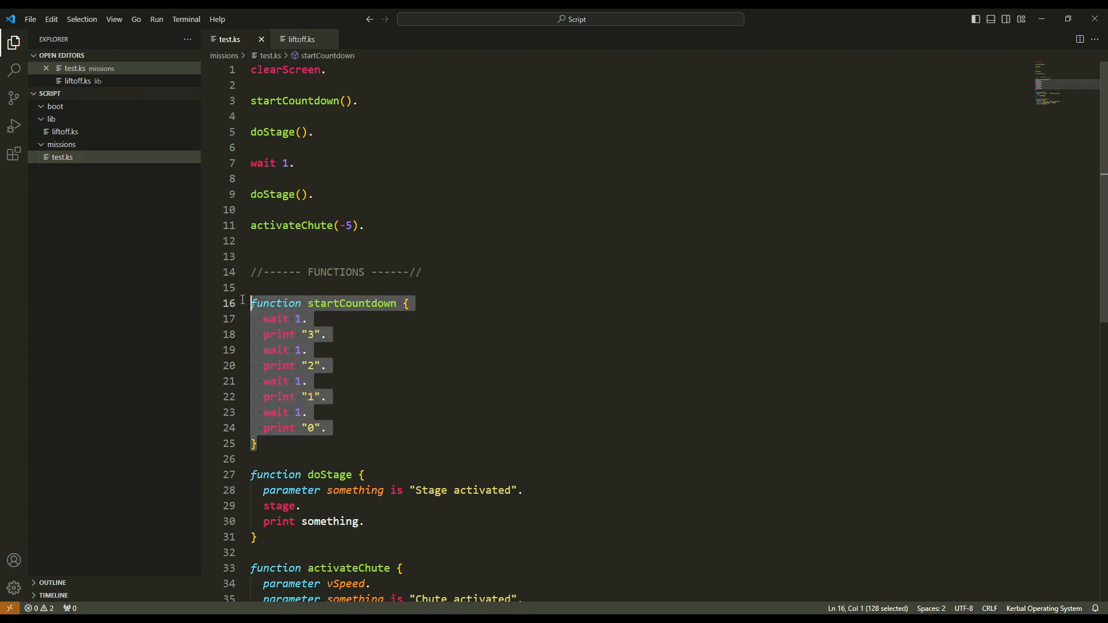
{"action": "key", "text": "Delete"}
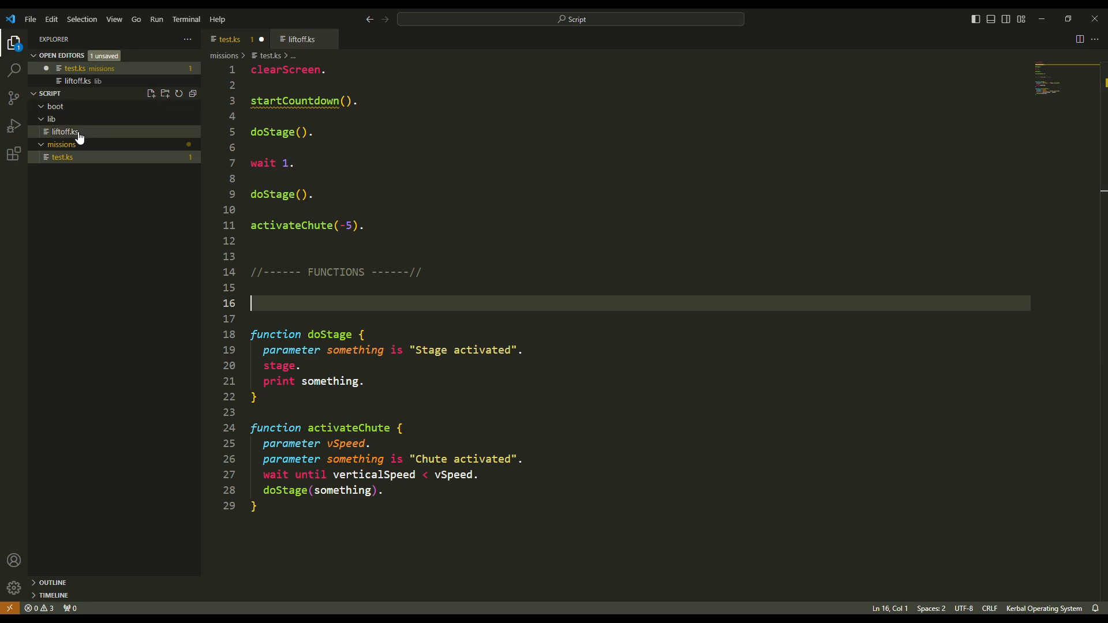
{"action": "left_click", "coordinate": [57, 131]}
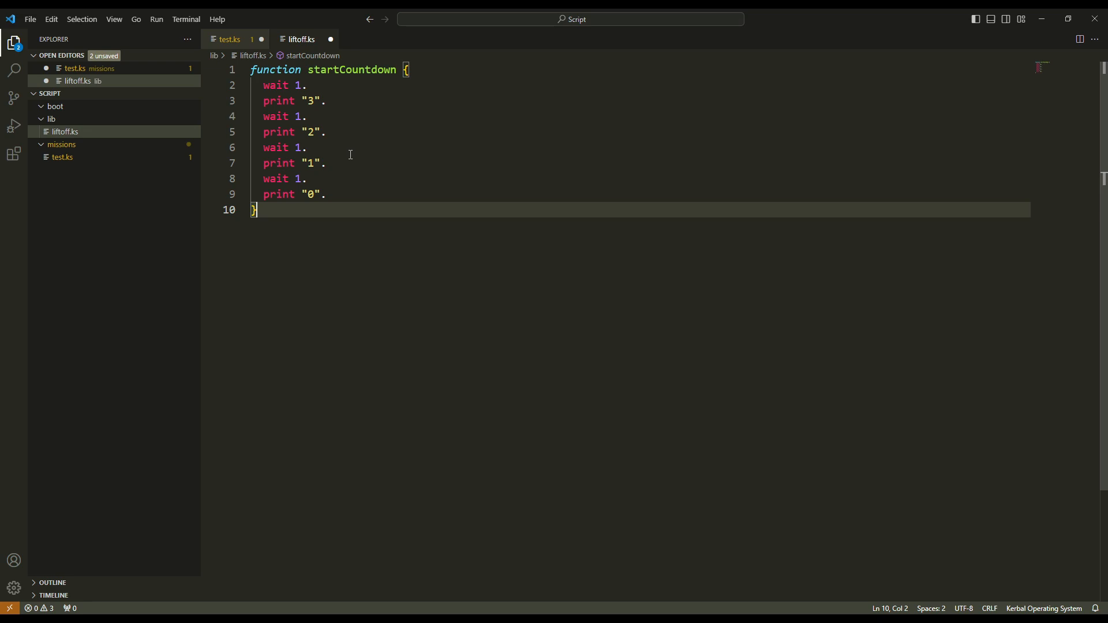
{"action": "mouse_move", "coordinate": [286, 179]}
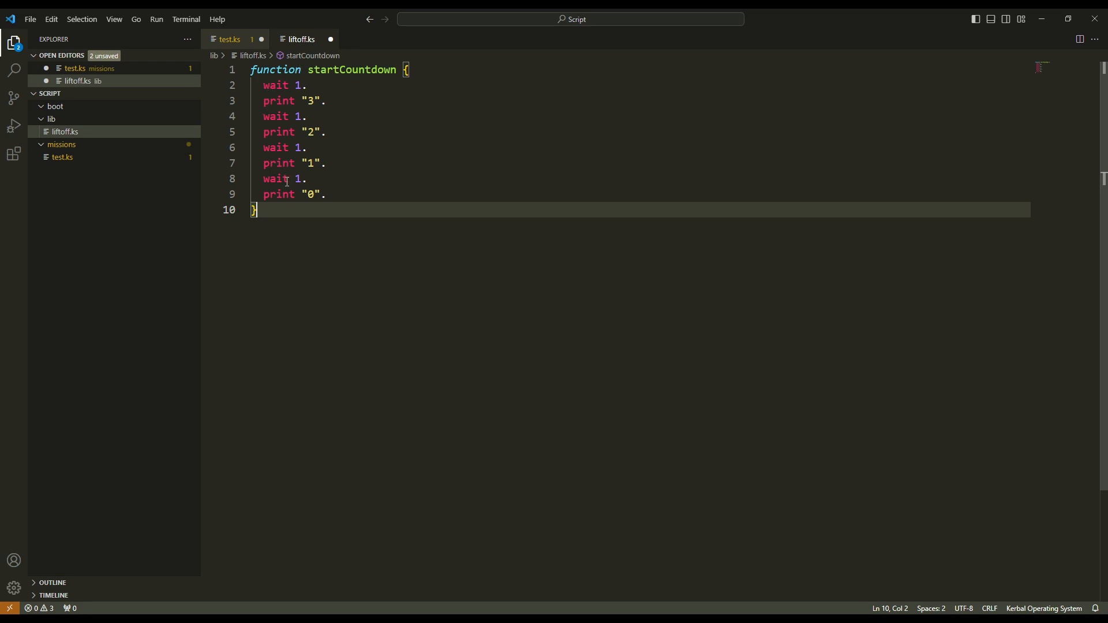
{"action": "mouse_move", "coordinate": [318, 81]}
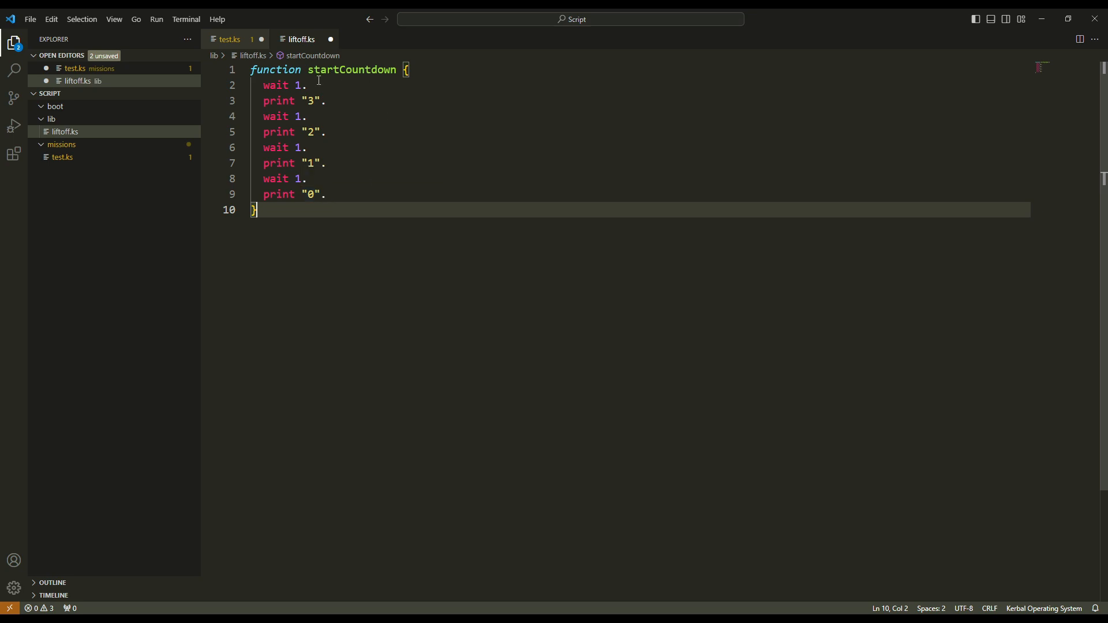
{"action": "mouse_move", "coordinate": [227, 40]}
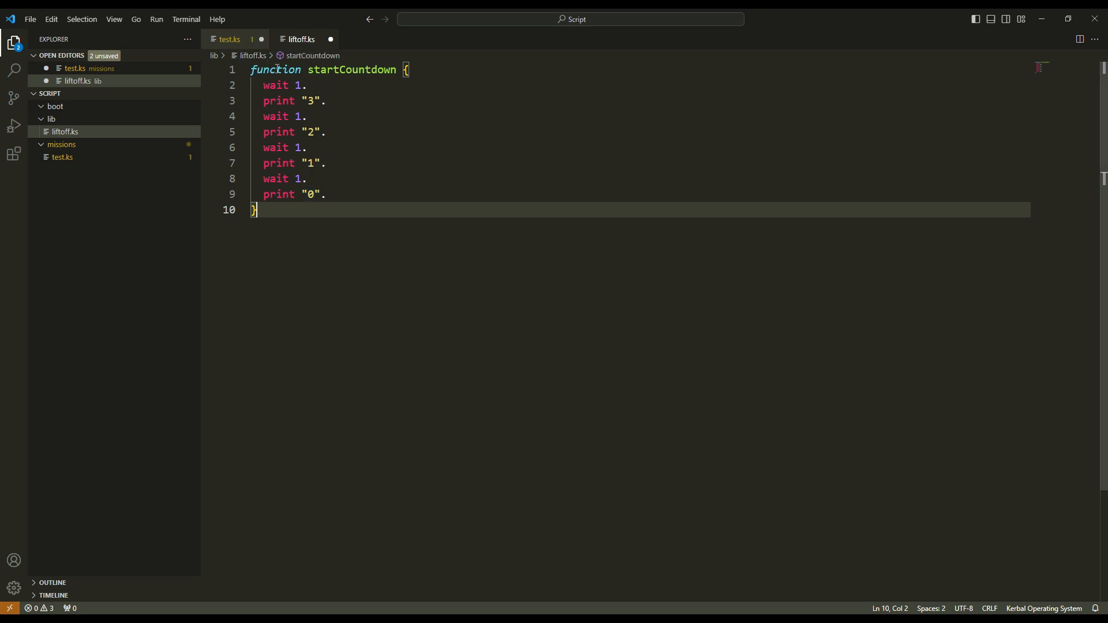
Prefix function startCountdown with local, then change the prefix to global.
{"action": "left_click", "coordinate": [272, 69]}
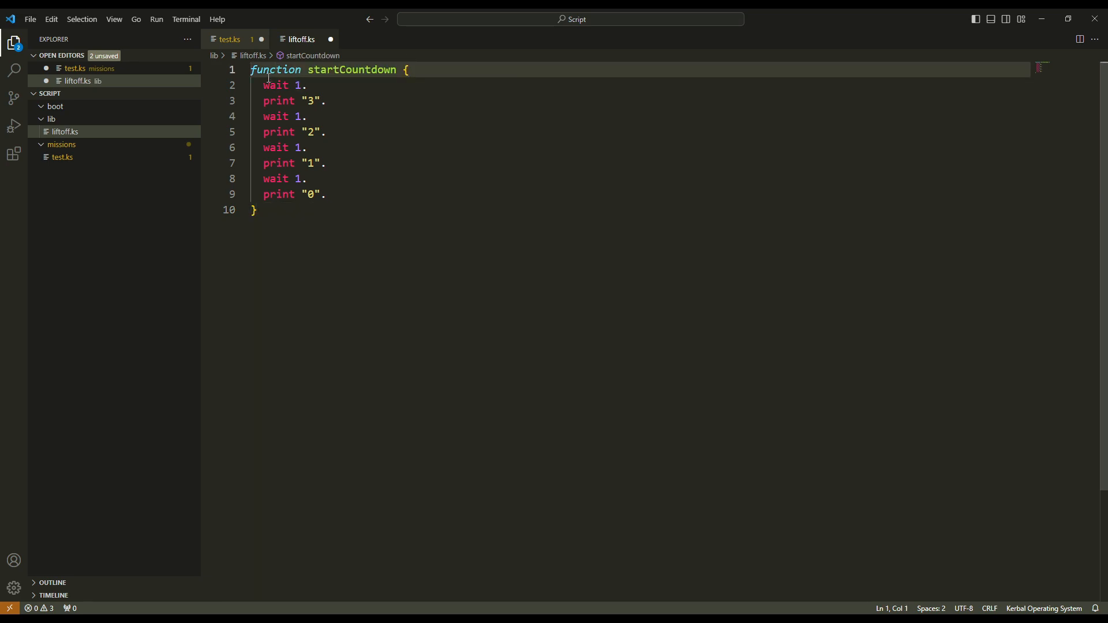
{"action": "mouse_move", "coordinate": [330, 229]}
{"action": "type", "text": "globa"}
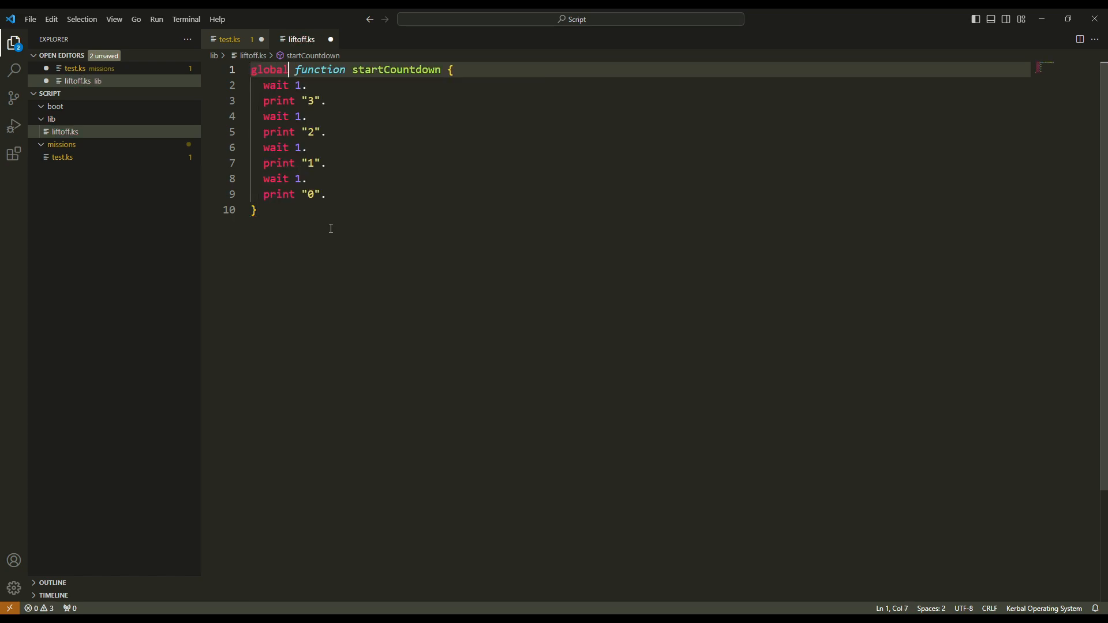
{"action": "type", "text": "local"}
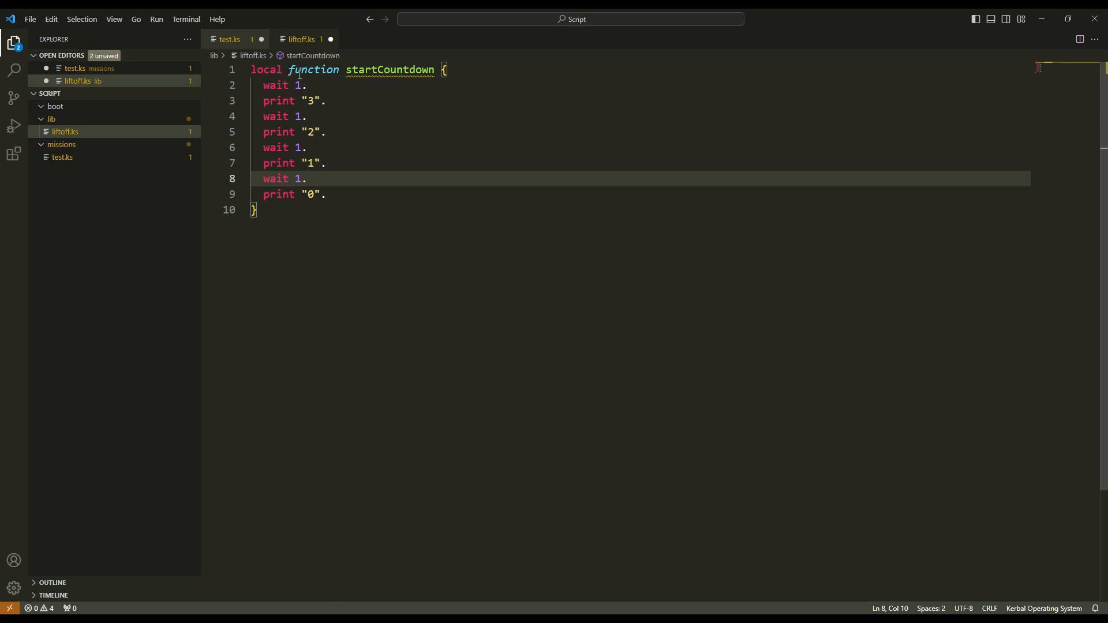
{"action": "mouse_move", "coordinate": [278, 358]}
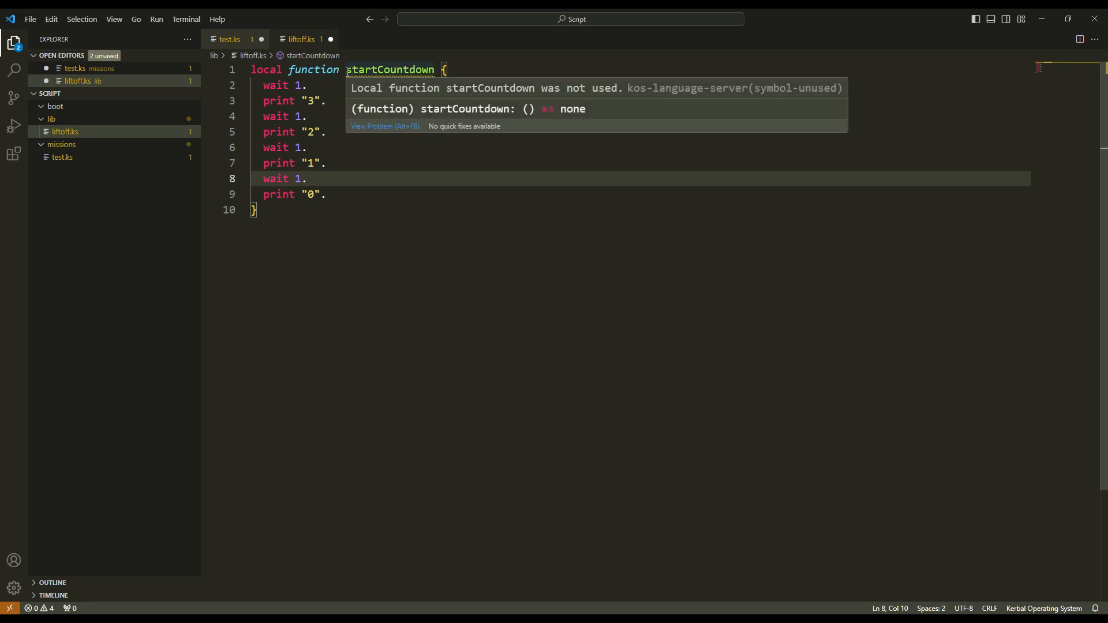
{"action": "double_click", "coordinate": [389, 69]}
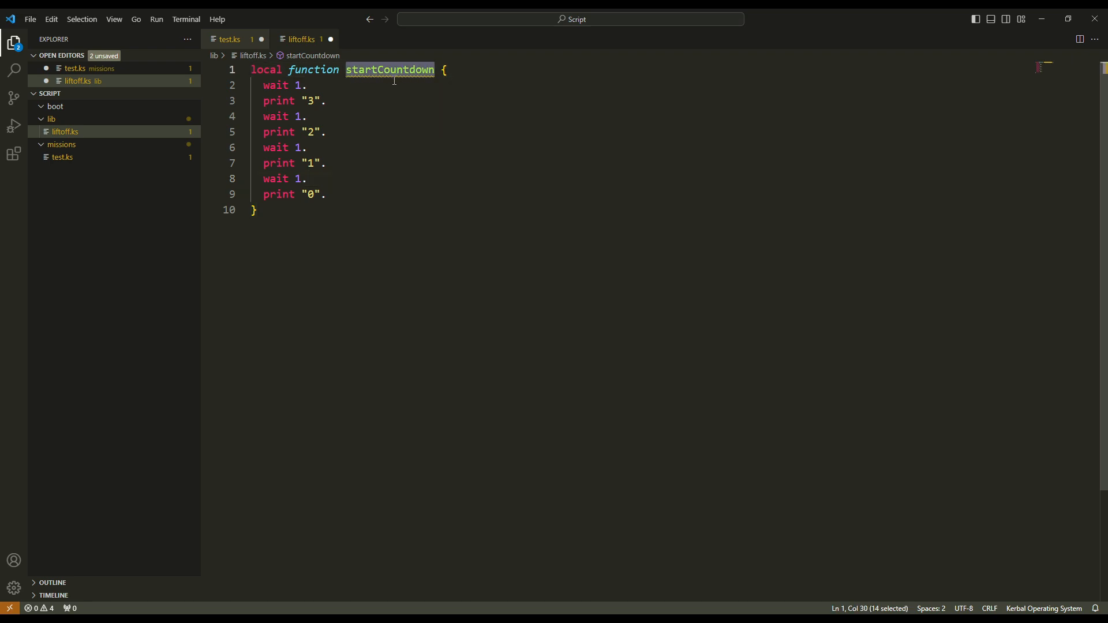
{"action": "mouse_move", "coordinate": [427, 78]}
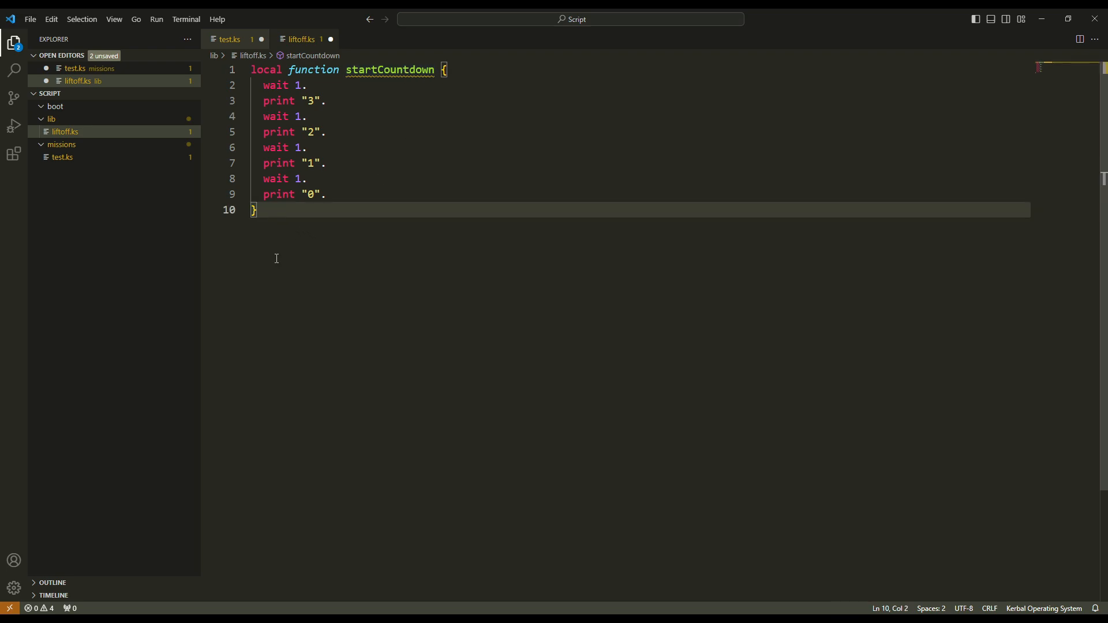
{"action": "mouse_move", "coordinate": [367, 339]}
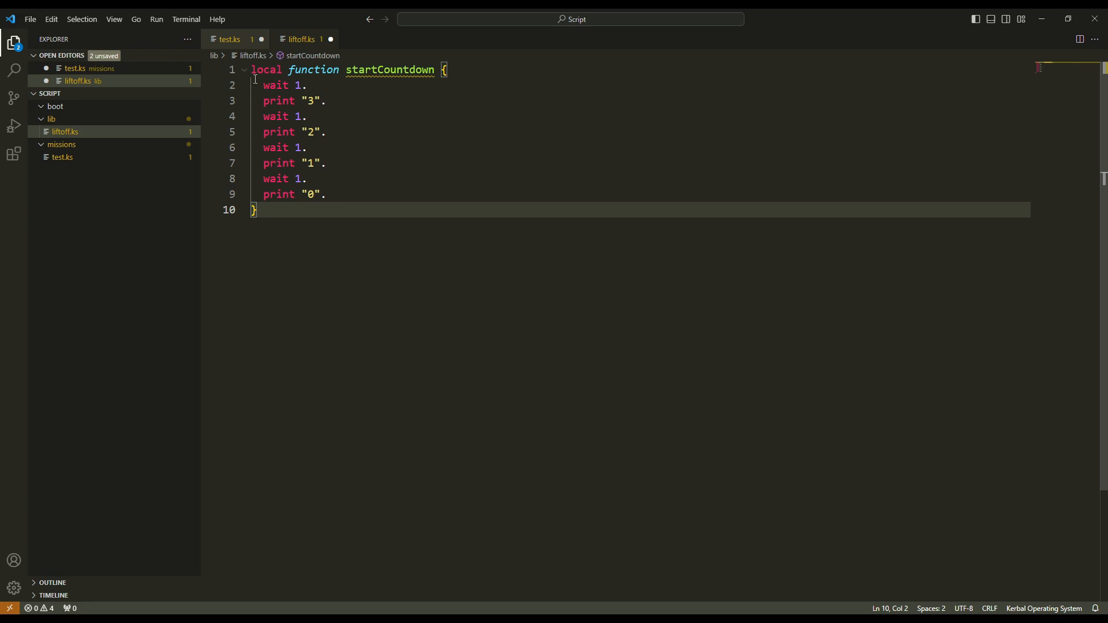
{"action": "type", "text": "globa"}
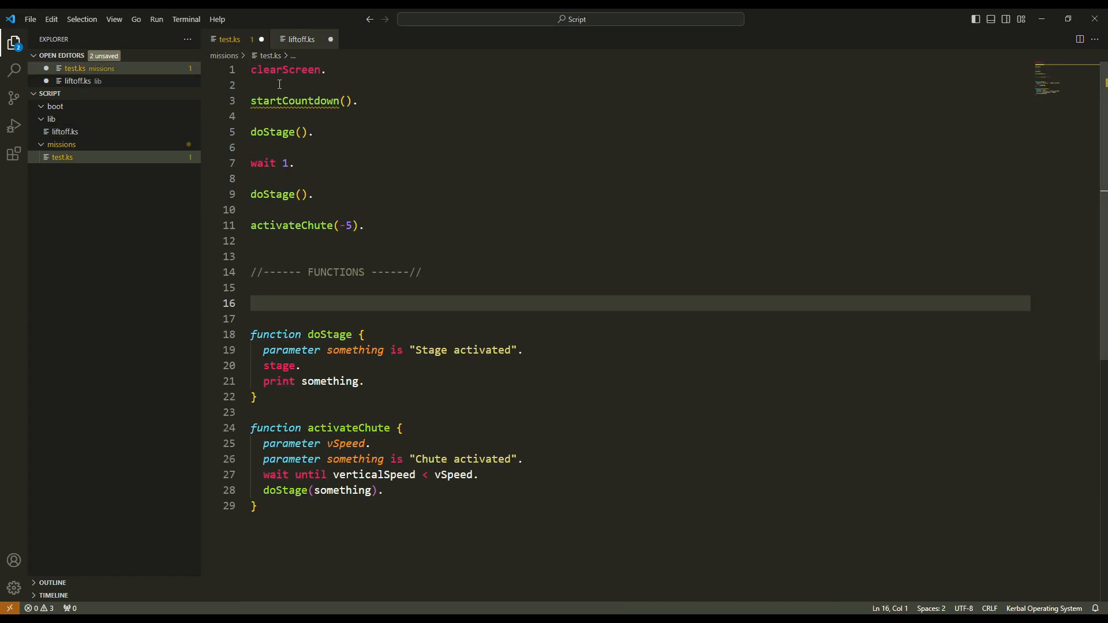
{"action": "mouse_move", "coordinate": [294, 101]}
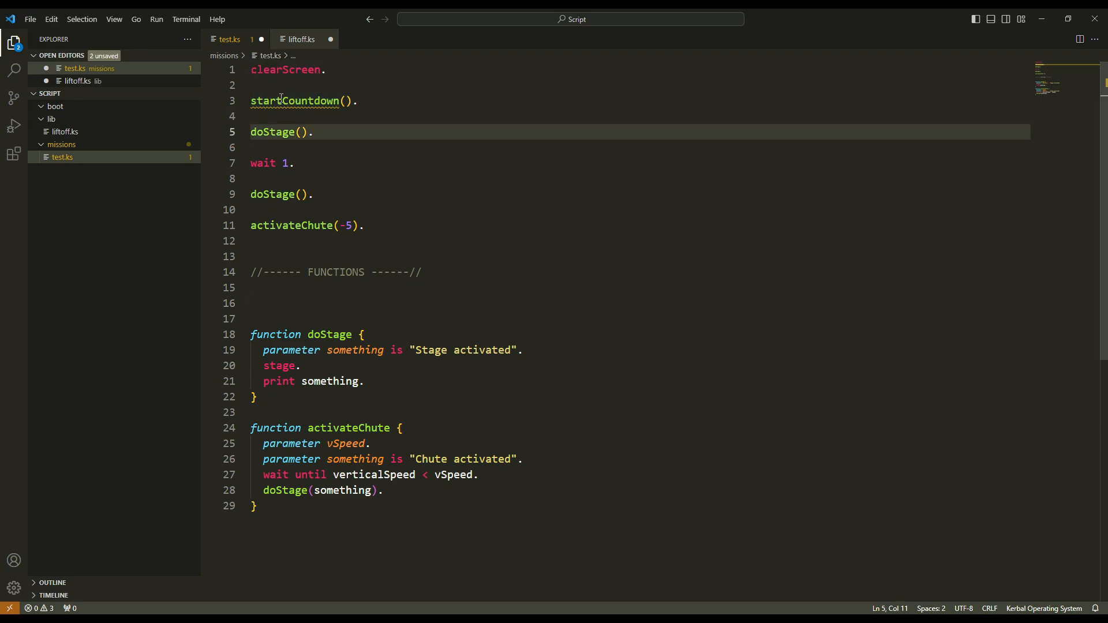
Insert blank lines at the top of test.ks above clearScreen.
{"action": "double_click", "coordinate": [294, 101]}
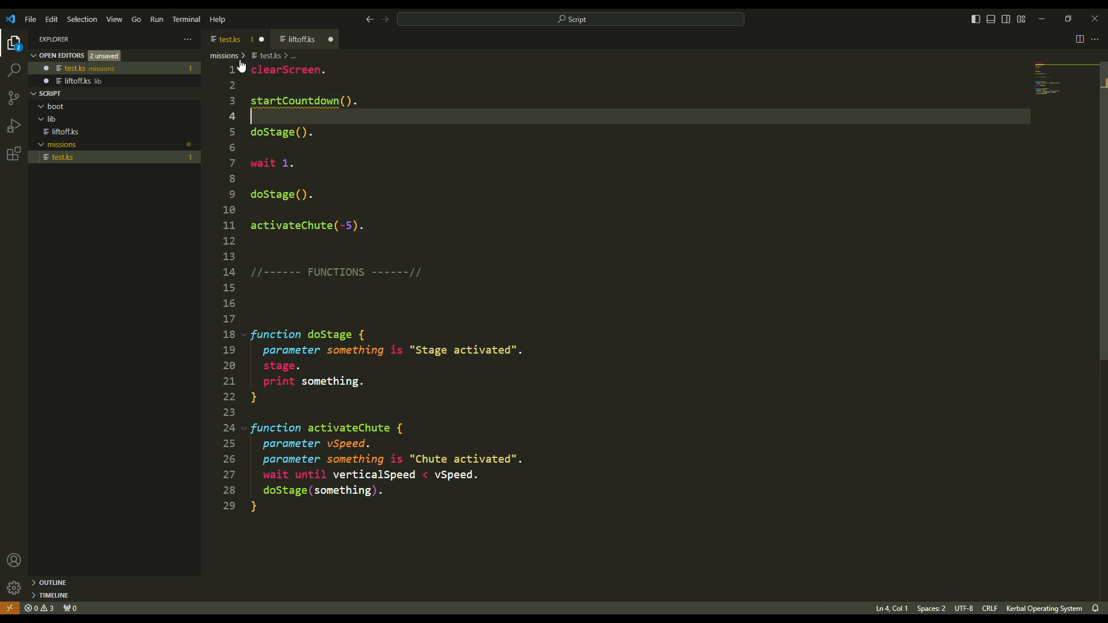
{"action": "mouse_move", "coordinate": [294, 157]}
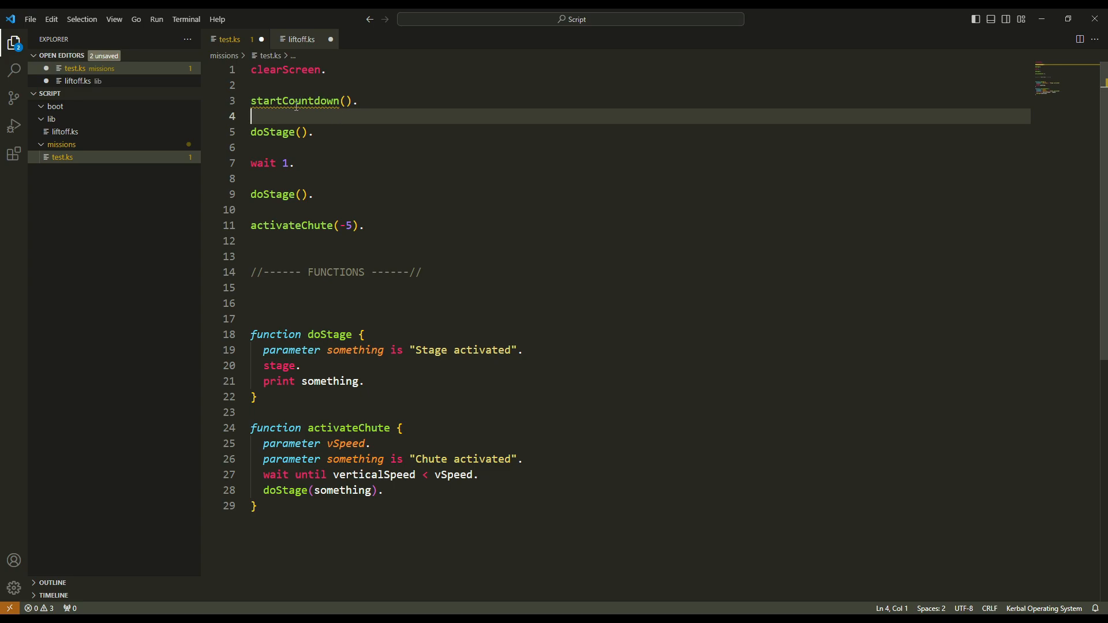
{"action": "mouse_move", "coordinate": [350, 150]}
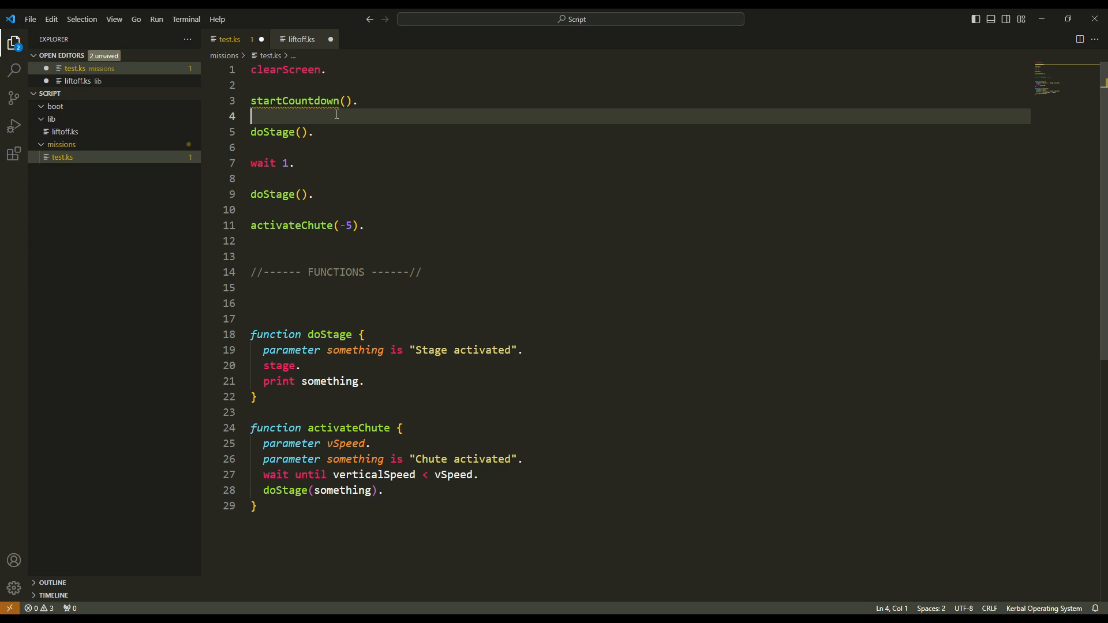
{"action": "mouse_move", "coordinate": [342, 115]}
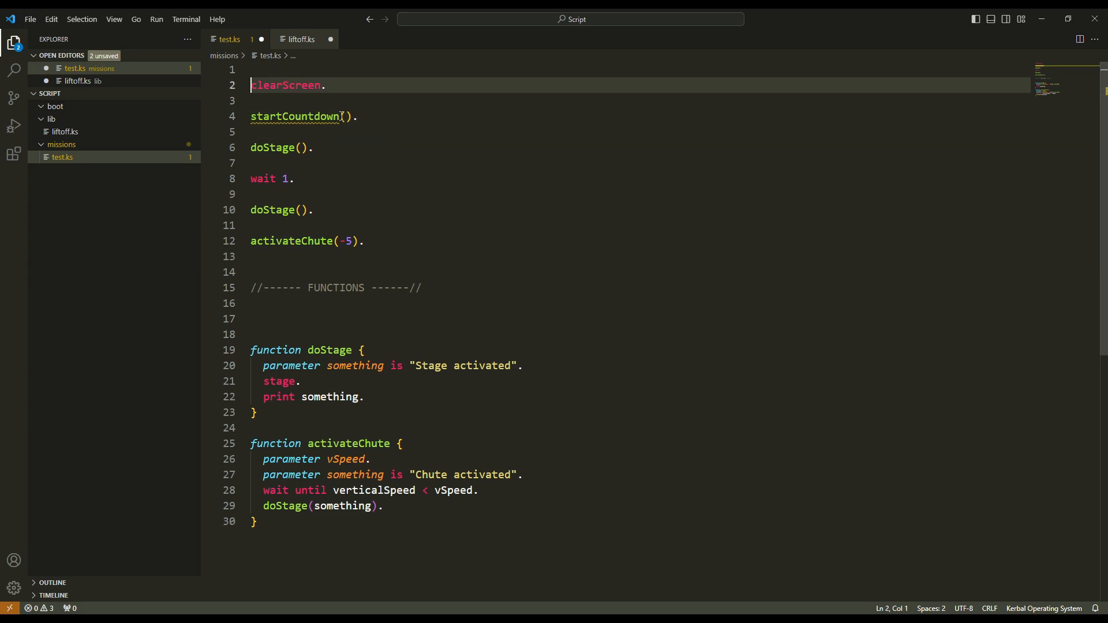
{"action": "key", "text": "Enter"}
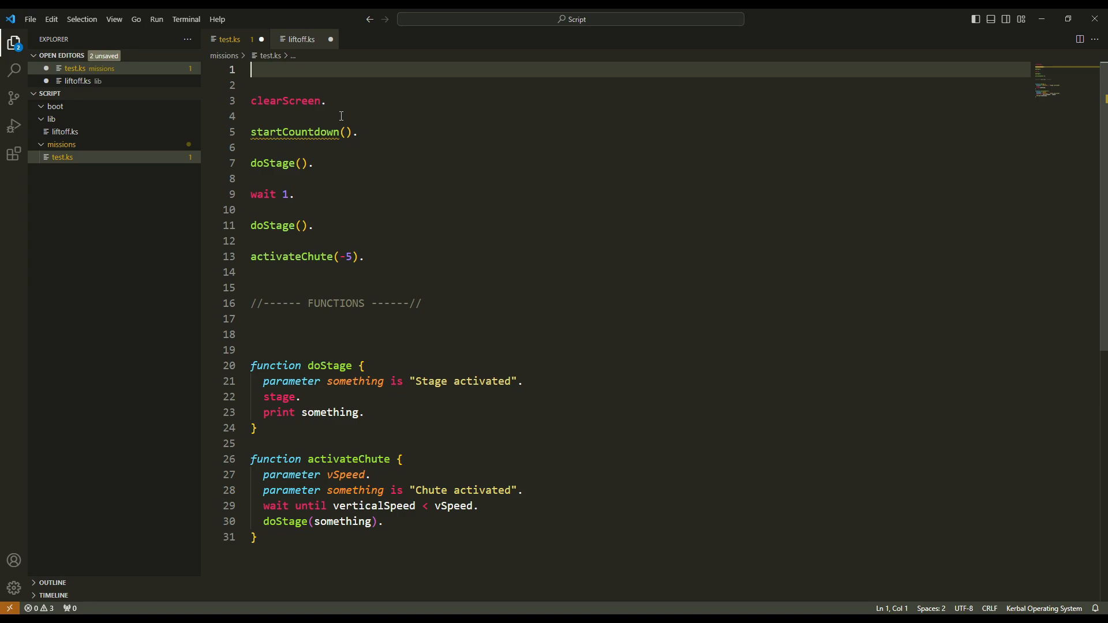
Write runPath("0:/lib/liftoff.ks"). as the first line of test.ks.
{"action": "type", "text": "run"}
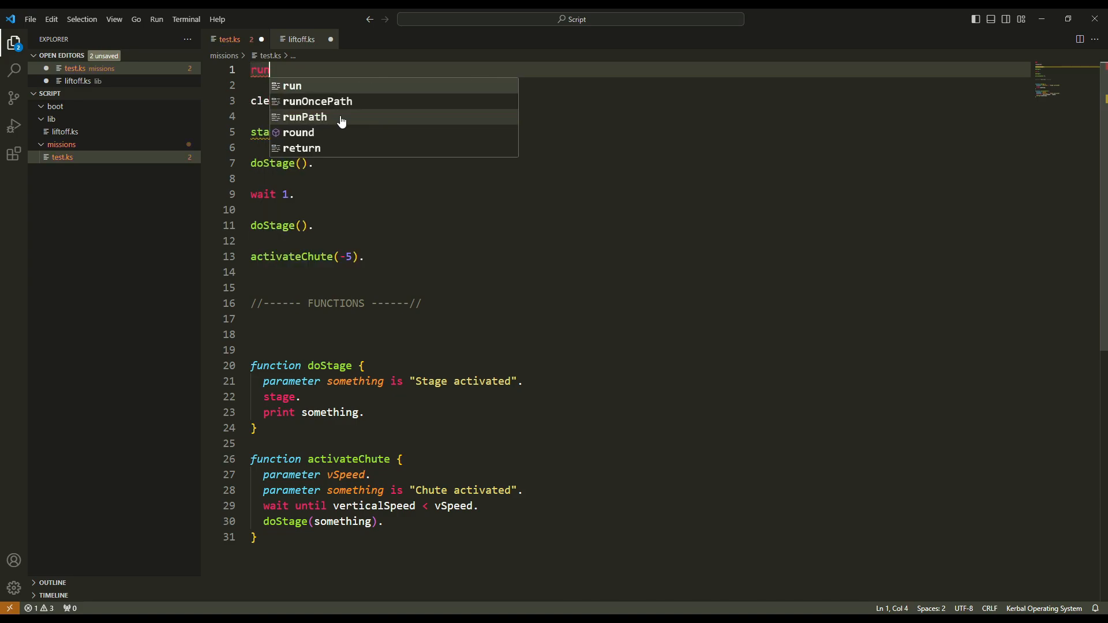
{"action": "left_click", "coordinate": [305, 116]}
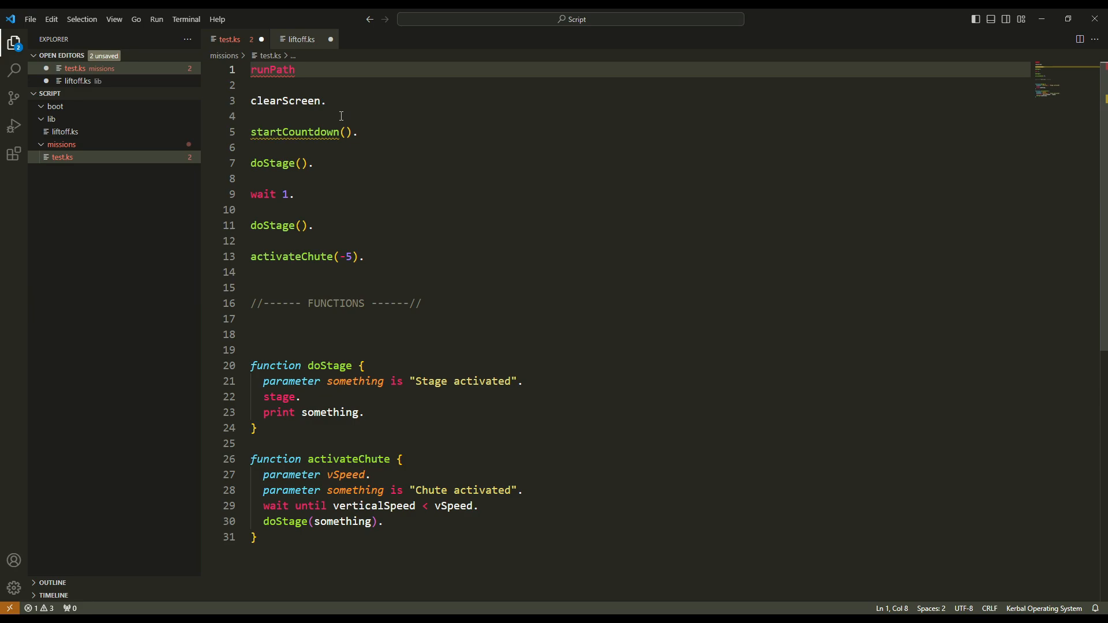
{"action": "type", "text": "()"}
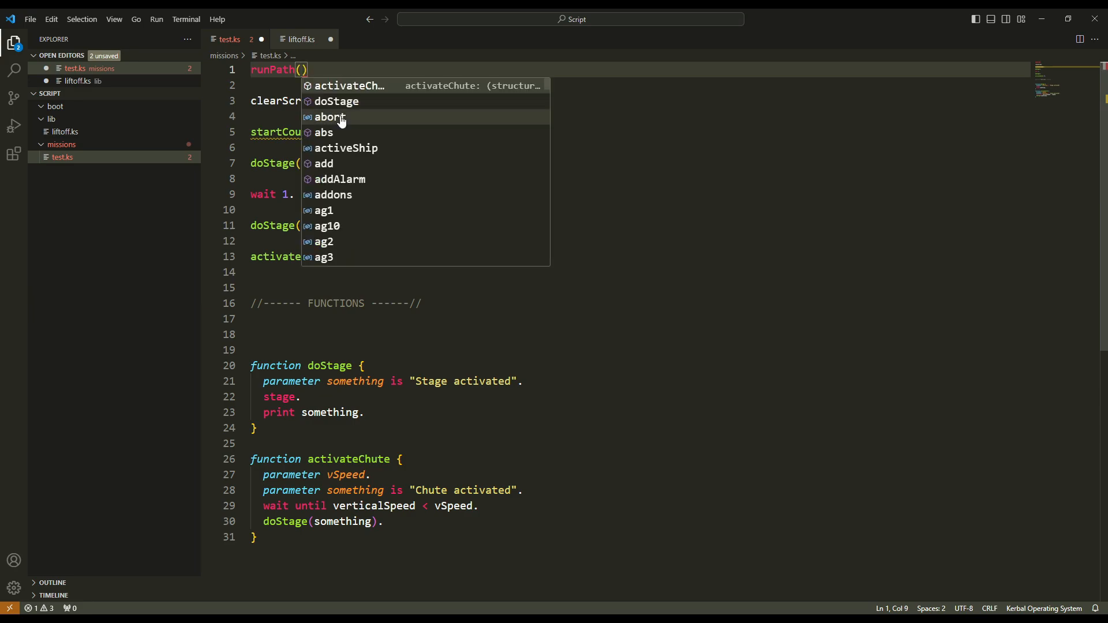
{"action": "type", "text": "\"0:\""}
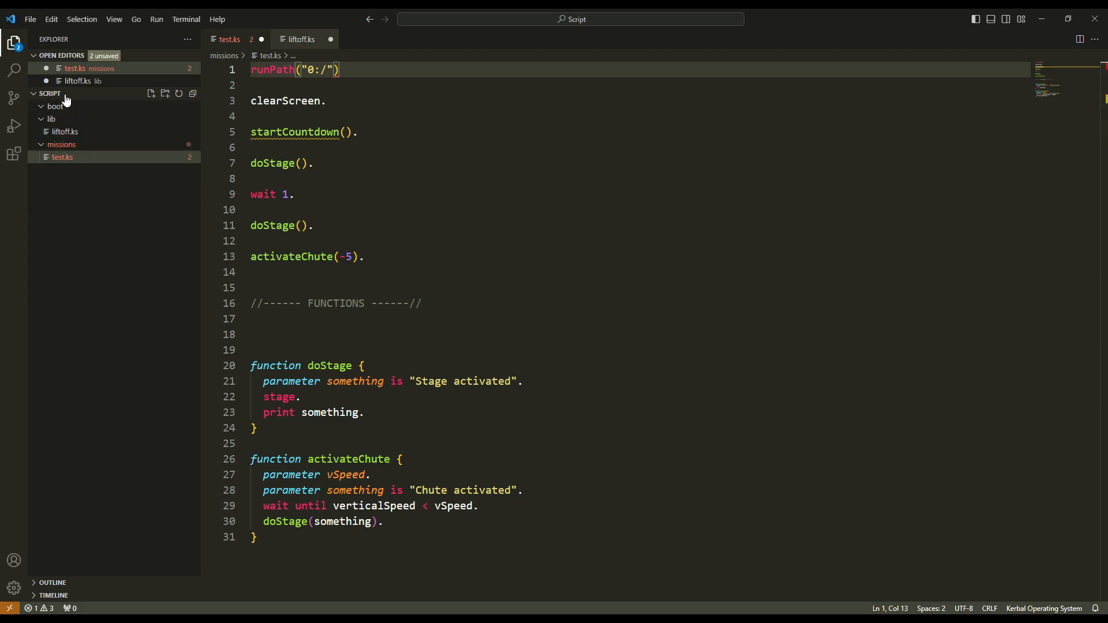
{"action": "mouse_move", "coordinate": [67, 131]}
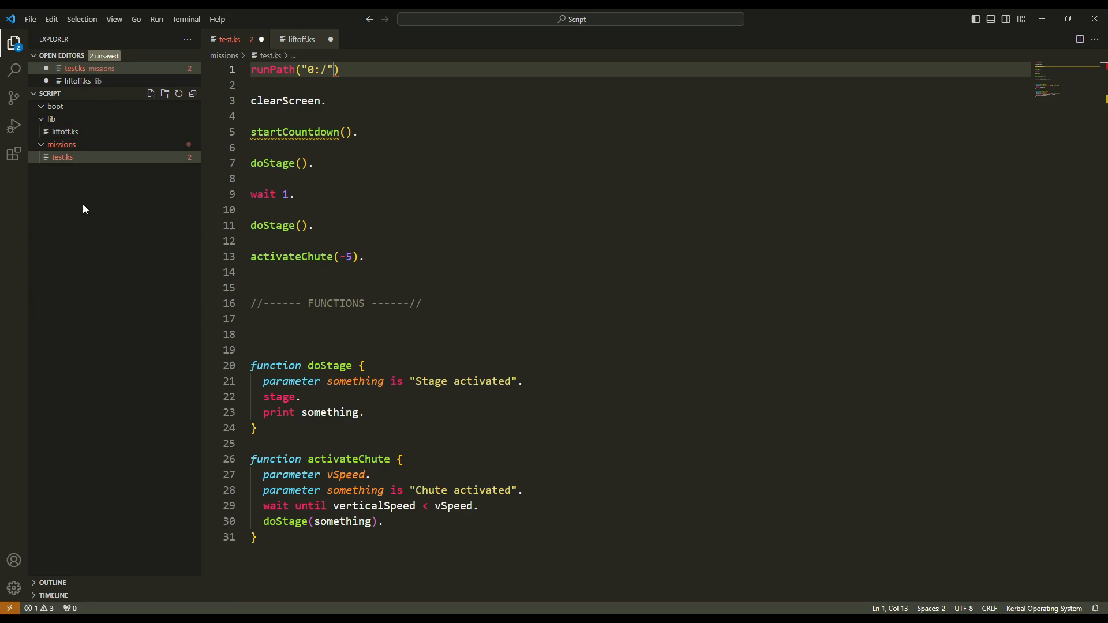
{"action": "mouse_move", "coordinate": [310, 70]}
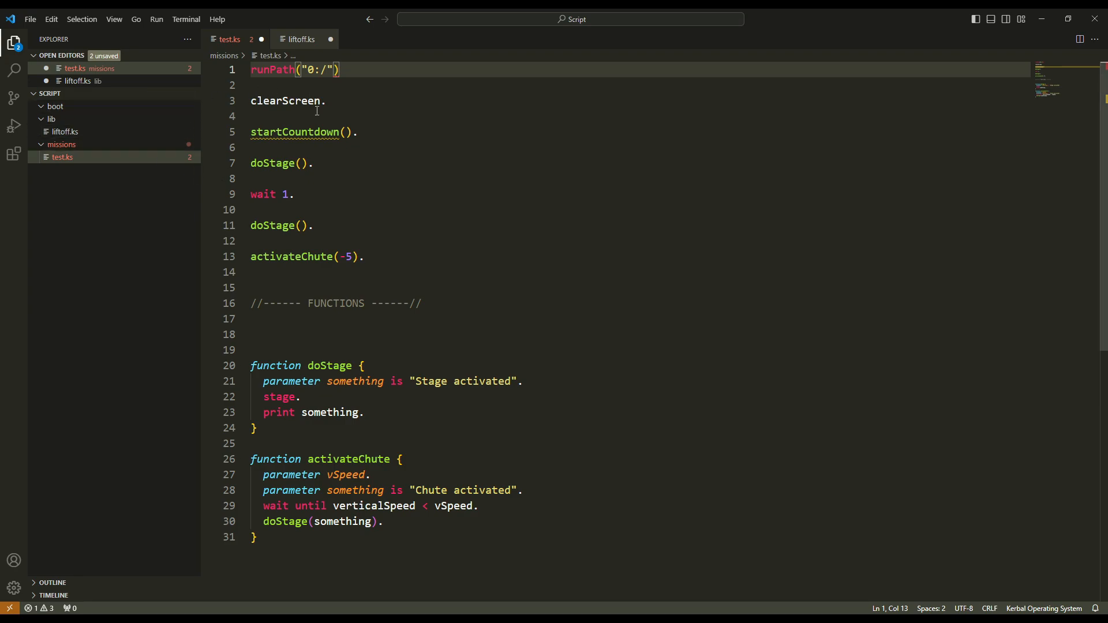
{"action": "type", "text": "lib"}
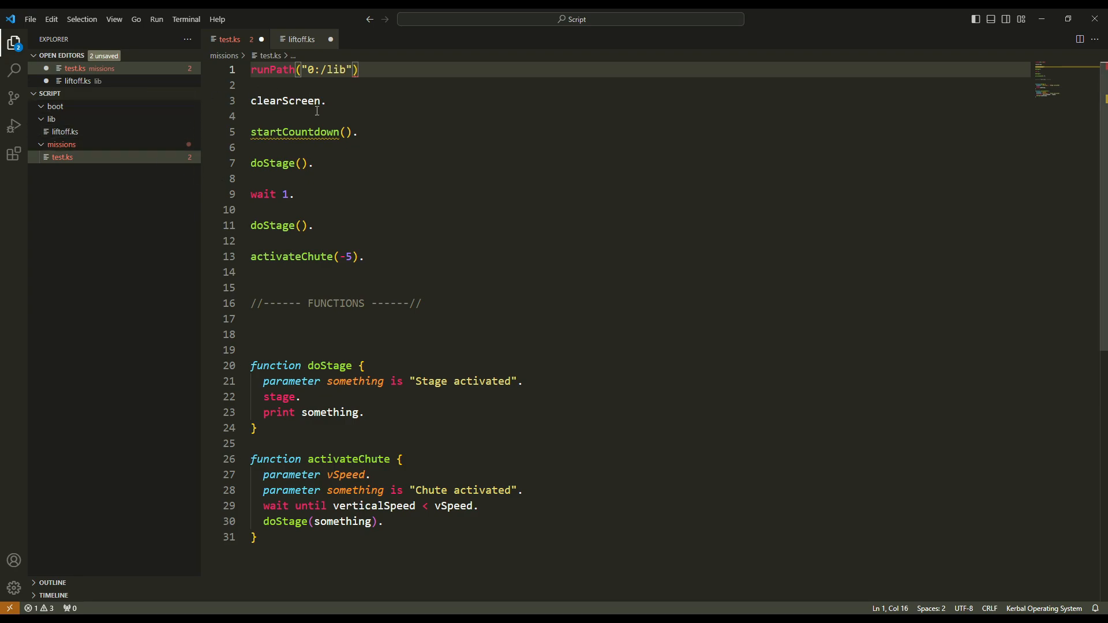
{"action": "type", "text": "/"}
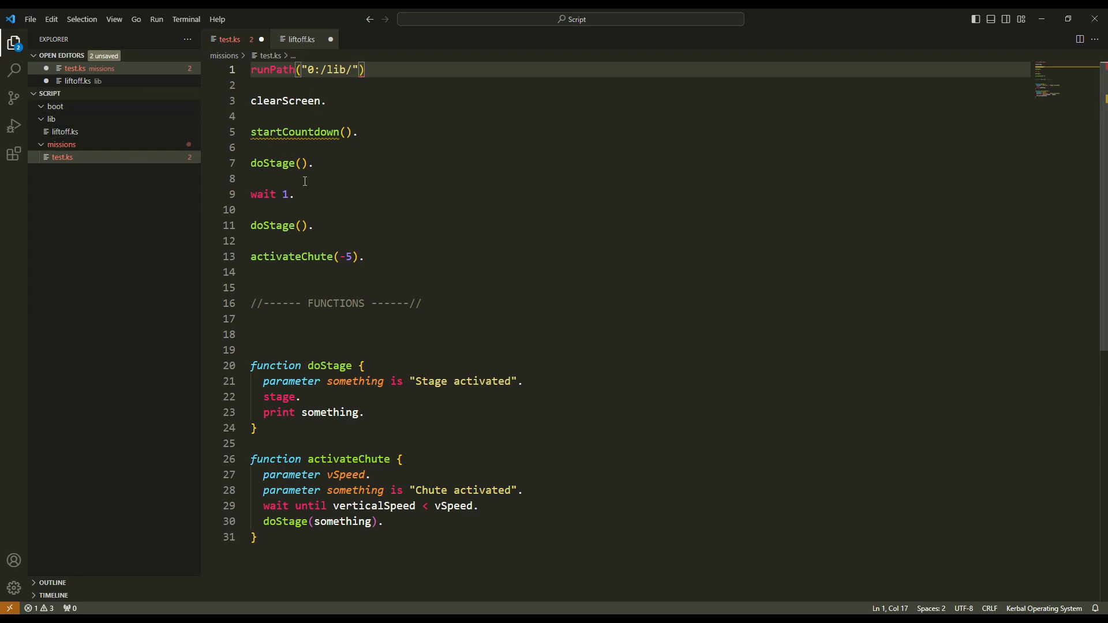
{"action": "type", "text": "liftof"}
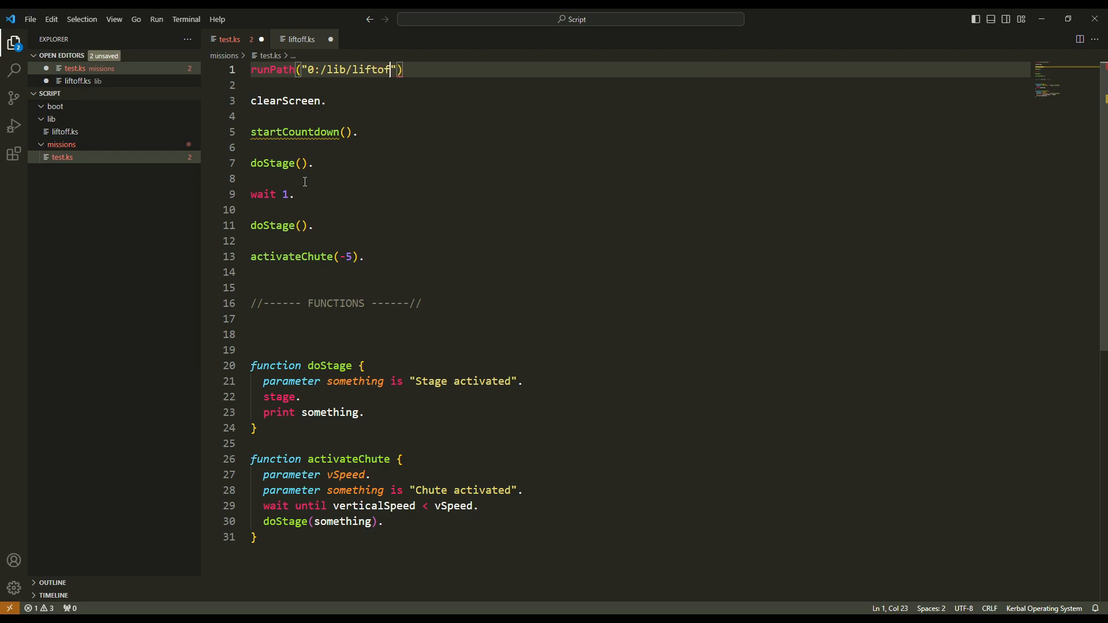
{"action": "type", "text": "f.ks"}
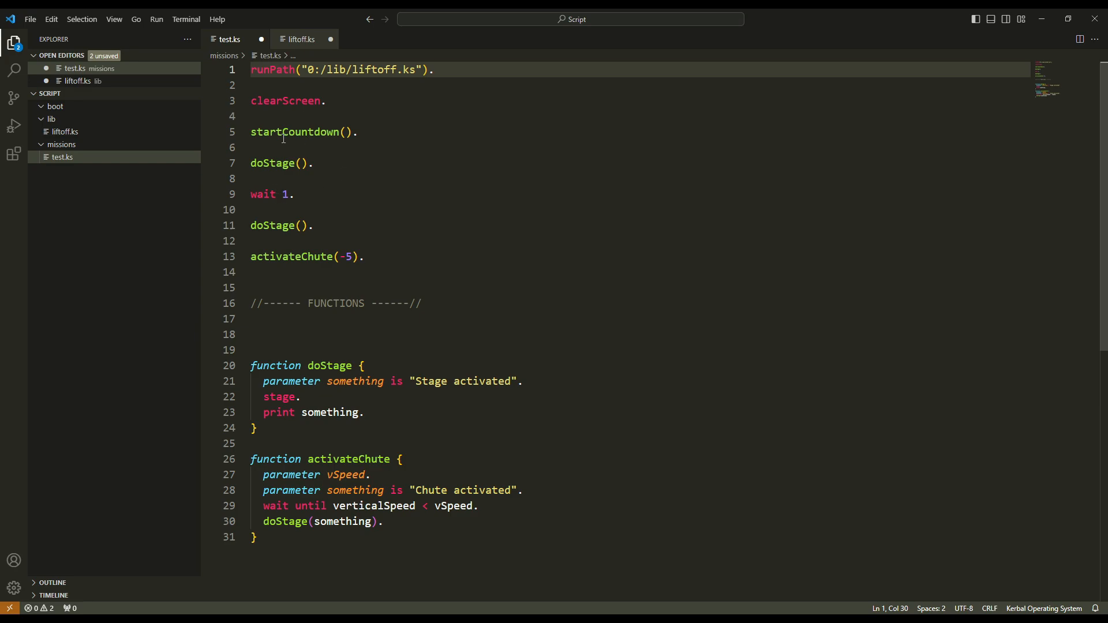
{"action": "mouse_move", "coordinate": [294, 132]}
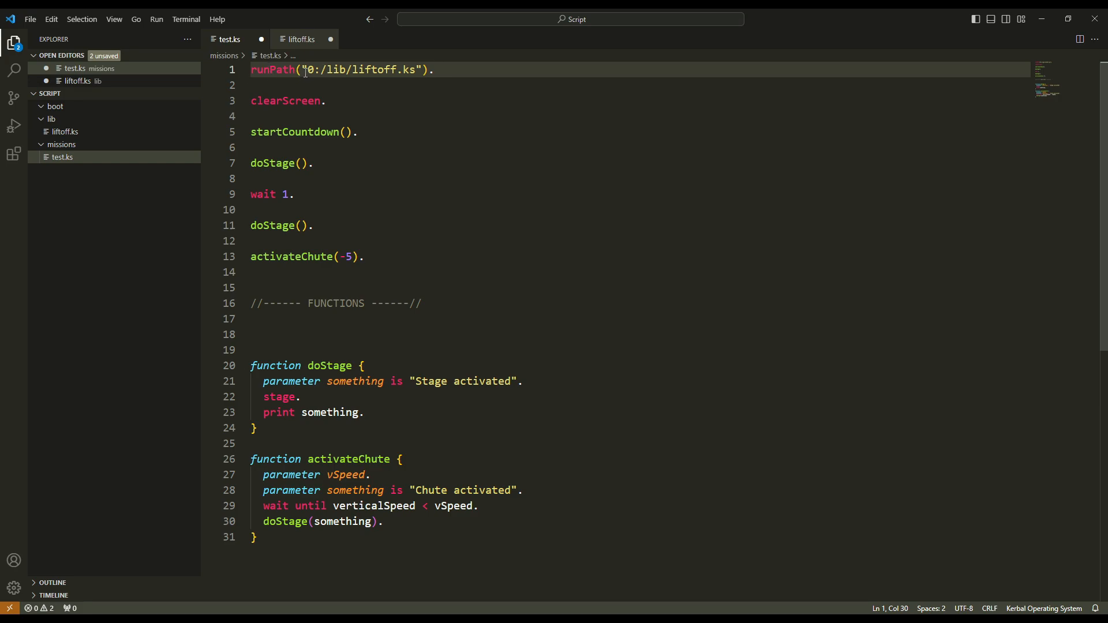
{"action": "left_click_drag", "start_coordinate": [304, 69], "coordinate": [420, 70]}
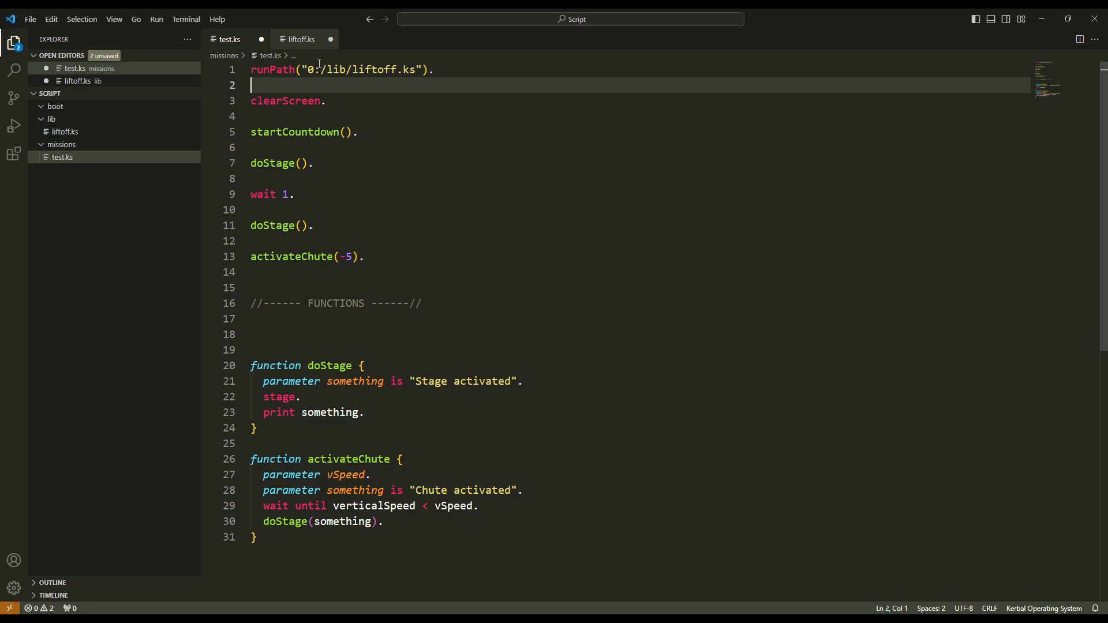
Review liftoff.ks with its global startCountdown, then return to the test.ks mission script.
{"action": "left_click", "coordinate": [300, 39]}
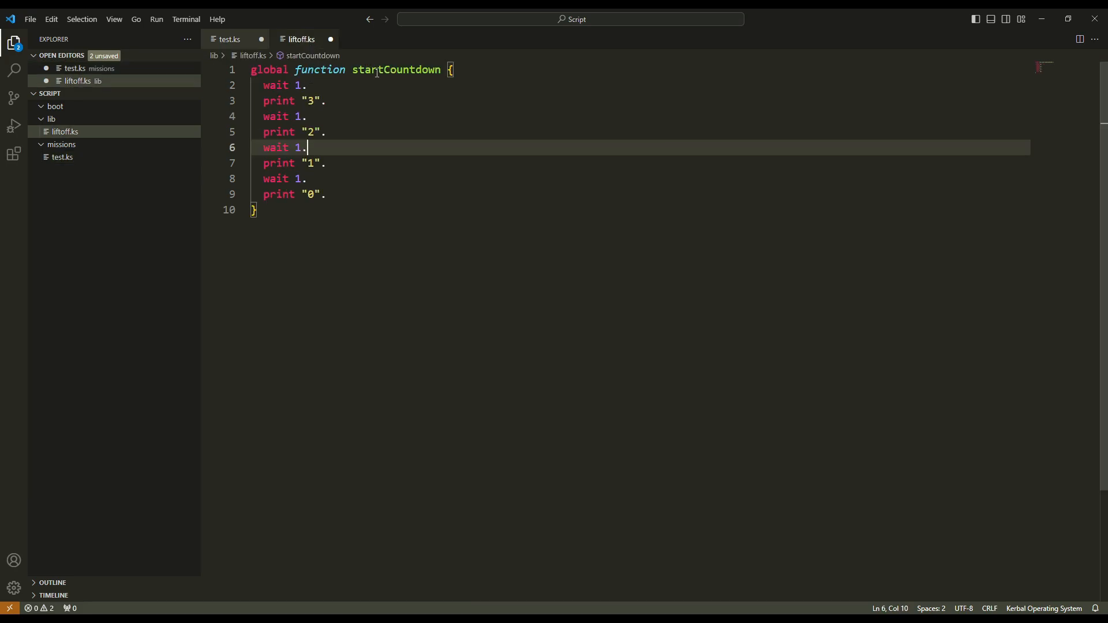
{"action": "left_click", "coordinate": [230, 39]}
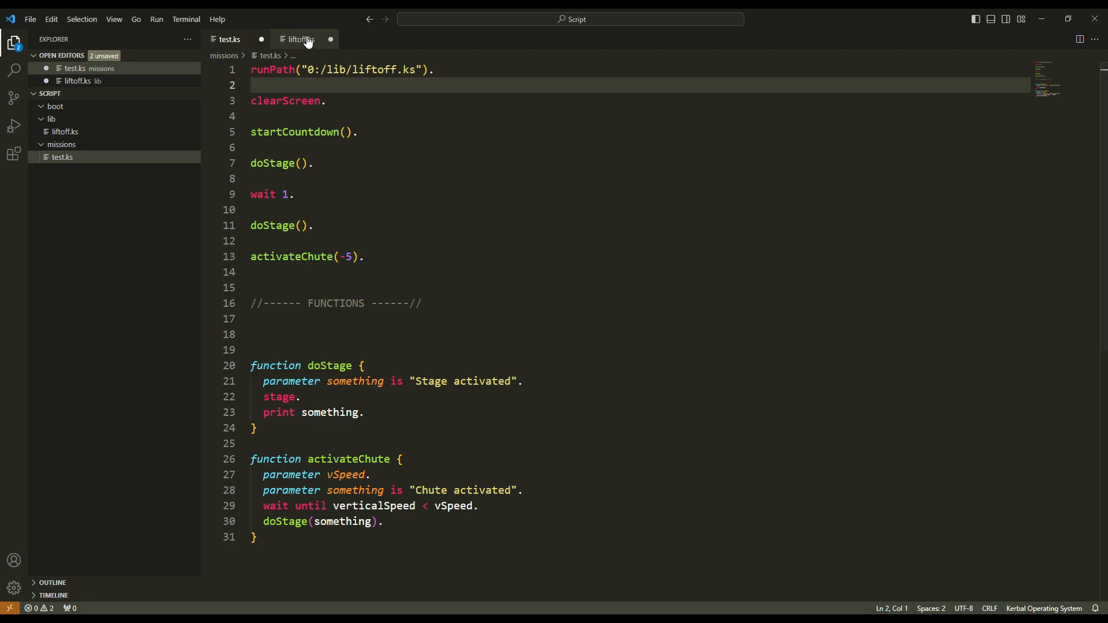
{"action": "left_click", "coordinate": [296, 39]}
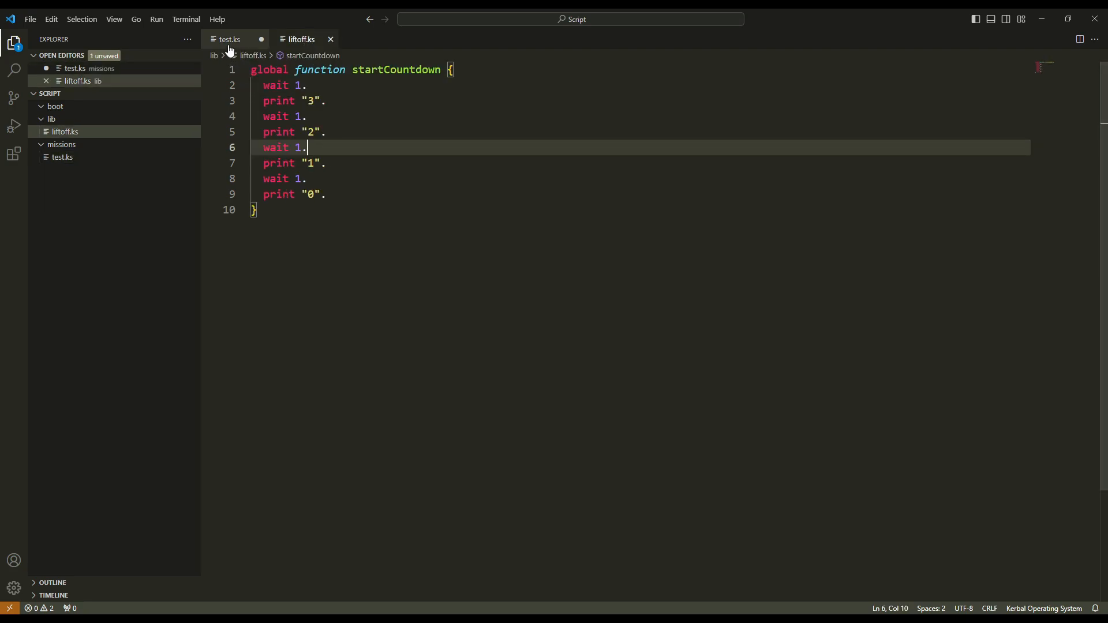
{"action": "left_click", "coordinate": [228, 39]}
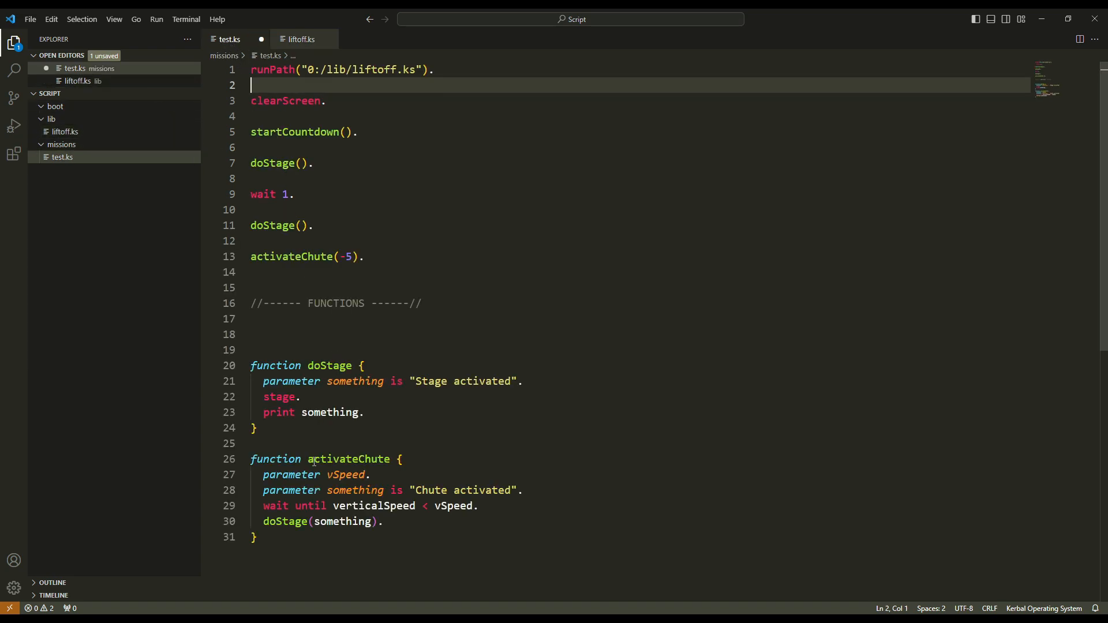
Create a new file duringFlight.ks inside the lib folder.
{"action": "left_click", "coordinate": [52, 118]}
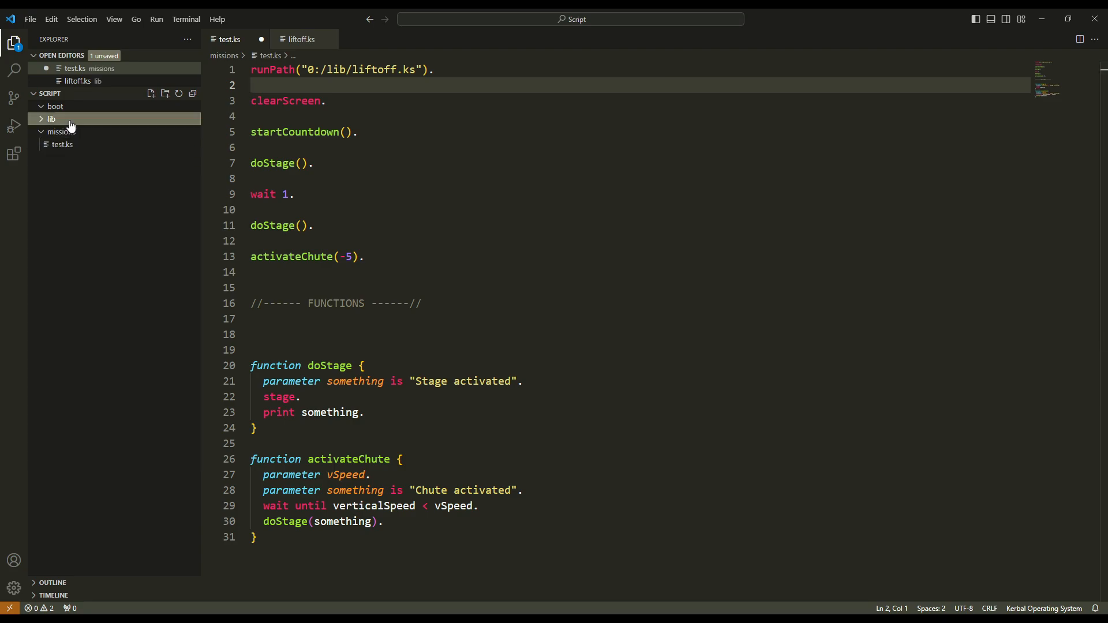
{"action": "left_click", "coordinate": [50, 119]}
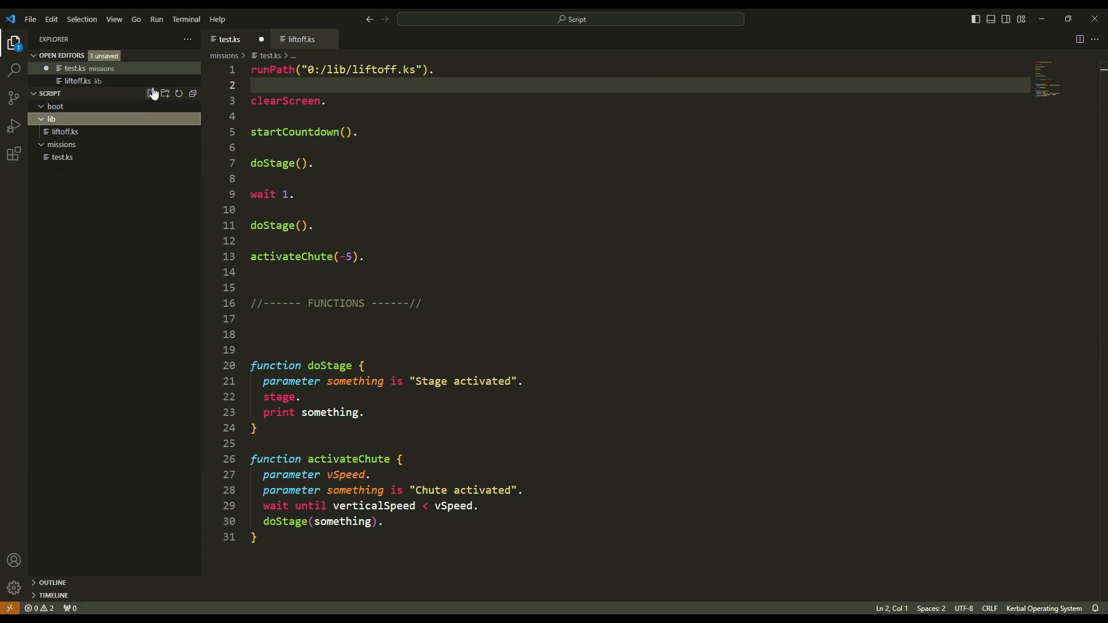
{"action": "left_click", "coordinate": [152, 94]}
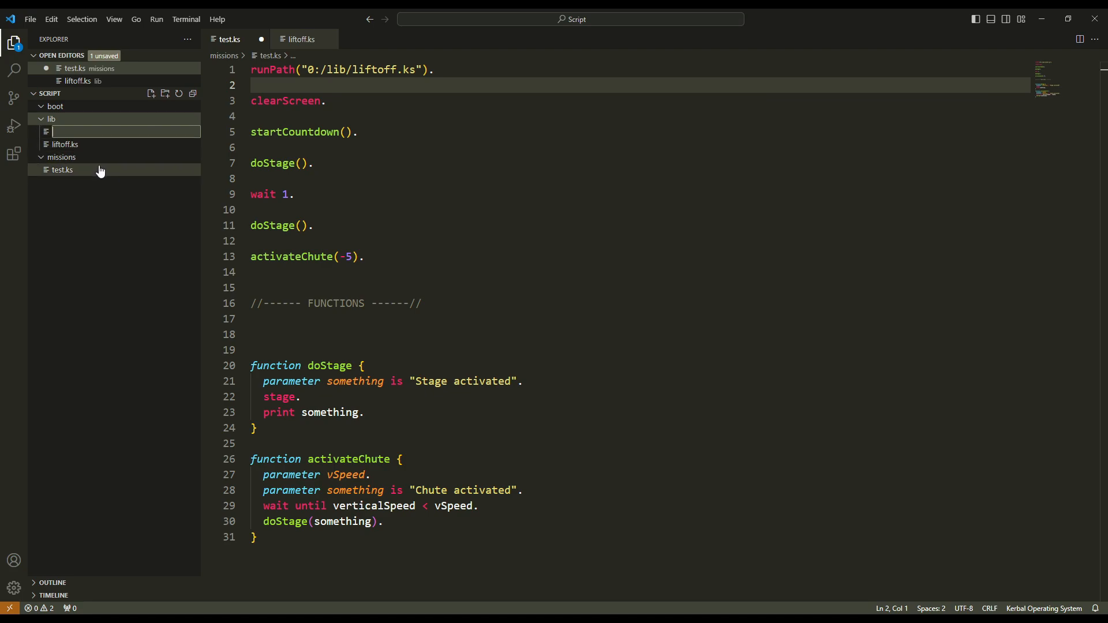
{"action": "type", "text": "during"}
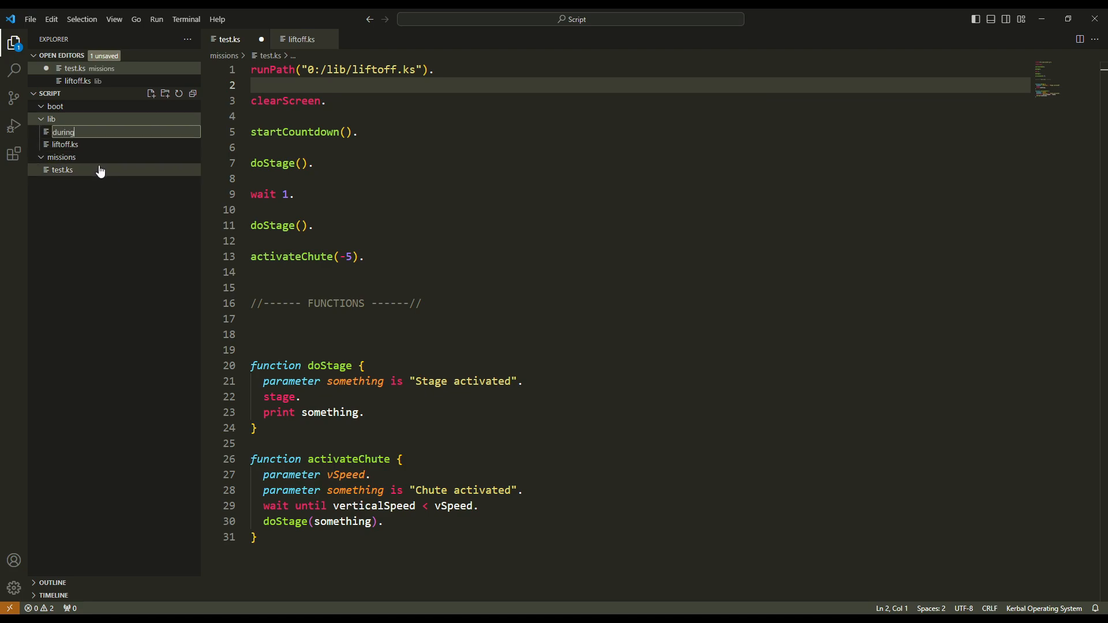
{"action": "type", "text": "Flight"}
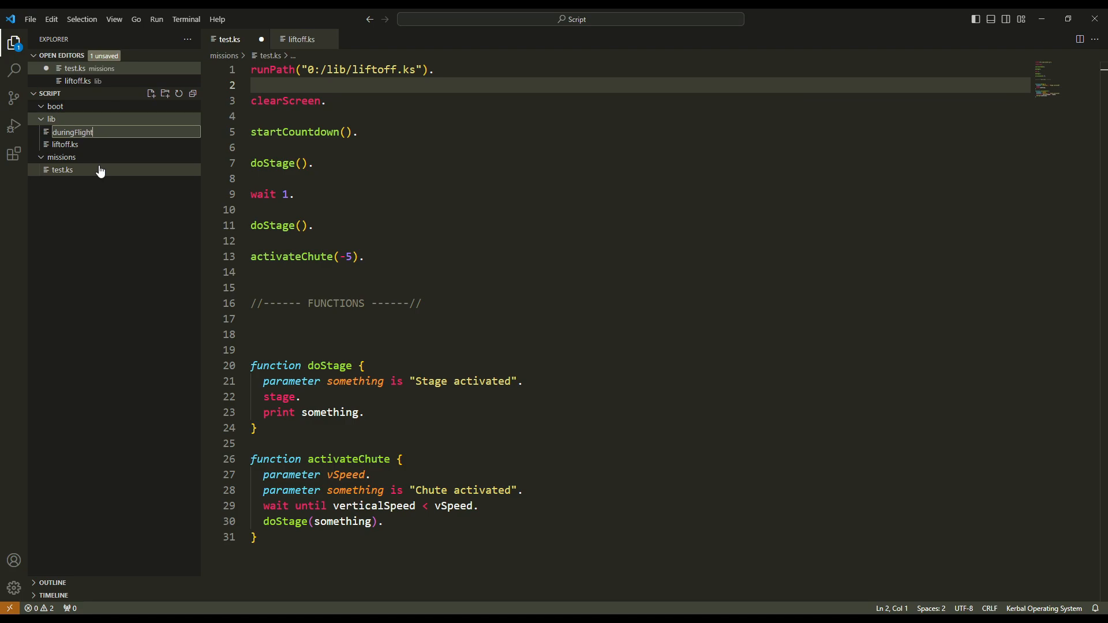
{"action": "type", "text": ".ks"}
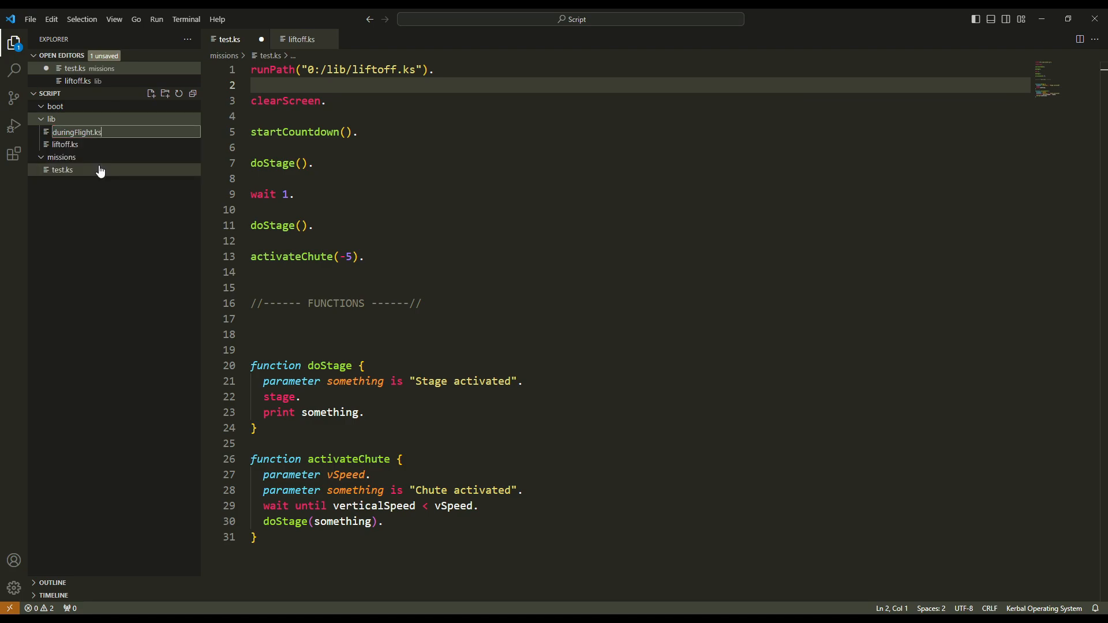
{"action": "key", "text": "Enter"}
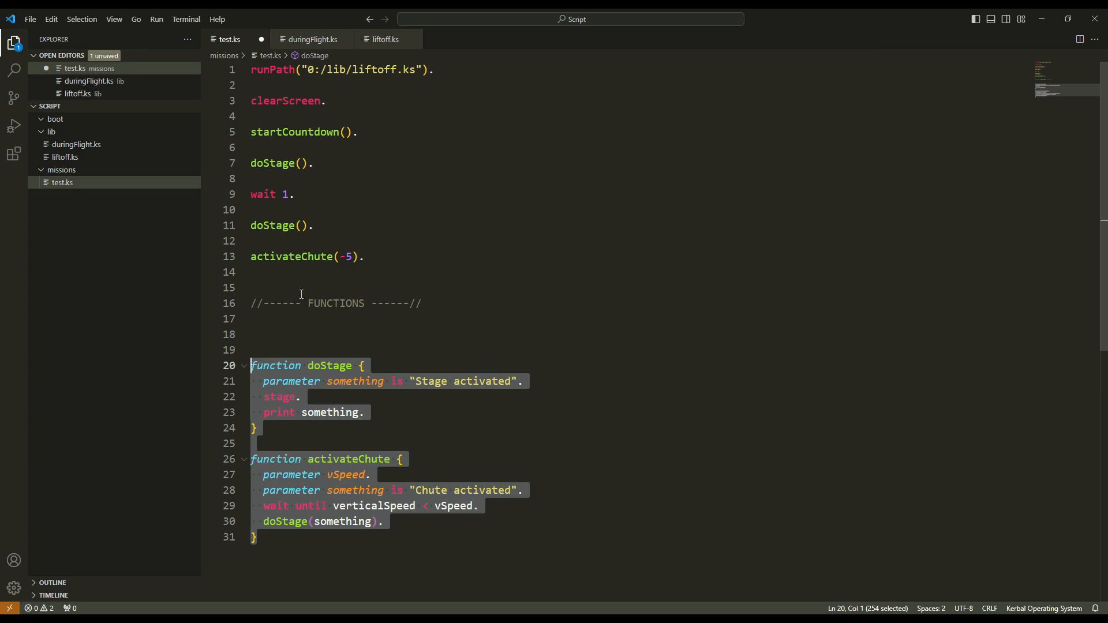
Paste doStage and activateChute into duringFlight.ks and declare each function global.
{"action": "left_click", "coordinate": [312, 40]}
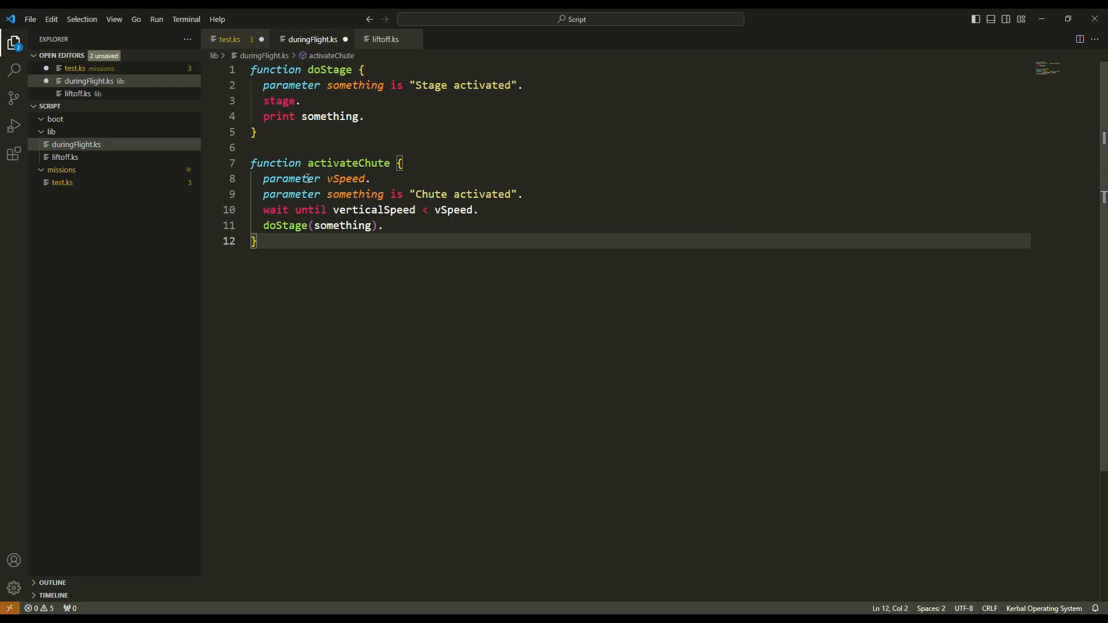
{"action": "mouse_move", "coordinate": [299, 143]}
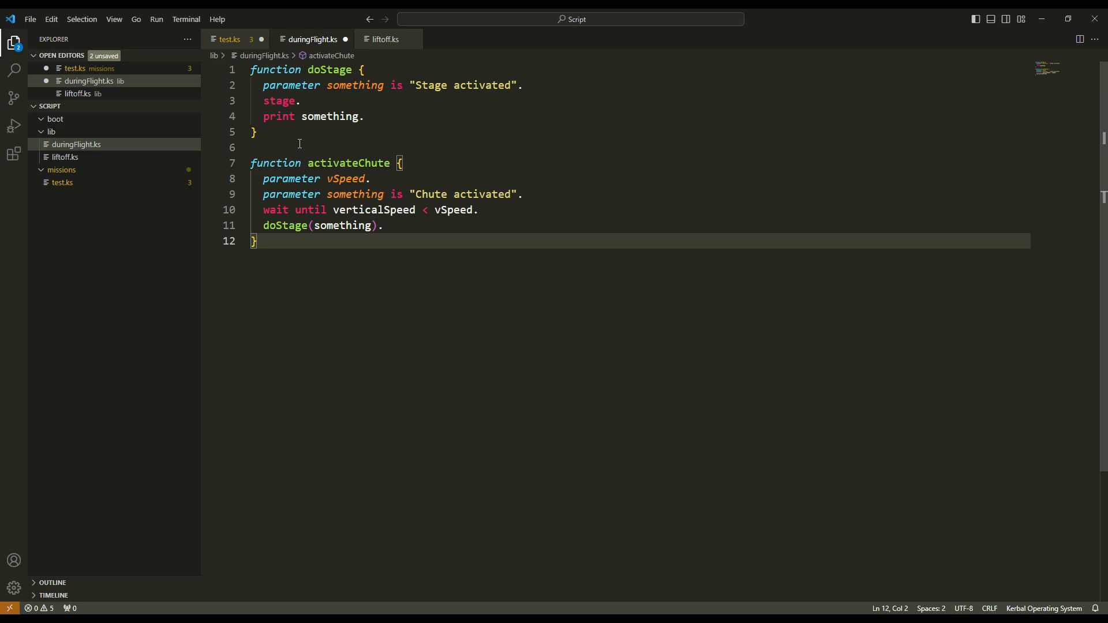
{"action": "mouse_move", "coordinate": [279, 160]}
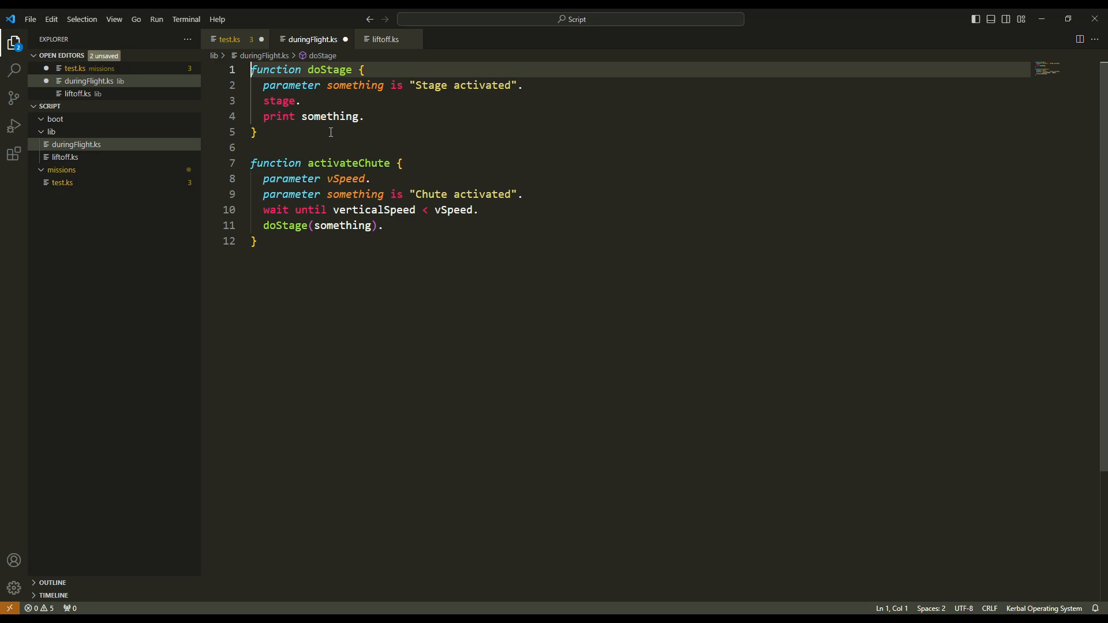
{"action": "type", "text": "gloa"}
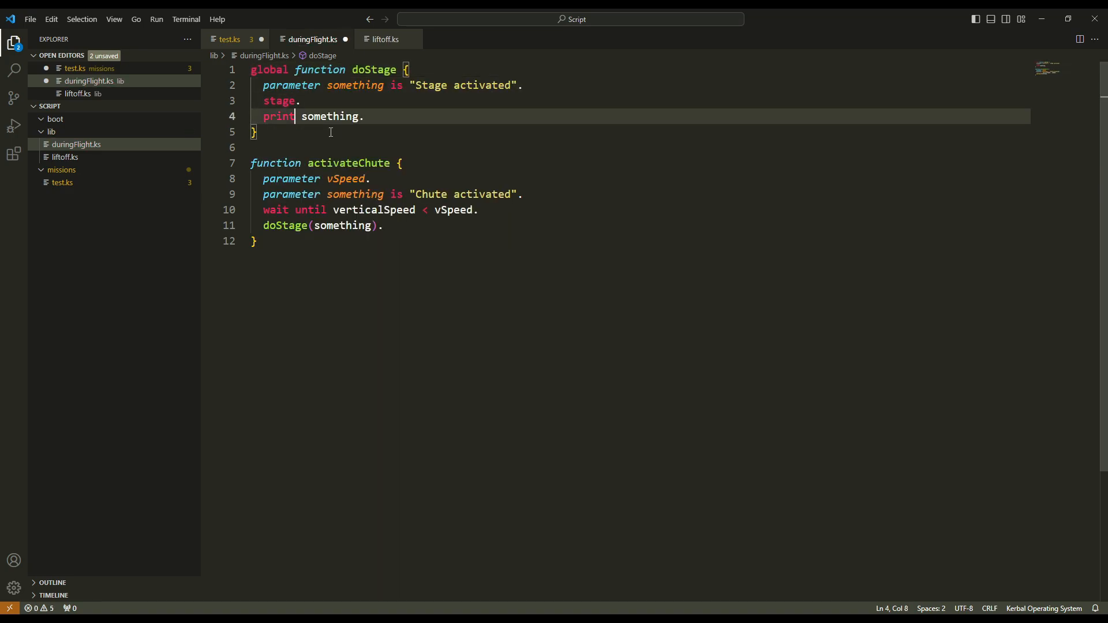
{"action": "type", "text": "global"}
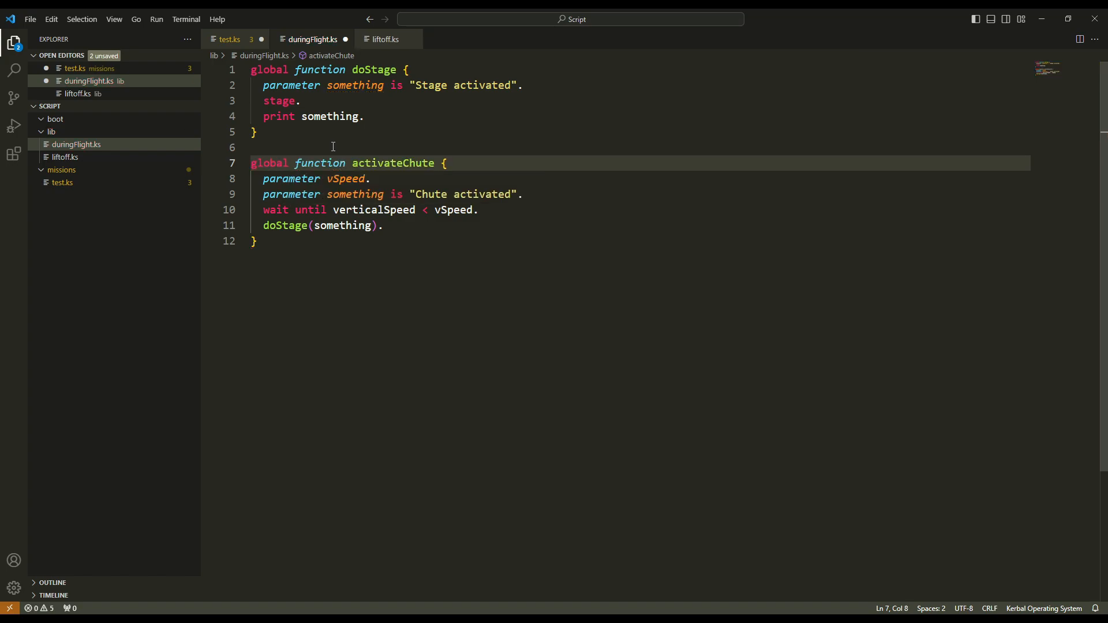
{"action": "mouse_move", "coordinate": [423, 177]}
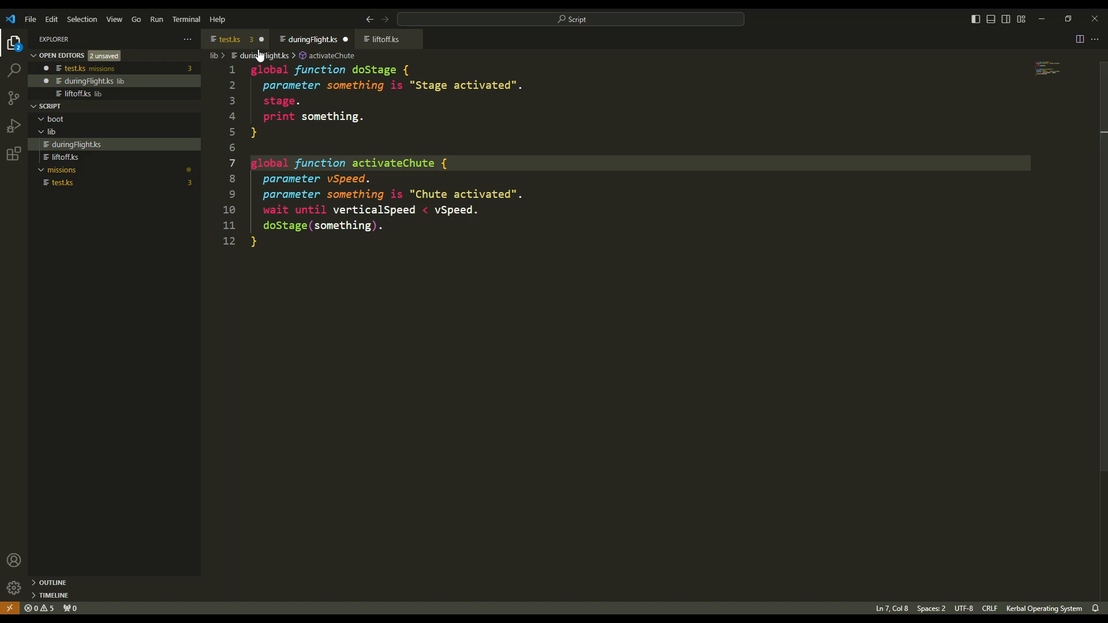
Add a runPath line for 0:/lib/duringFlight.ks in test.ks and drop the empty FUNCTIONS section.
{"action": "left_click", "coordinate": [229, 39]}
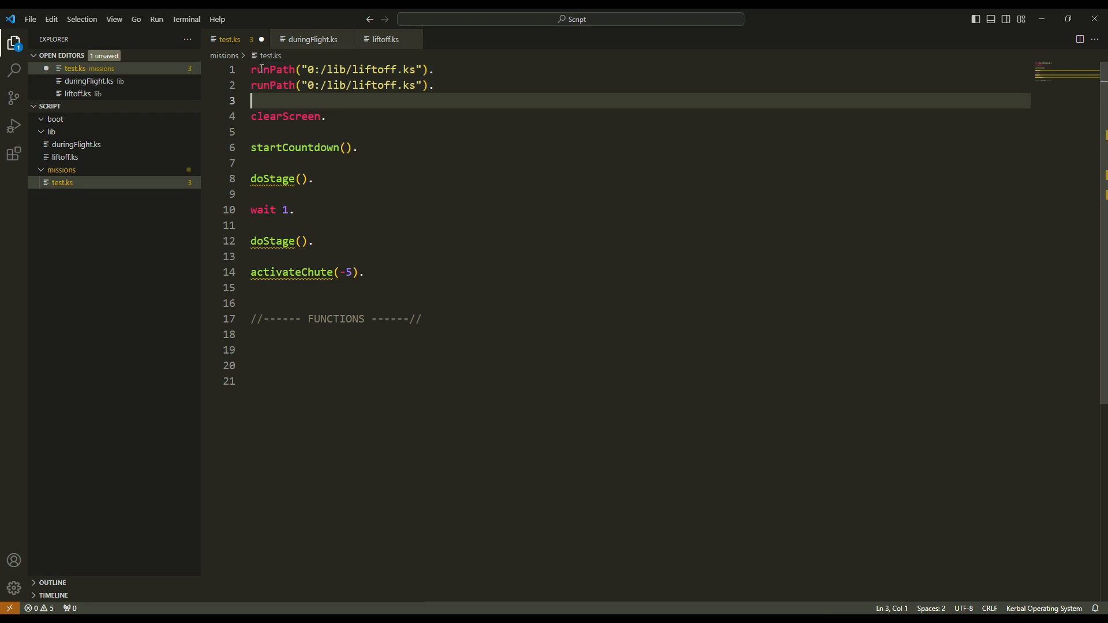
{"action": "double_click", "coordinate": [372, 86]}
{"action": "type", "text": "duringFligh"}
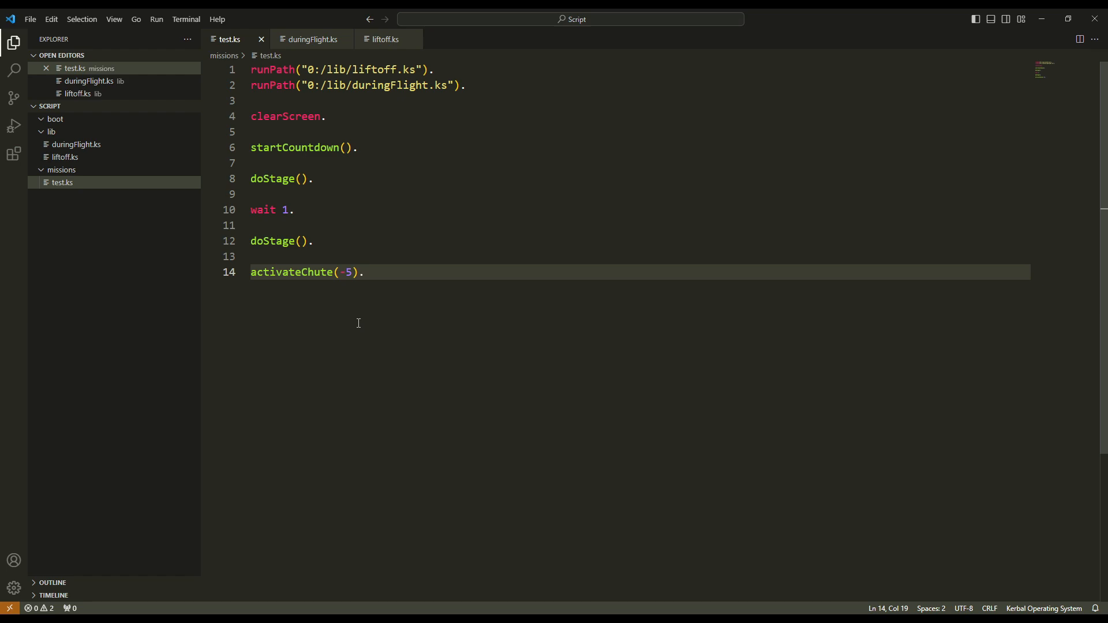
{"action": "mouse_move", "coordinate": [328, 146]}
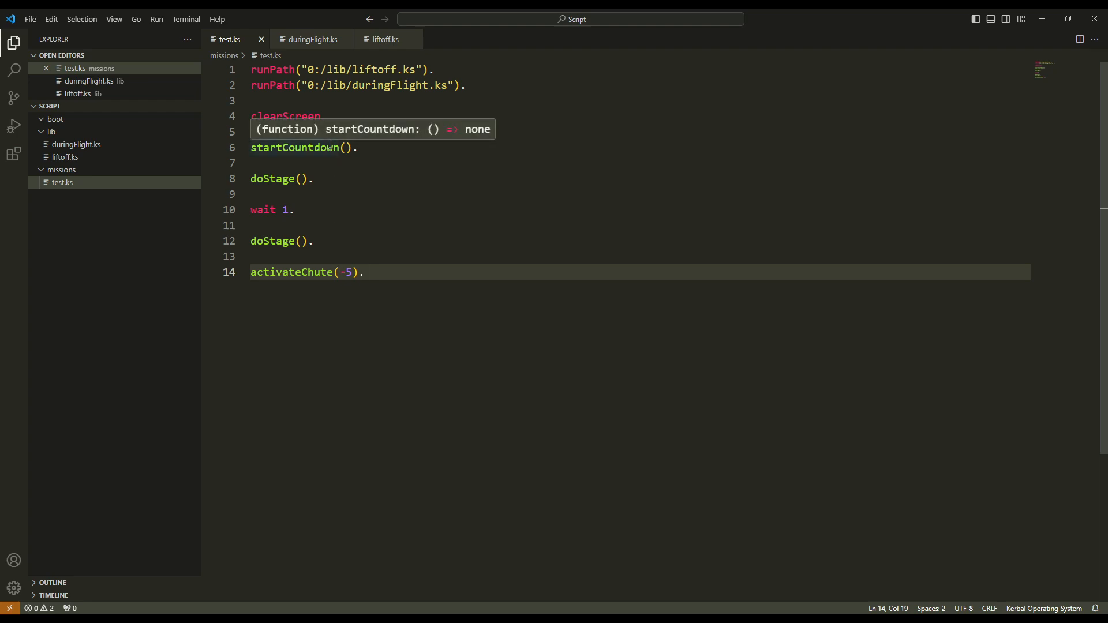
{"action": "mouse_move", "coordinate": [328, 271]}
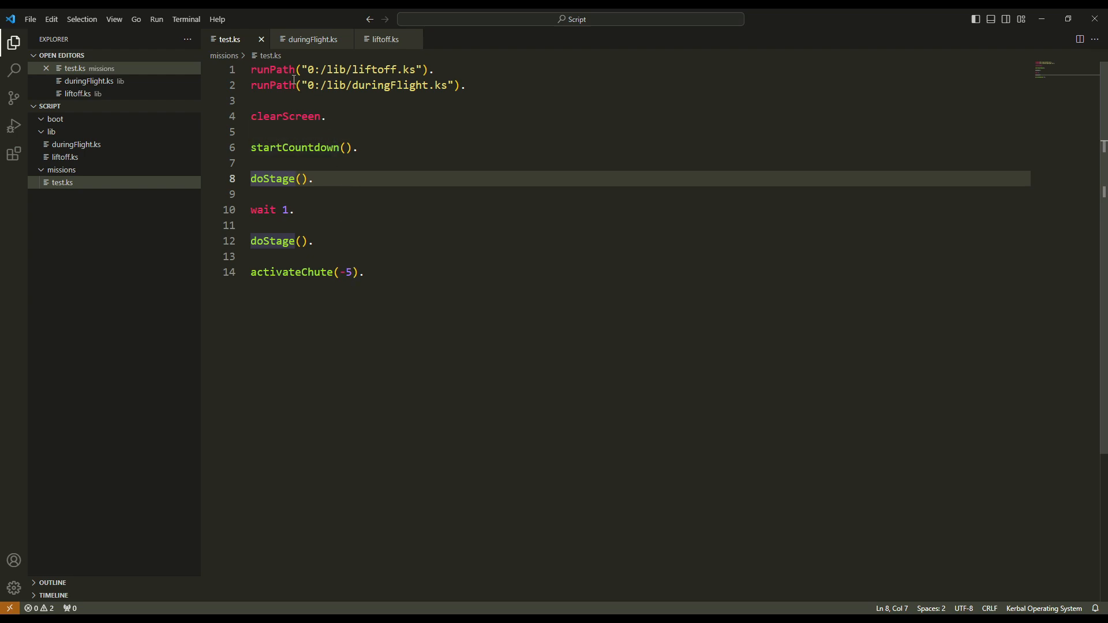
{"action": "mouse_move", "coordinate": [402, 69]}
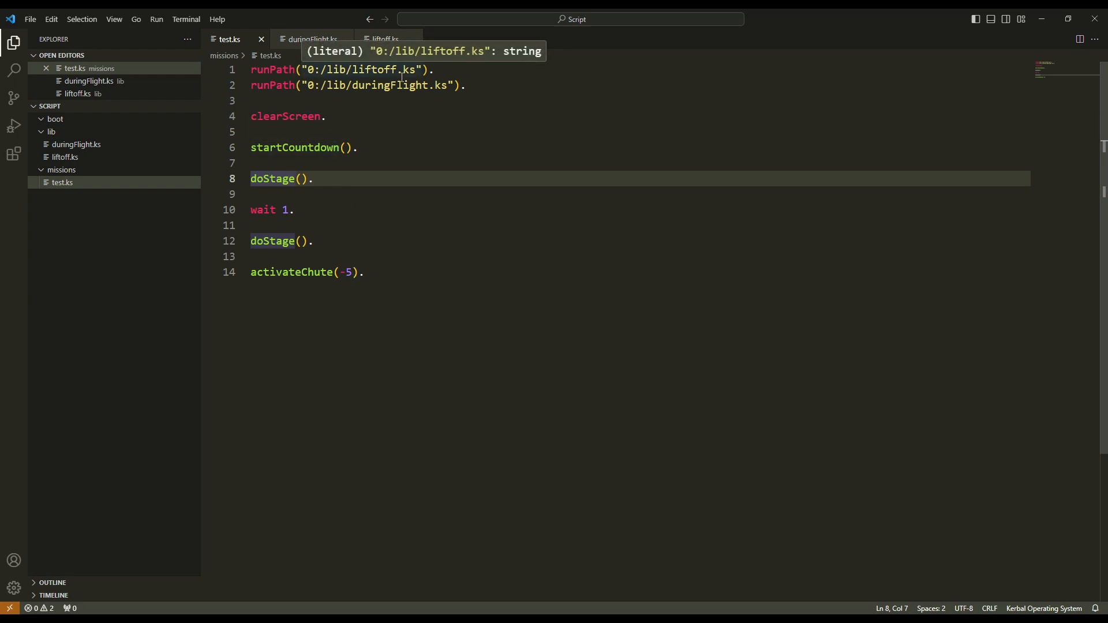
{"action": "mouse_move", "coordinate": [406, 123]}
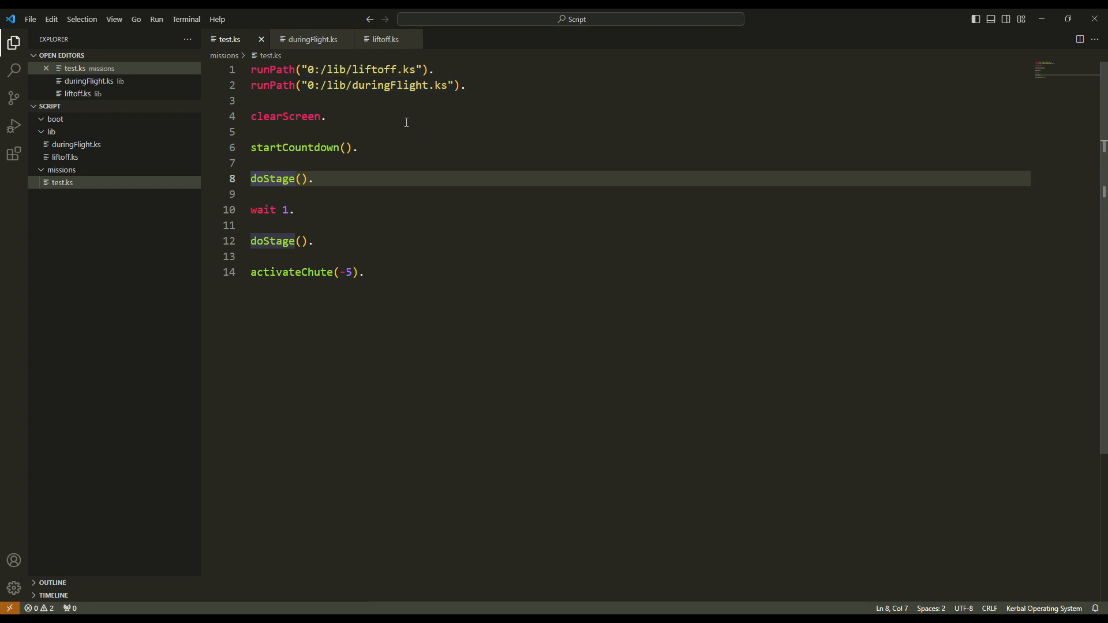
{"action": "mouse_move", "coordinate": [382, 39]}
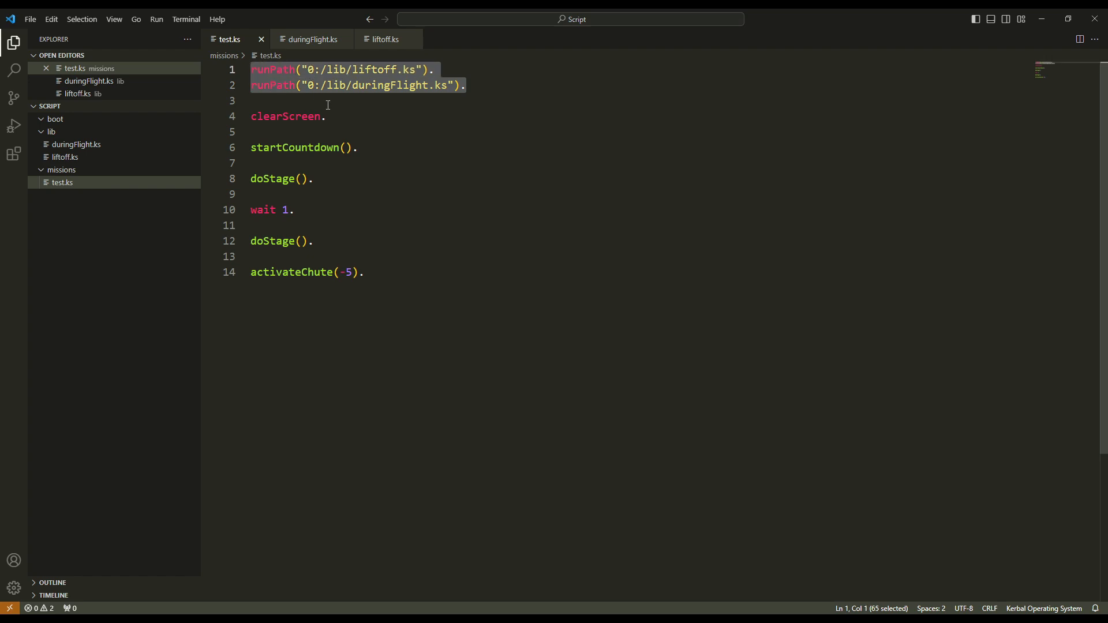
{"action": "left_click", "coordinate": [327, 100]}
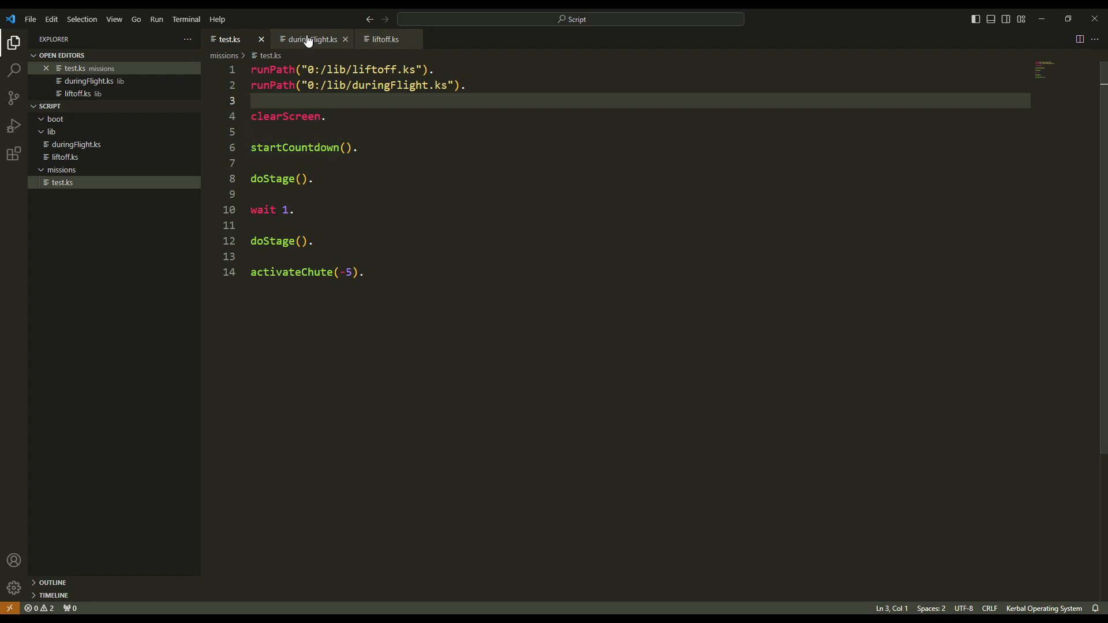
Review liftoff.ks, then return to duringFlight.ks with its two global functions.
{"action": "left_click", "coordinate": [386, 39]}
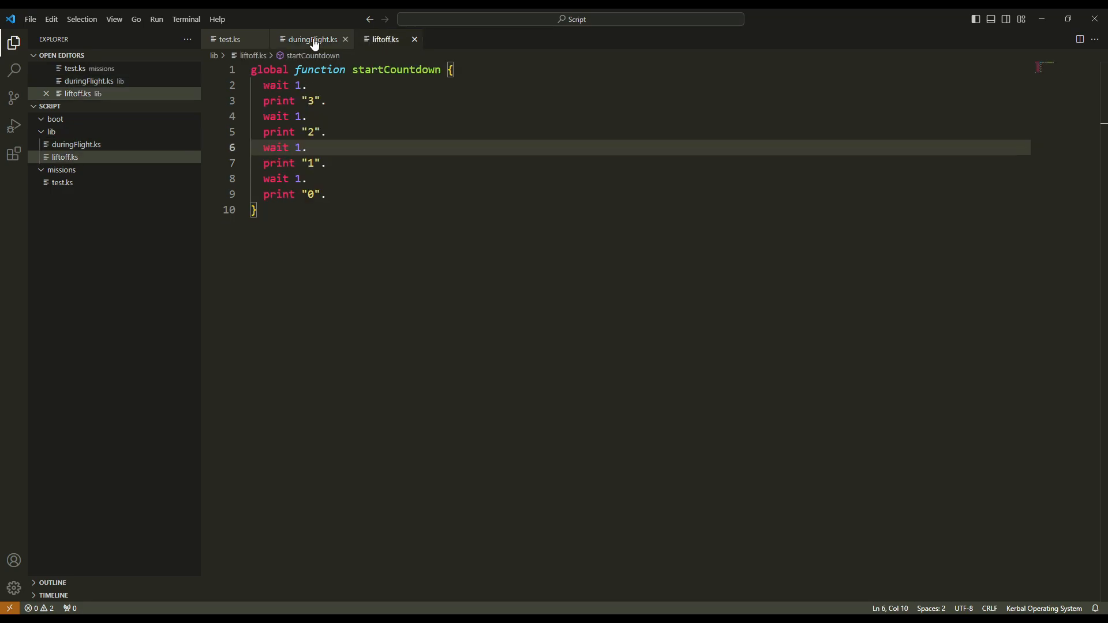
{"action": "left_click", "coordinate": [309, 40]}
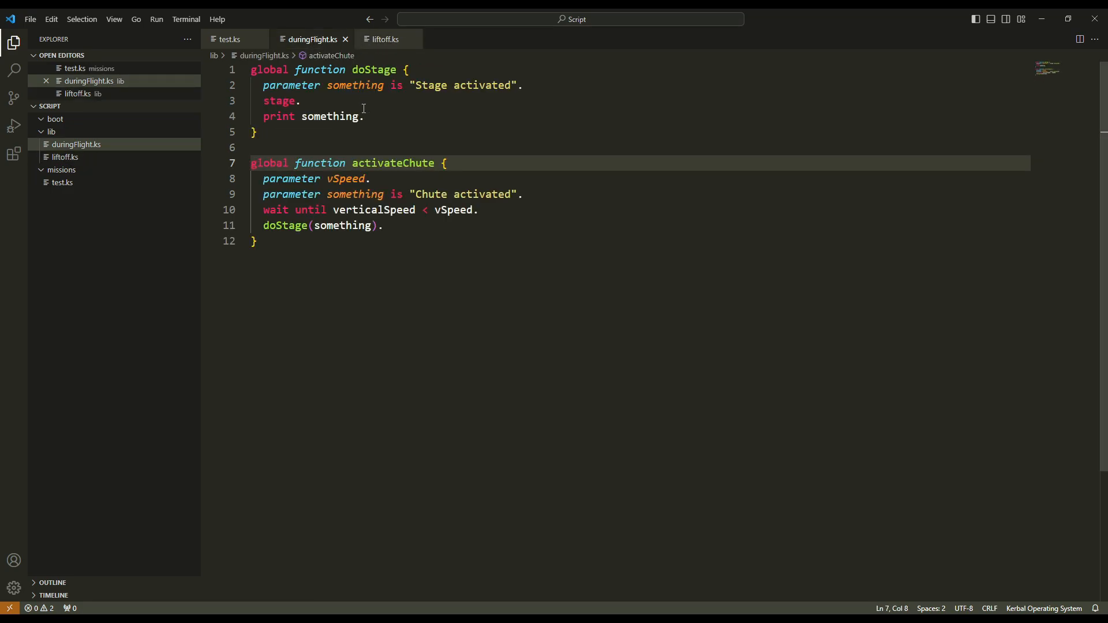
{"action": "mouse_move", "coordinate": [334, 99]}
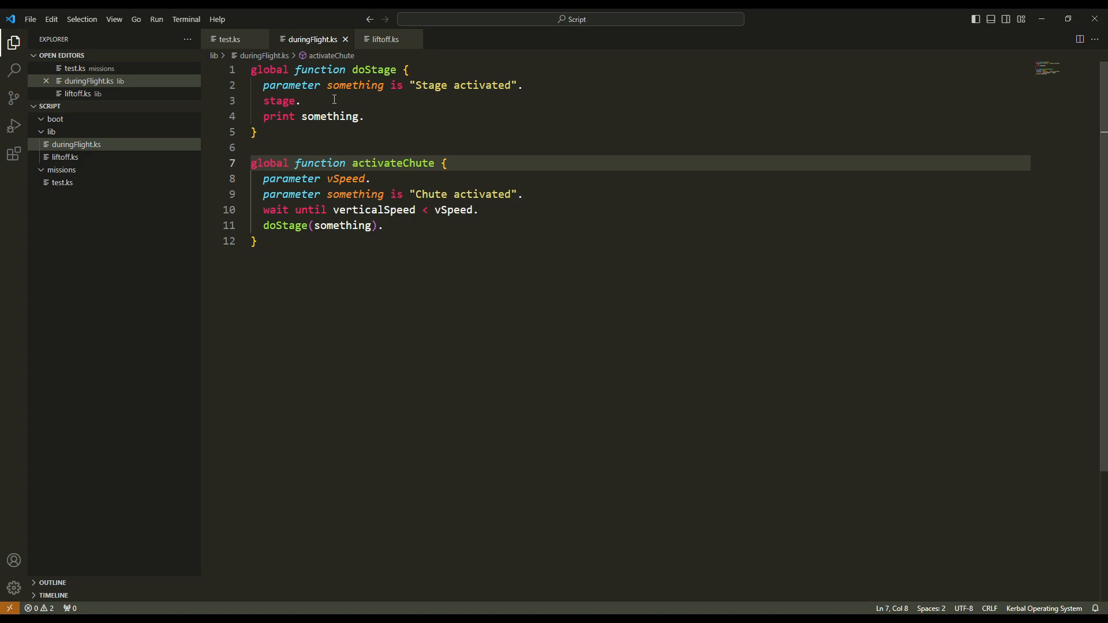
{"action": "mouse_move", "coordinate": [330, 115]}
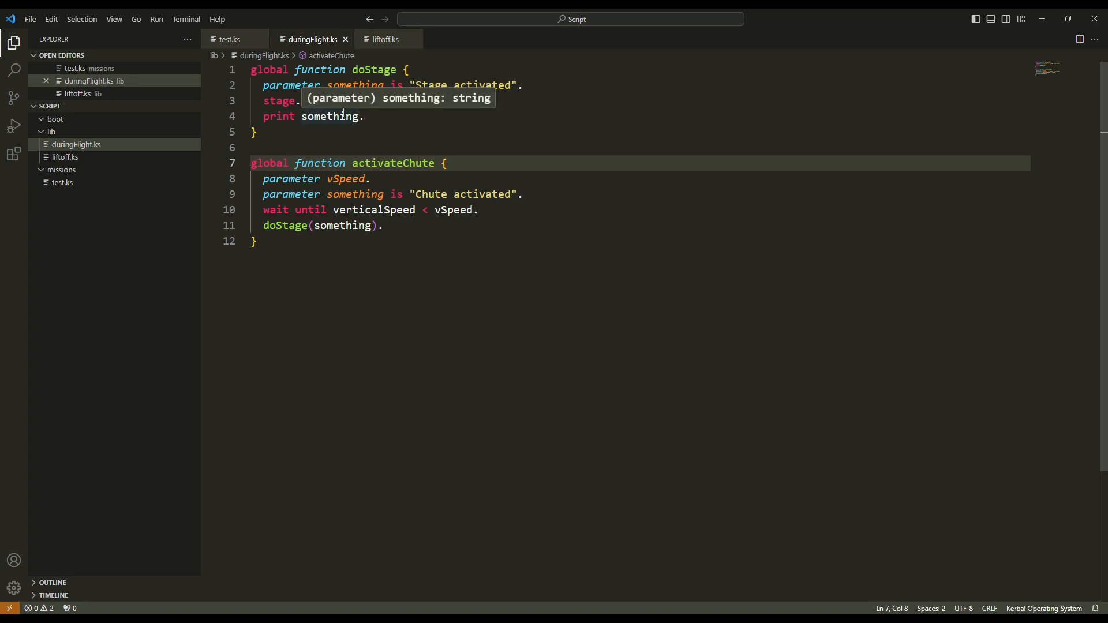
{"action": "mouse_move", "coordinate": [146, 88]}
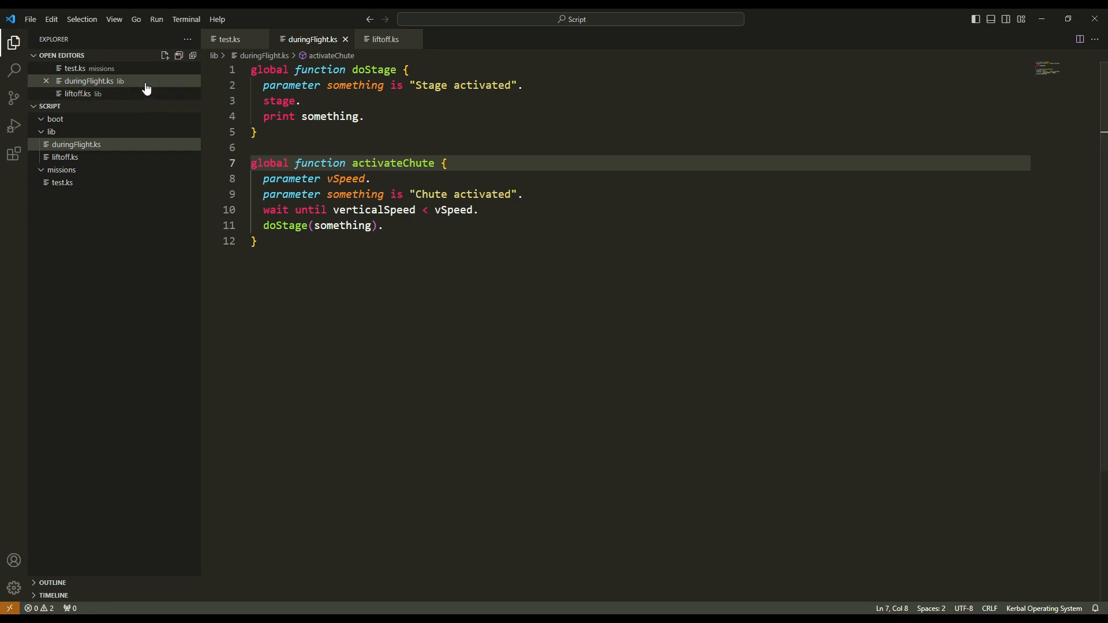
{"action": "mouse_move", "coordinate": [146, 90]}
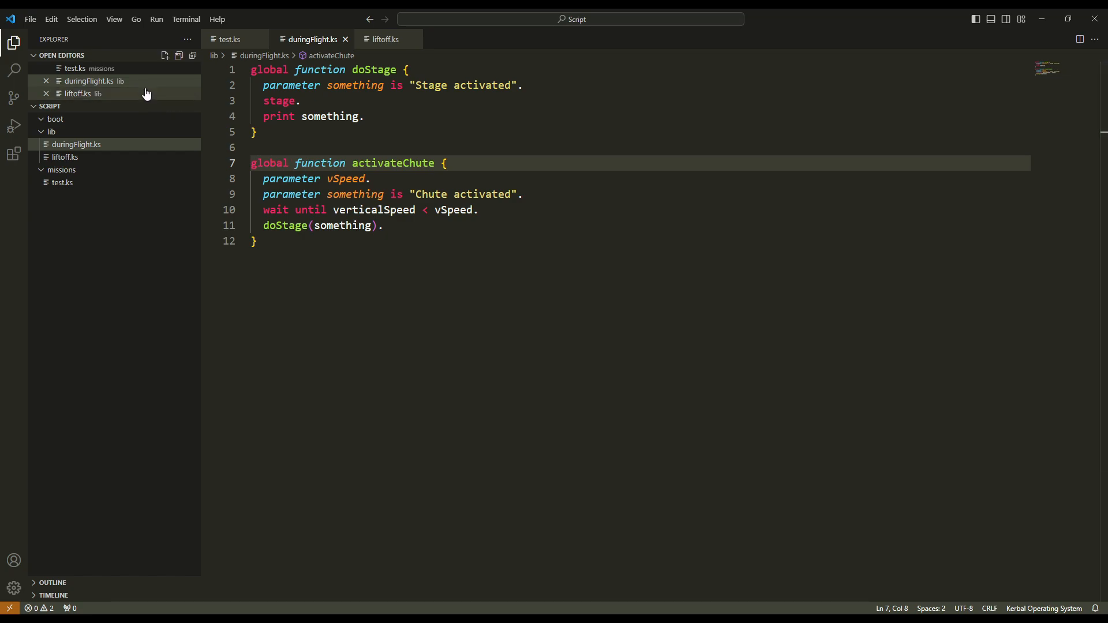
{"action": "left_click", "coordinate": [228, 39]}
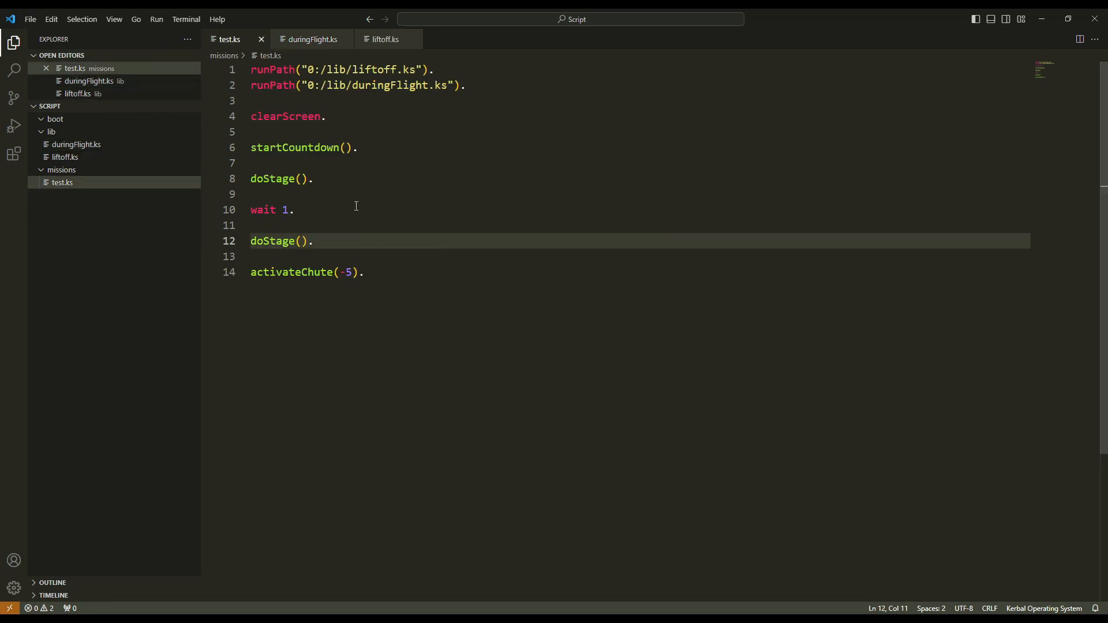
{"action": "mouse_move", "coordinate": [359, 154]}
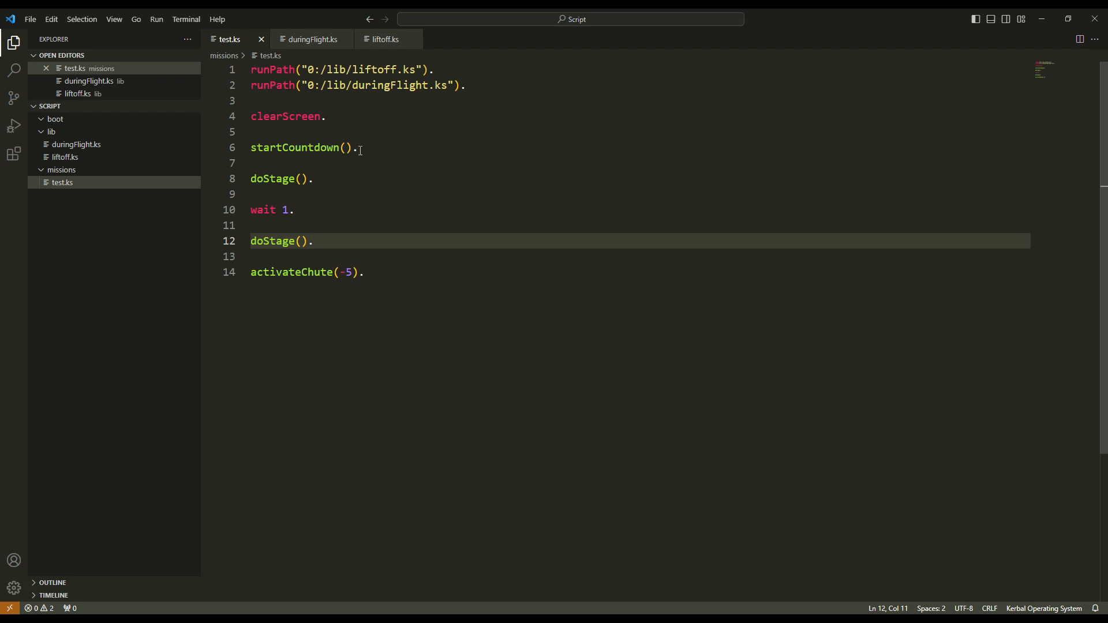
{"action": "left_click", "coordinate": [360, 148]}
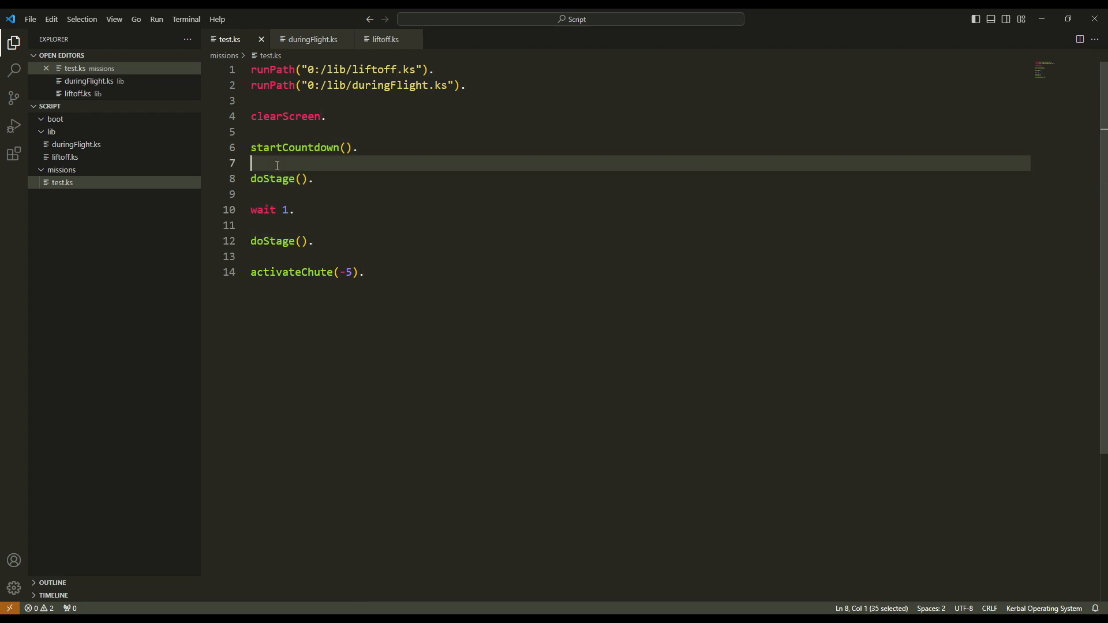
{"action": "left_click", "coordinate": [277, 164]}
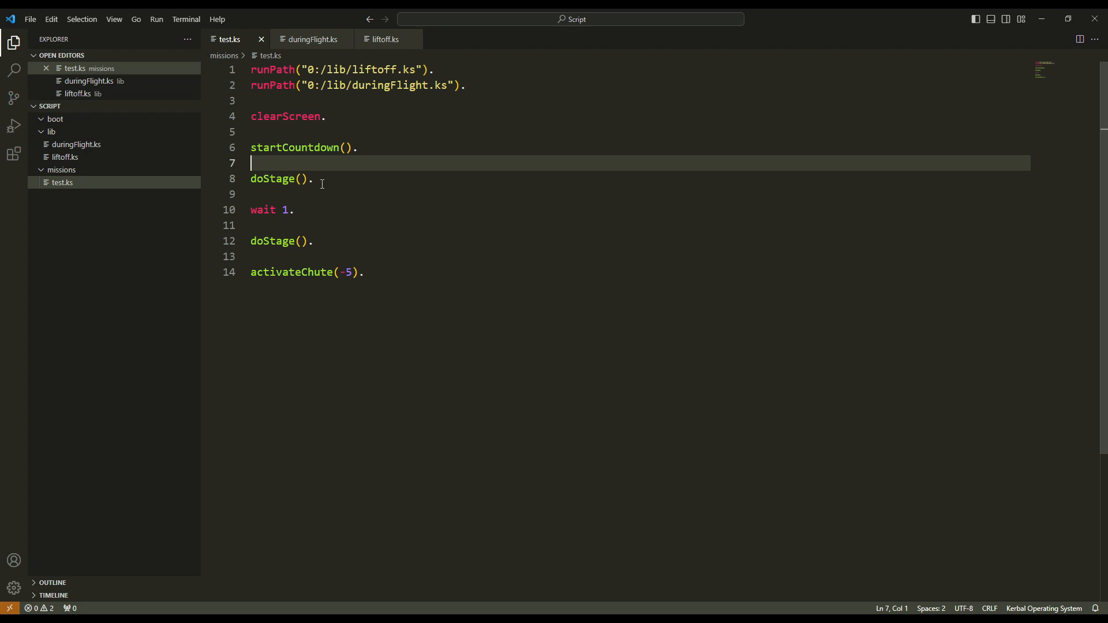
{"action": "double_click", "coordinate": [277, 178]}
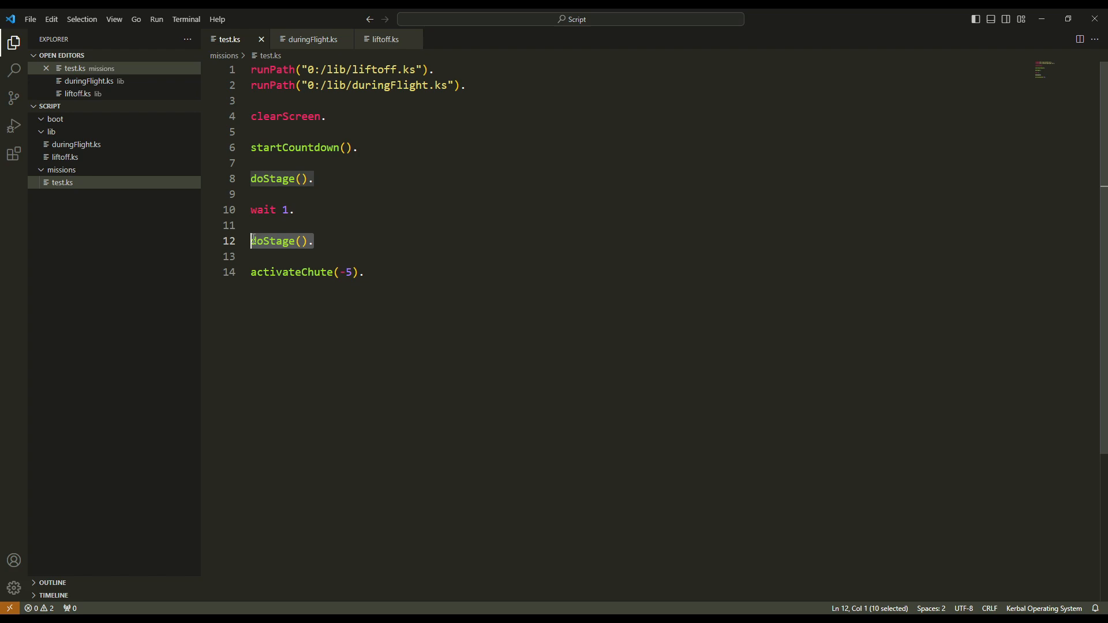
{"action": "mouse_move", "coordinate": [280, 240]}
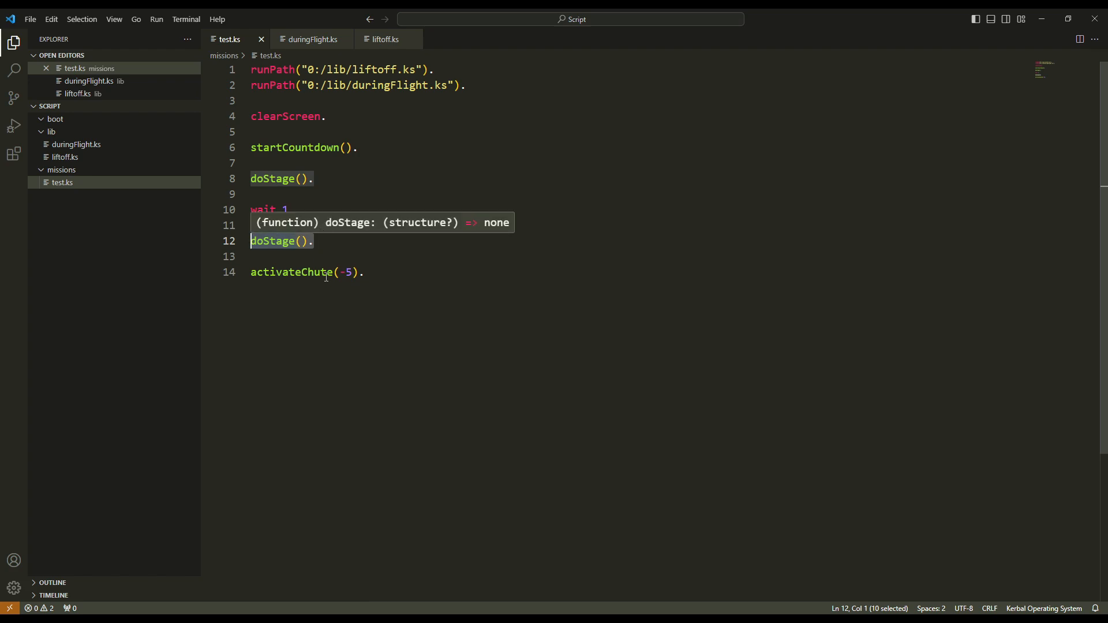
{"action": "mouse_move", "coordinate": [355, 150]}
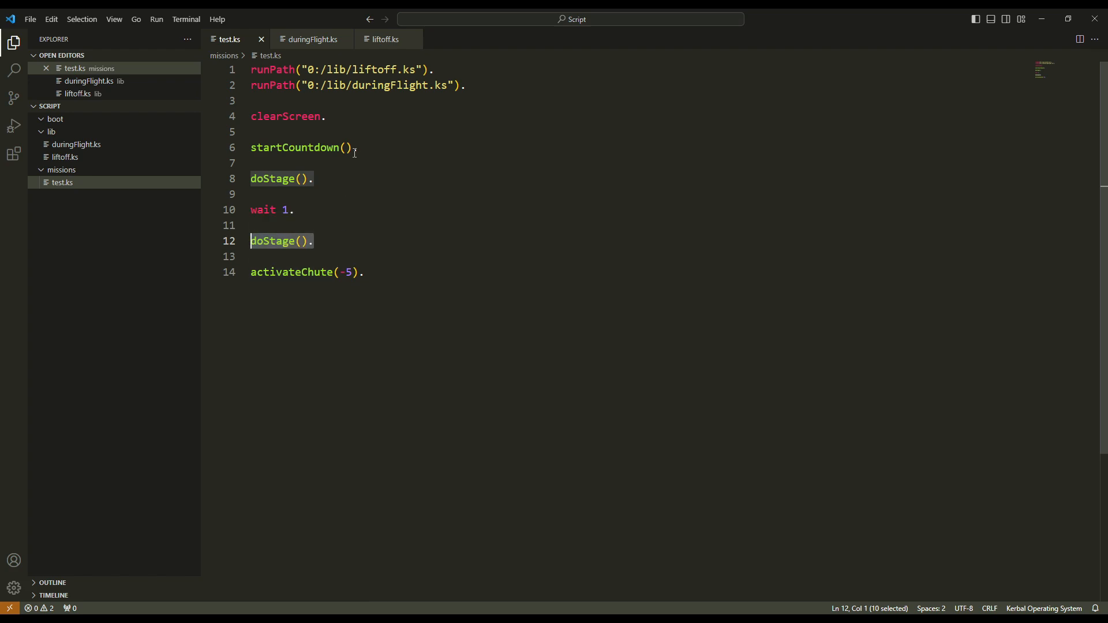
{"action": "mouse_move", "coordinate": [350, 167]}
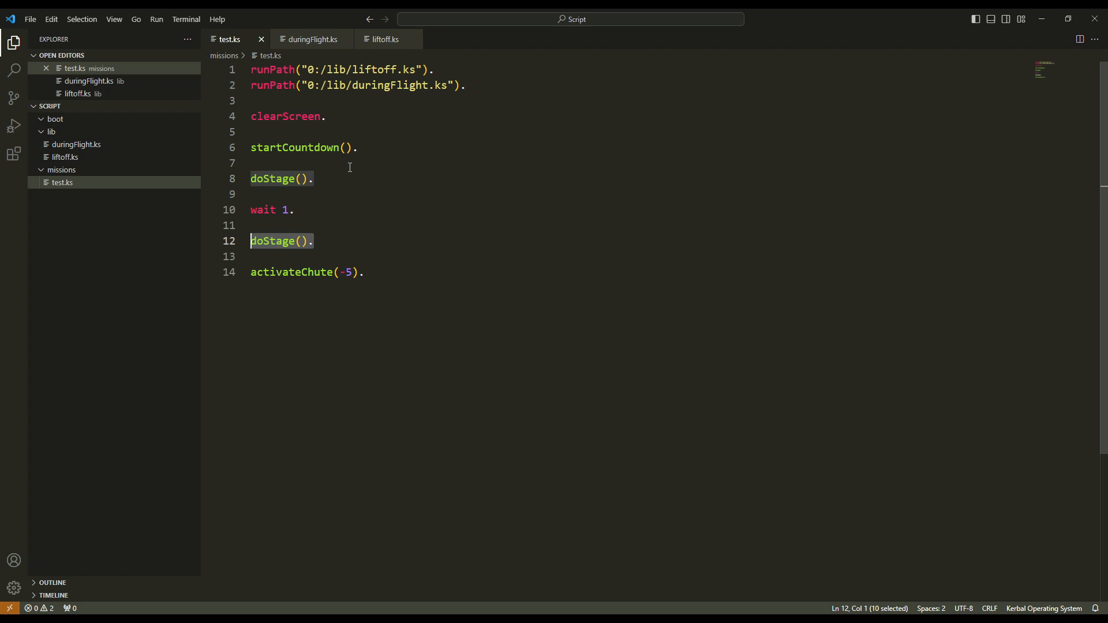
{"action": "left_click", "coordinate": [315, 240]}
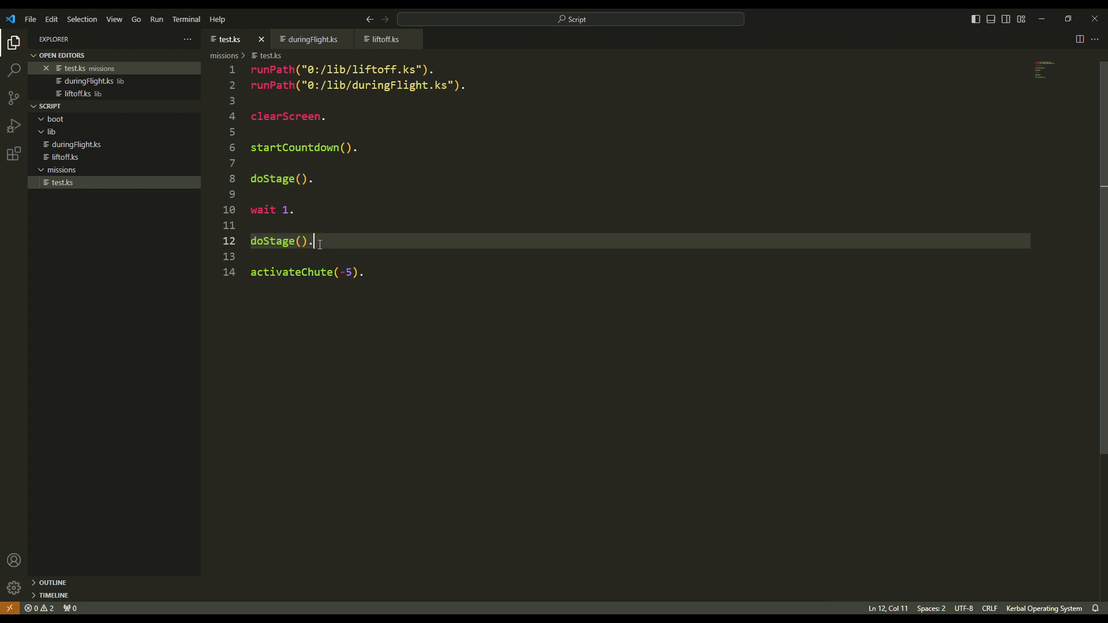
{"action": "left_click", "coordinate": [334, 178]}
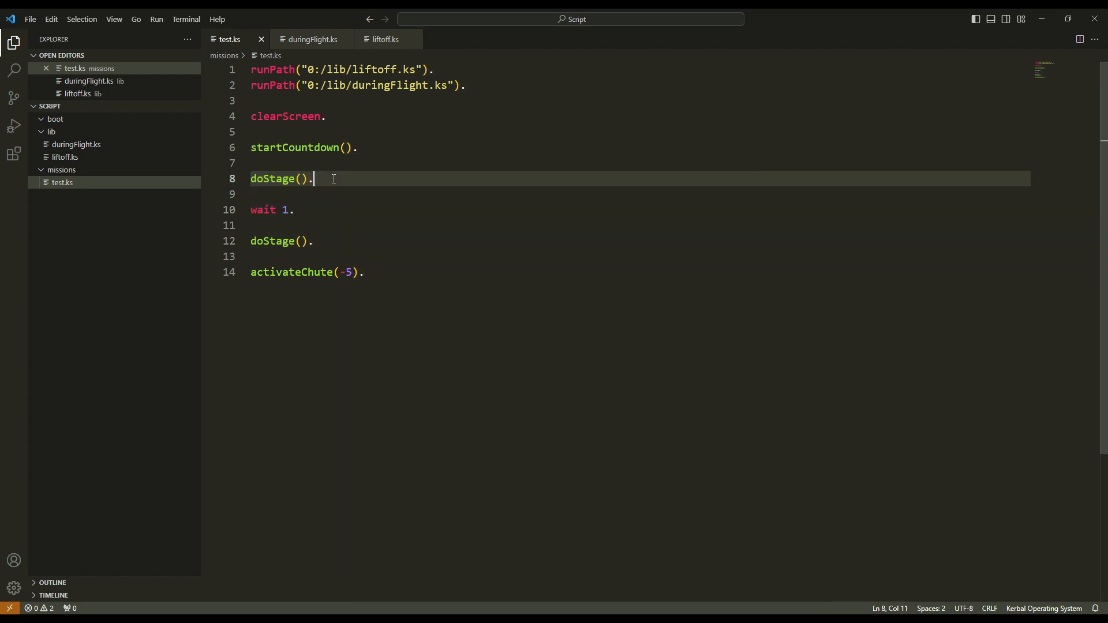
{"action": "mouse_move", "coordinate": [382, 39]}
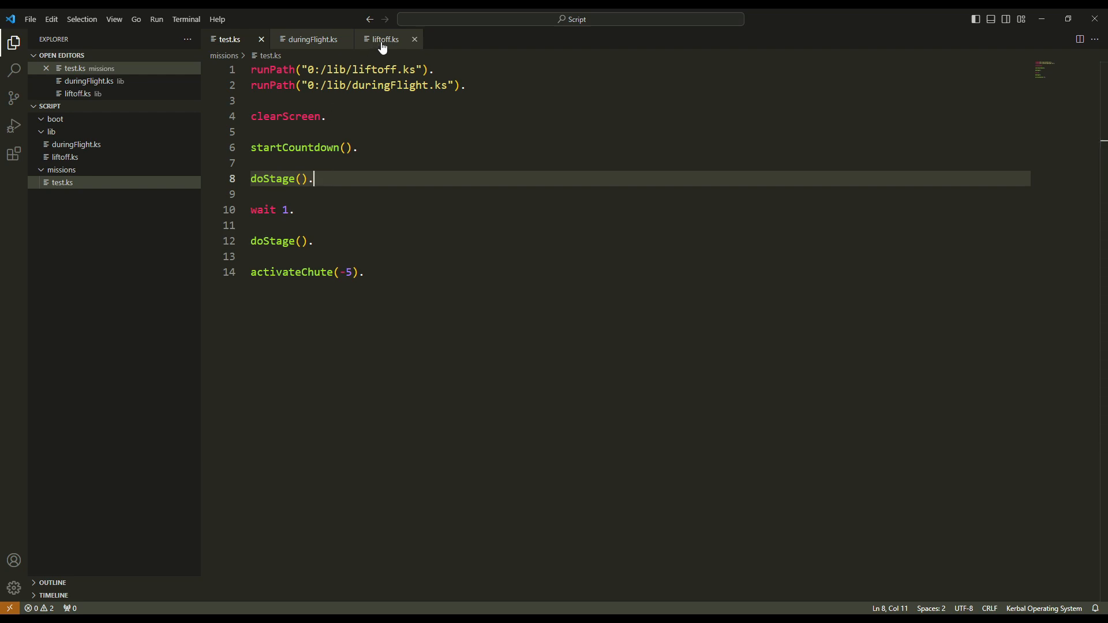
In liftoff.ks startCountdown, call doStage("Ignition!"). on a new line after print "1".
{"action": "left_click", "coordinate": [382, 40]}
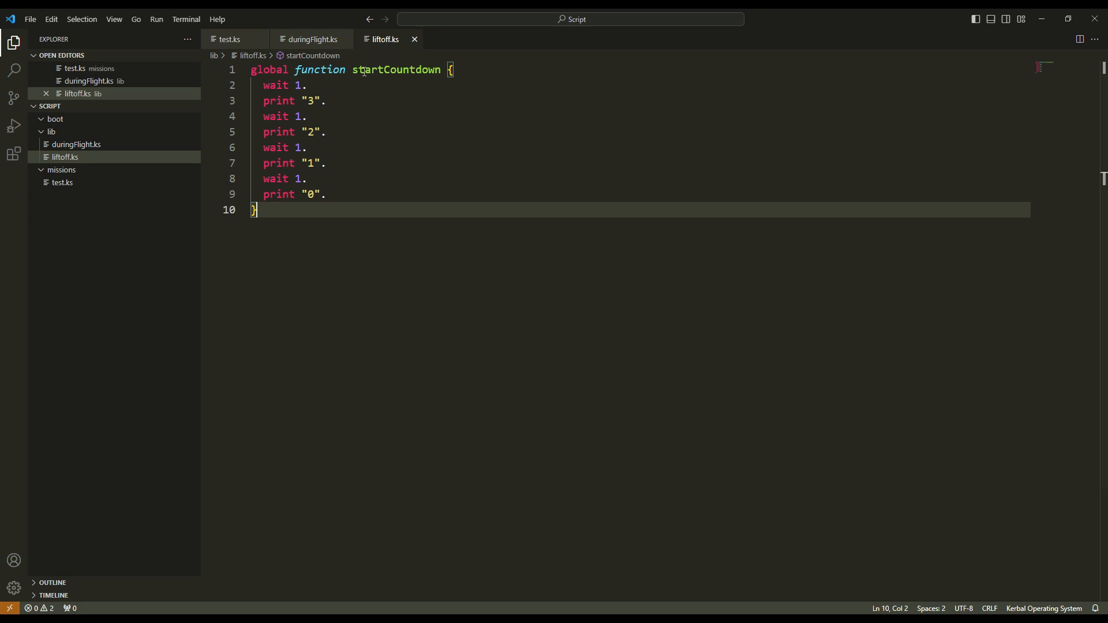
{"action": "mouse_move", "coordinate": [311, 101]}
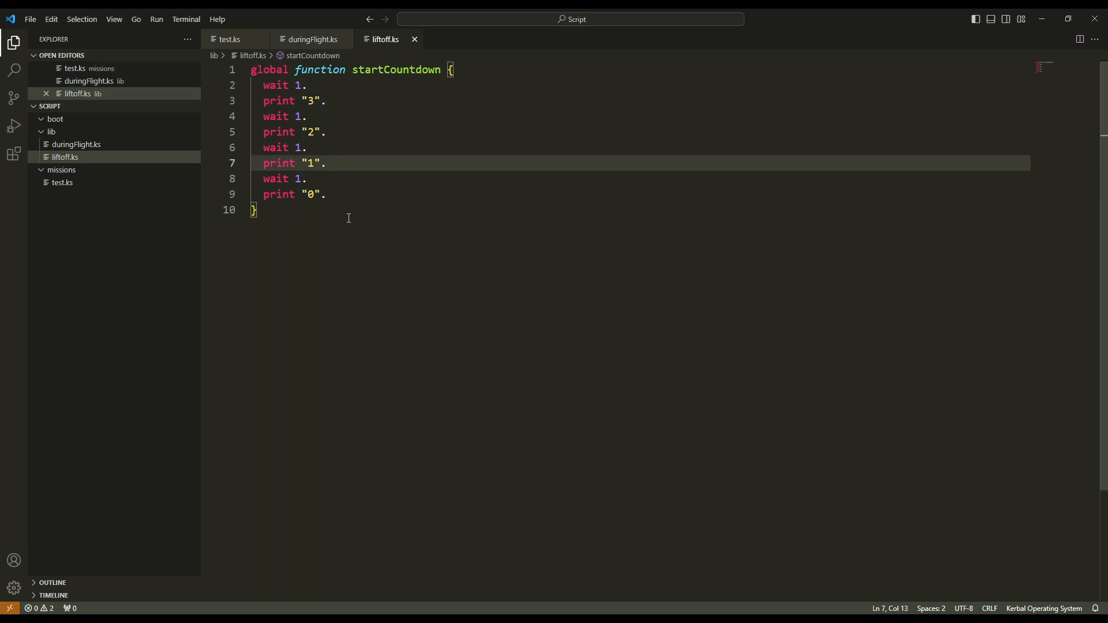
{"action": "mouse_move", "coordinate": [358, 256]}
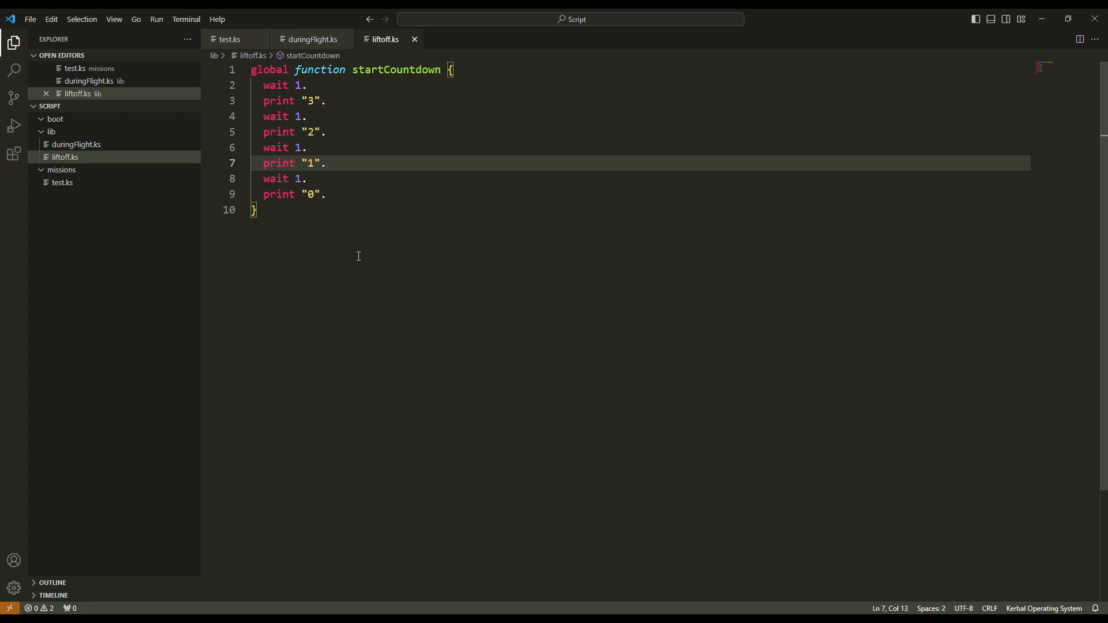
{"action": "key", "text": "Enter"}
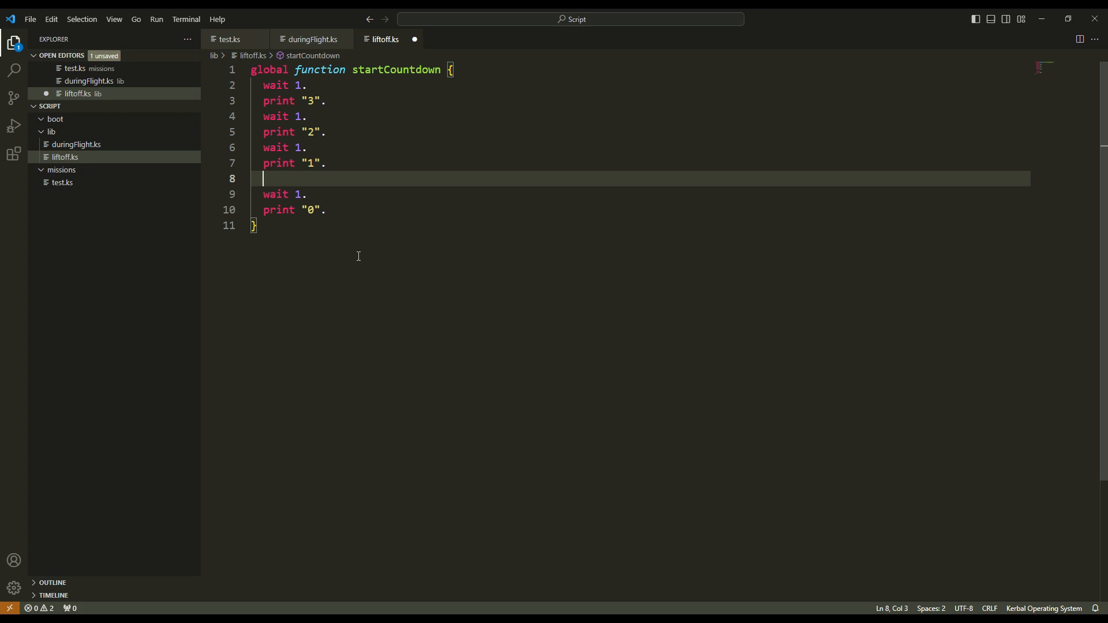
{"action": "type", "text": "doStage(\"Ignit"}
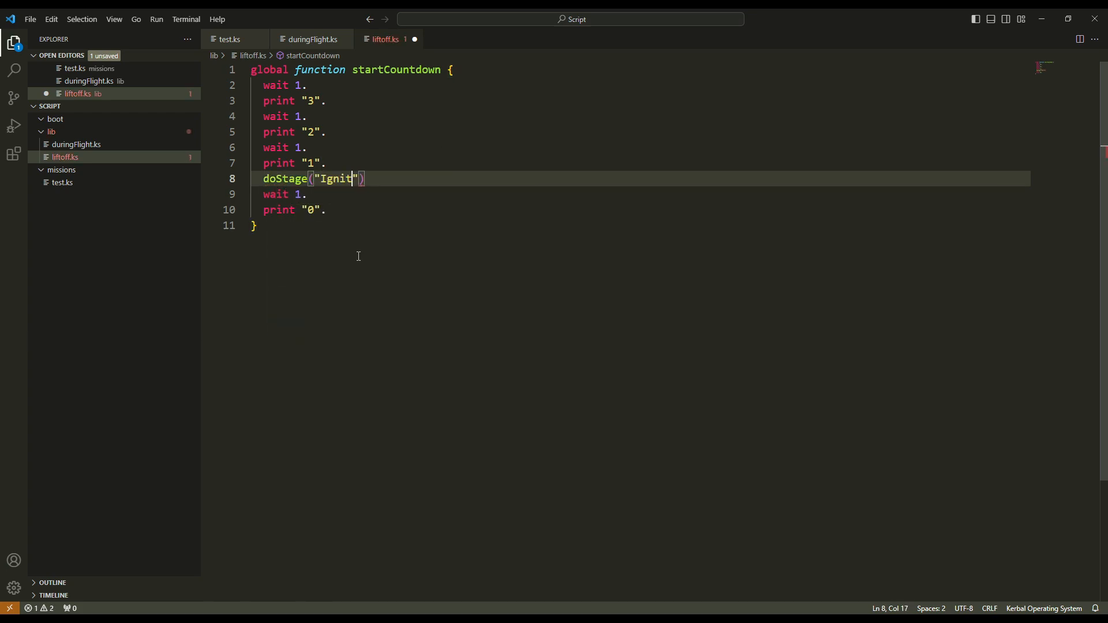
{"action": "type", "text": "ion!"}
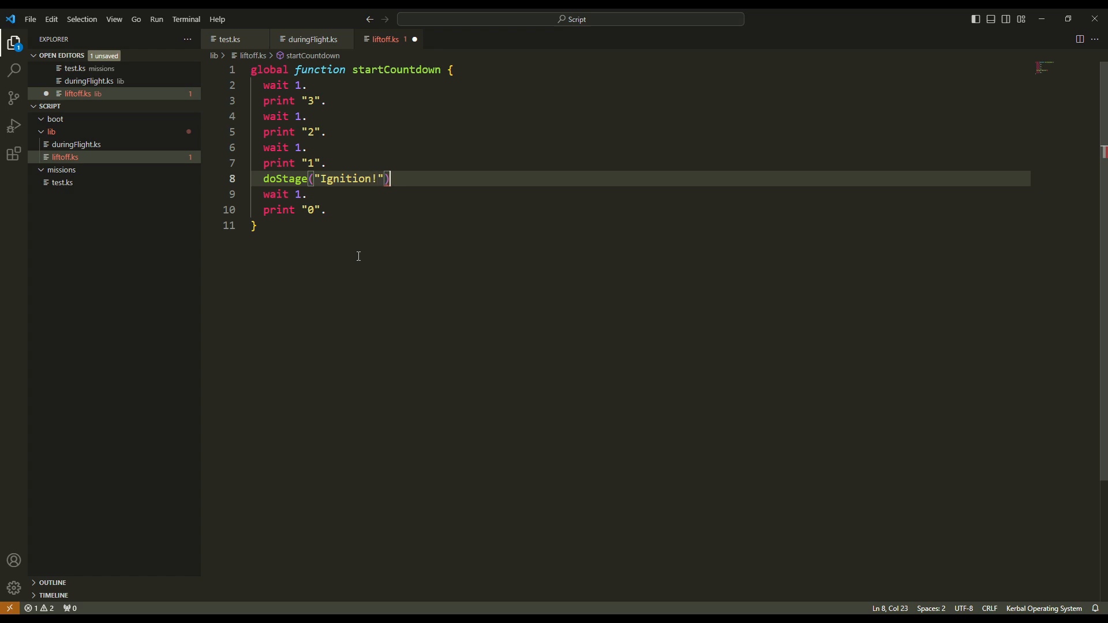
{"action": "type", "text": "."}
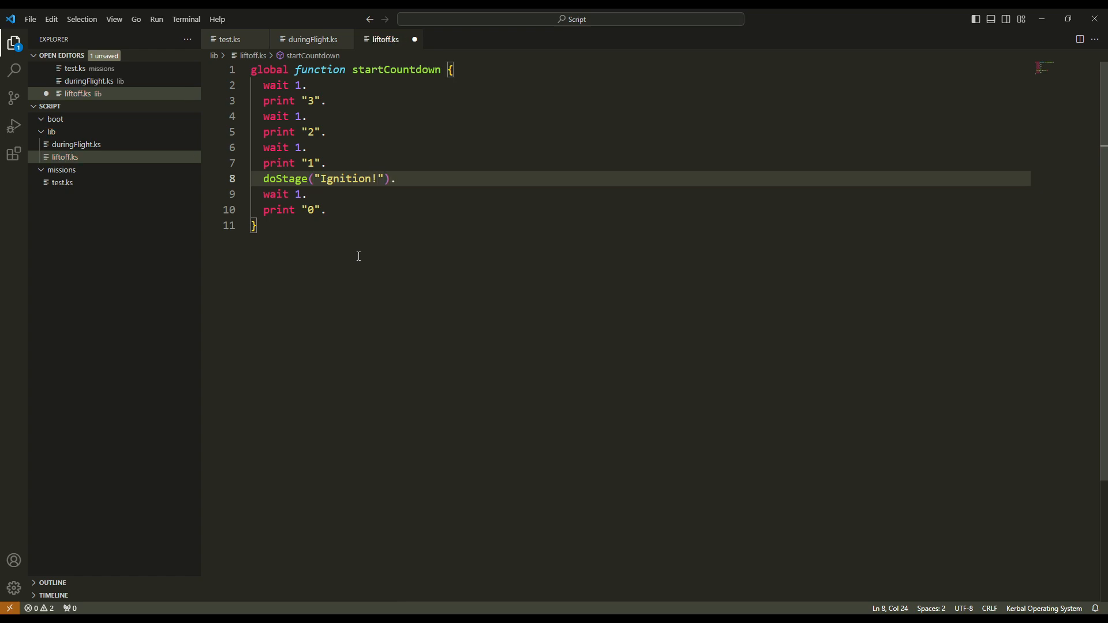
{"action": "mouse_move", "coordinate": [356, 244]}
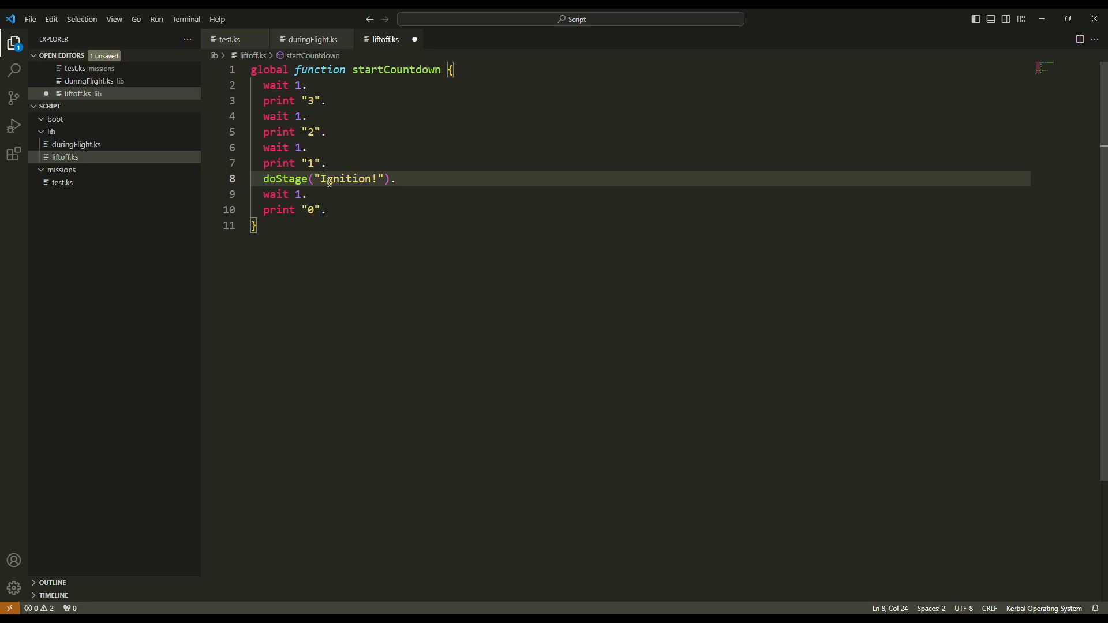
Call doStage("Liftoff!"). after the print "0" line.
{"action": "left_click", "coordinate": [367, 209]}
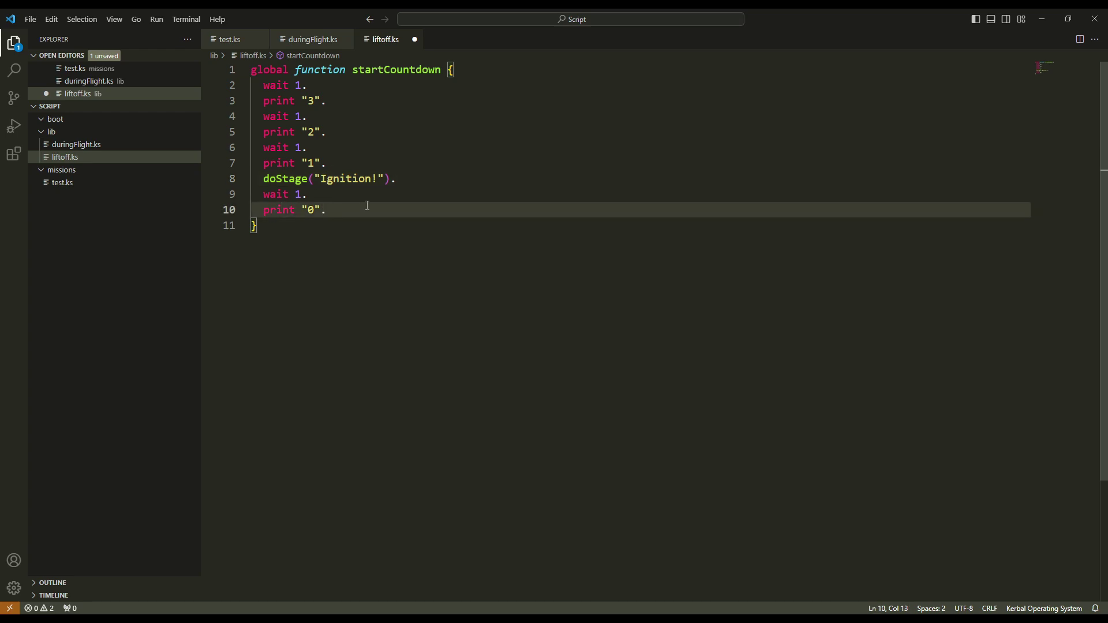
{"action": "type", "text": "doStage("}
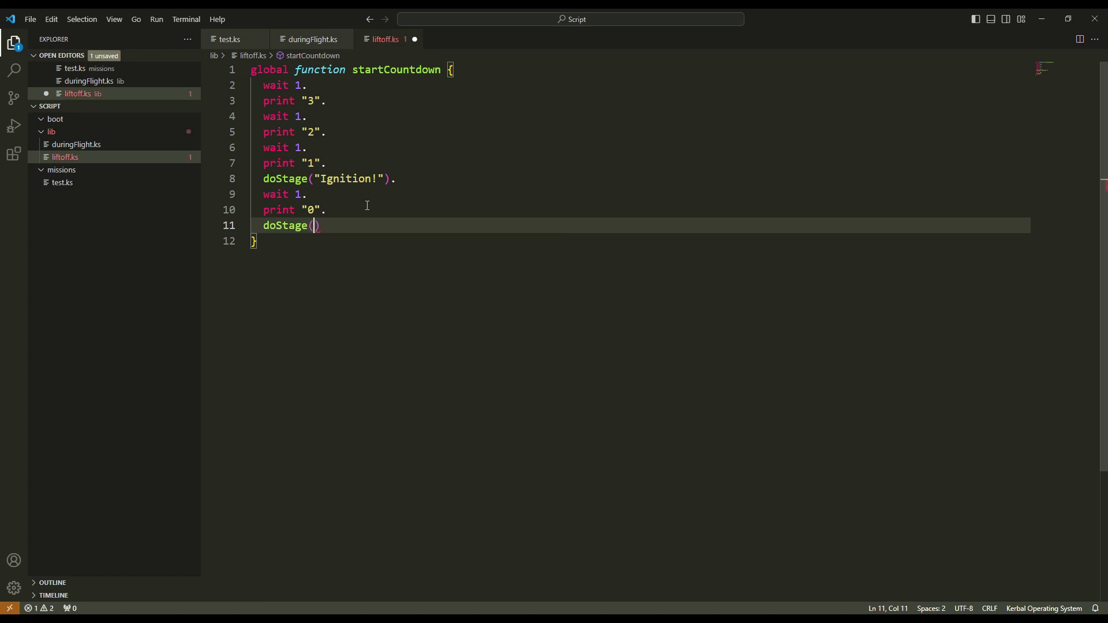
{"action": "type", "text": "\"Lif\""}
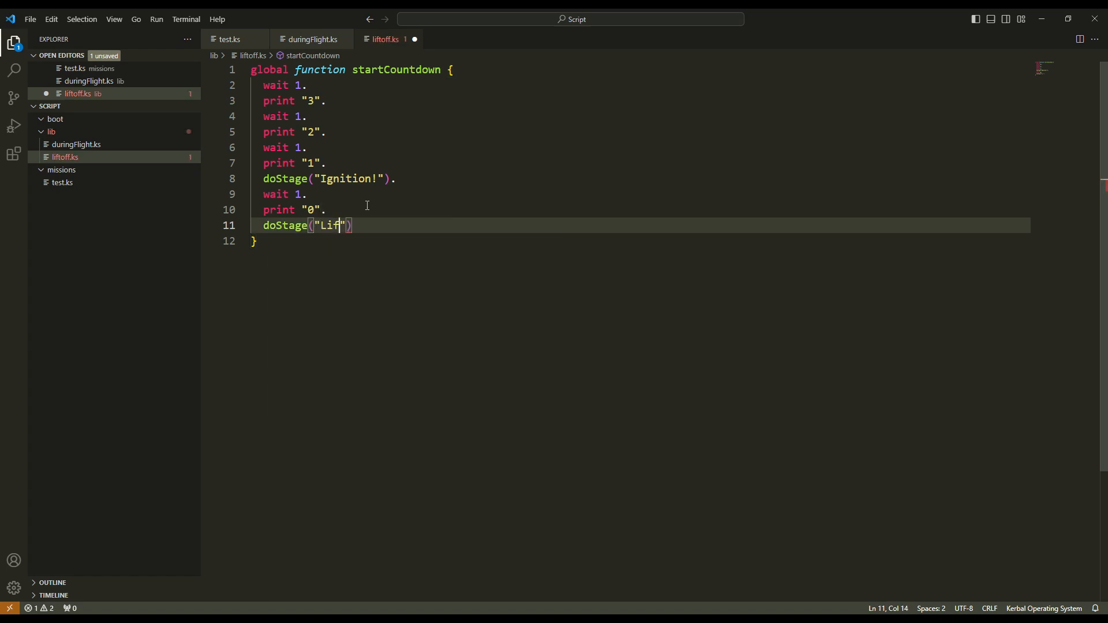
{"action": "type", "text": "toff"}
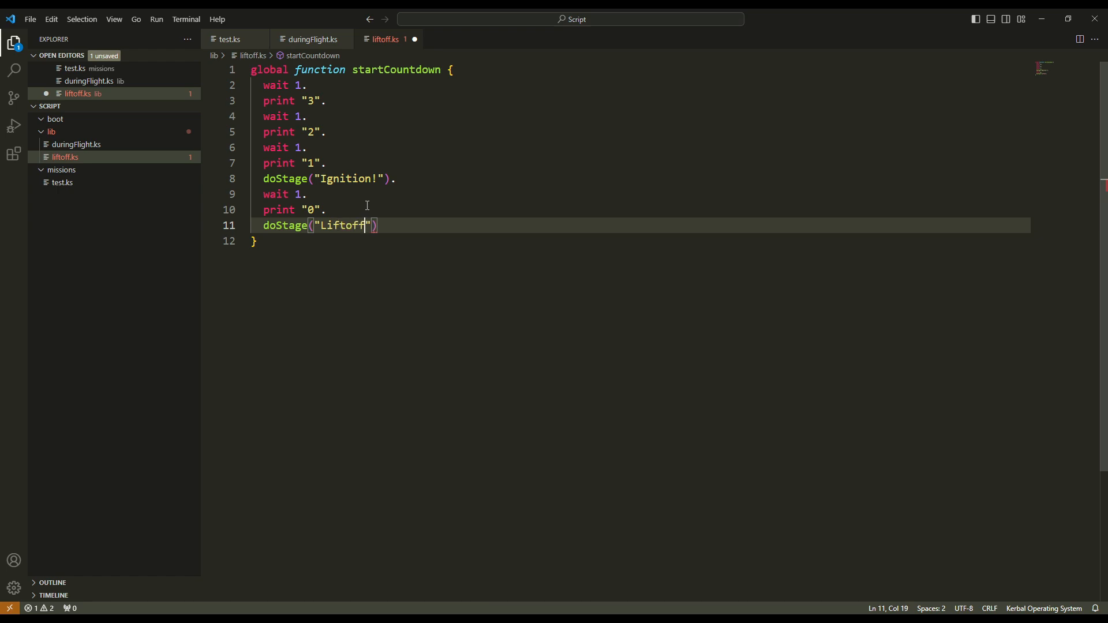
{"action": "type", "text": "!)."}
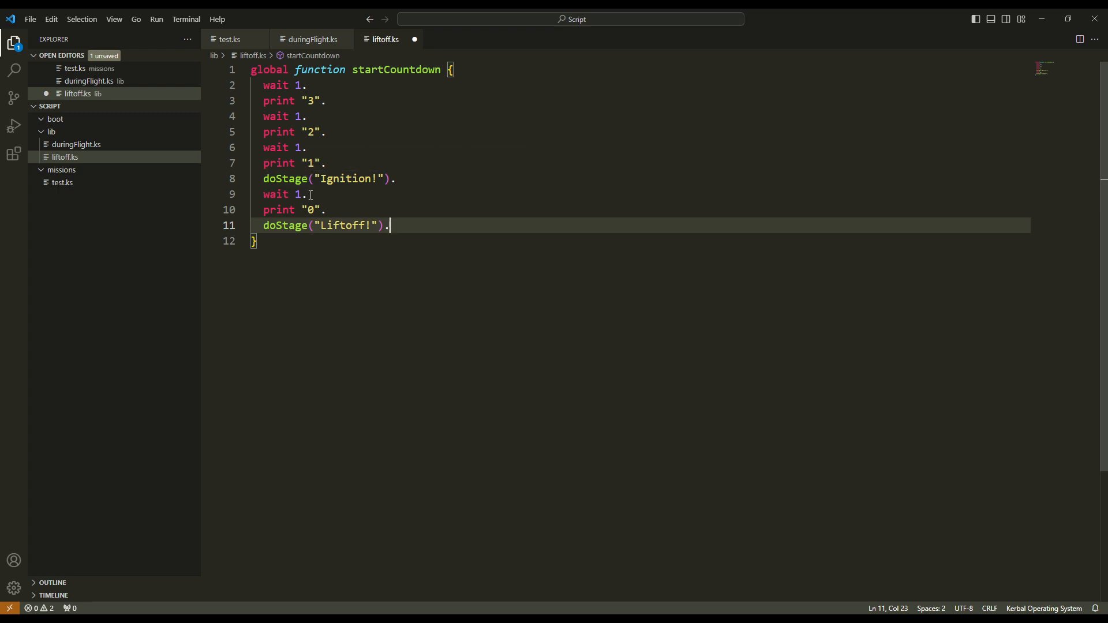
{"action": "double_click", "coordinate": [284, 178]}
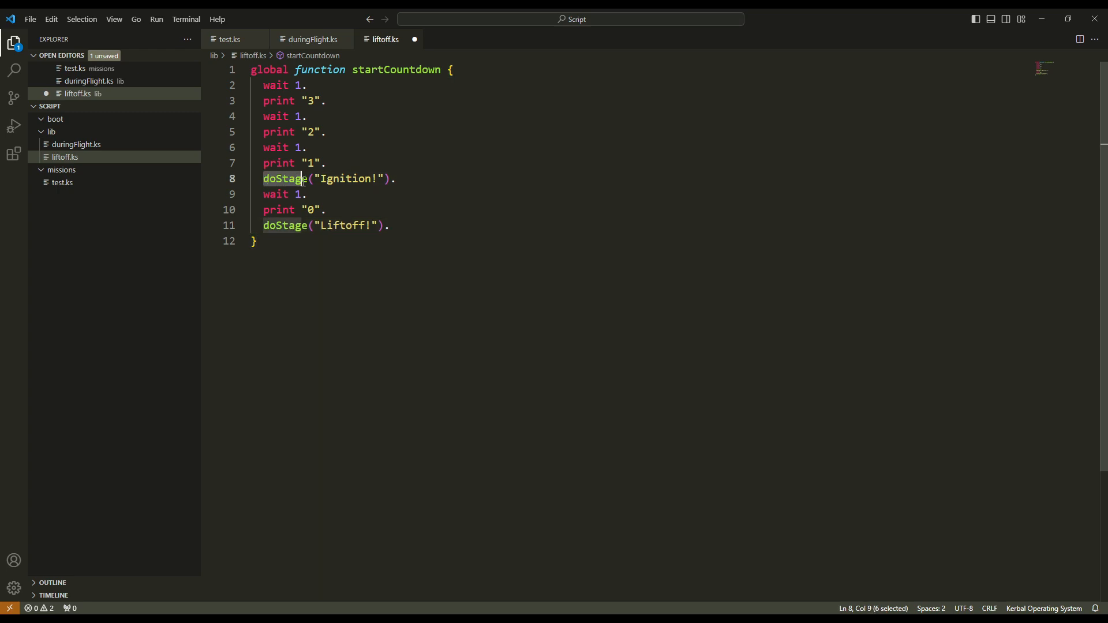
{"action": "left_click", "coordinate": [300, 194]}
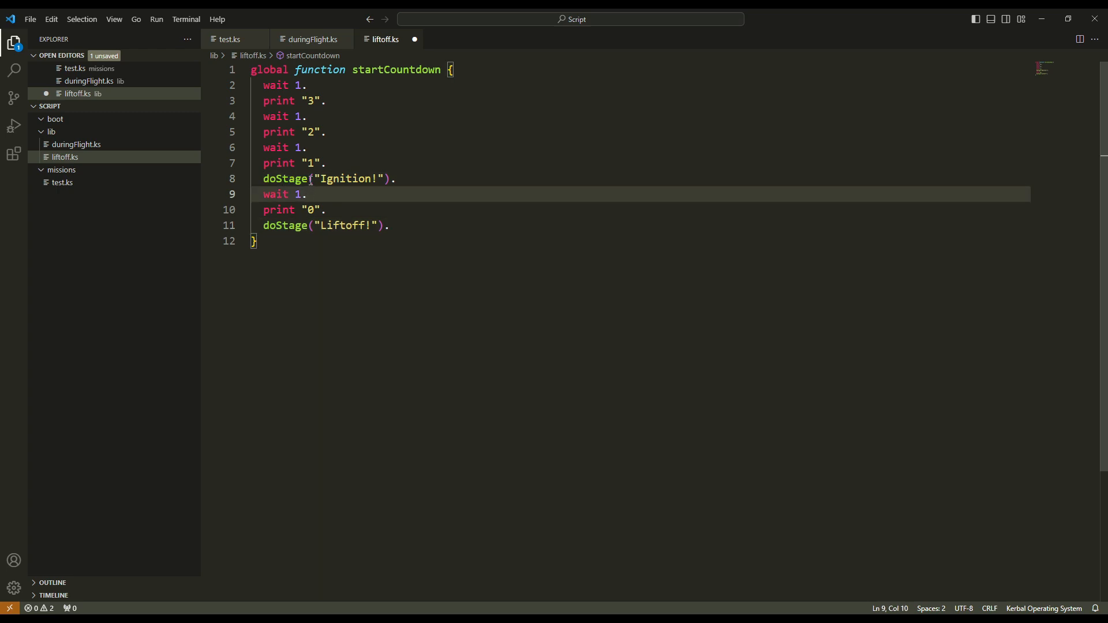
{"action": "mouse_move", "coordinate": [482, 179]}
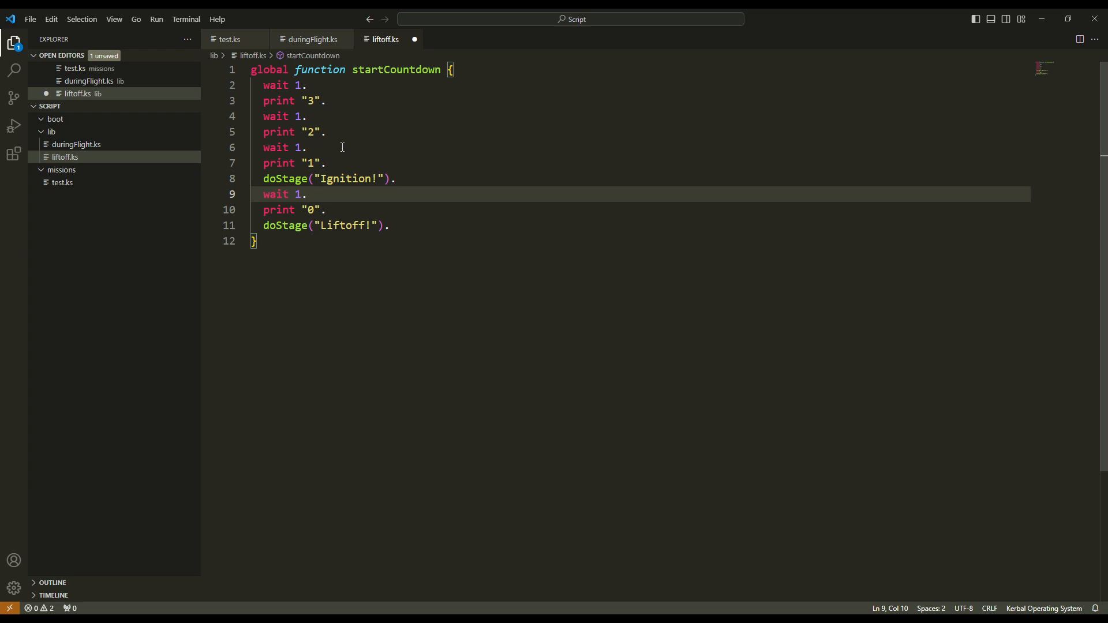
{"action": "mouse_move", "coordinate": [402, 149]}
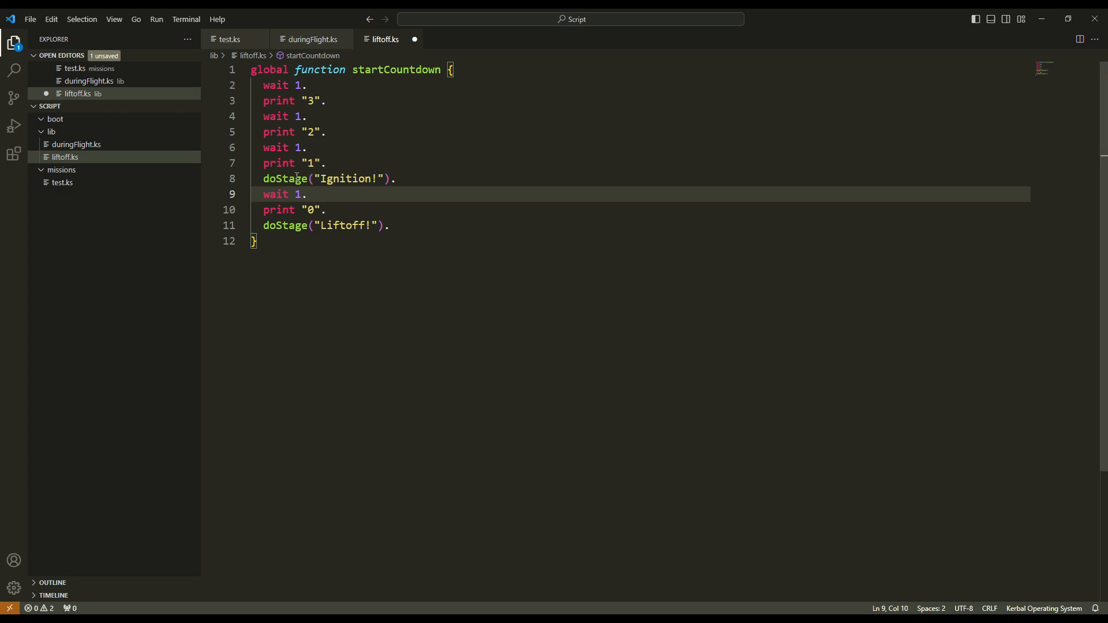
{"action": "mouse_move", "coordinate": [307, 178]}
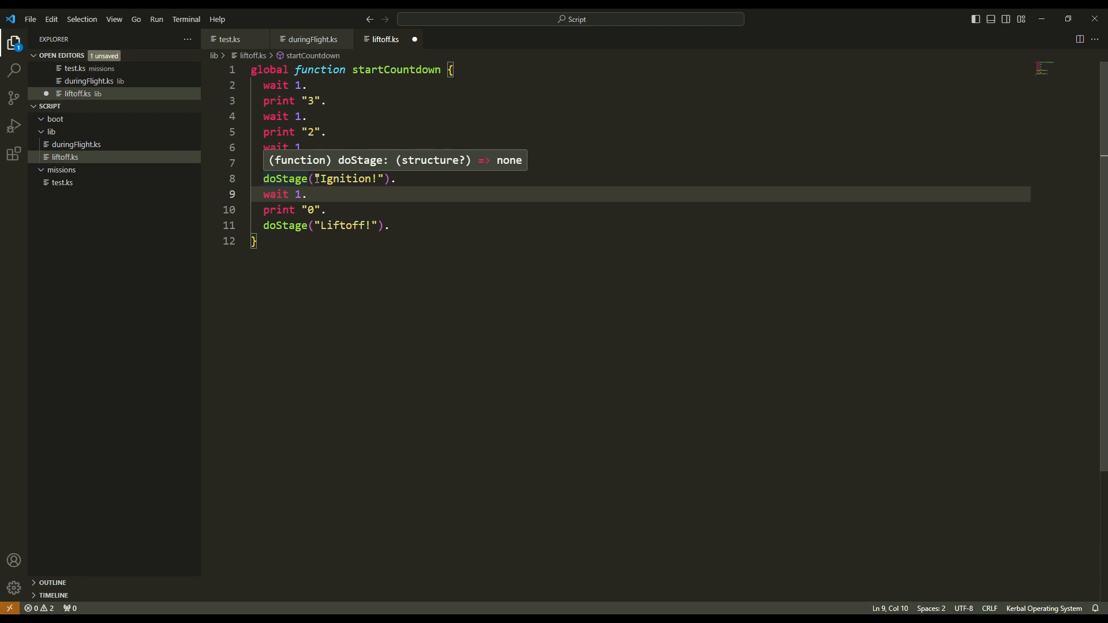
{"action": "left_click", "coordinate": [310, 85]}
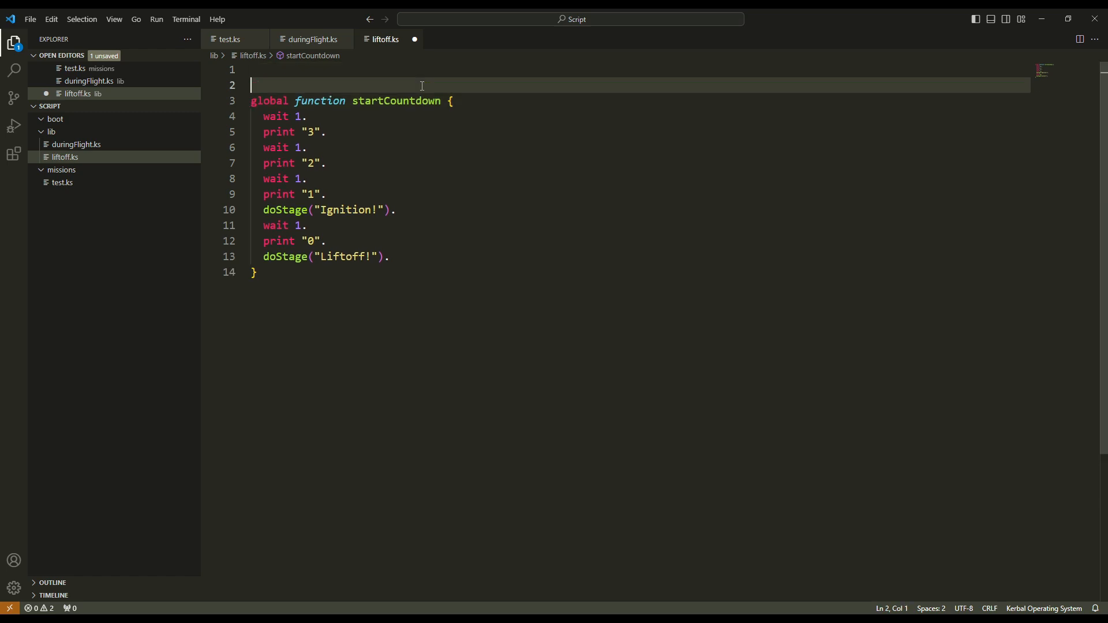
Paste the runPath load line at the top of liftoff.ks and point it at 0:/lib/duringFlight.ks.
{"action": "left_click", "coordinate": [229, 39]}
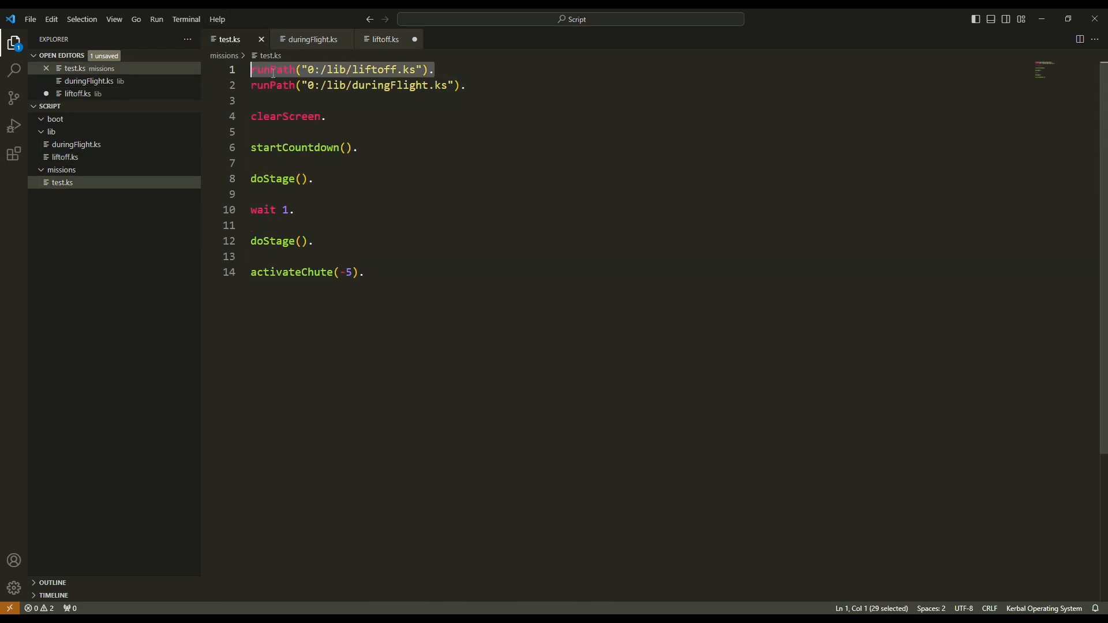
{"action": "left_click", "coordinate": [384, 39]}
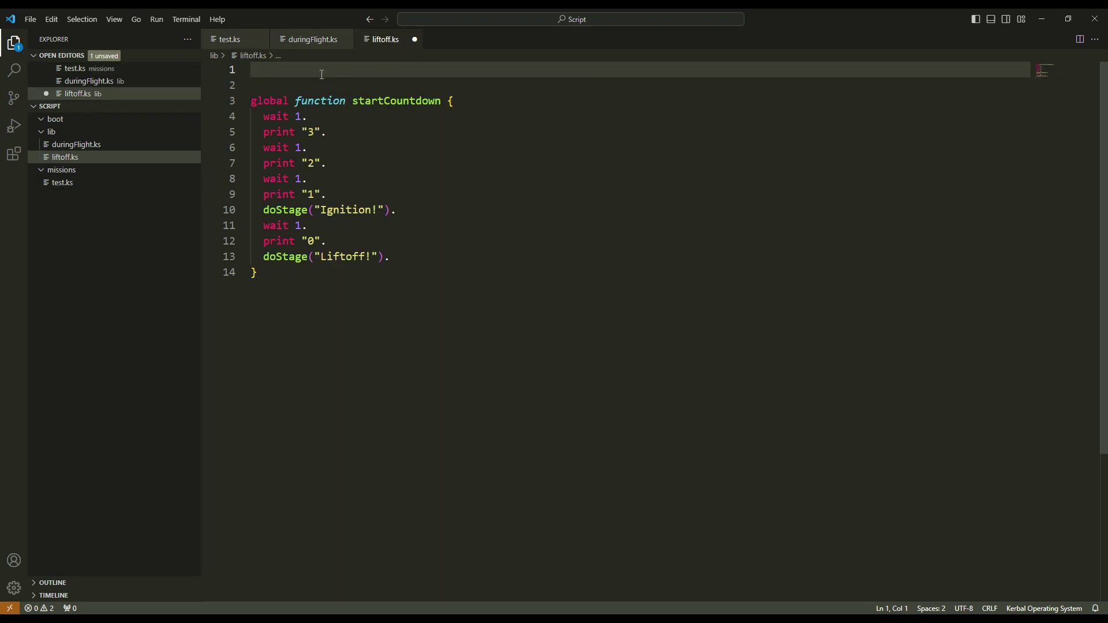
{"action": "type", "text": "runPath(\"0:/lib/liftoff.ks\")."}
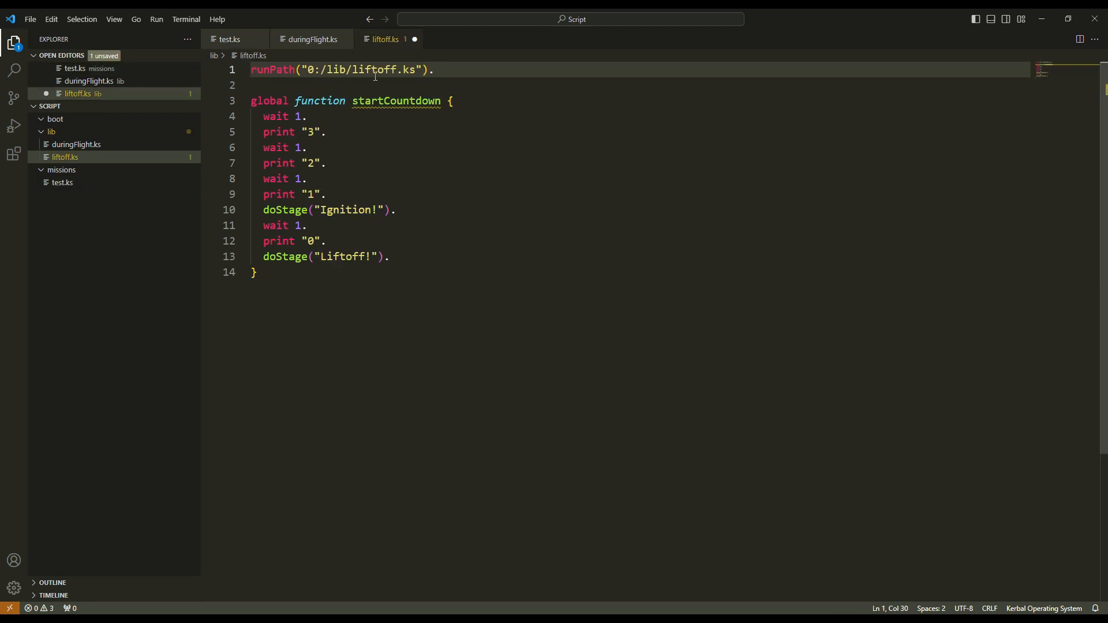
{"action": "mouse_move", "coordinate": [448, 122]}
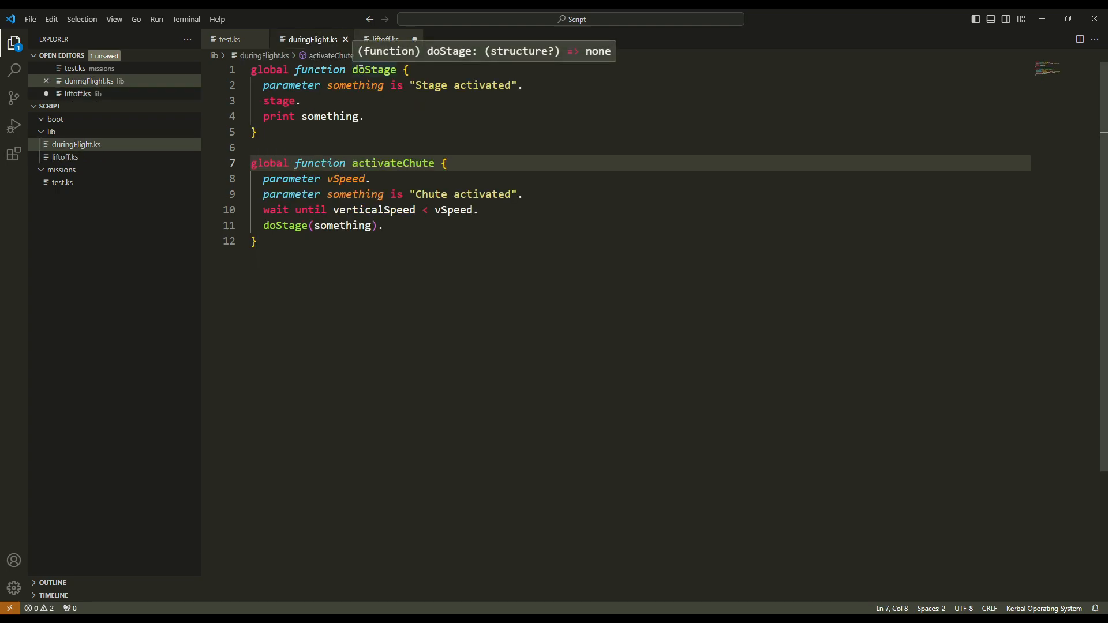
{"action": "left_click", "coordinate": [386, 39]}
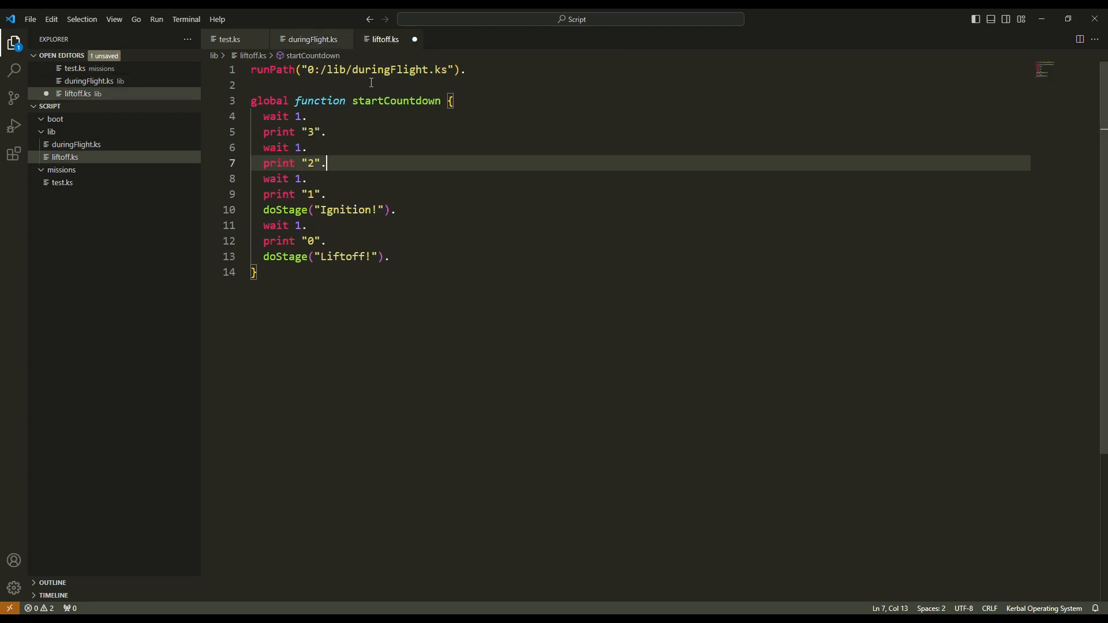
{"action": "left_click", "coordinate": [466, 69]}
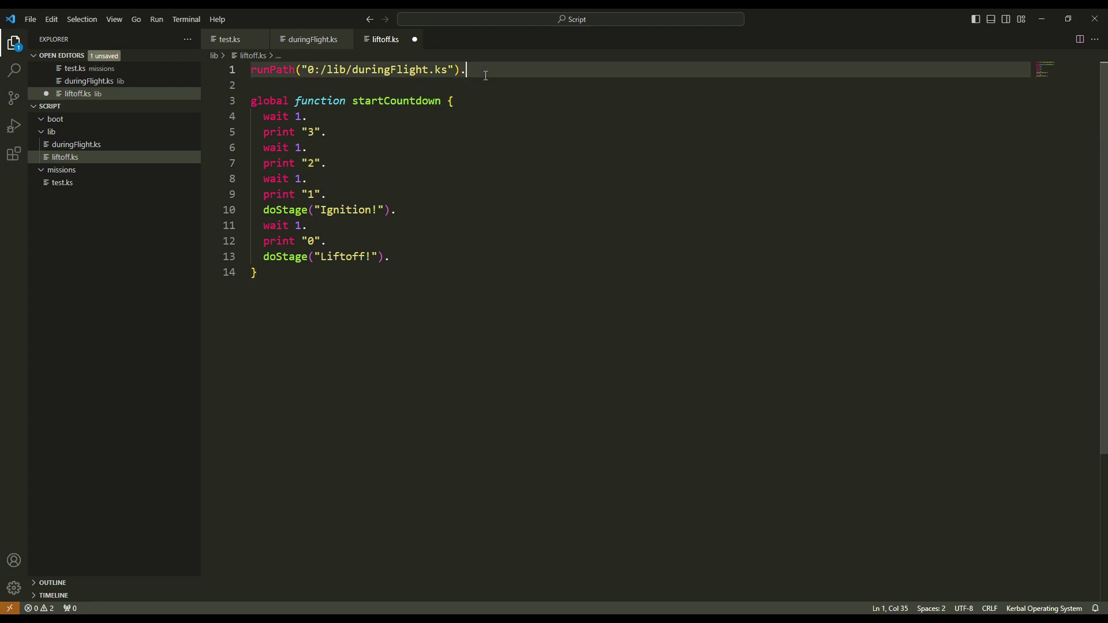
Compare the load lines in test.ks against liftoff.ks and save liftoff.ks.
{"action": "left_click", "coordinate": [229, 39]}
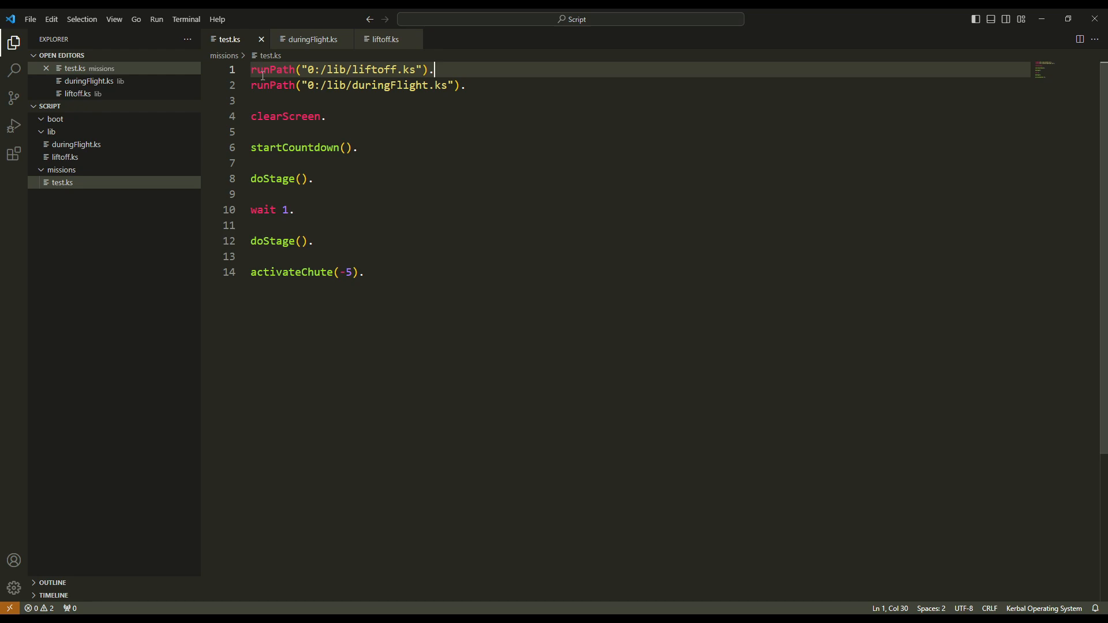
{"action": "left_click", "coordinate": [270, 69]}
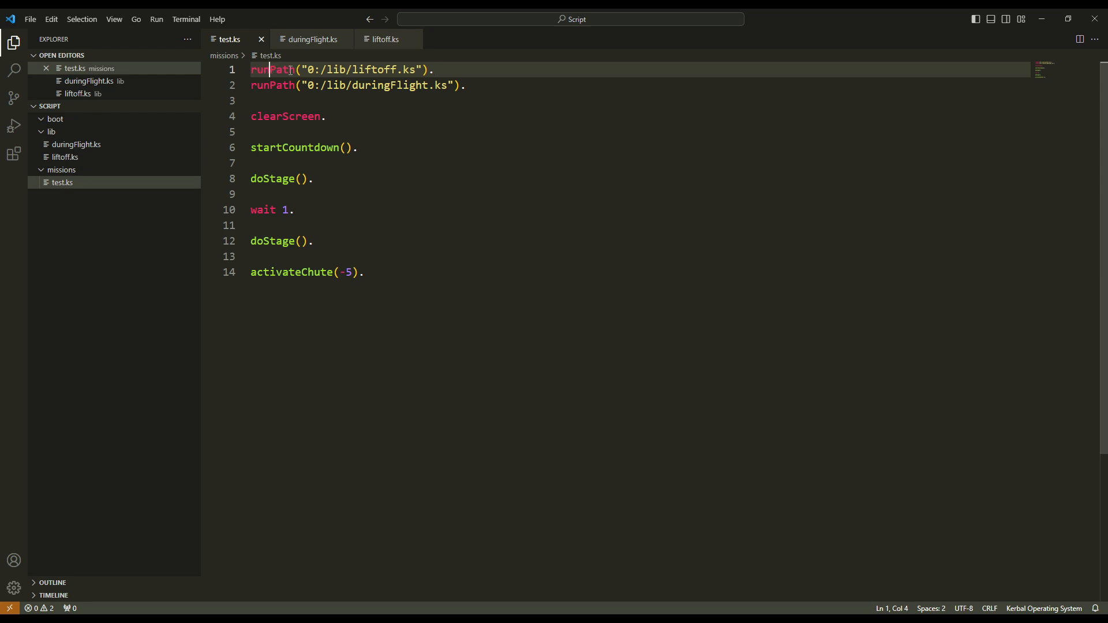
{"action": "left_click", "coordinate": [359, 70]}
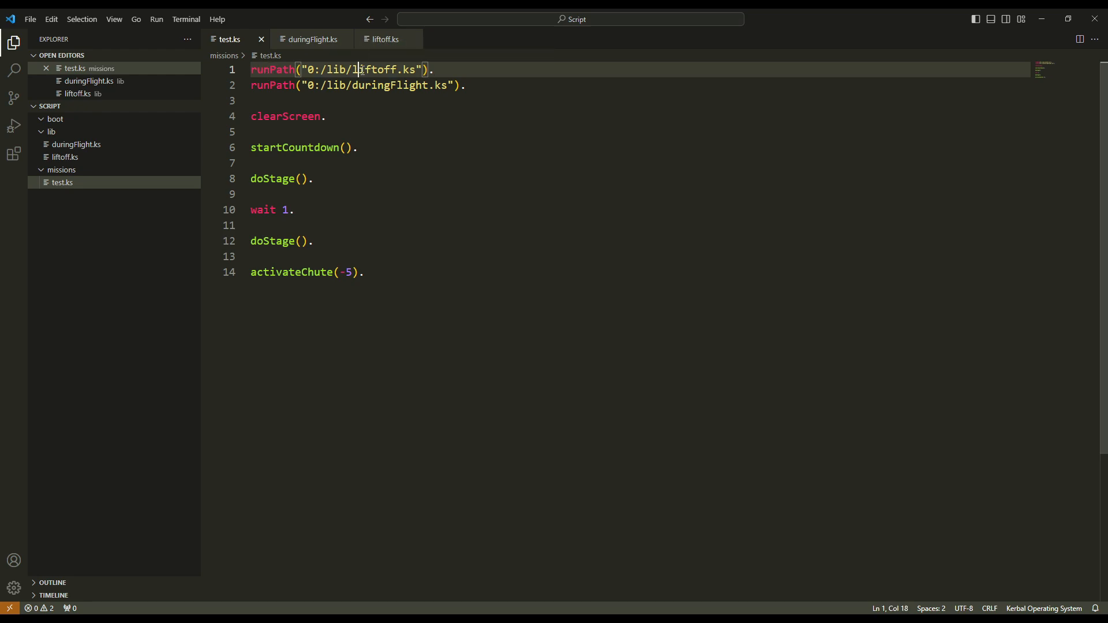
{"action": "mouse_move", "coordinate": [358, 70]}
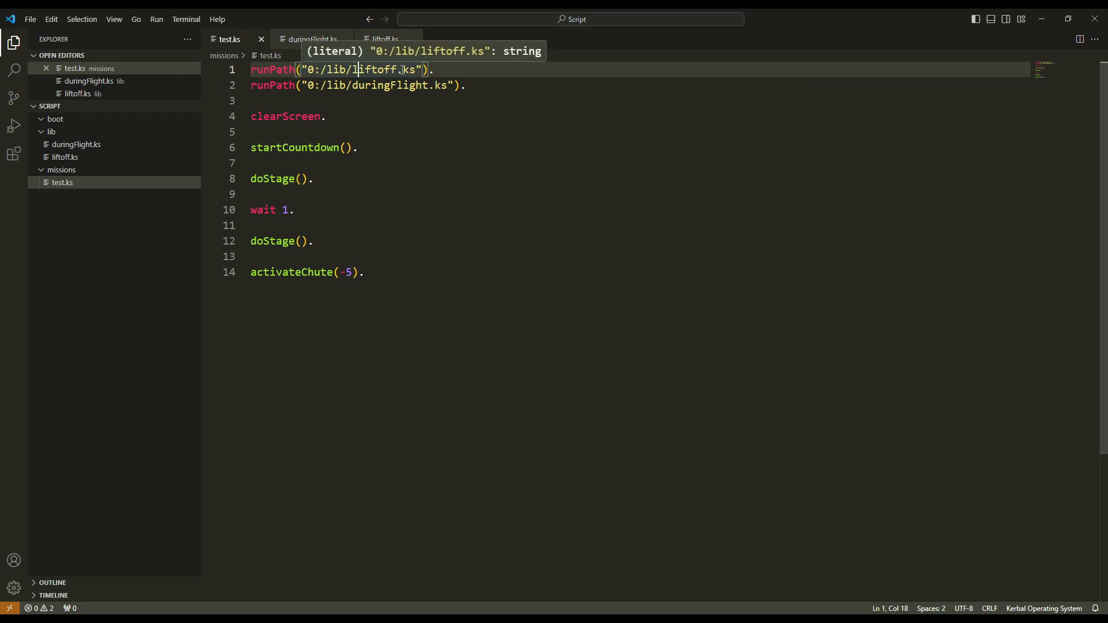
{"action": "left_click", "coordinate": [386, 39]}
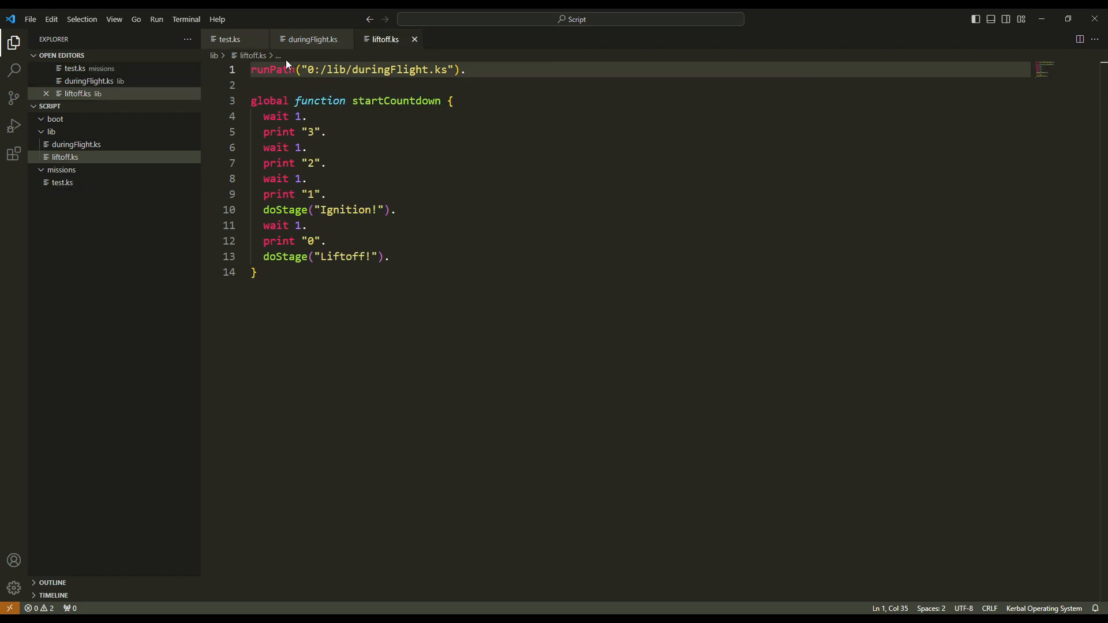
{"action": "mouse_move", "coordinate": [375, 69]}
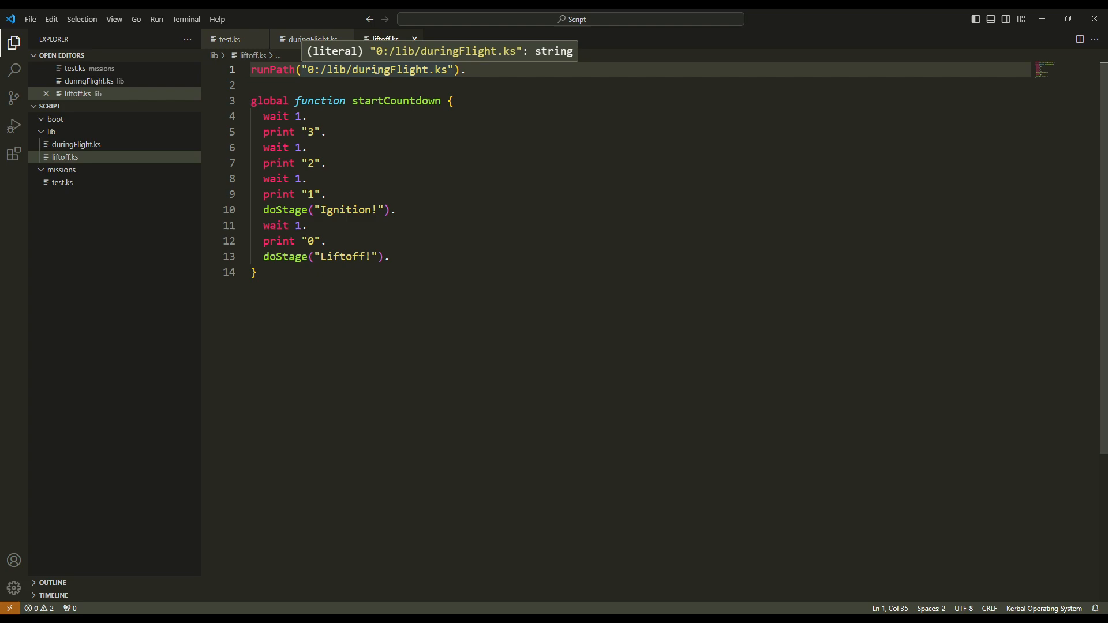
{"action": "mouse_move", "coordinate": [295, 85]}
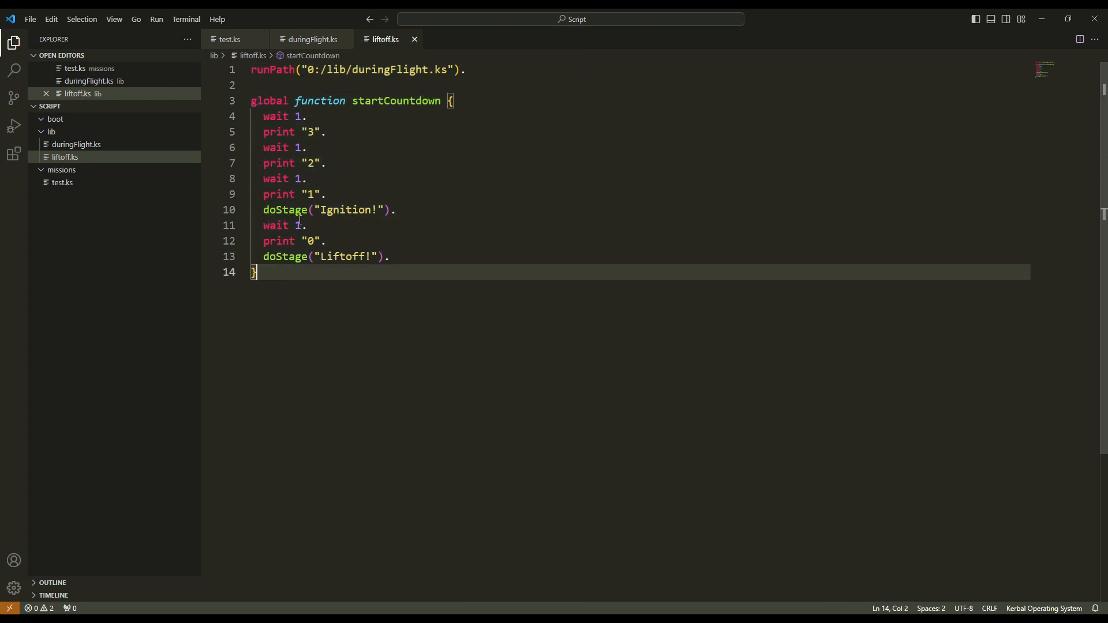
{"action": "mouse_move", "coordinate": [406, 101]}
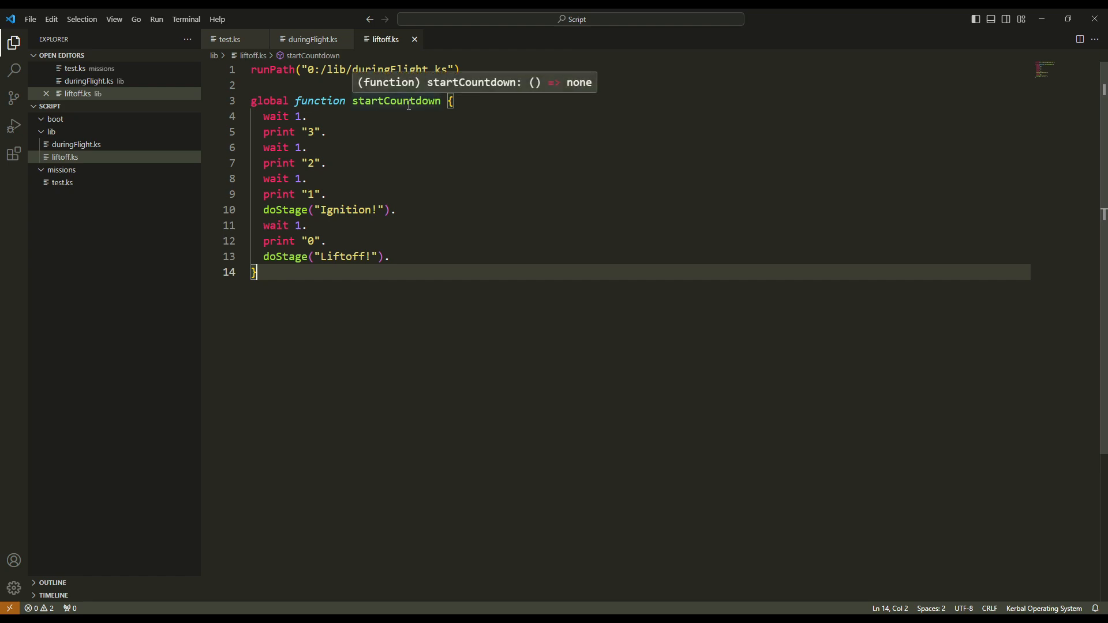
{"action": "left_click", "coordinate": [228, 40]}
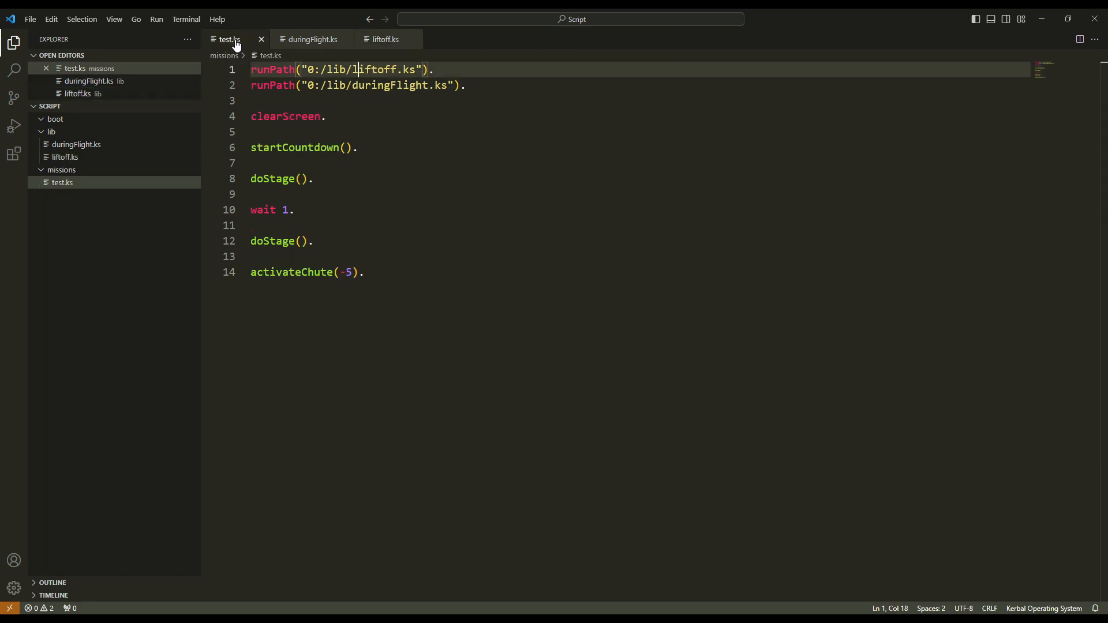
{"action": "left_click", "coordinate": [252, 85]}
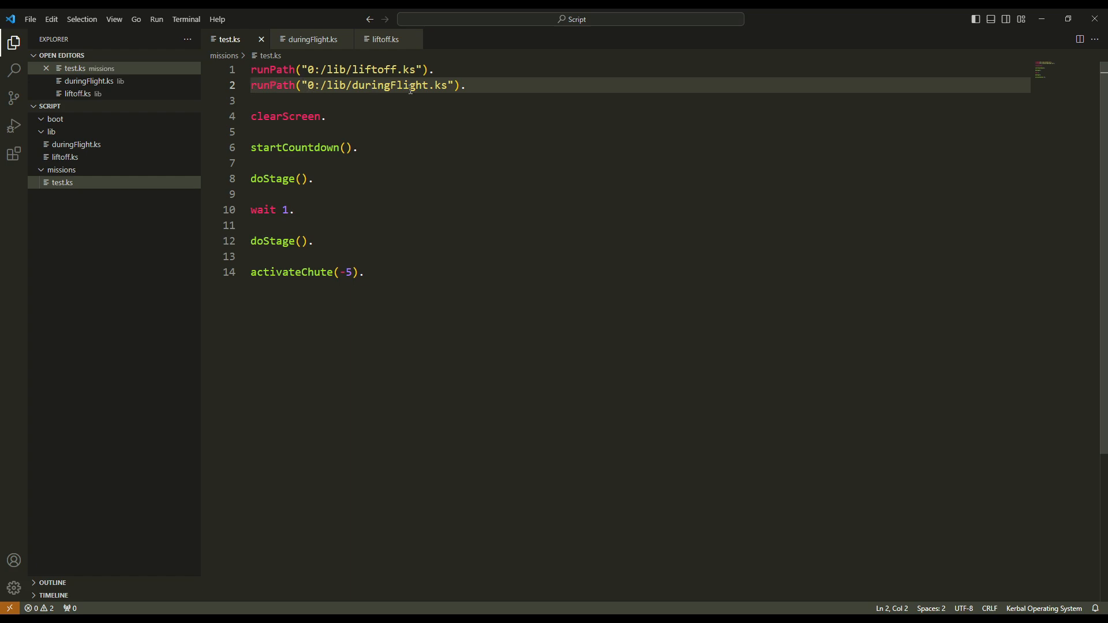
{"action": "left_click_drag", "start_coordinate": [321, 84], "coordinate": [458, 84]}
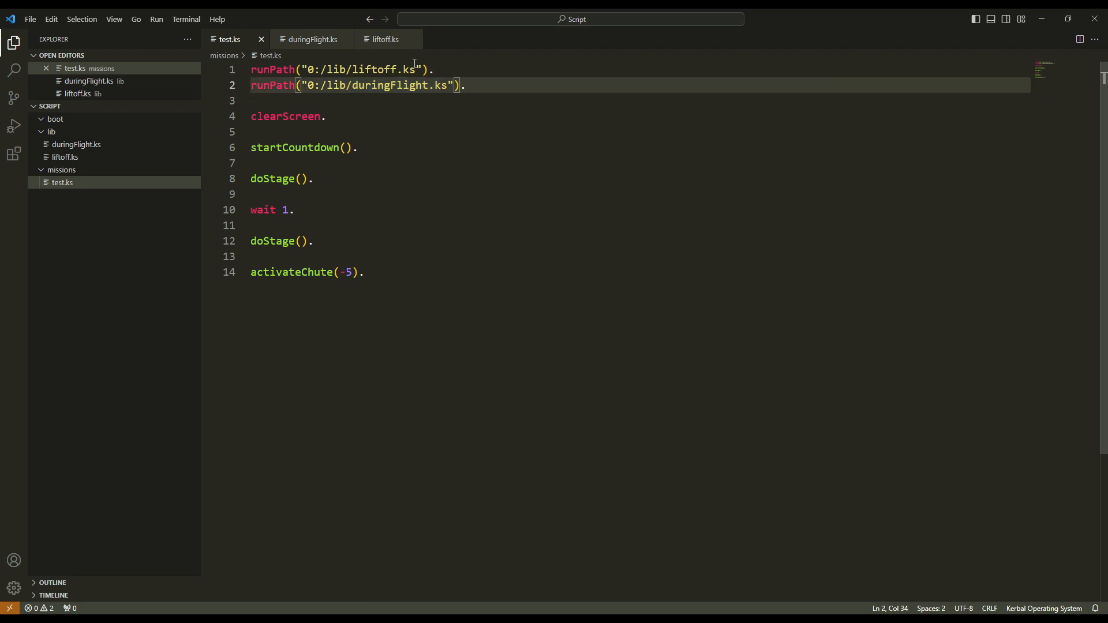
{"action": "left_click", "coordinate": [388, 40]}
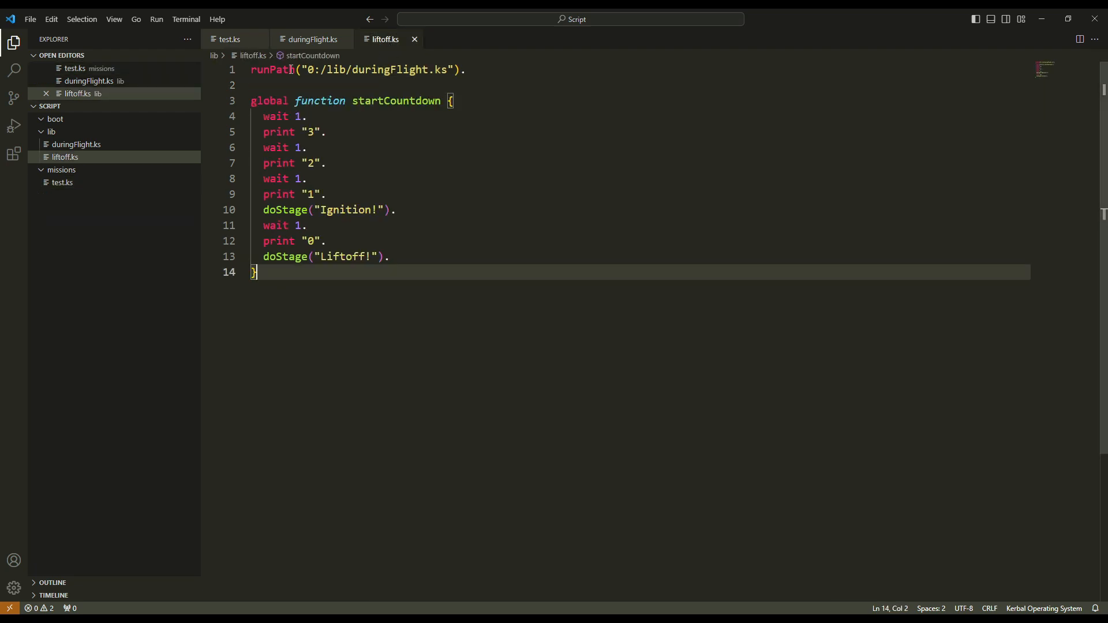
{"action": "mouse_move", "coordinate": [404, 69]}
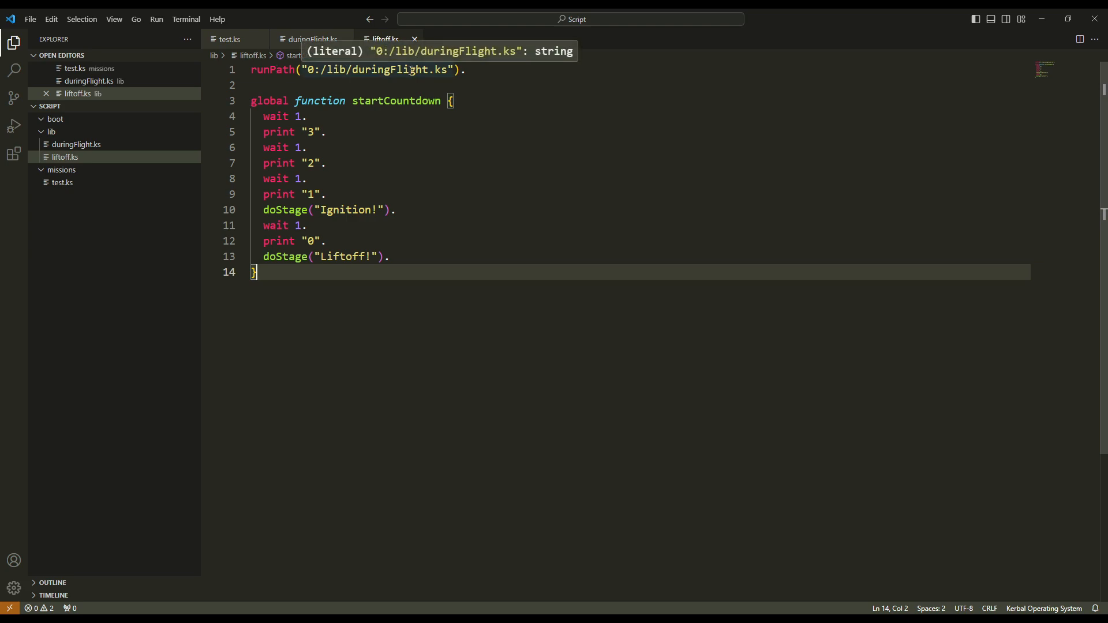
{"action": "mouse_move", "coordinate": [340, 114]}
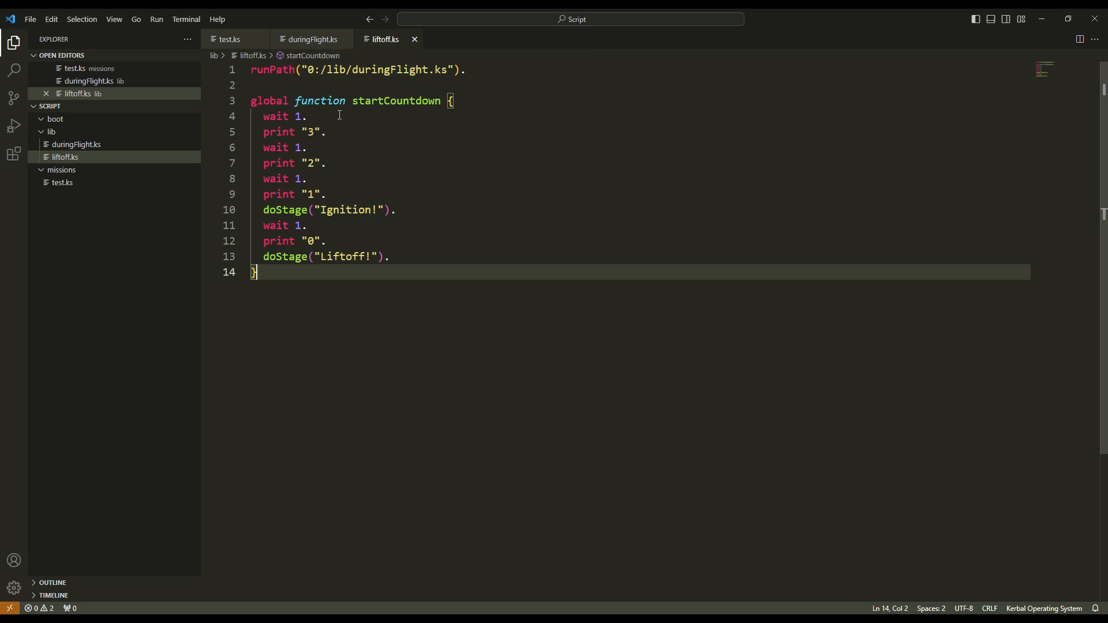
{"action": "mouse_move", "coordinate": [275, 75]}
{"action": "type", "text": "Once"}
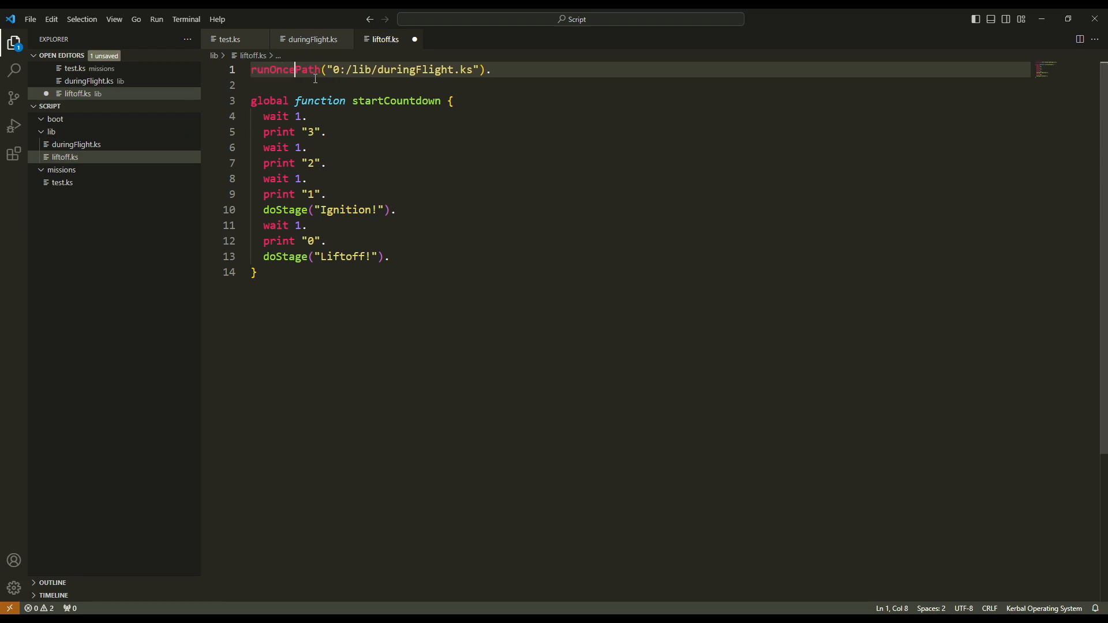
Load duringFlight.ks with runOncePath in both liftoff.ks and test.ks, saving each.
{"action": "left_click", "coordinate": [229, 39]}
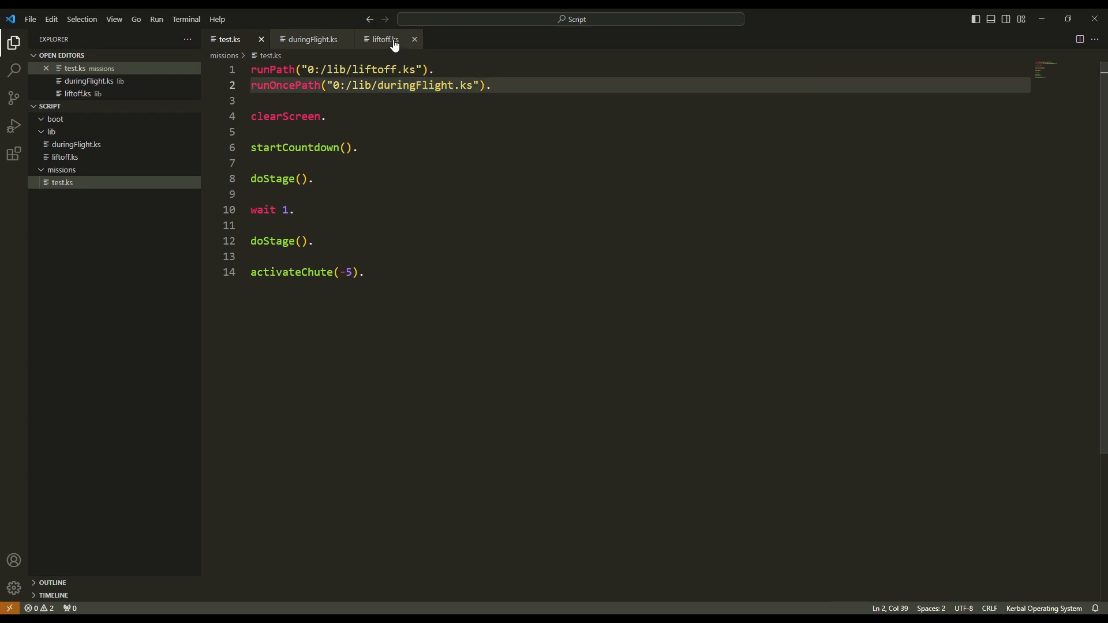
{"action": "left_click", "coordinate": [382, 39]}
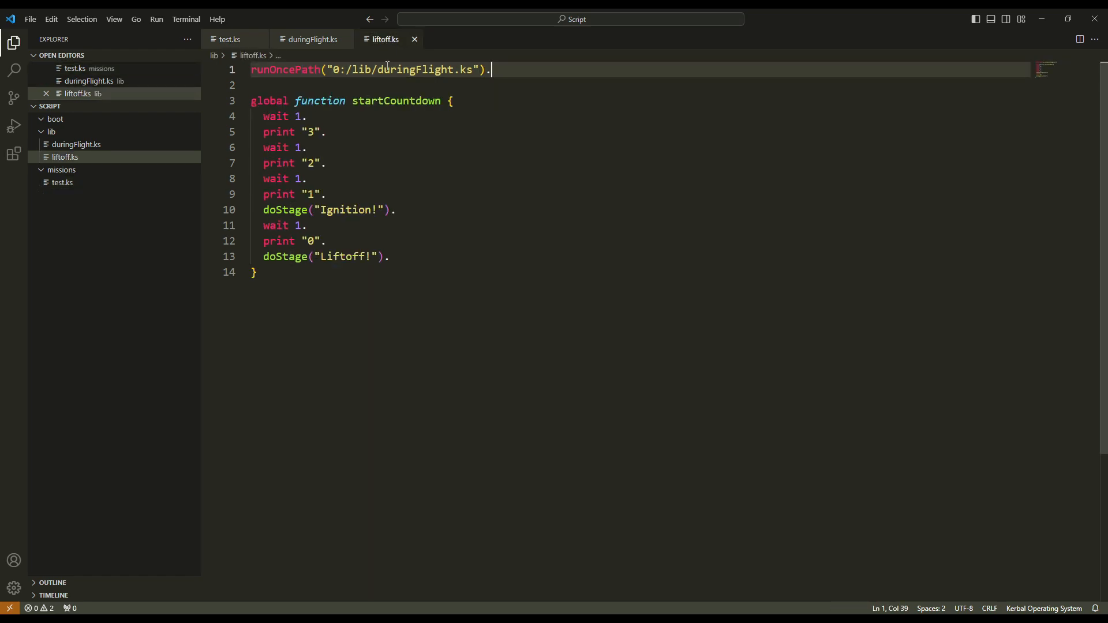
{"action": "left_click", "coordinate": [228, 39]}
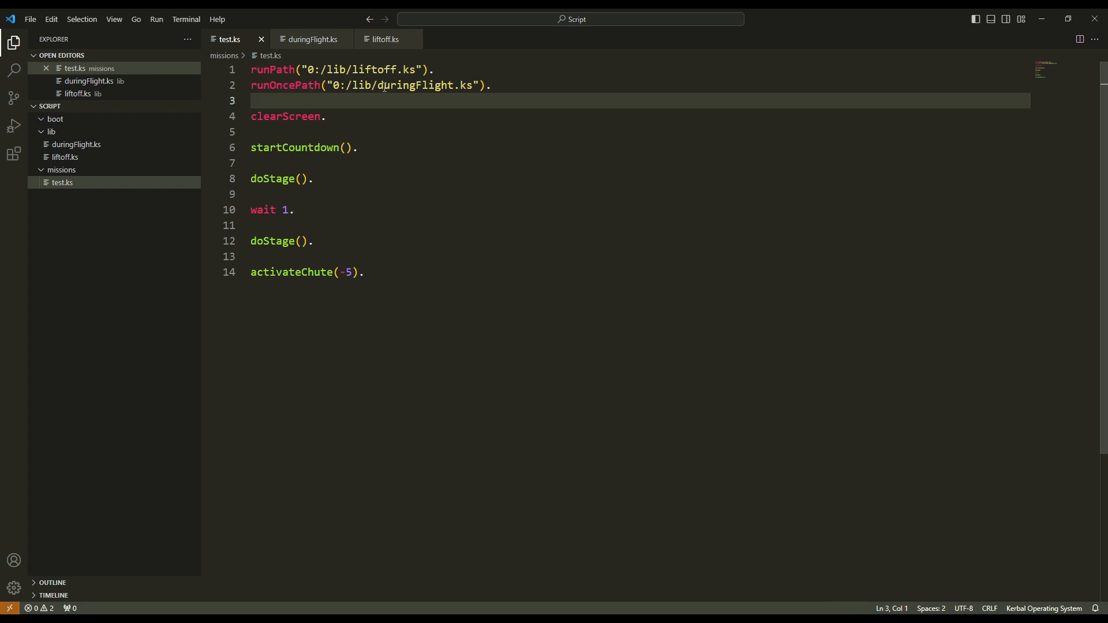
{"action": "mouse_move", "coordinate": [475, 95]}
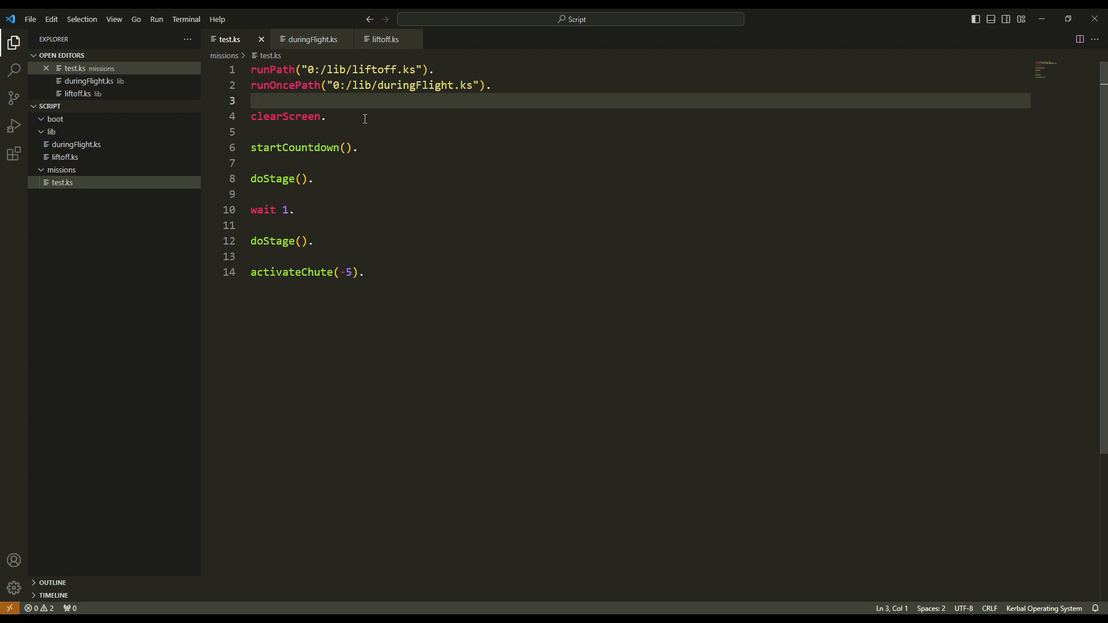
Change test.ks line 1 to load liftoff.ks with runOncePath as well.
{"action": "left_click", "coordinate": [307, 69]}
{"action": "type", "text": "Once"}
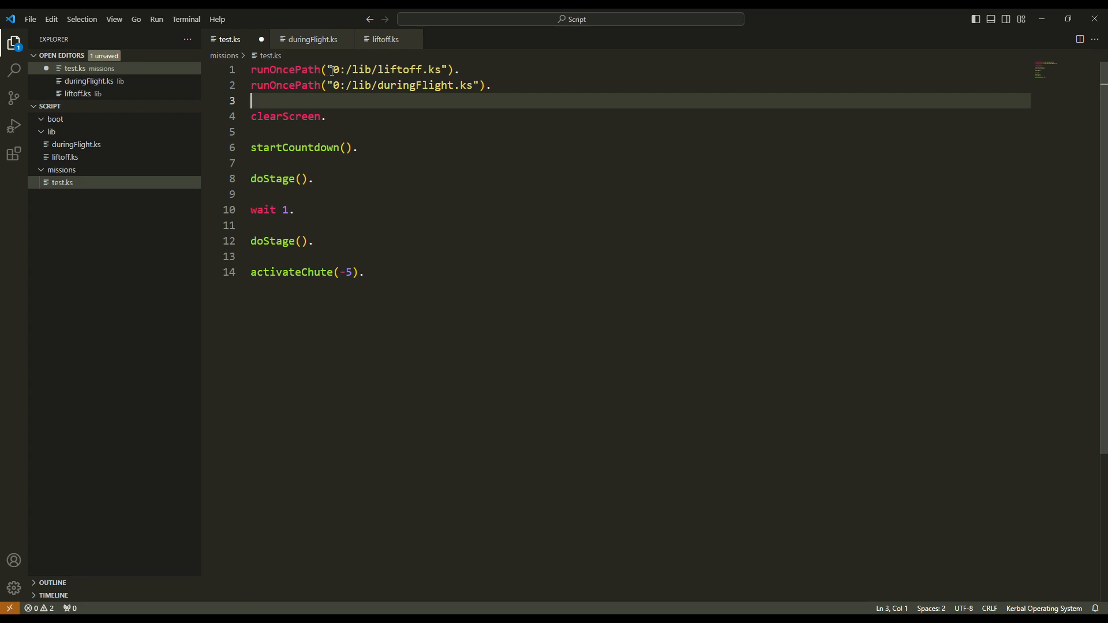
{"action": "left_click", "coordinate": [448, 69]}
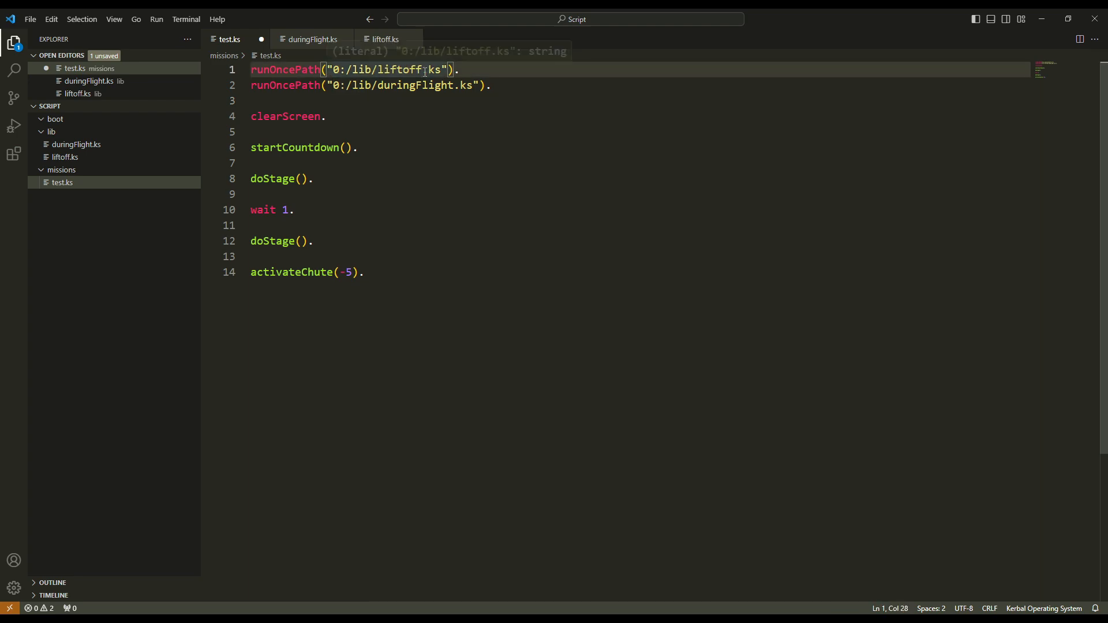
{"action": "mouse_move", "coordinate": [461, 146]}
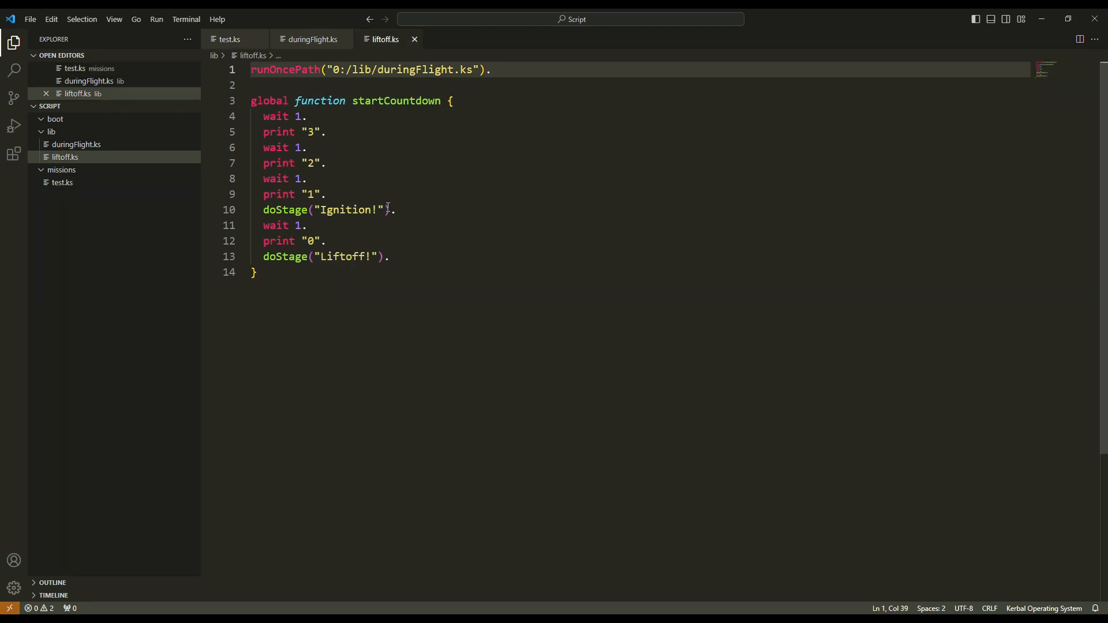
Delete the doStage()/wait 1./doStage() lines from test.ks so startCountdown() precedes activateChute(-5).
{"action": "left_click", "coordinate": [395, 209]}
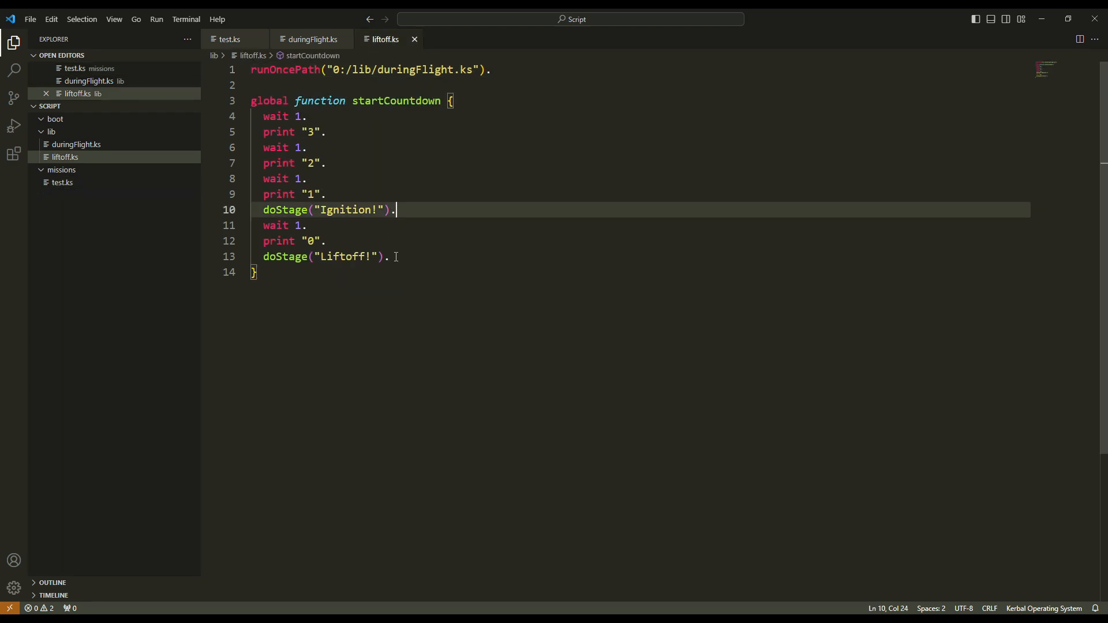
{"action": "left_click", "coordinate": [230, 39]}
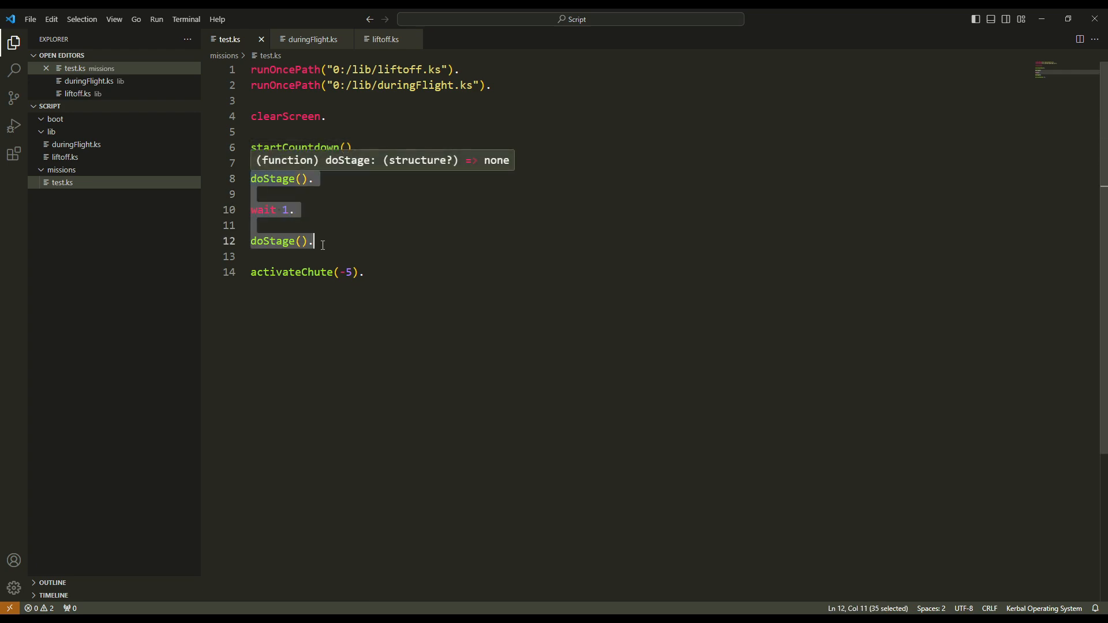
{"action": "key", "text": "Delete"}
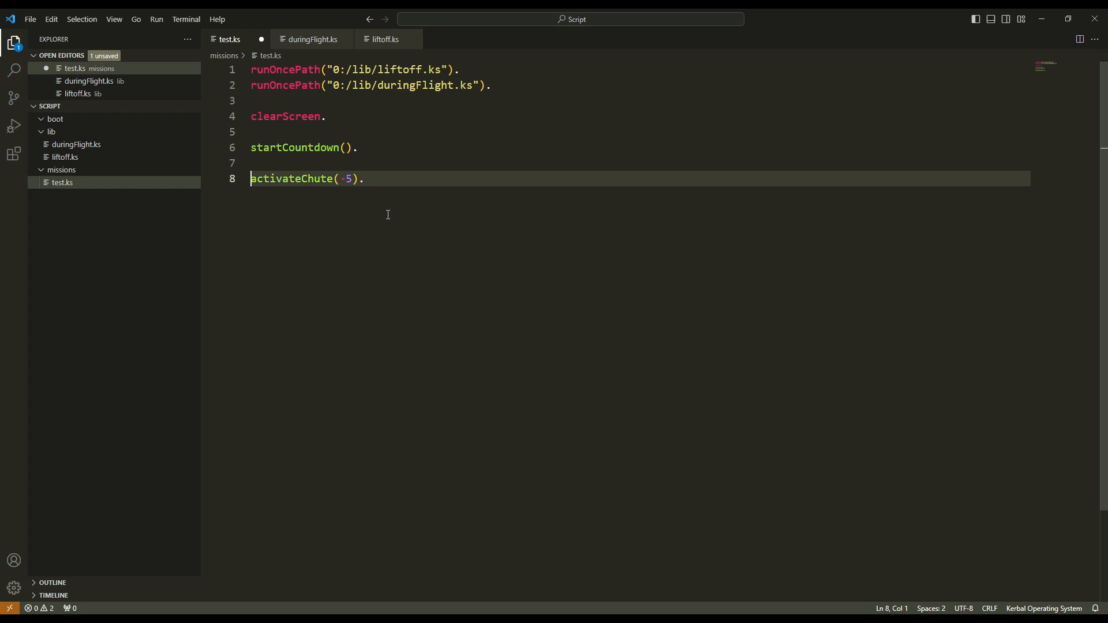
{"action": "left_click", "coordinate": [359, 148]}
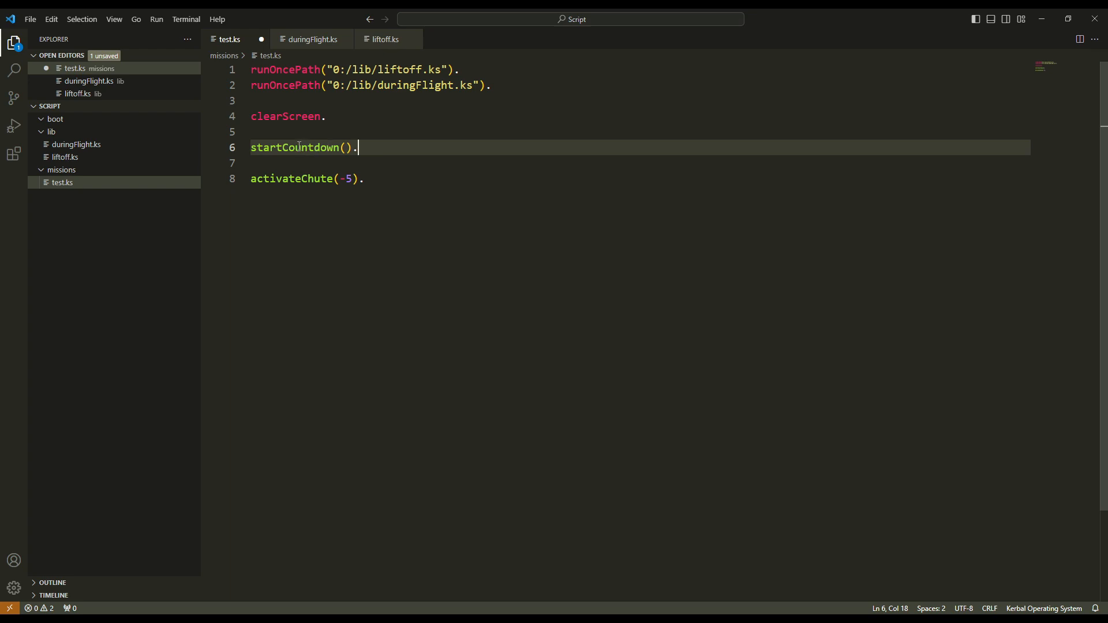
{"action": "mouse_move", "coordinate": [400, 167]}
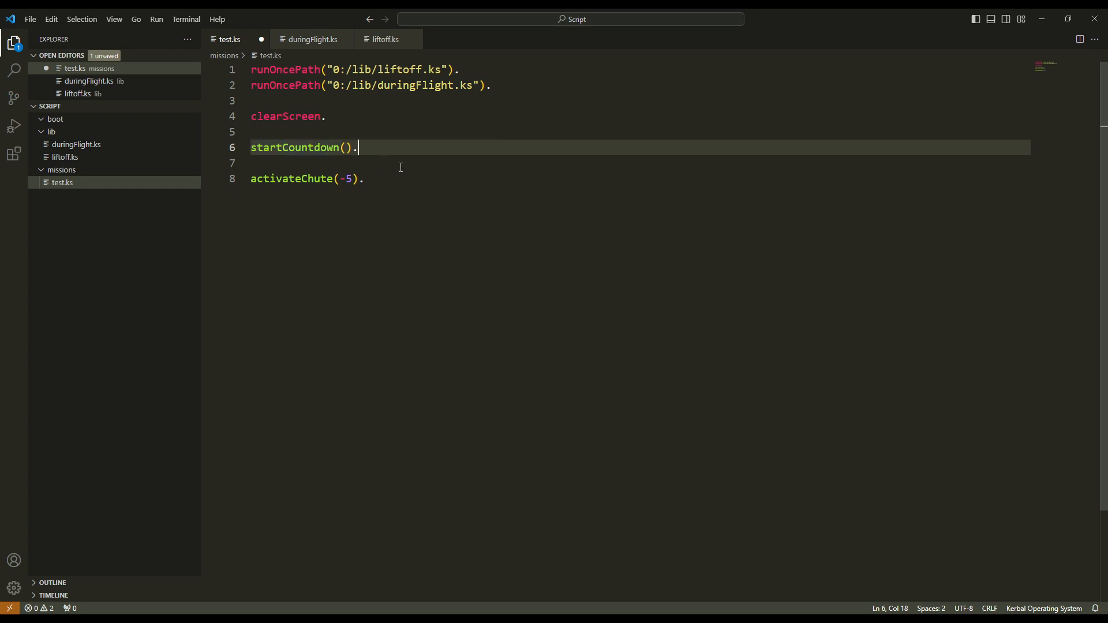
{"action": "left_click", "coordinate": [384, 39]}
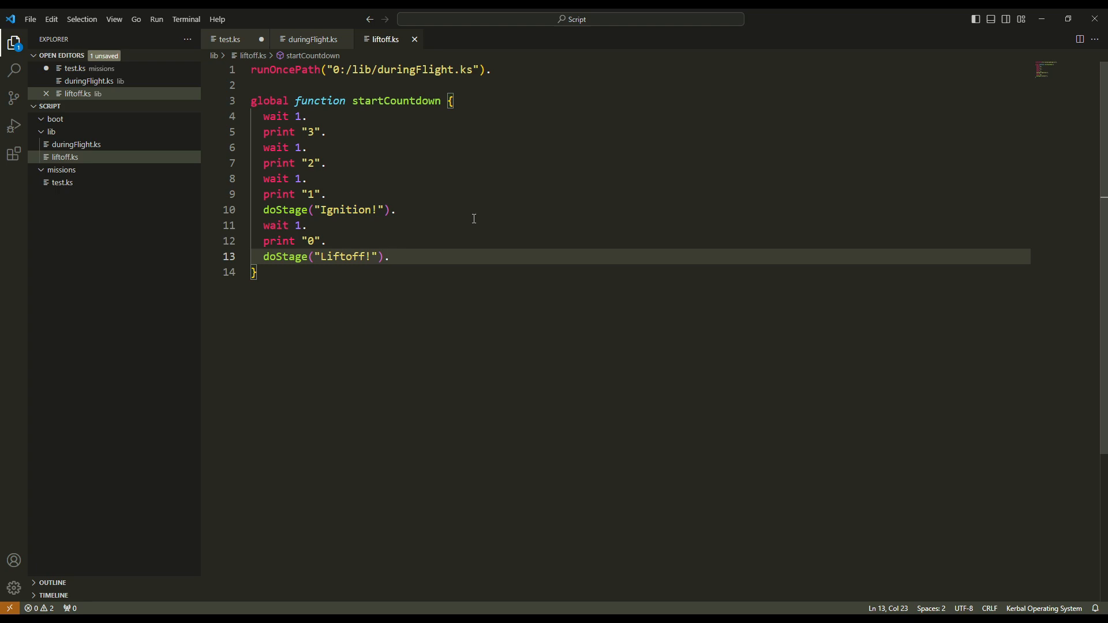
Return to test.ks and review the startCountdown() line before saving.
{"action": "left_click", "coordinate": [391, 256]}
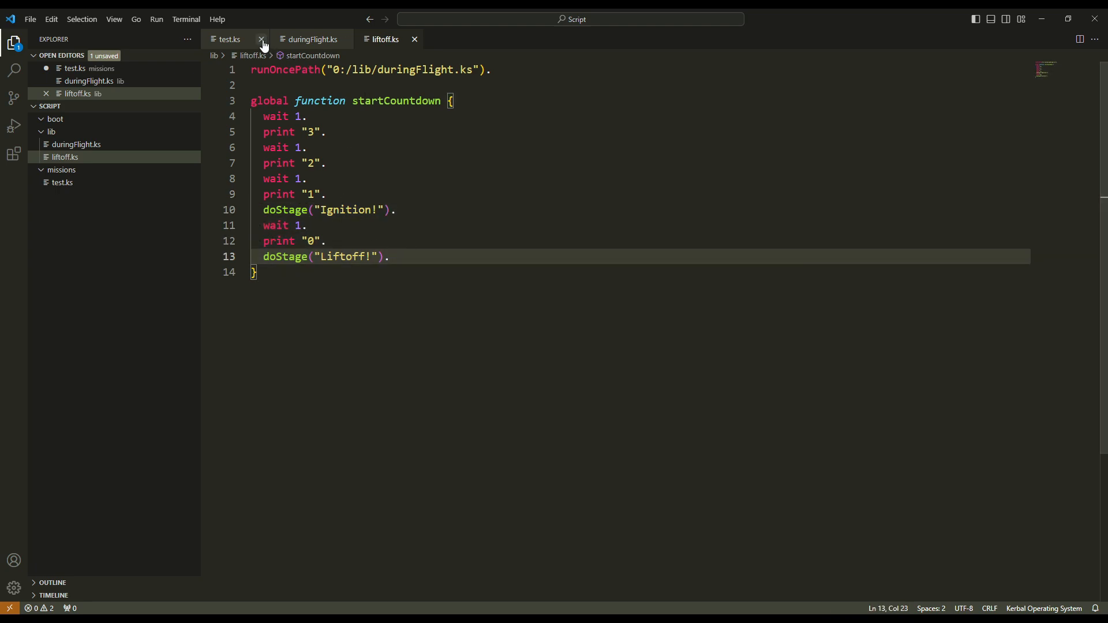
{"action": "mouse_move", "coordinate": [375, 101]}
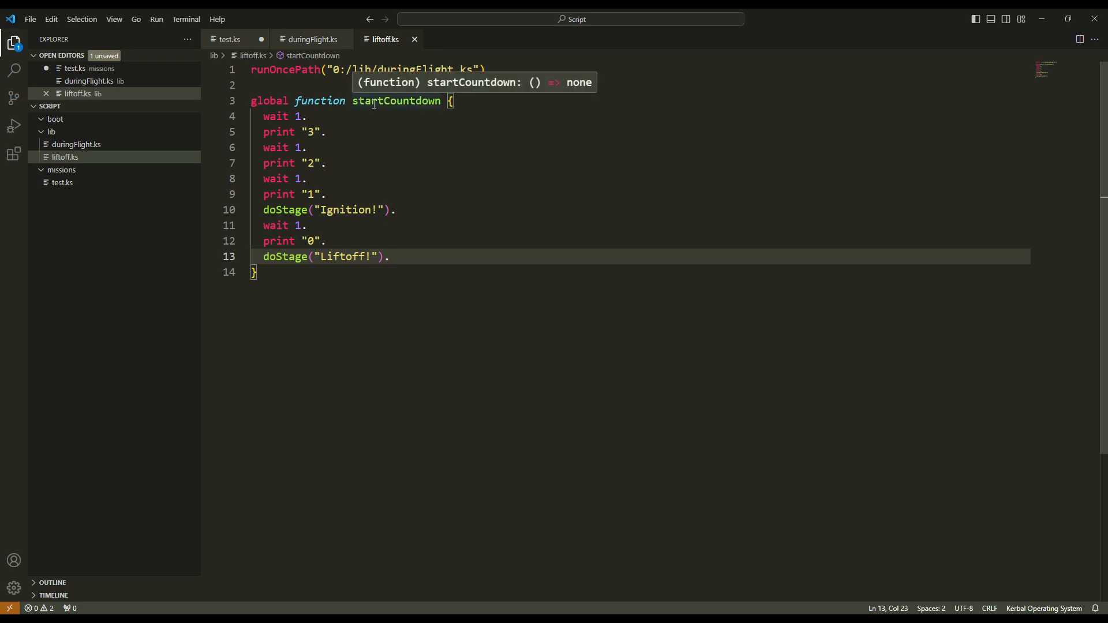
{"action": "mouse_move", "coordinate": [220, 39]}
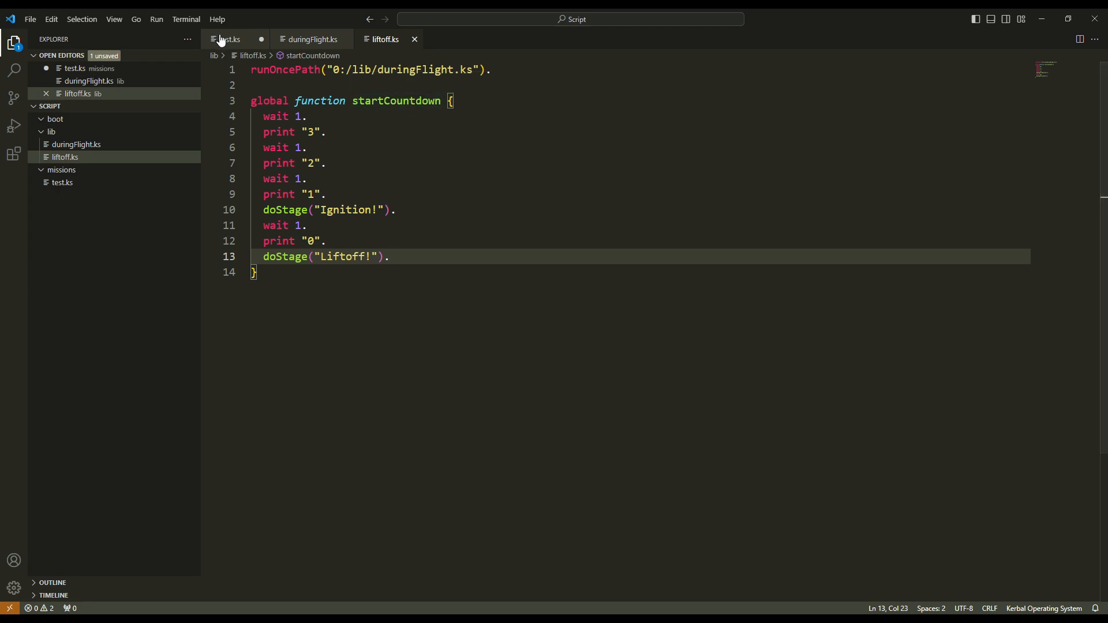
{"action": "left_click", "coordinate": [229, 39]}
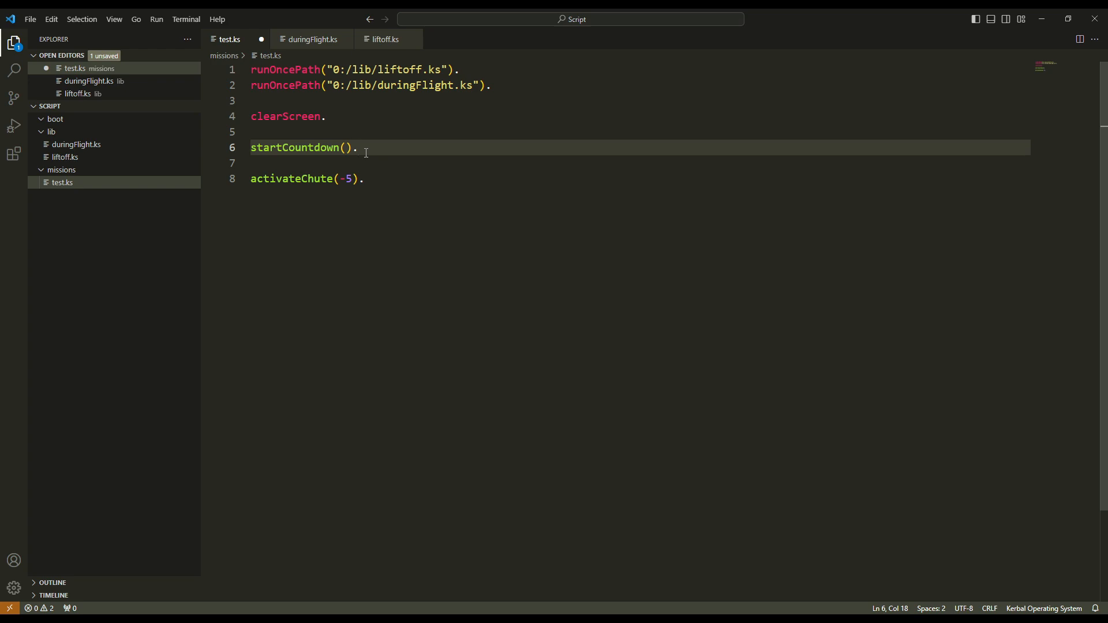
{"action": "mouse_move", "coordinate": [376, 153]}
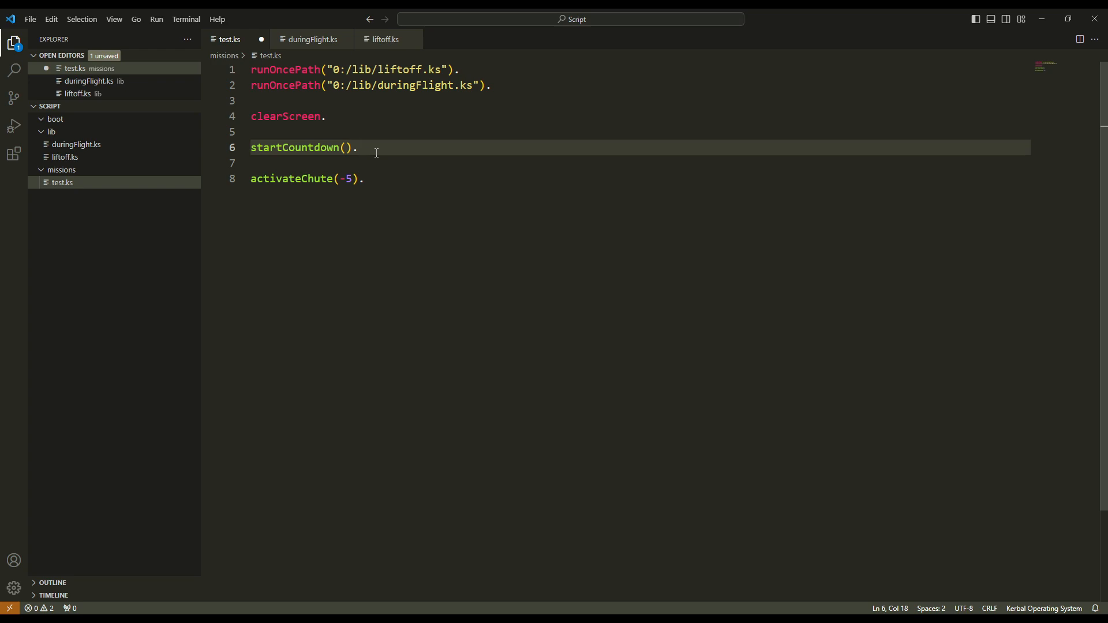
{"action": "left_click", "coordinate": [294, 148]}
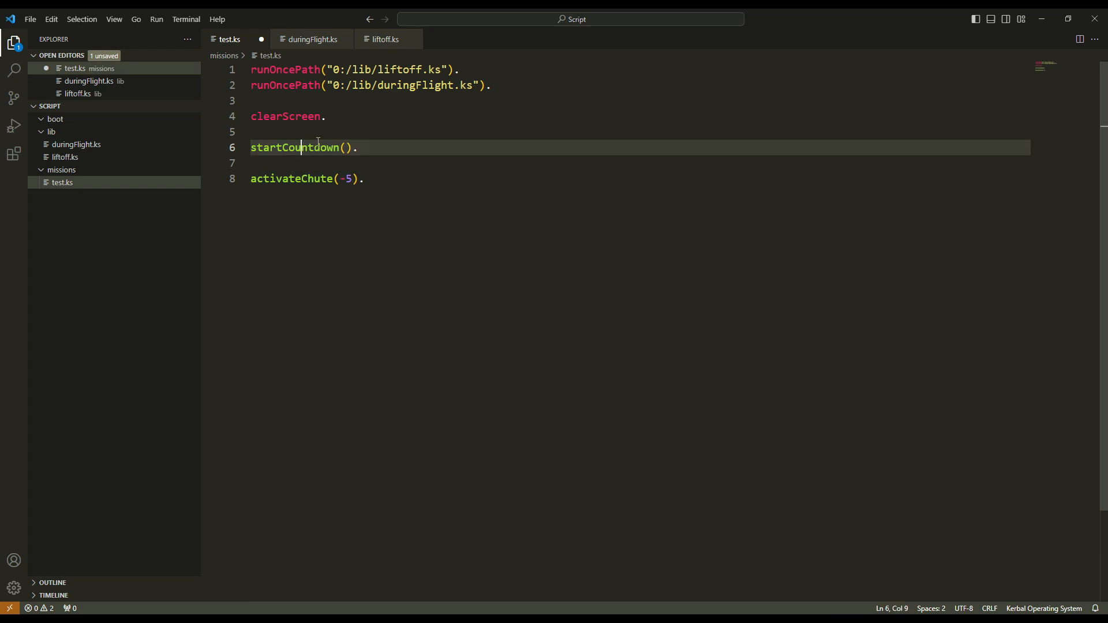
{"action": "left_click", "coordinate": [363, 148]}
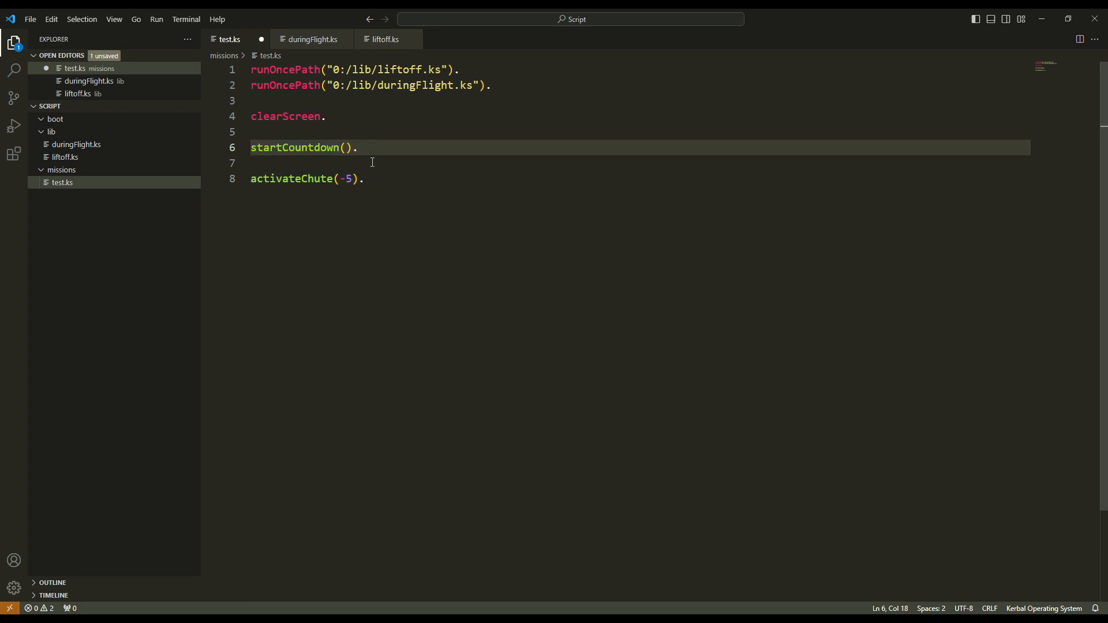
{"action": "mouse_move", "coordinate": [363, 134]}
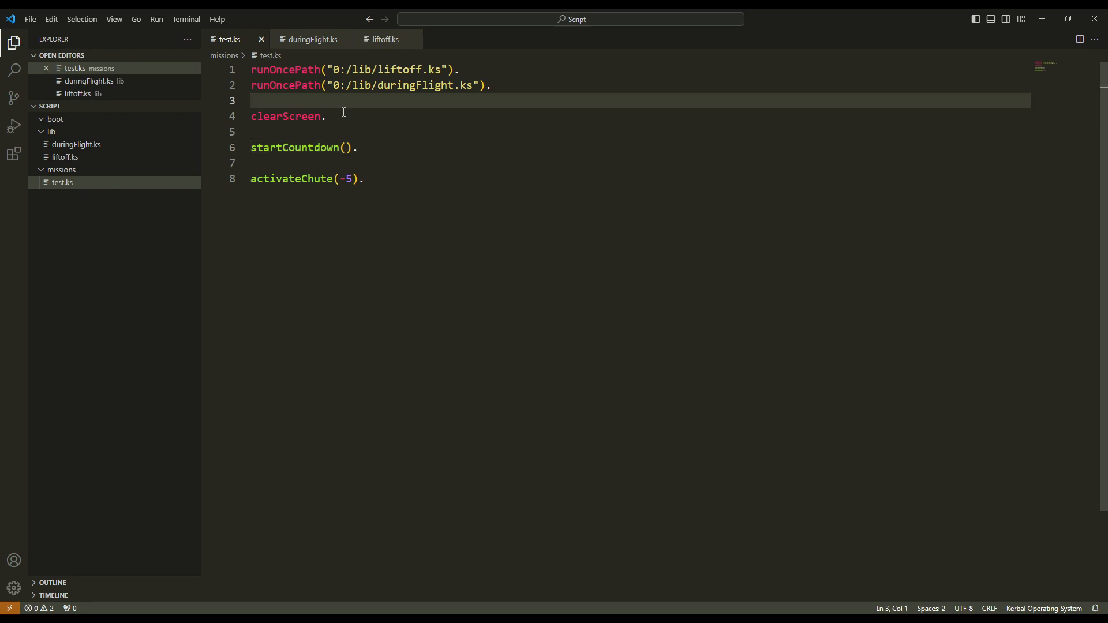
{"action": "mouse_move", "coordinate": [352, 99]}
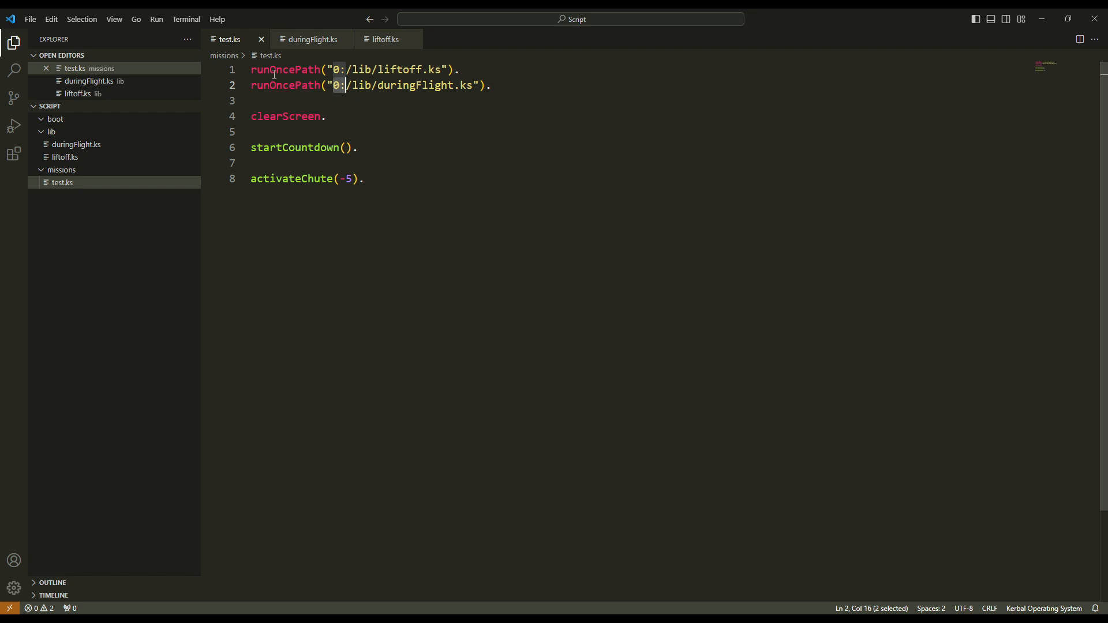
{"action": "left_click", "coordinate": [301, 87]}
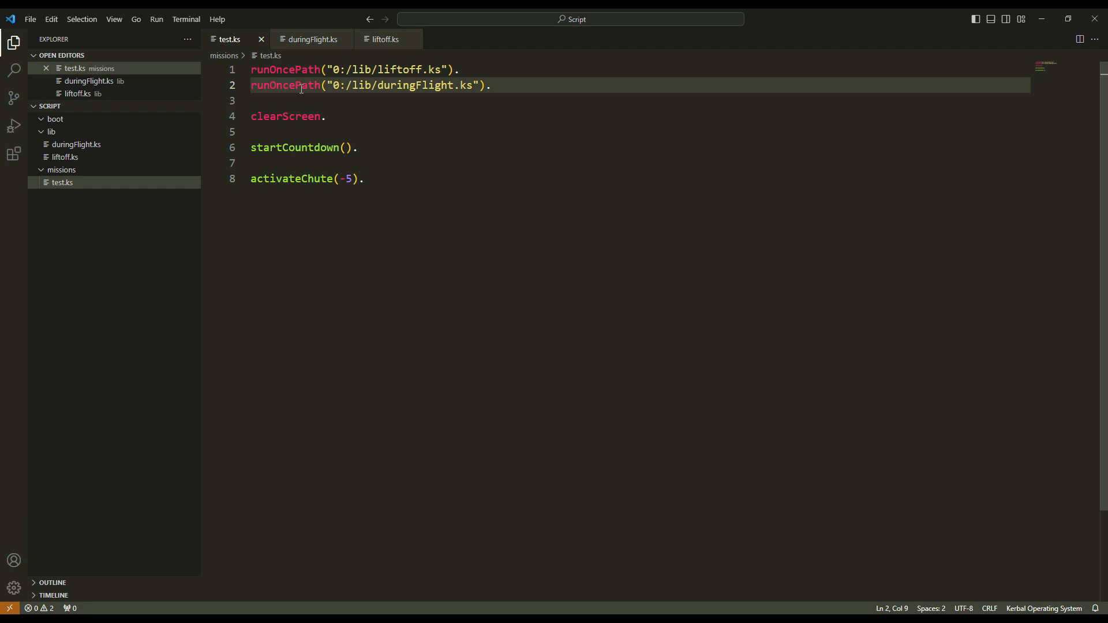
Add copyPath lines copying liftoff.ks and duringFlight.ks from 0:/lib to 1:/lib before each runOncePath.
{"action": "key", "text": "Enter"}
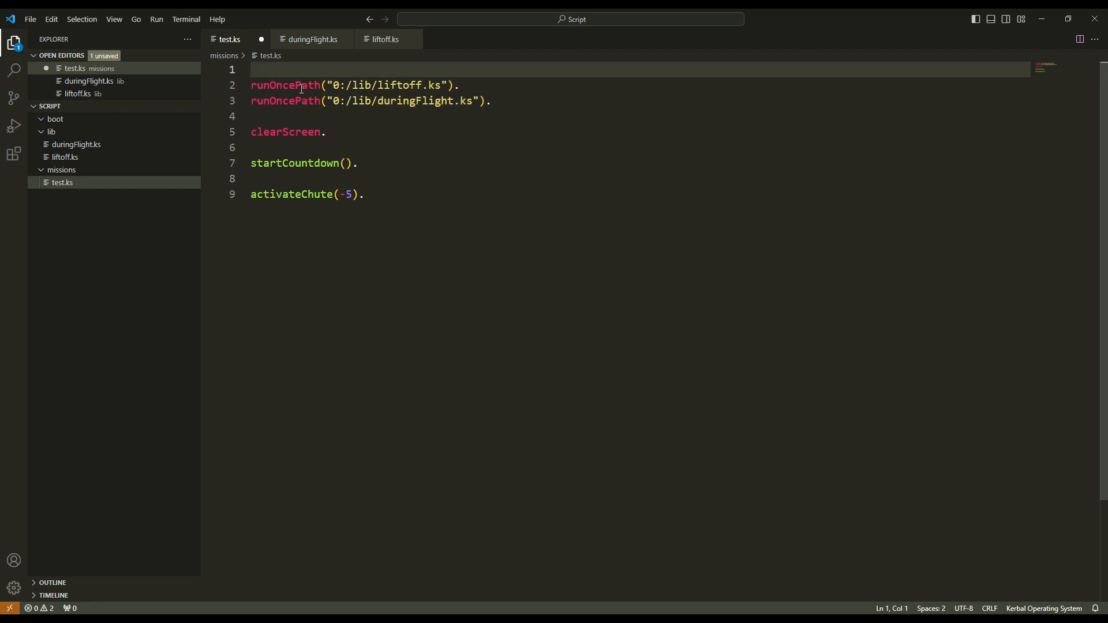
{"action": "mouse_move", "coordinate": [426, 183]}
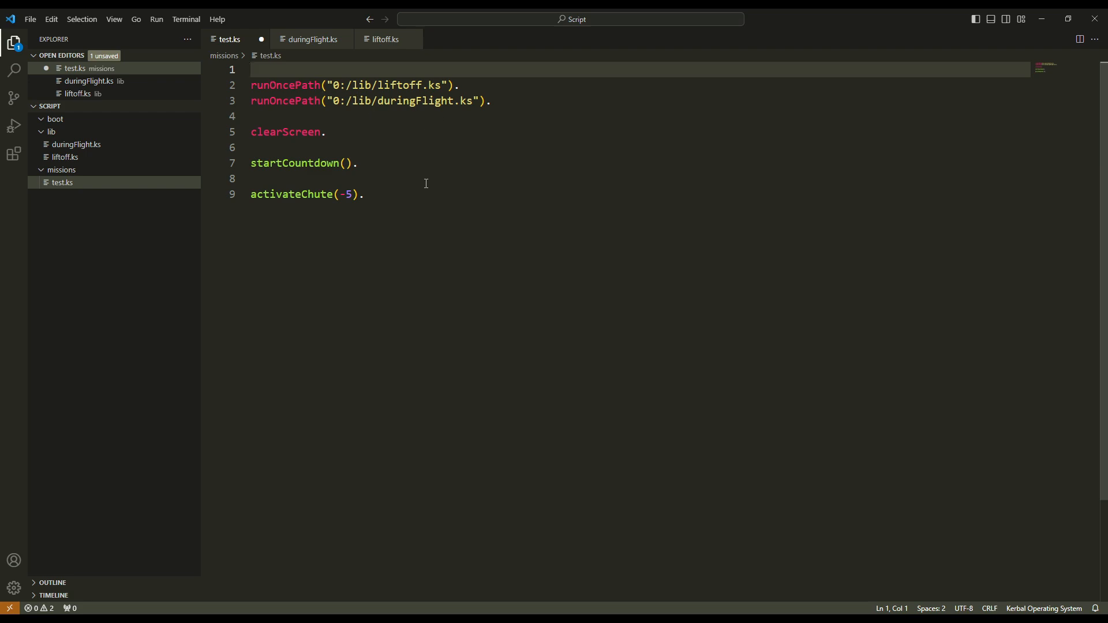
{"action": "mouse_move", "coordinate": [421, 180]}
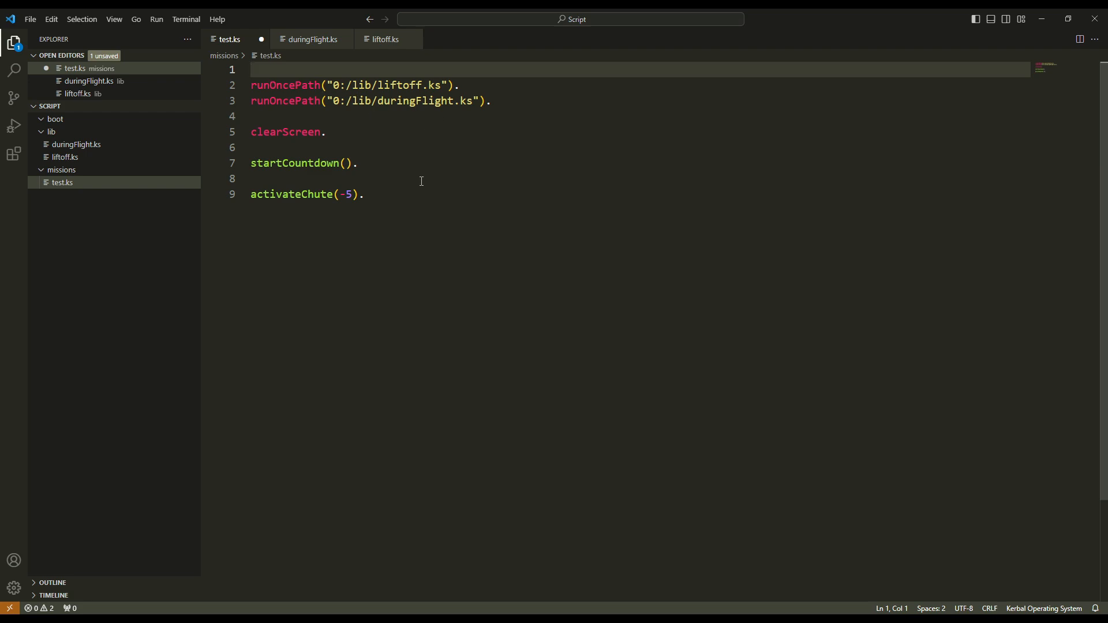
{"action": "type", "text": "copypath(\"0:/lib/liftoff.ks\", \"1:/lib/liftoff.ks\")."}
{"action": "type", "text": "copyPath(\"0:/lib/duringFlight.ks\", \"1:/lib/duringFlight.ks\")."}
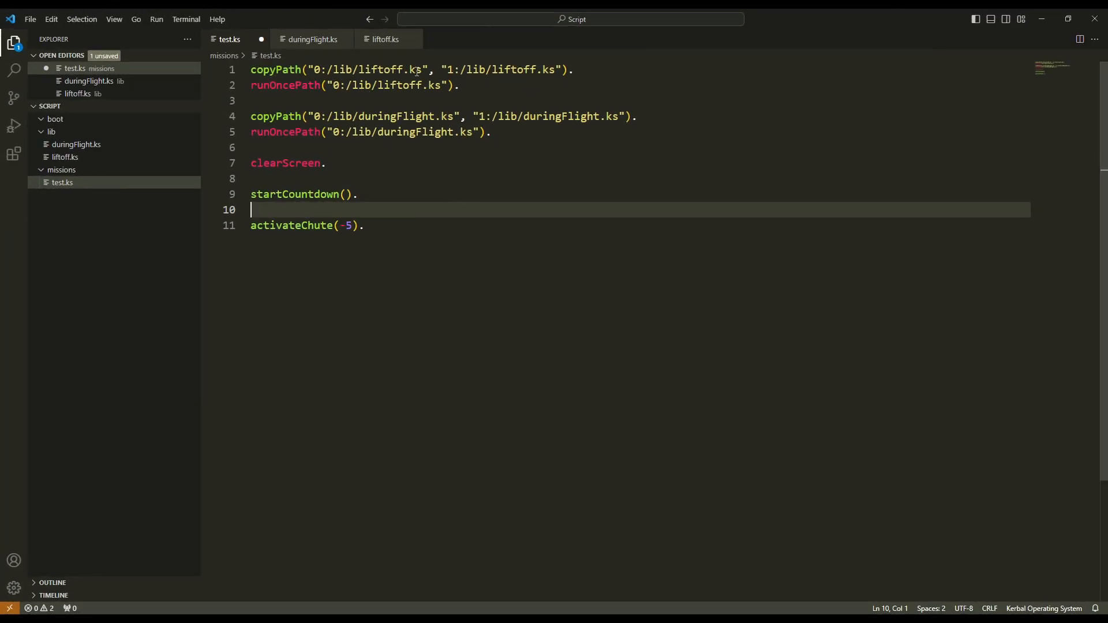
{"action": "mouse_move", "coordinate": [371, 71]}
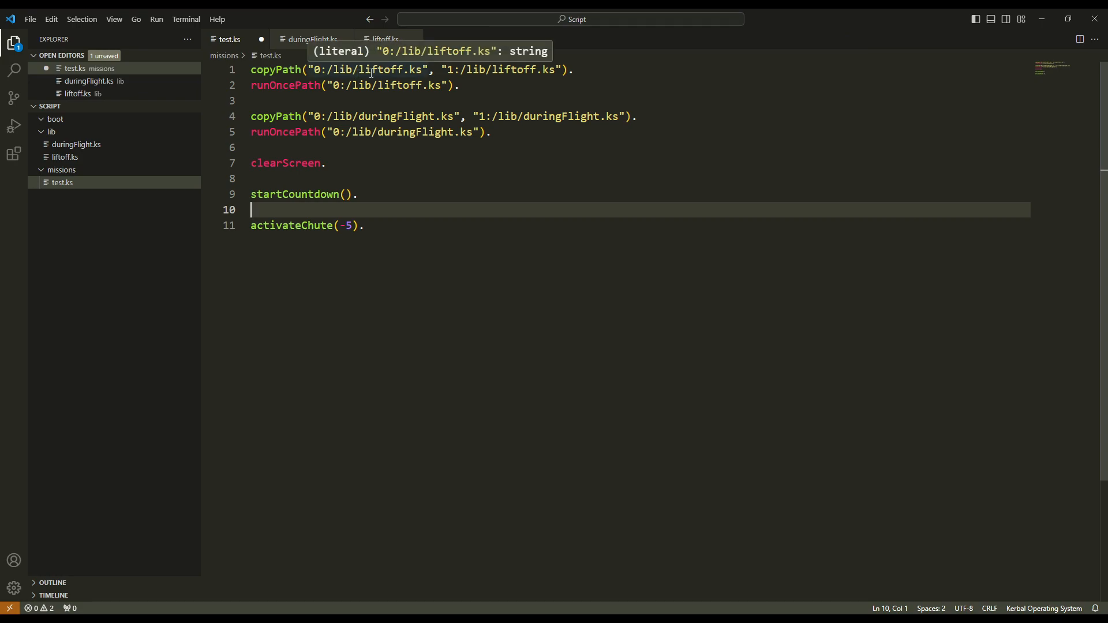
{"action": "mouse_move", "coordinate": [100, 134]}
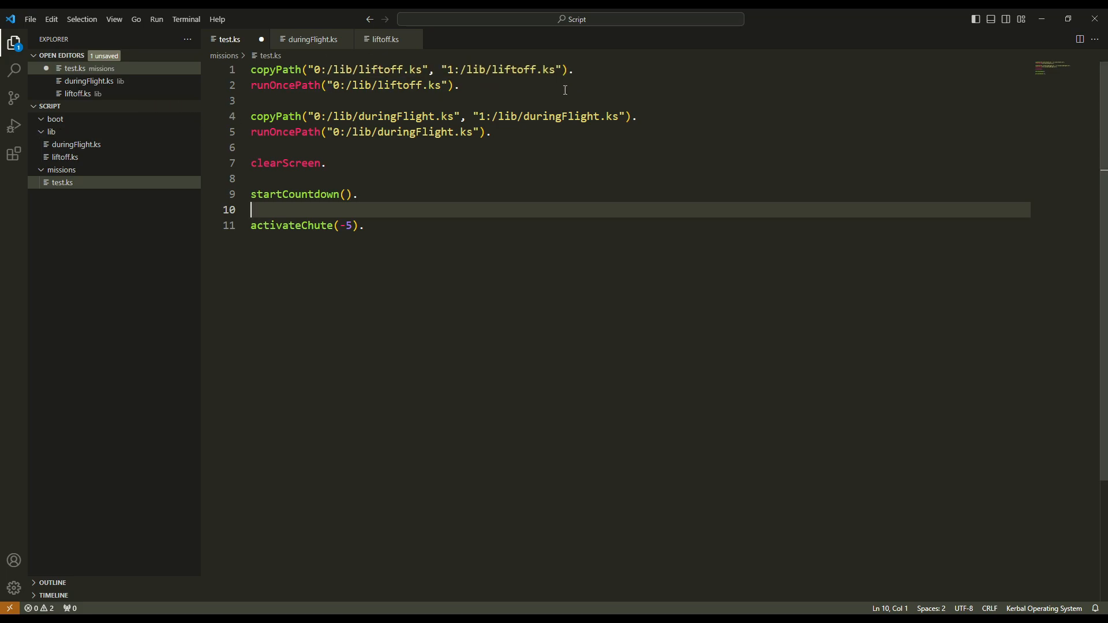
{"action": "mouse_move", "coordinate": [480, 74]}
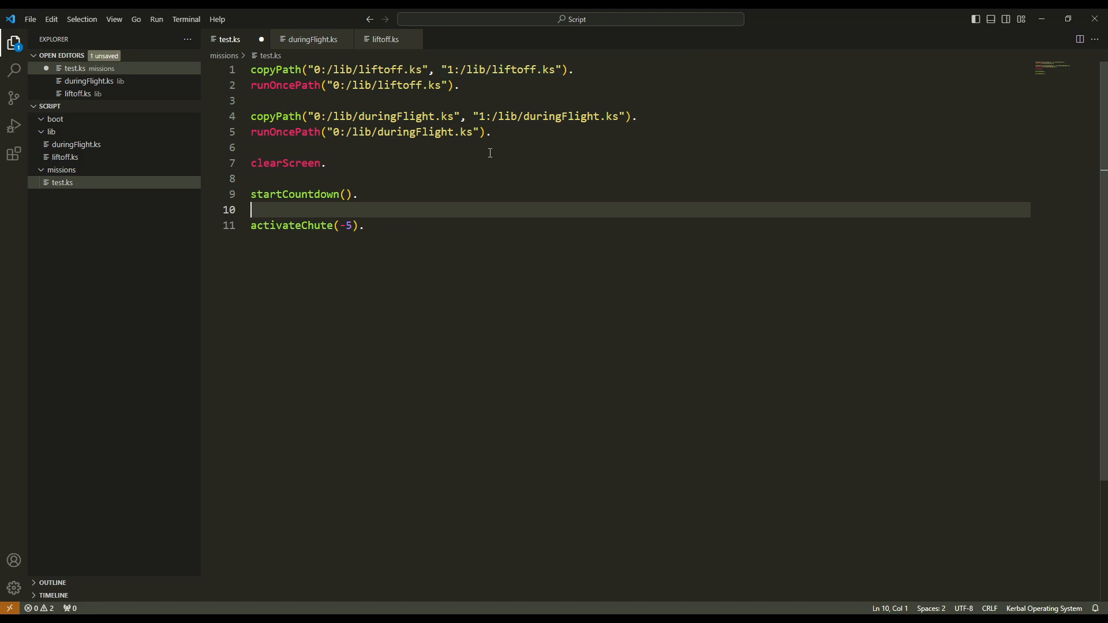
{"action": "mouse_move", "coordinate": [487, 64]}
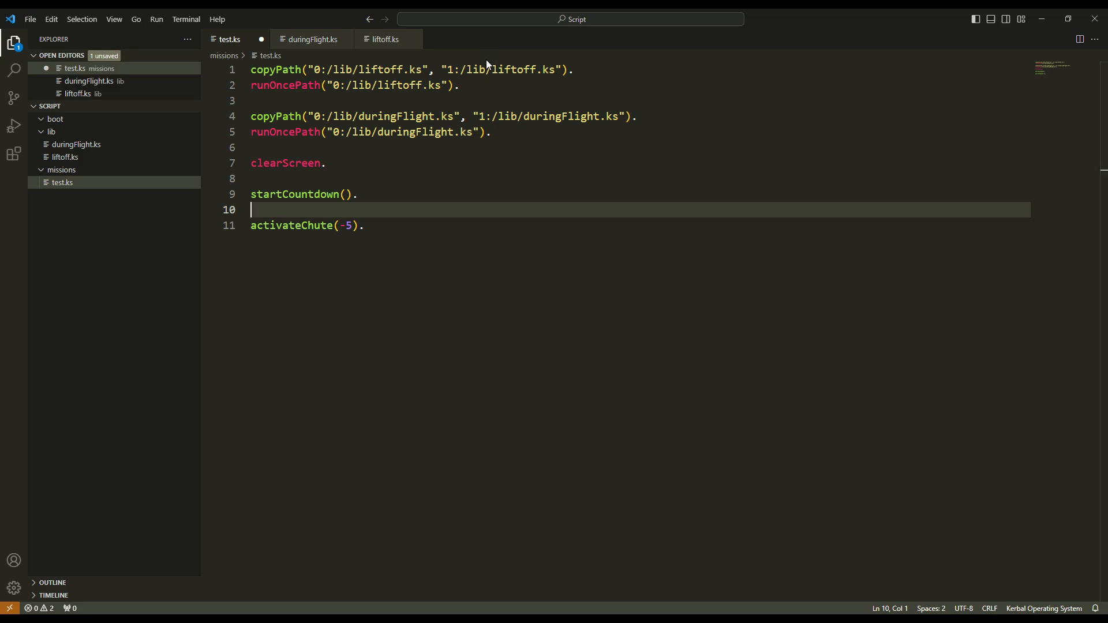
{"action": "mouse_move", "coordinate": [469, 81]}
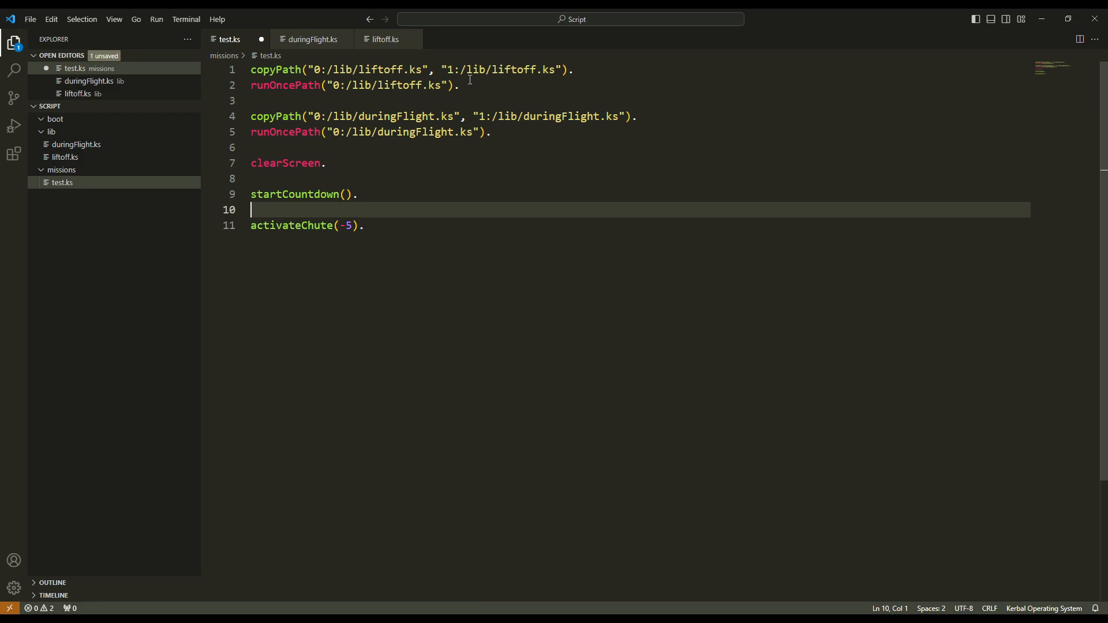
{"action": "mouse_move", "coordinate": [493, 69]}
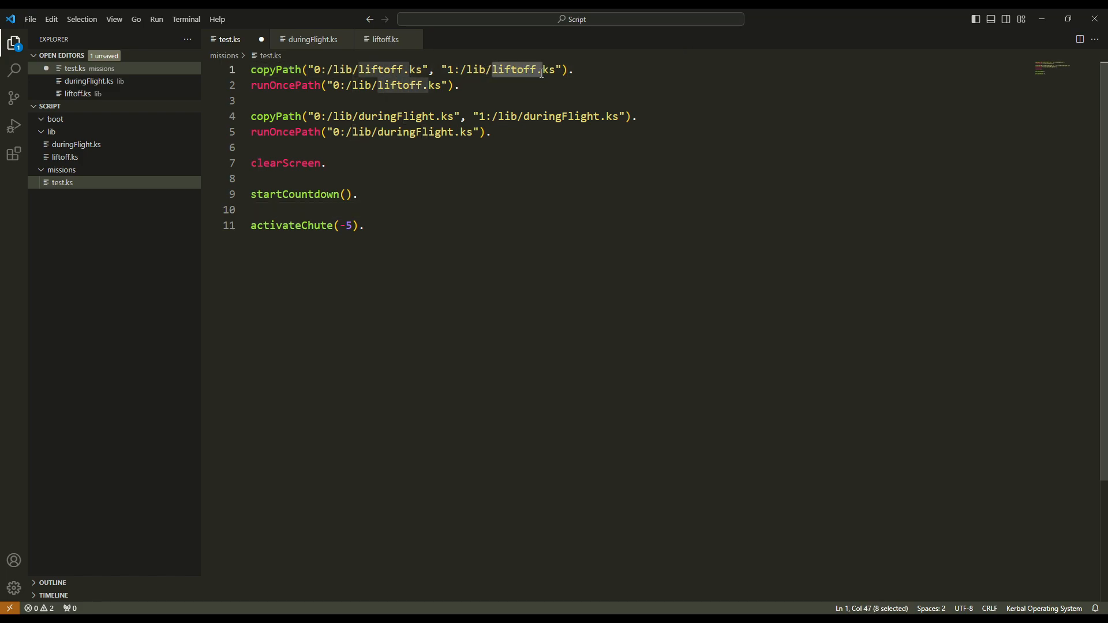
Change the liftoff runOncePath volume from 0 to 1 so it loads from 1:/lib.
{"action": "left_click", "coordinate": [579, 69]}
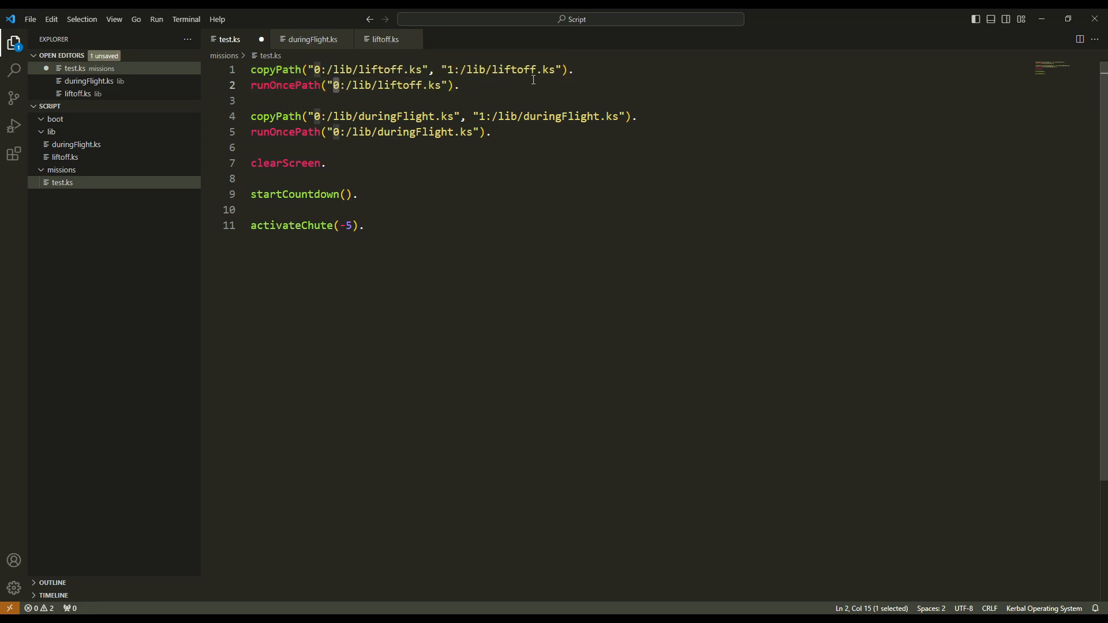
{"action": "mouse_move", "coordinate": [325, 44]}
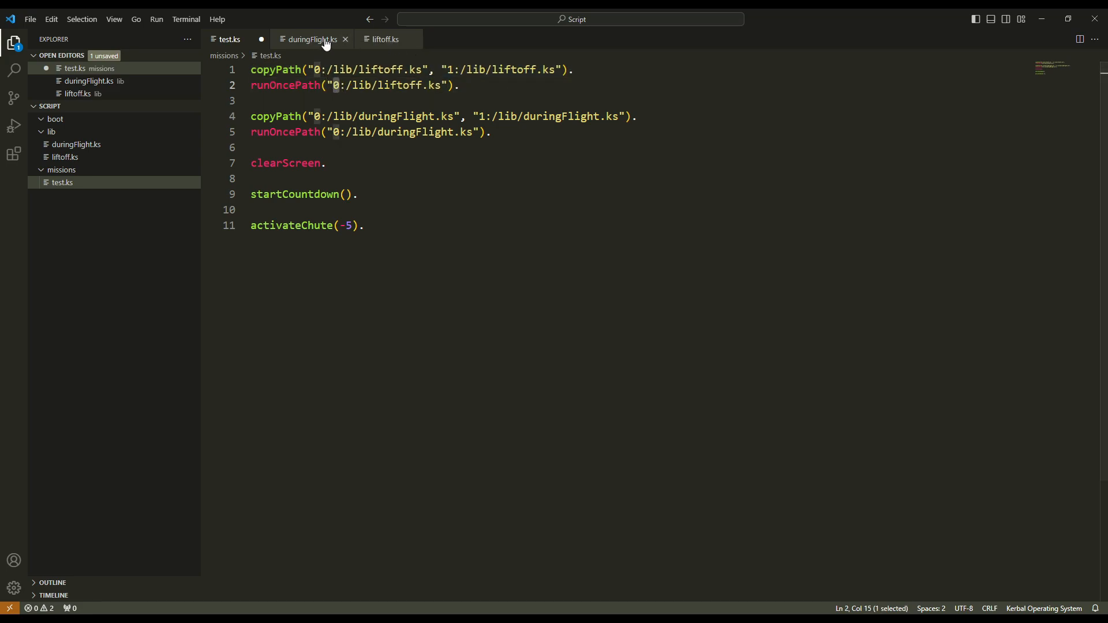
{"action": "mouse_move", "coordinate": [359, 108]}
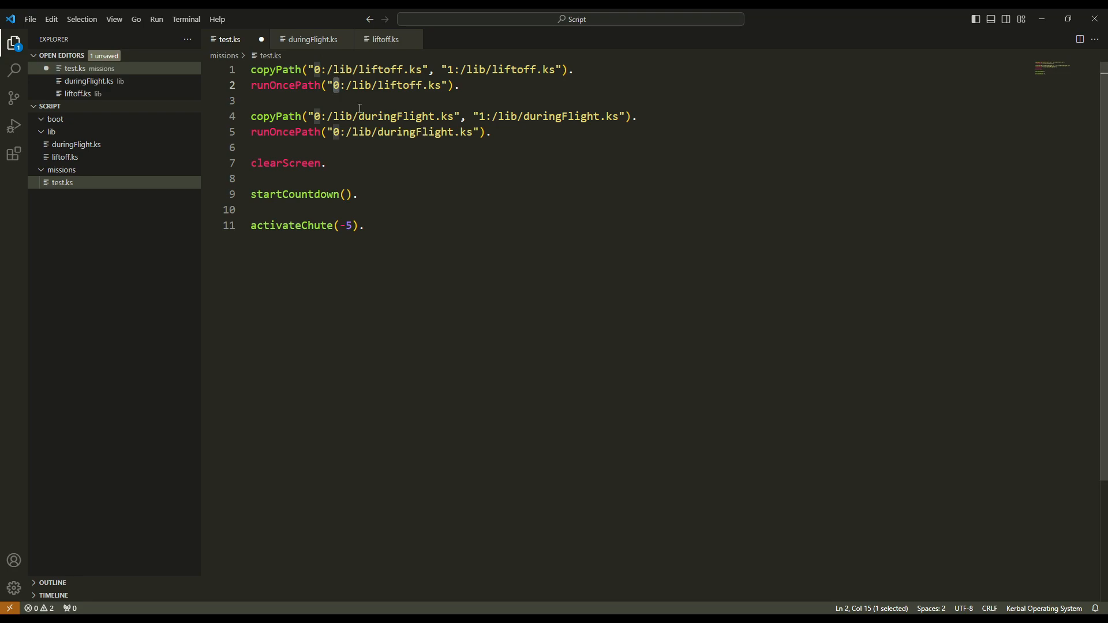
{"action": "type", "text": "1"}
{"action": "left_click", "coordinate": [371, 132]}
{"action": "type", "text": "1"}
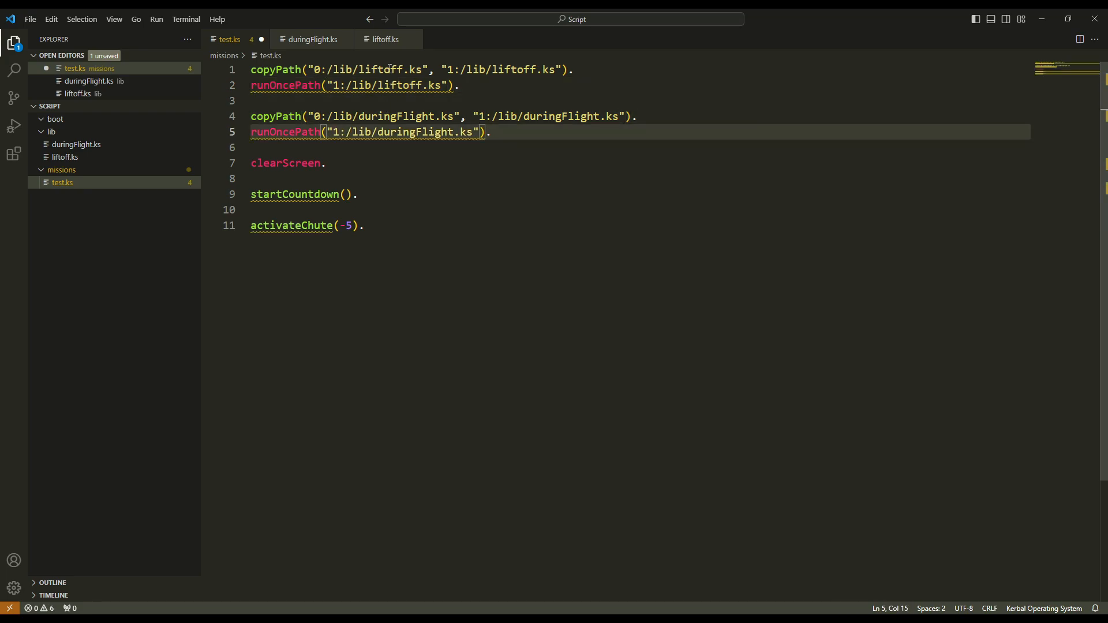
{"action": "left_click", "coordinate": [462, 85]}
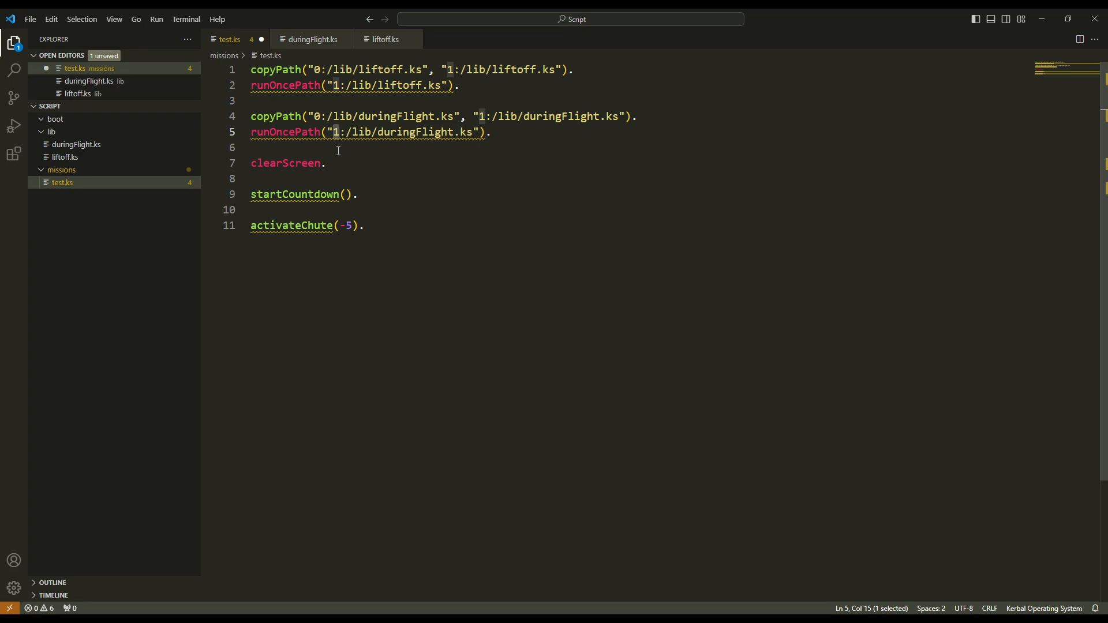
{"action": "left_click", "coordinate": [338, 148]}
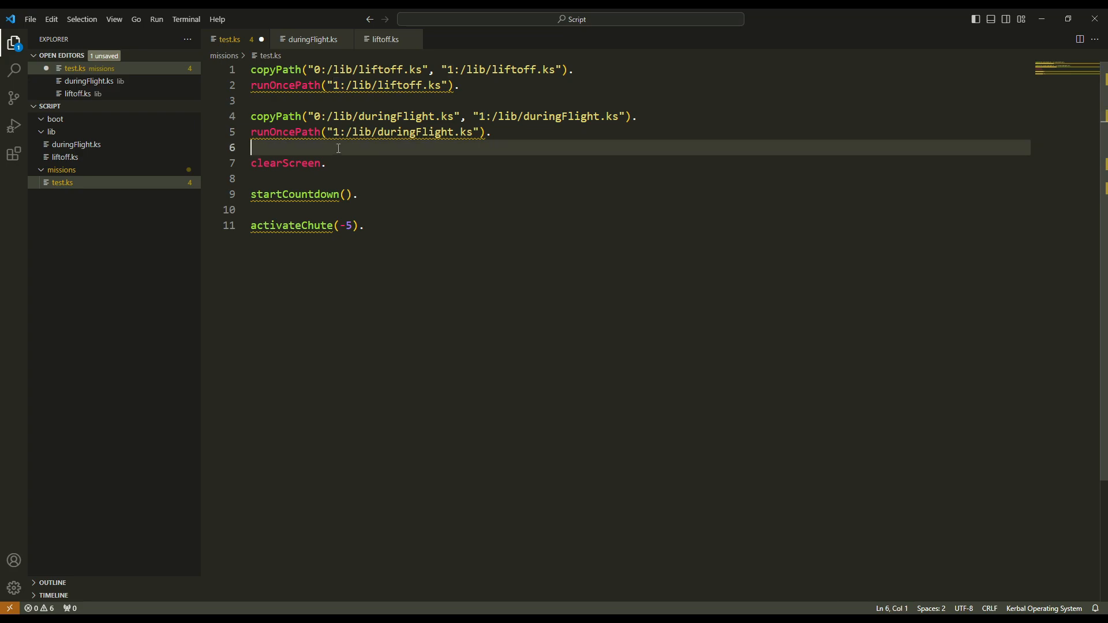
{"action": "mouse_move", "coordinate": [177, 145]}
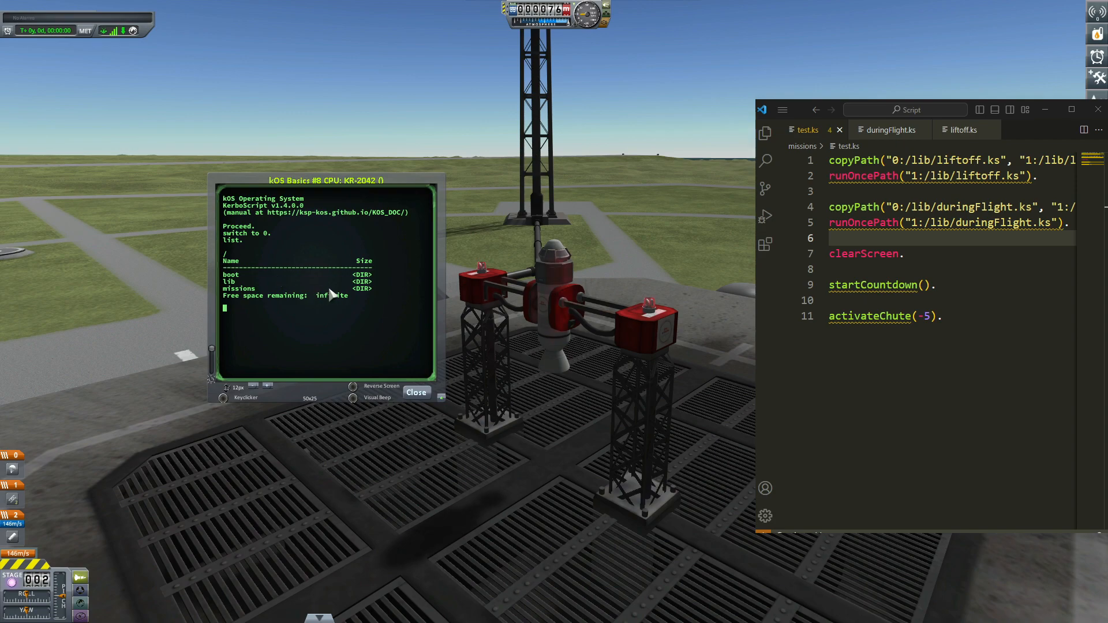
{"action": "mouse_move", "coordinate": [263, 277]}
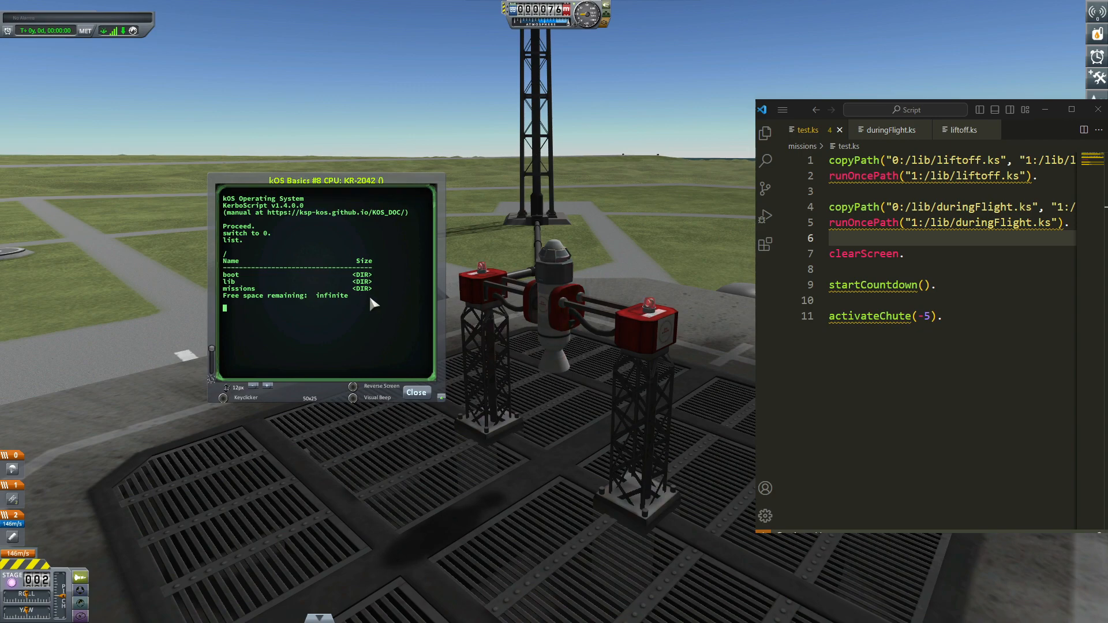
{"action": "mouse_move", "coordinate": [265, 291]}
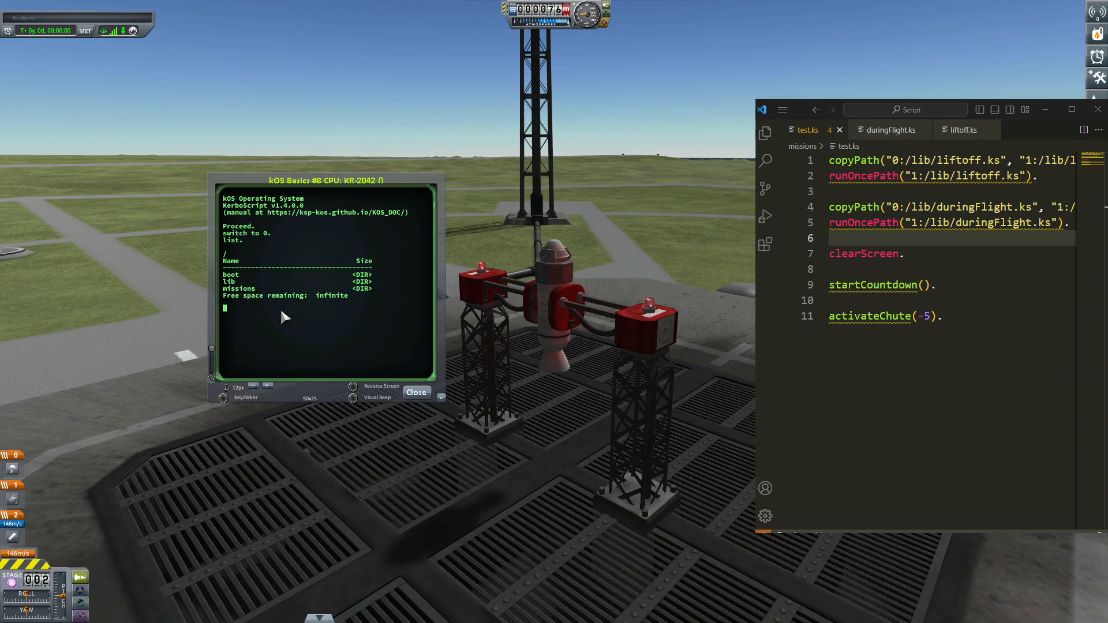
Change the kOS terminal directory to 0:/missions after discarding a half-typed attempt.
{"action": "type", "text": "cd"}
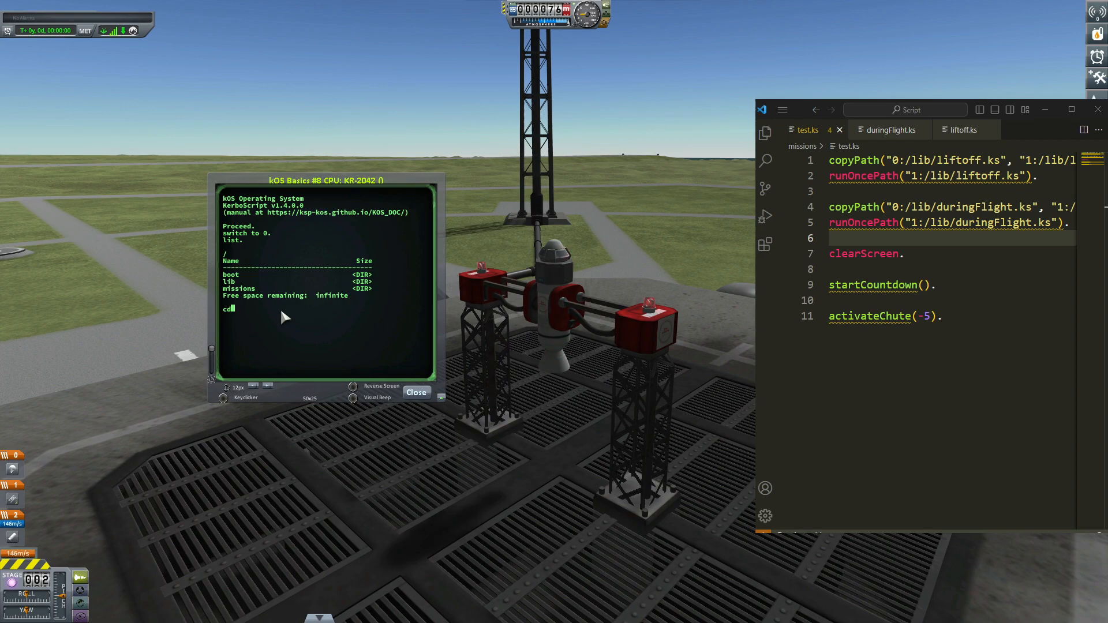
{"action": "type", "text": "(\"0:/"}
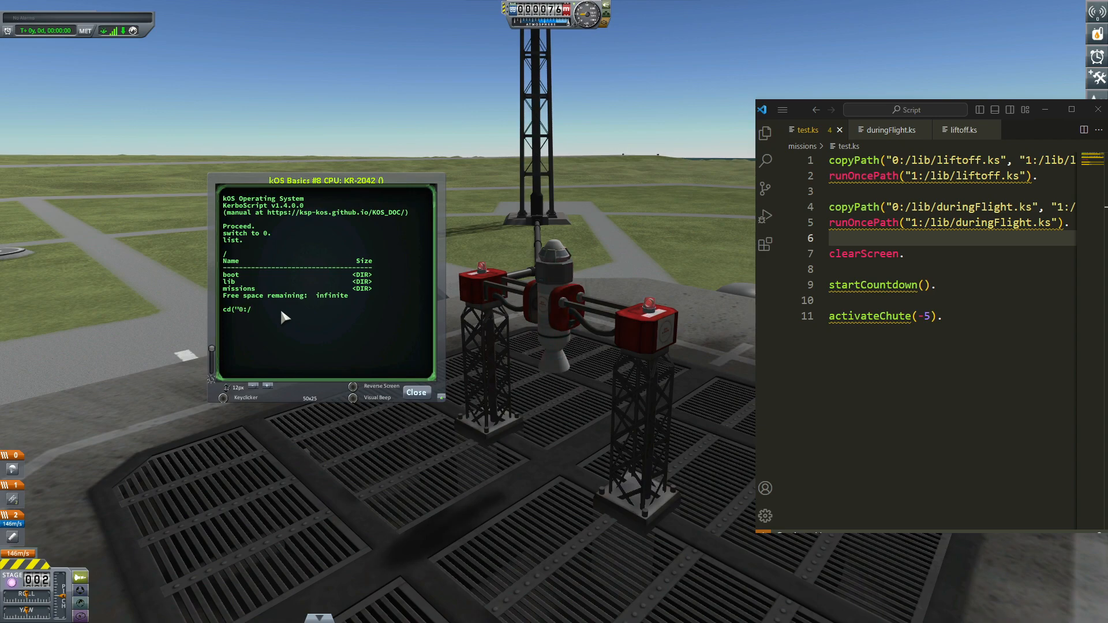
{"action": "type", "text": "missions"}
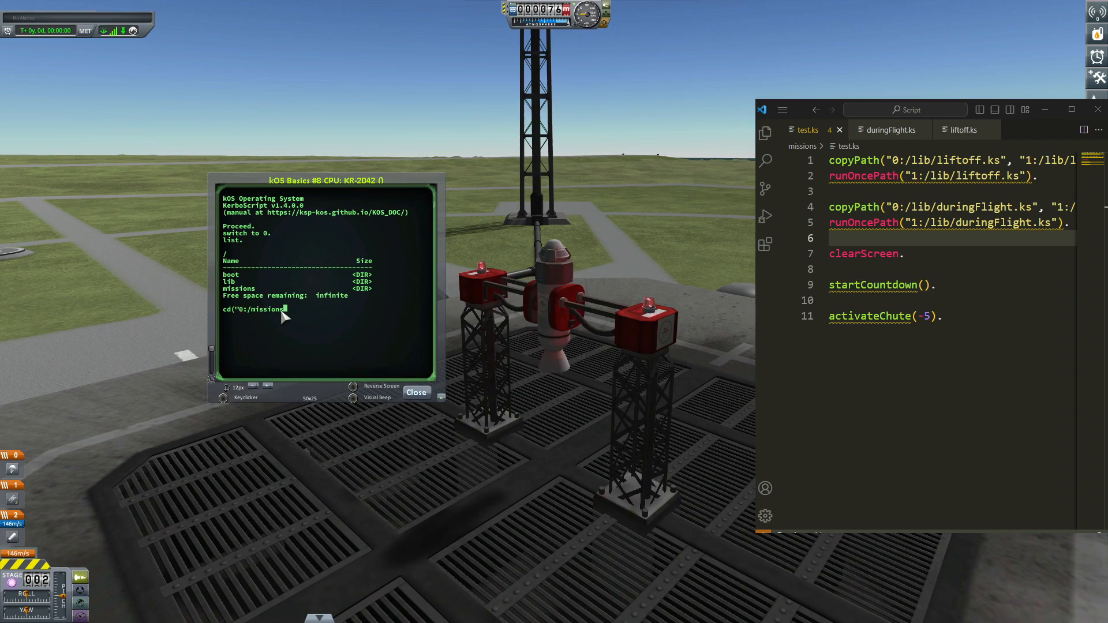
{"action": "key", "text": "Enter"}
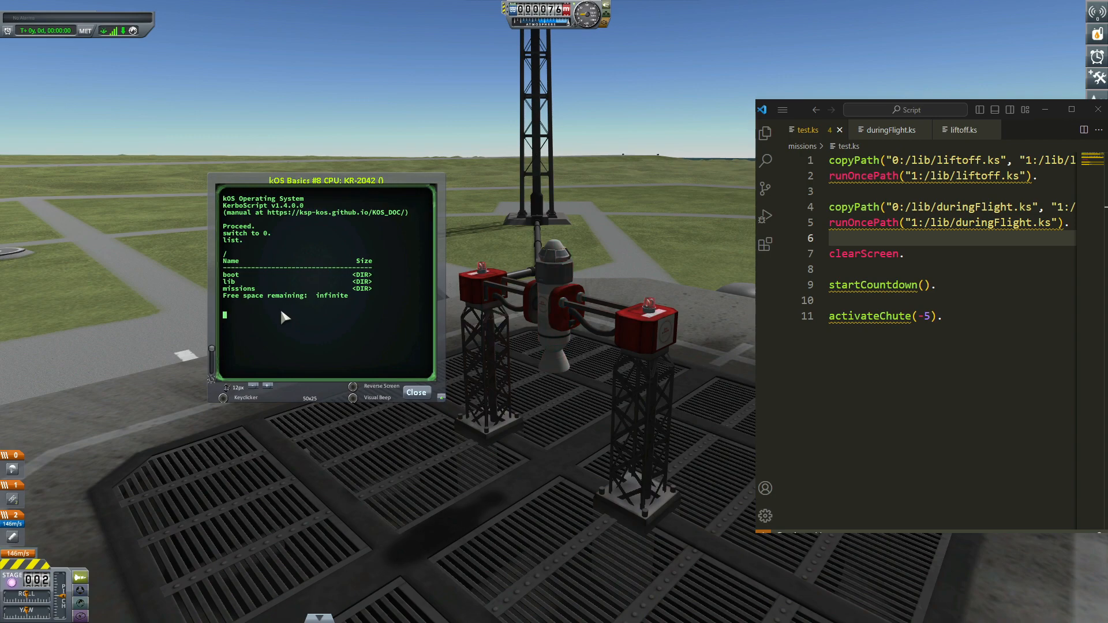
{"action": "type", "text": "cd(\"0:/missions\")."}
{"action": "type", "text": "list."}
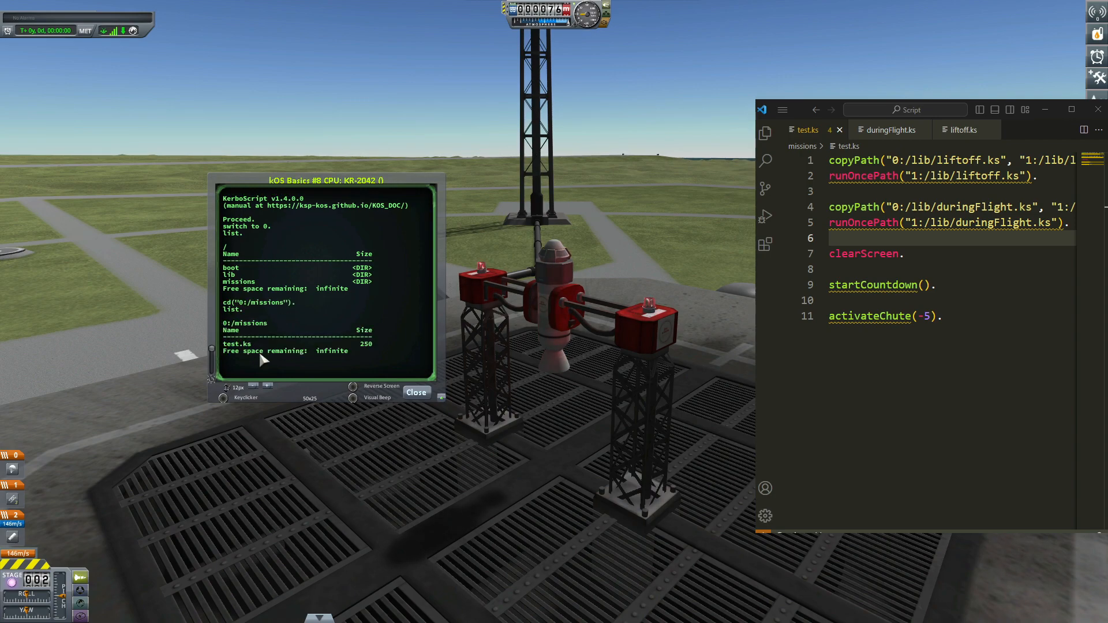
{"action": "mouse_move", "coordinate": [284, 328]}
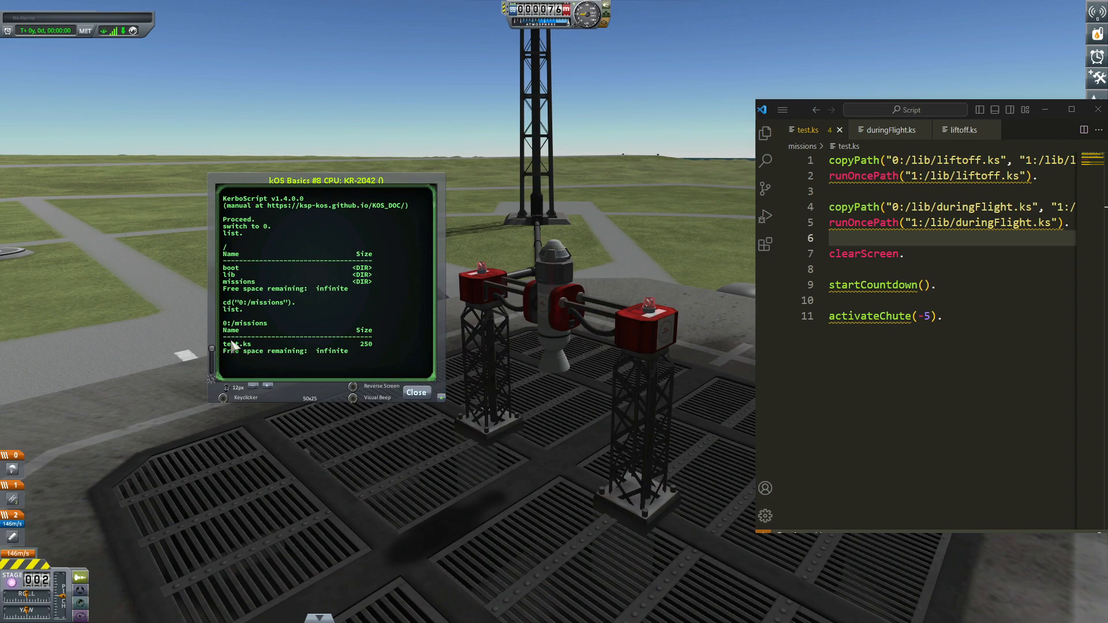
{"action": "mouse_move", "coordinate": [259, 369]}
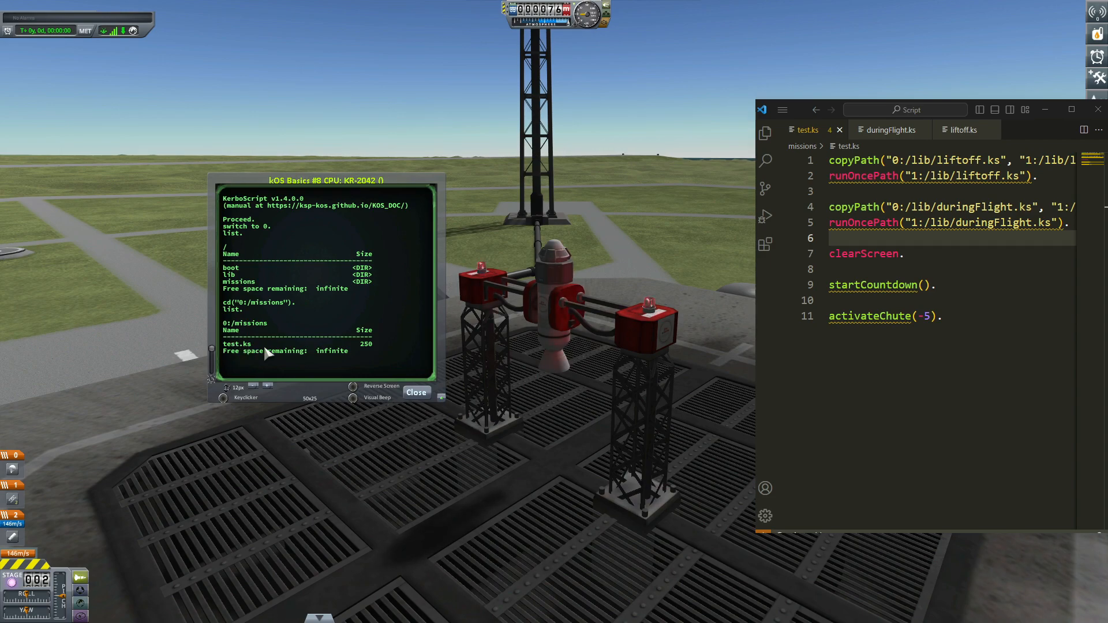
Launch the test.ks script with 'run test'.
{"action": "type", "text": "run test"}
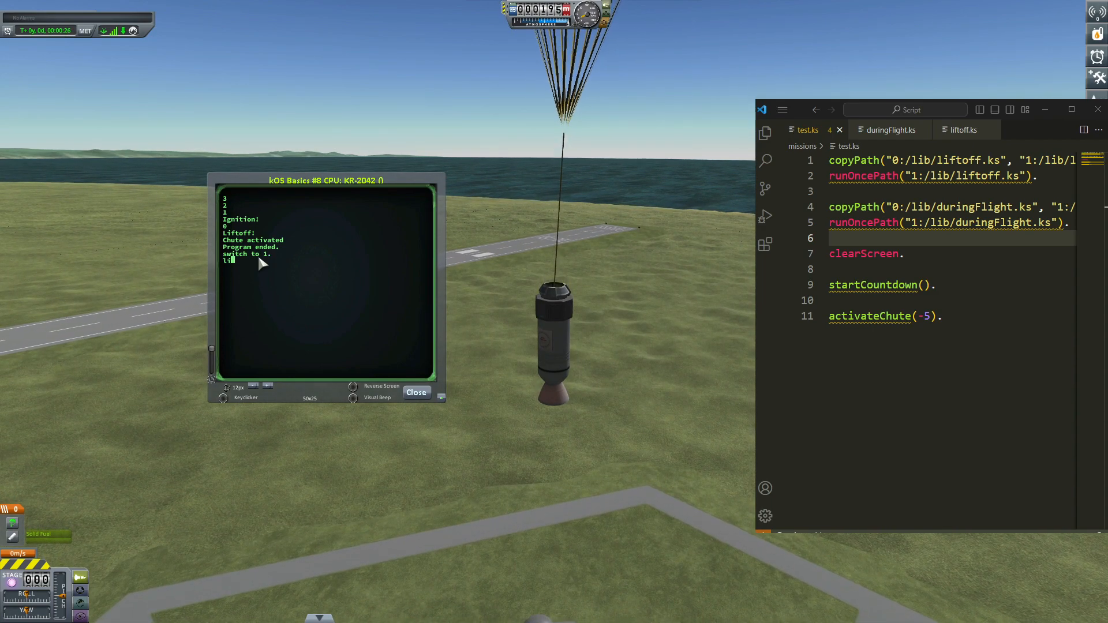
List volume 1 and change into its 1:/lib folder in the kOS terminal.
{"action": "type", "text": "list."}
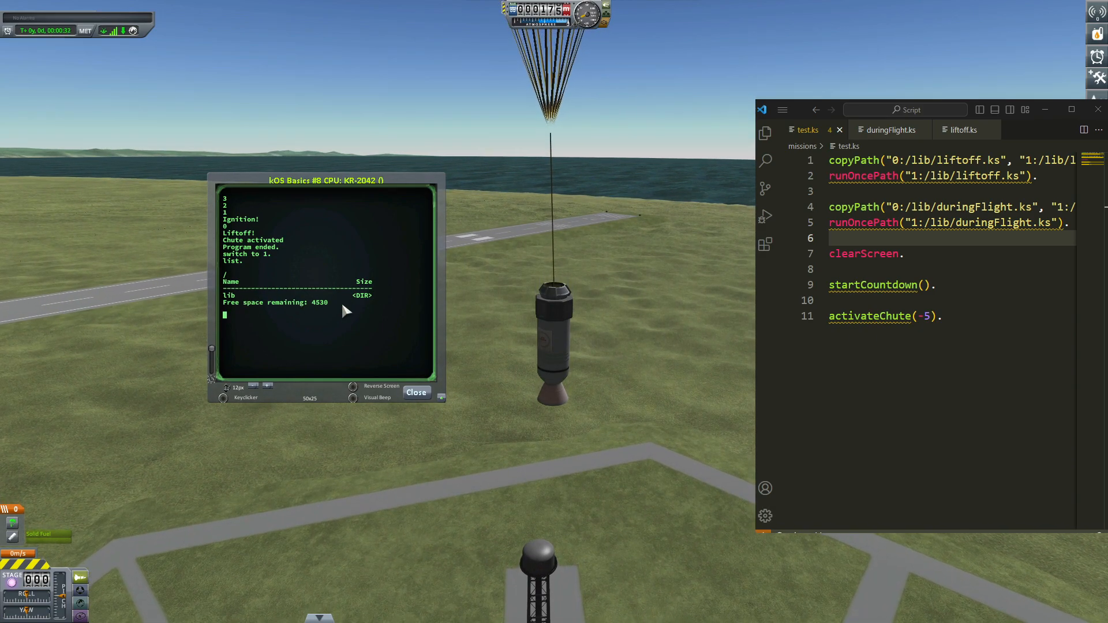
{"action": "type", "text": "cd(\"1"}
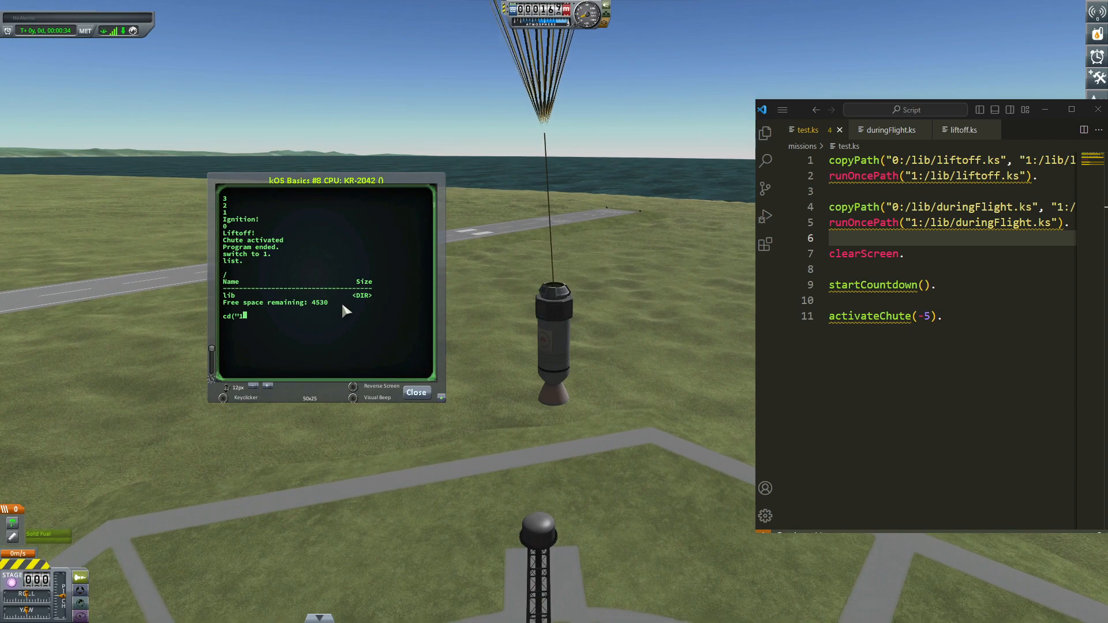
{"action": "type", "text": ":/lib"}
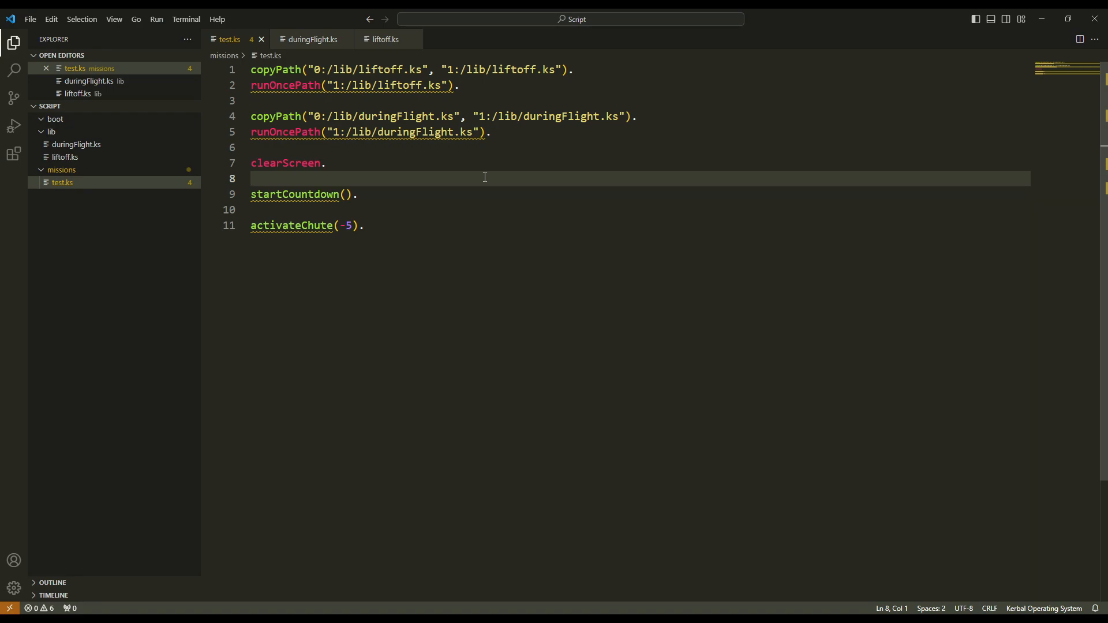
{"action": "mouse_move", "coordinate": [482, 183]}
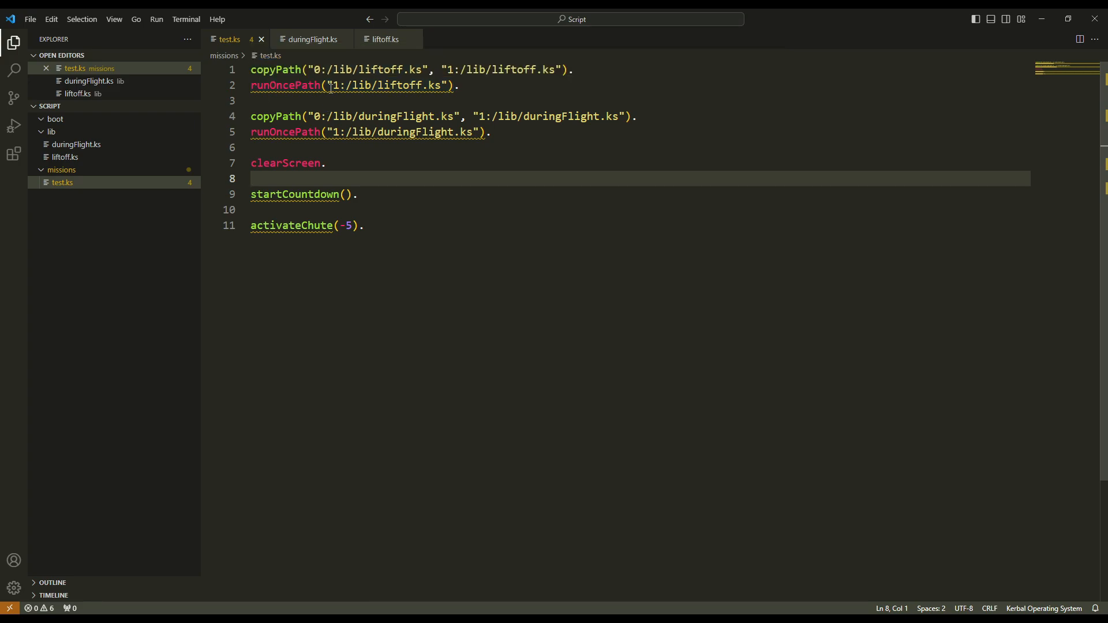
{"action": "mouse_move", "coordinate": [330, 85]}
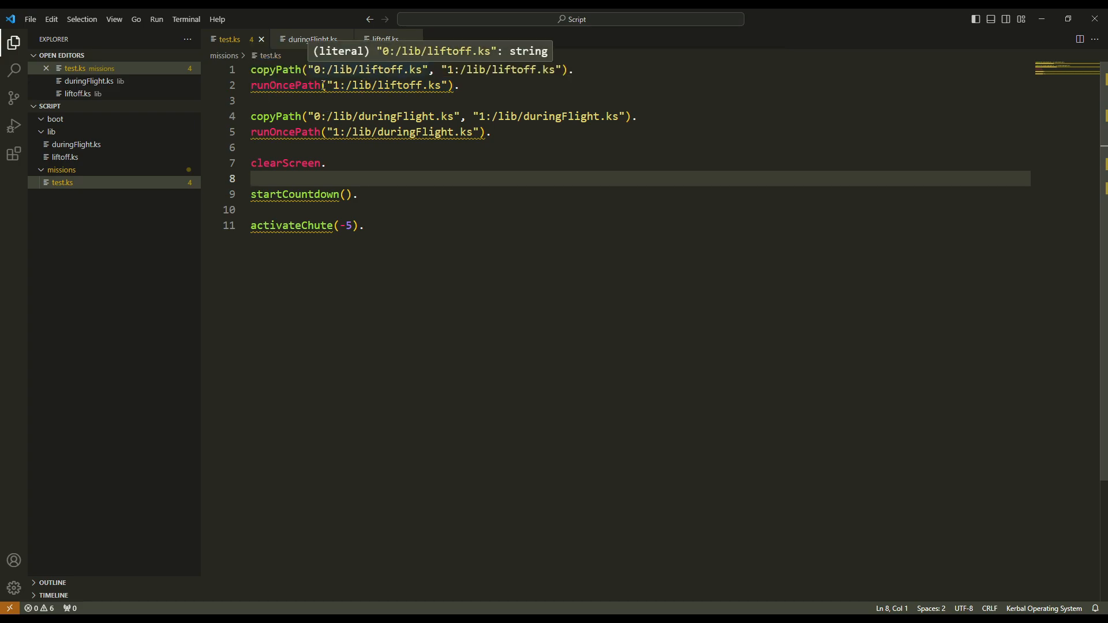
{"action": "mouse_move", "coordinate": [466, 76]}
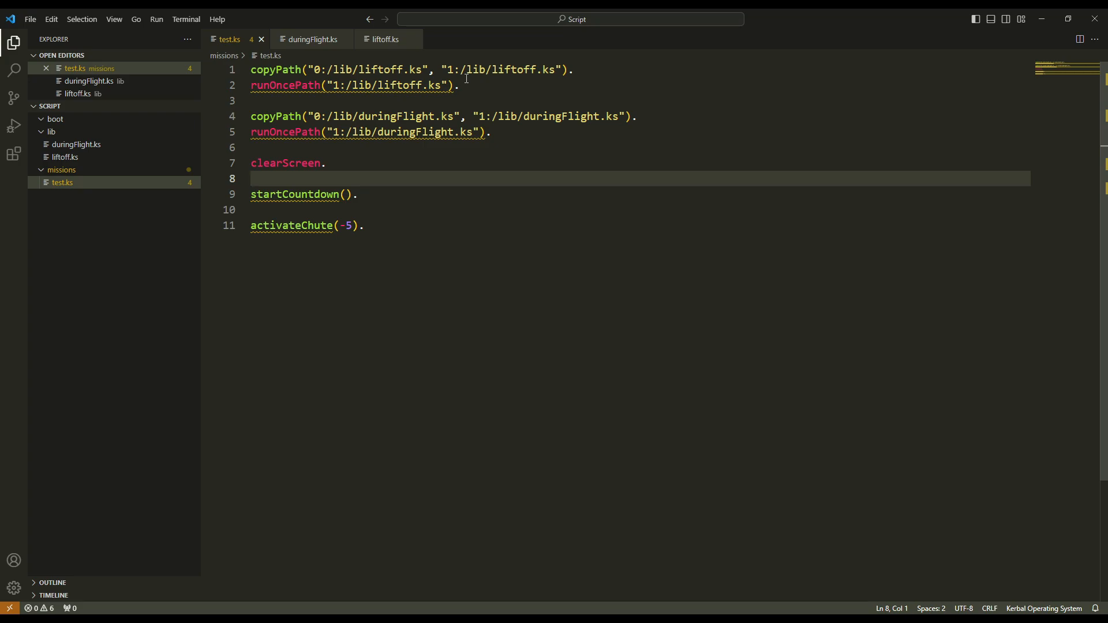
Scroll through test.ks and clear the selection of the 0: copyPath prefix.
{"action": "scroll", "scroll_direction": "down", "scroll_amount": 3}
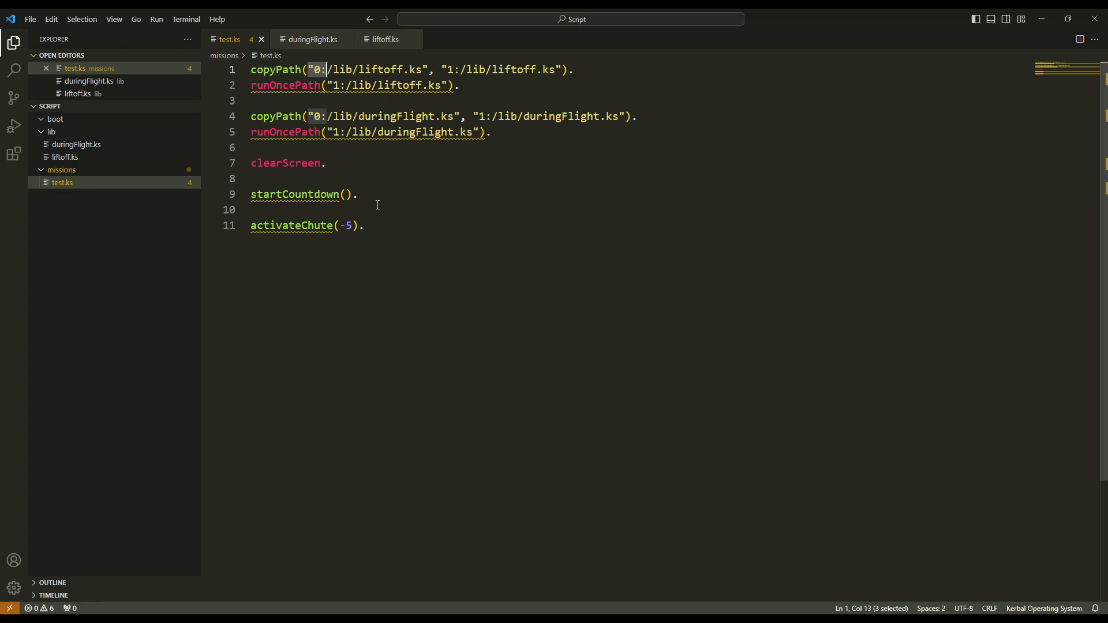
{"action": "left_click", "coordinate": [383, 226]}
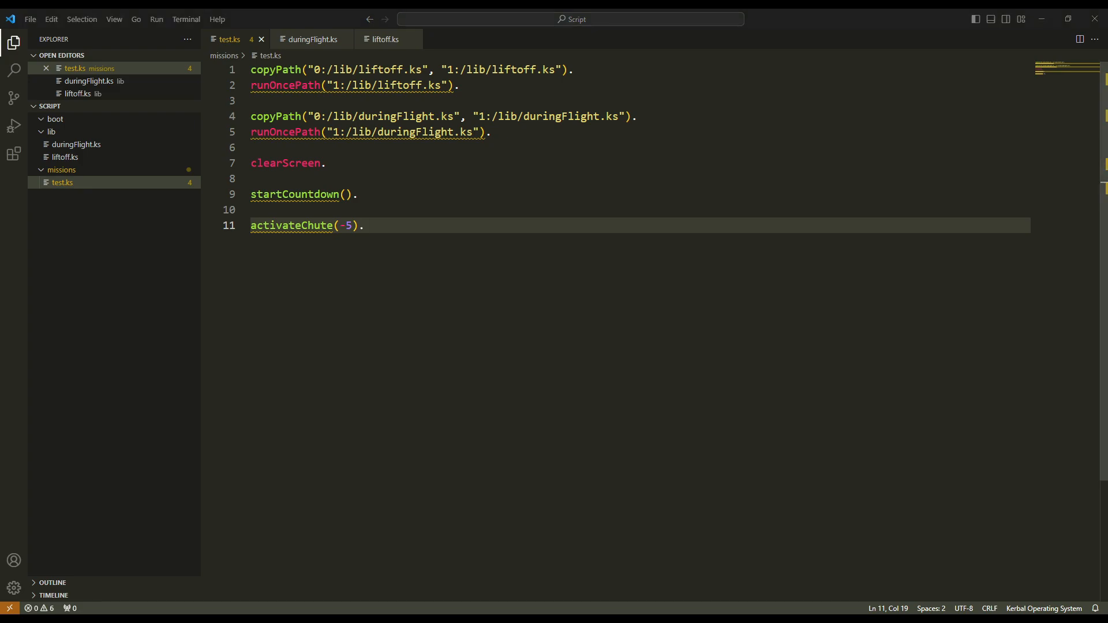
{"action": "mouse_move", "coordinate": [87, 115]}
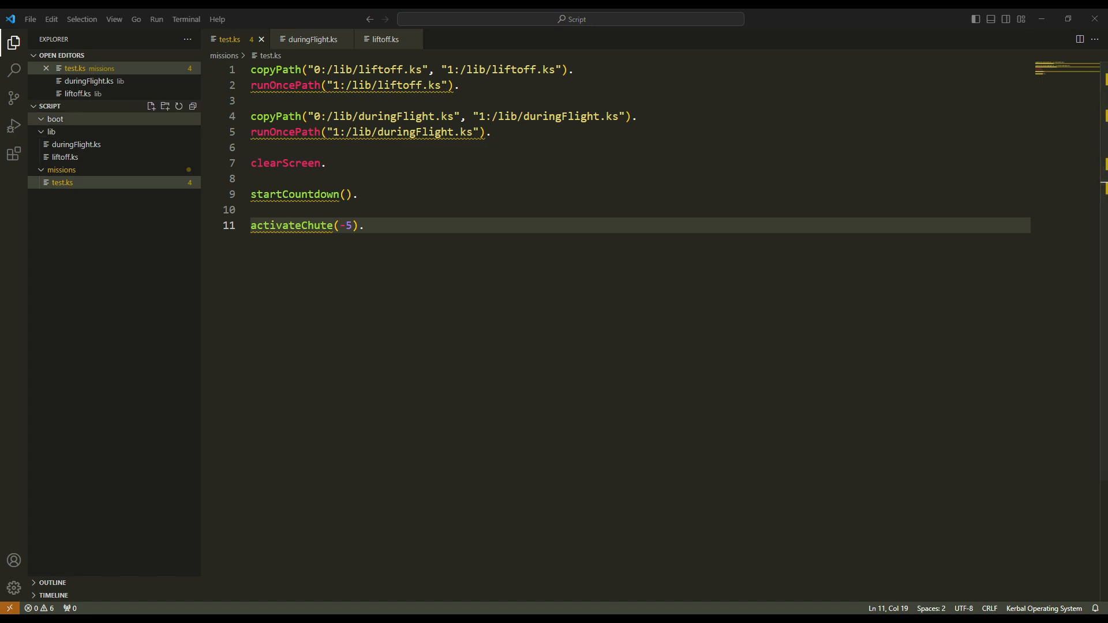